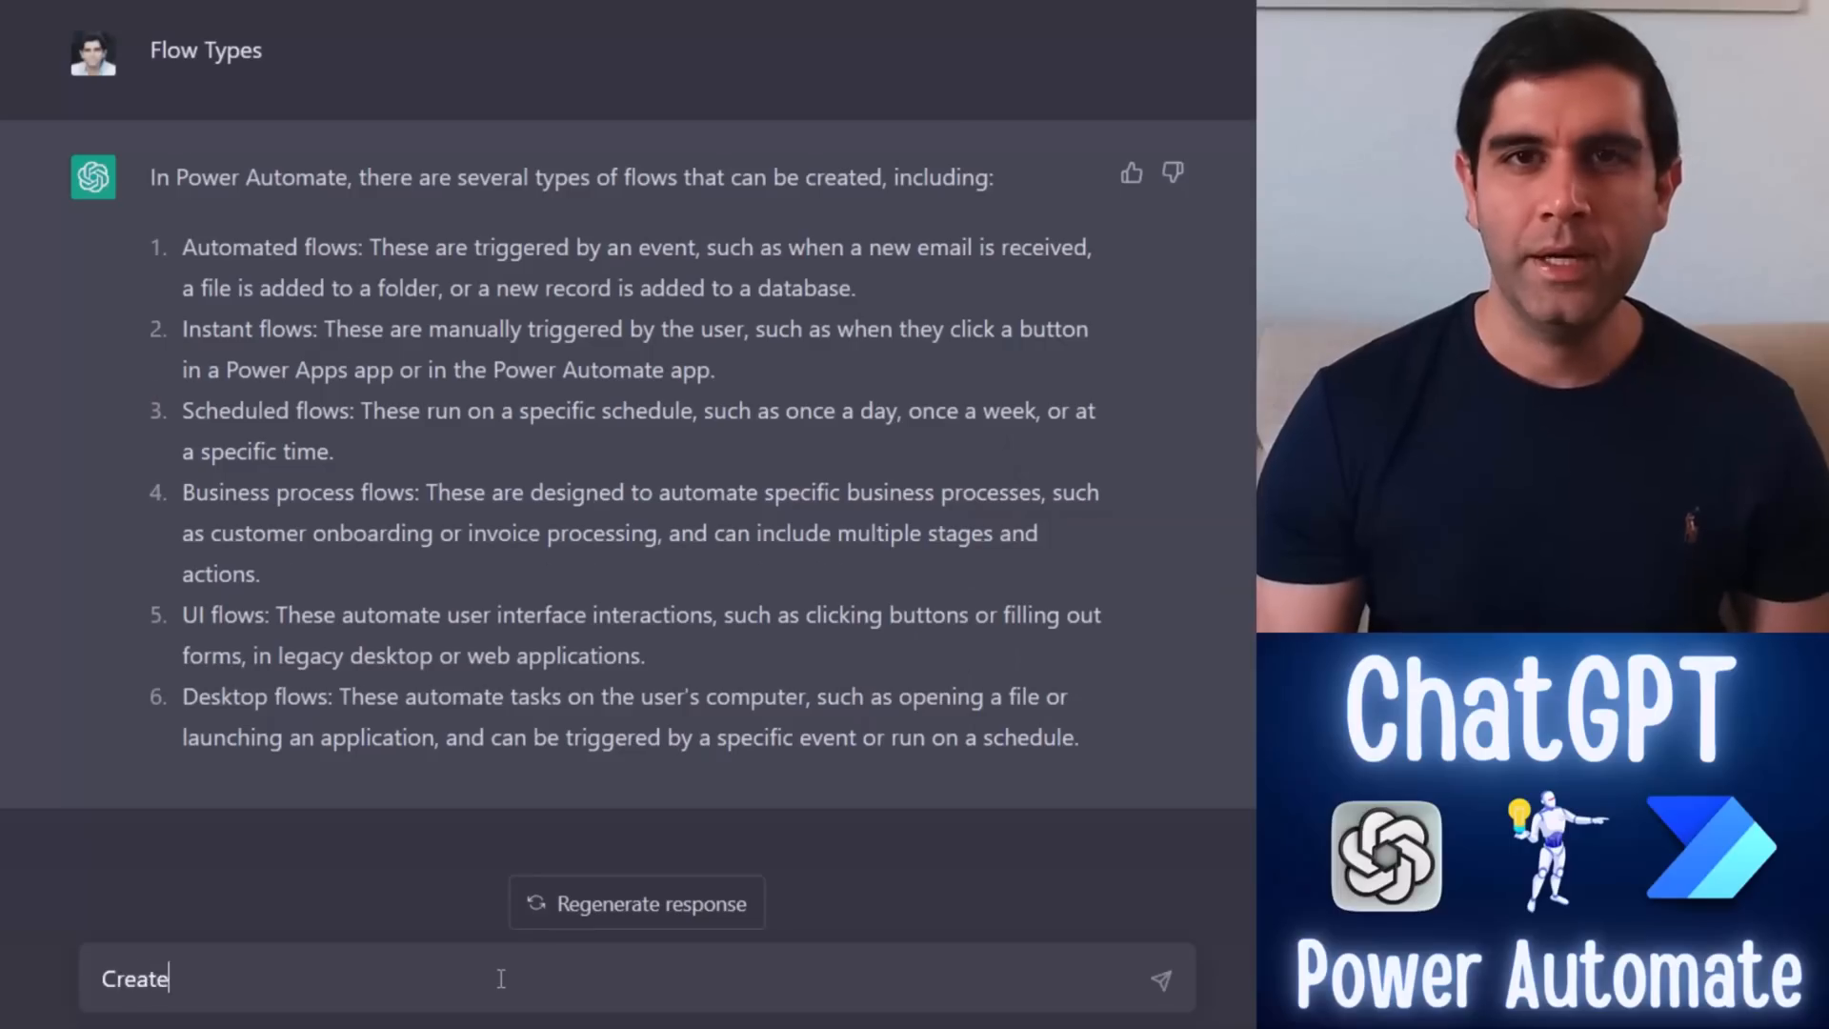
- Continue the 'Create…' follow-up prompt below ChatGPT's list of six flow types
key(Enter)
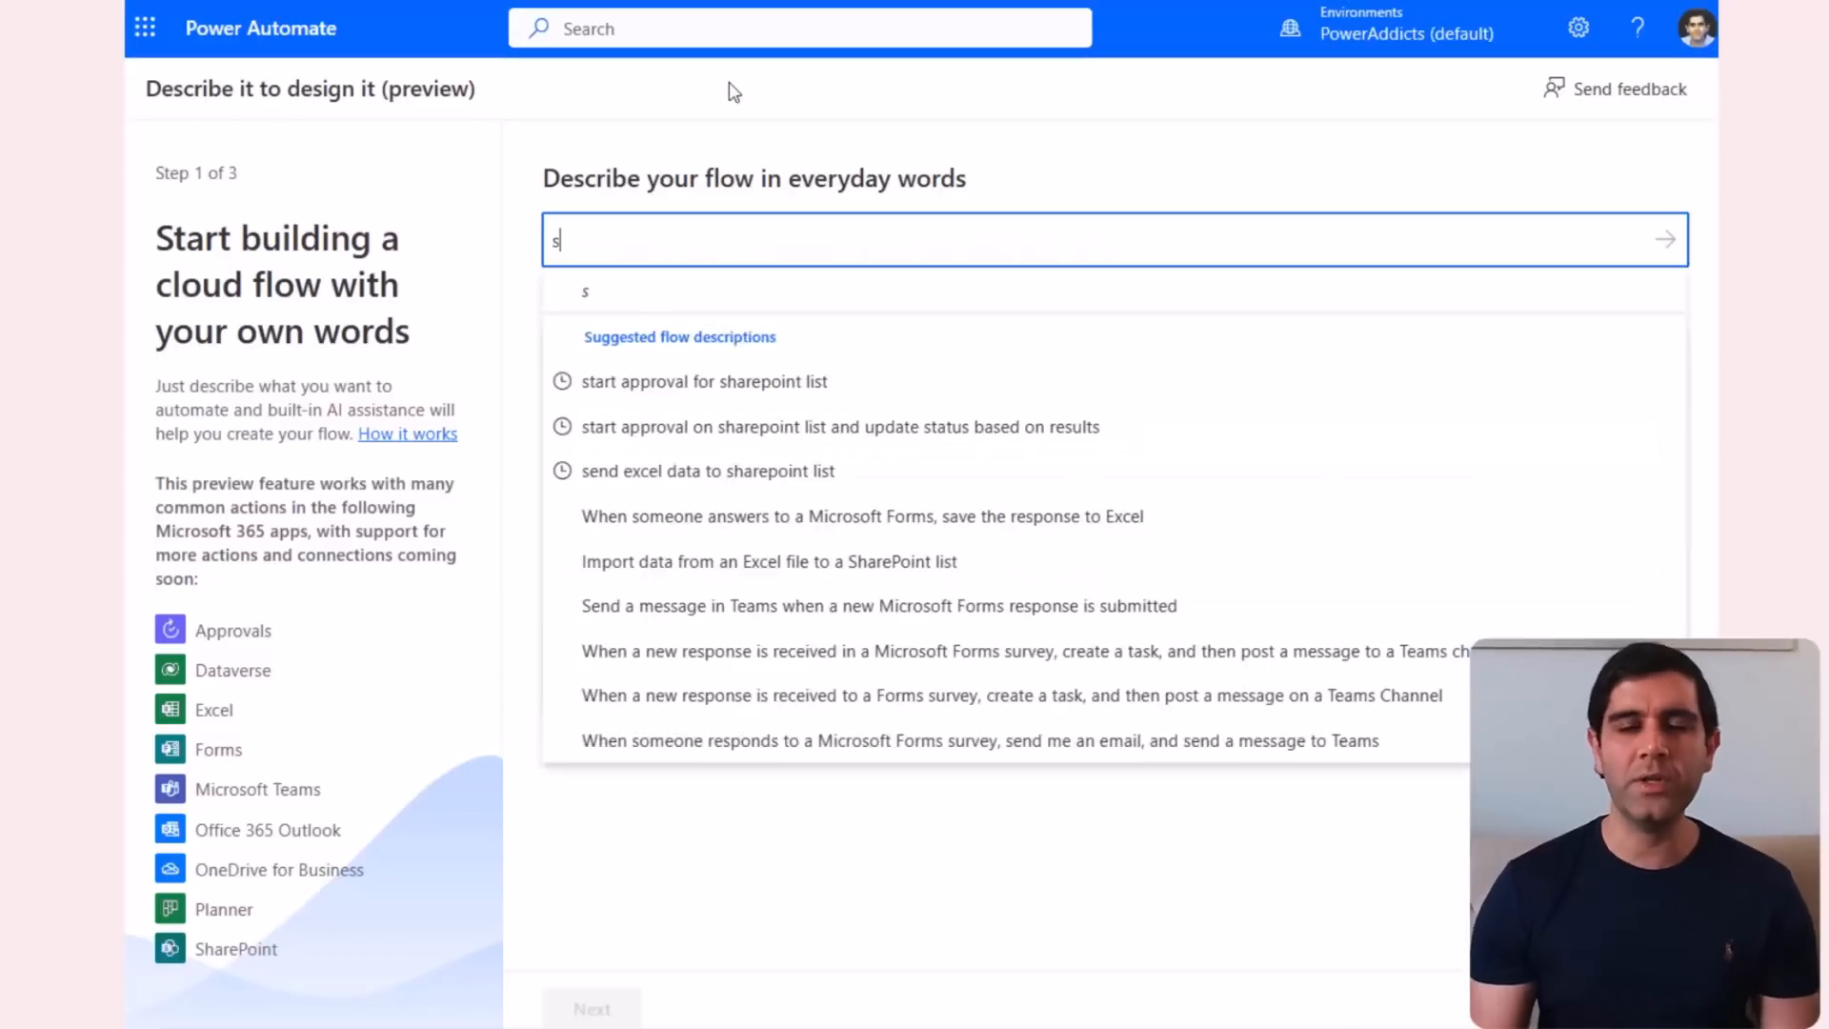
- Generate a flow from 'save data from excel to SharePoint', accept its connections, and run it
text(save data from excel to SharePoint)
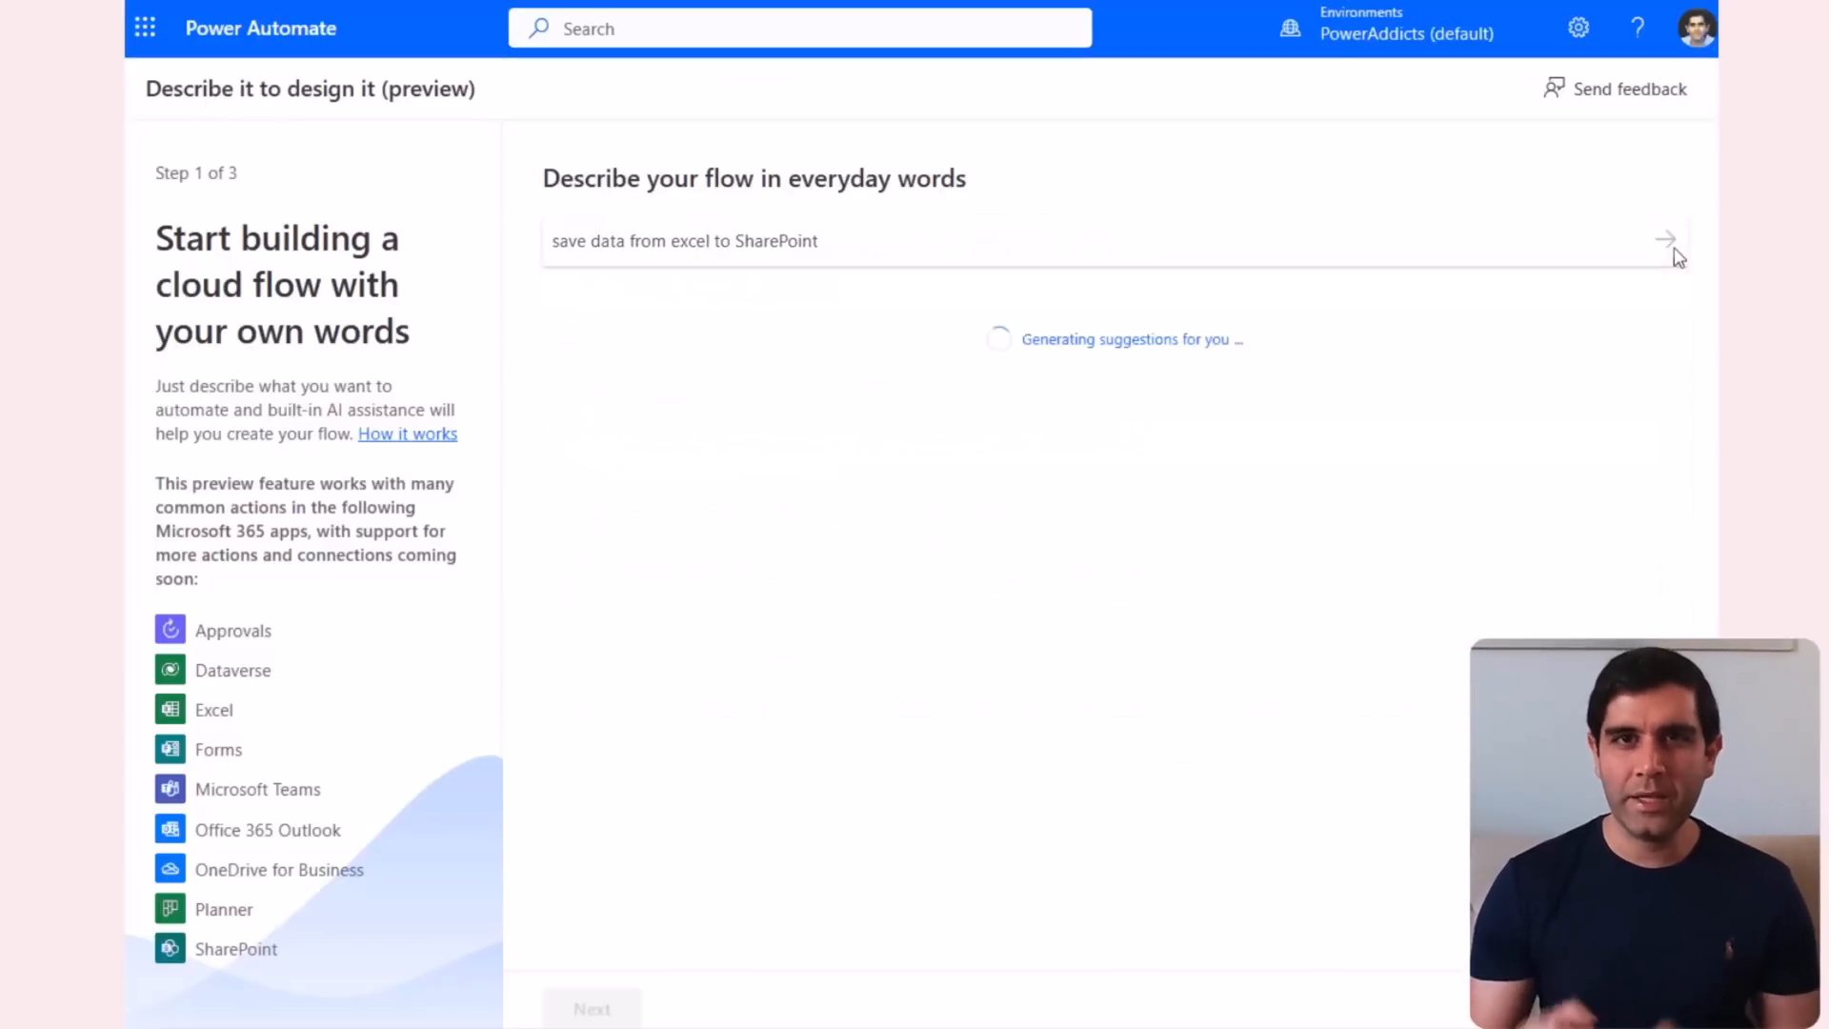
click(1666, 240)
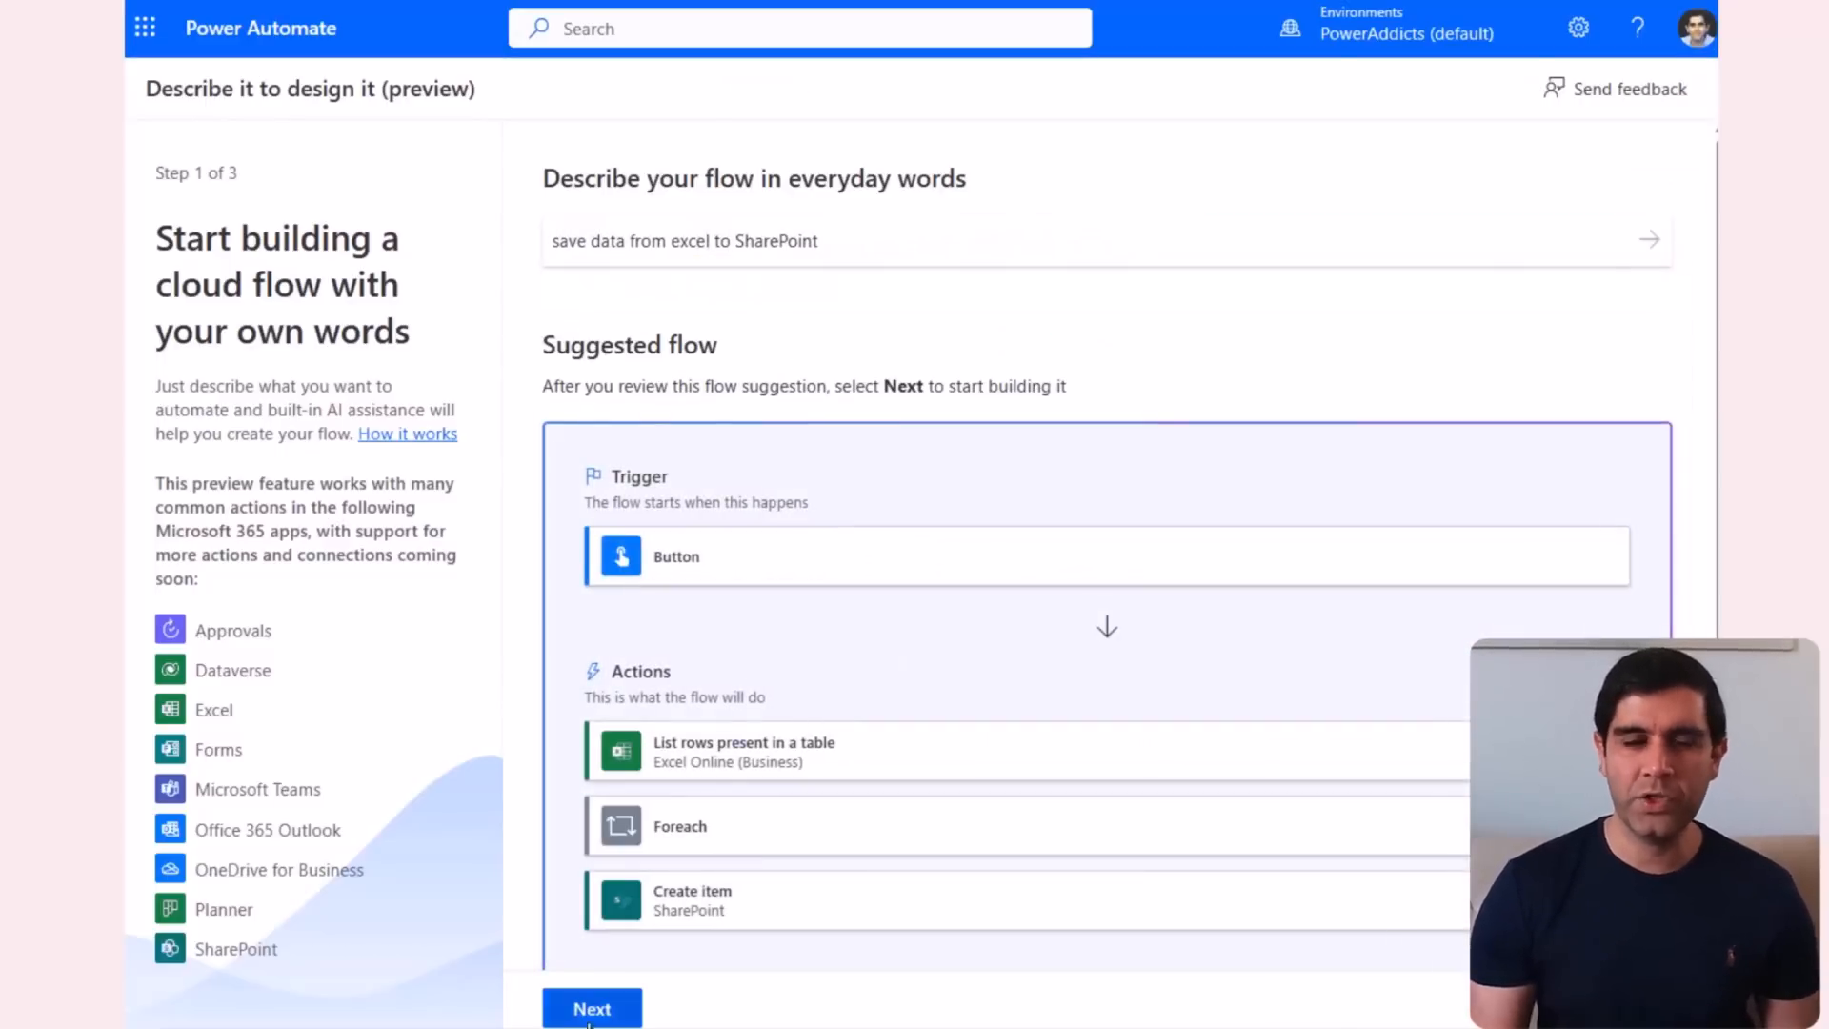
click(591, 1008)
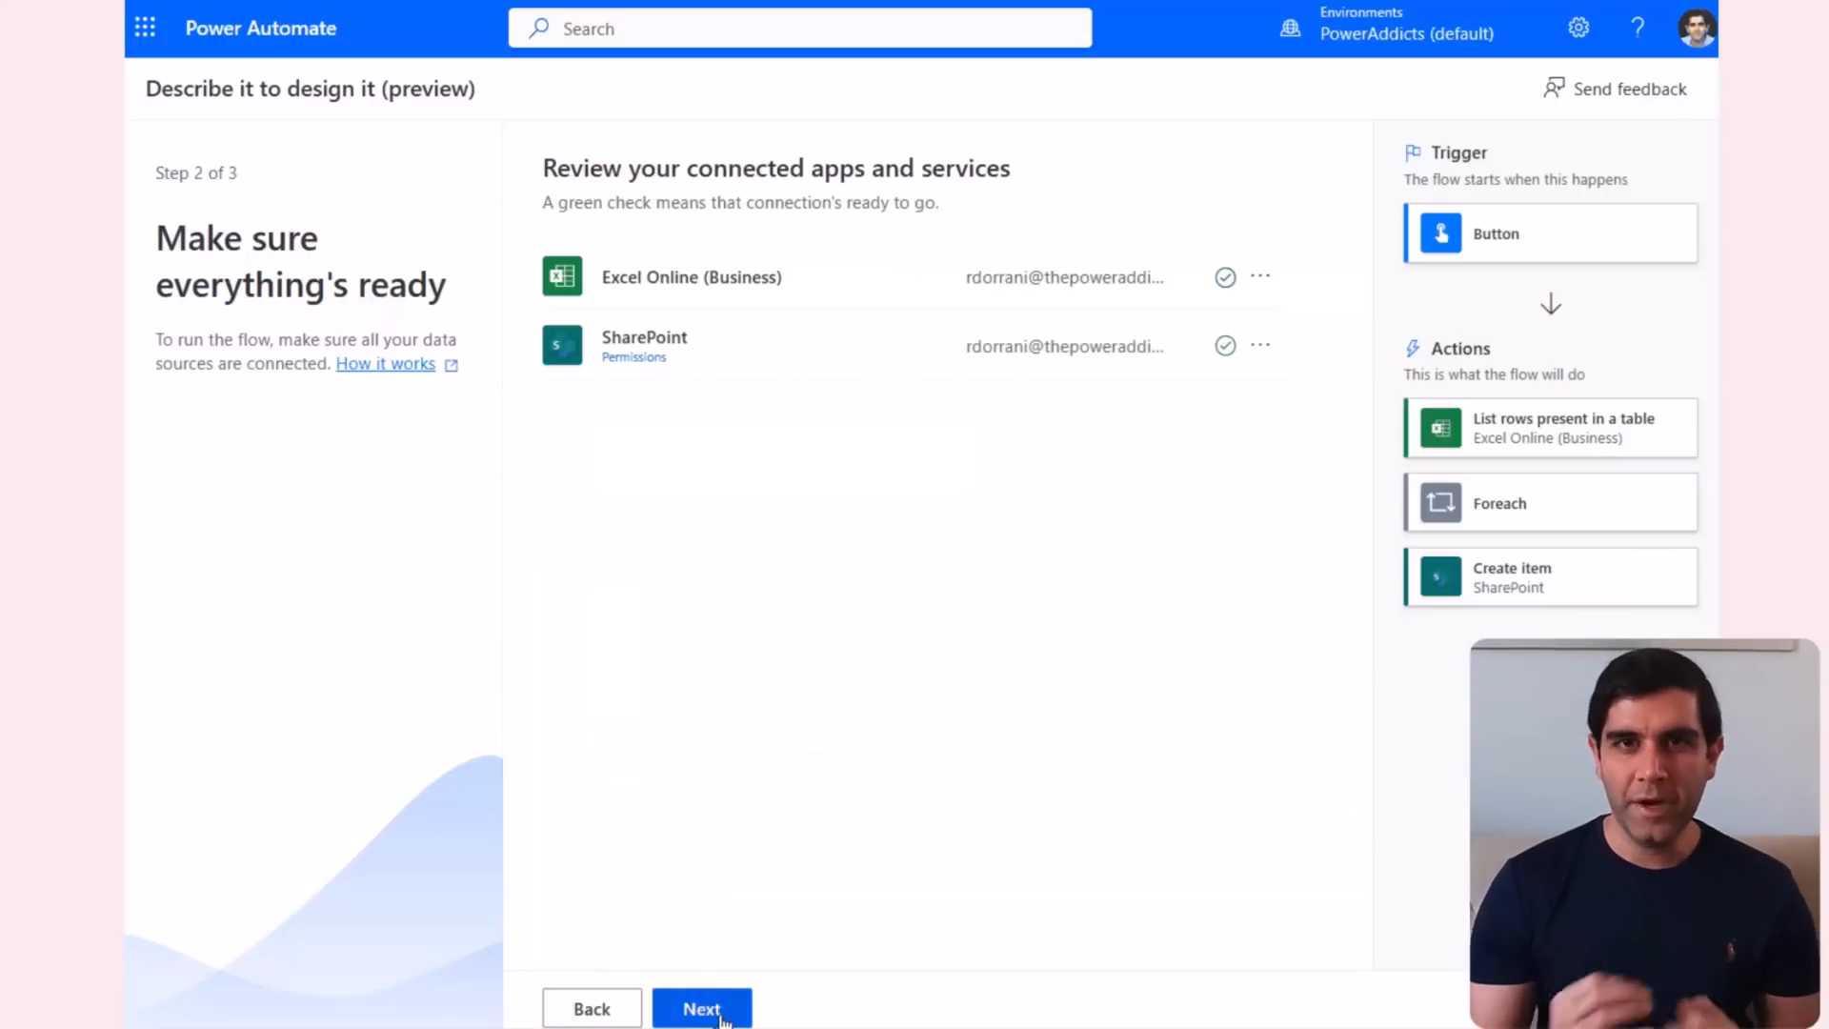
click(701, 1008)
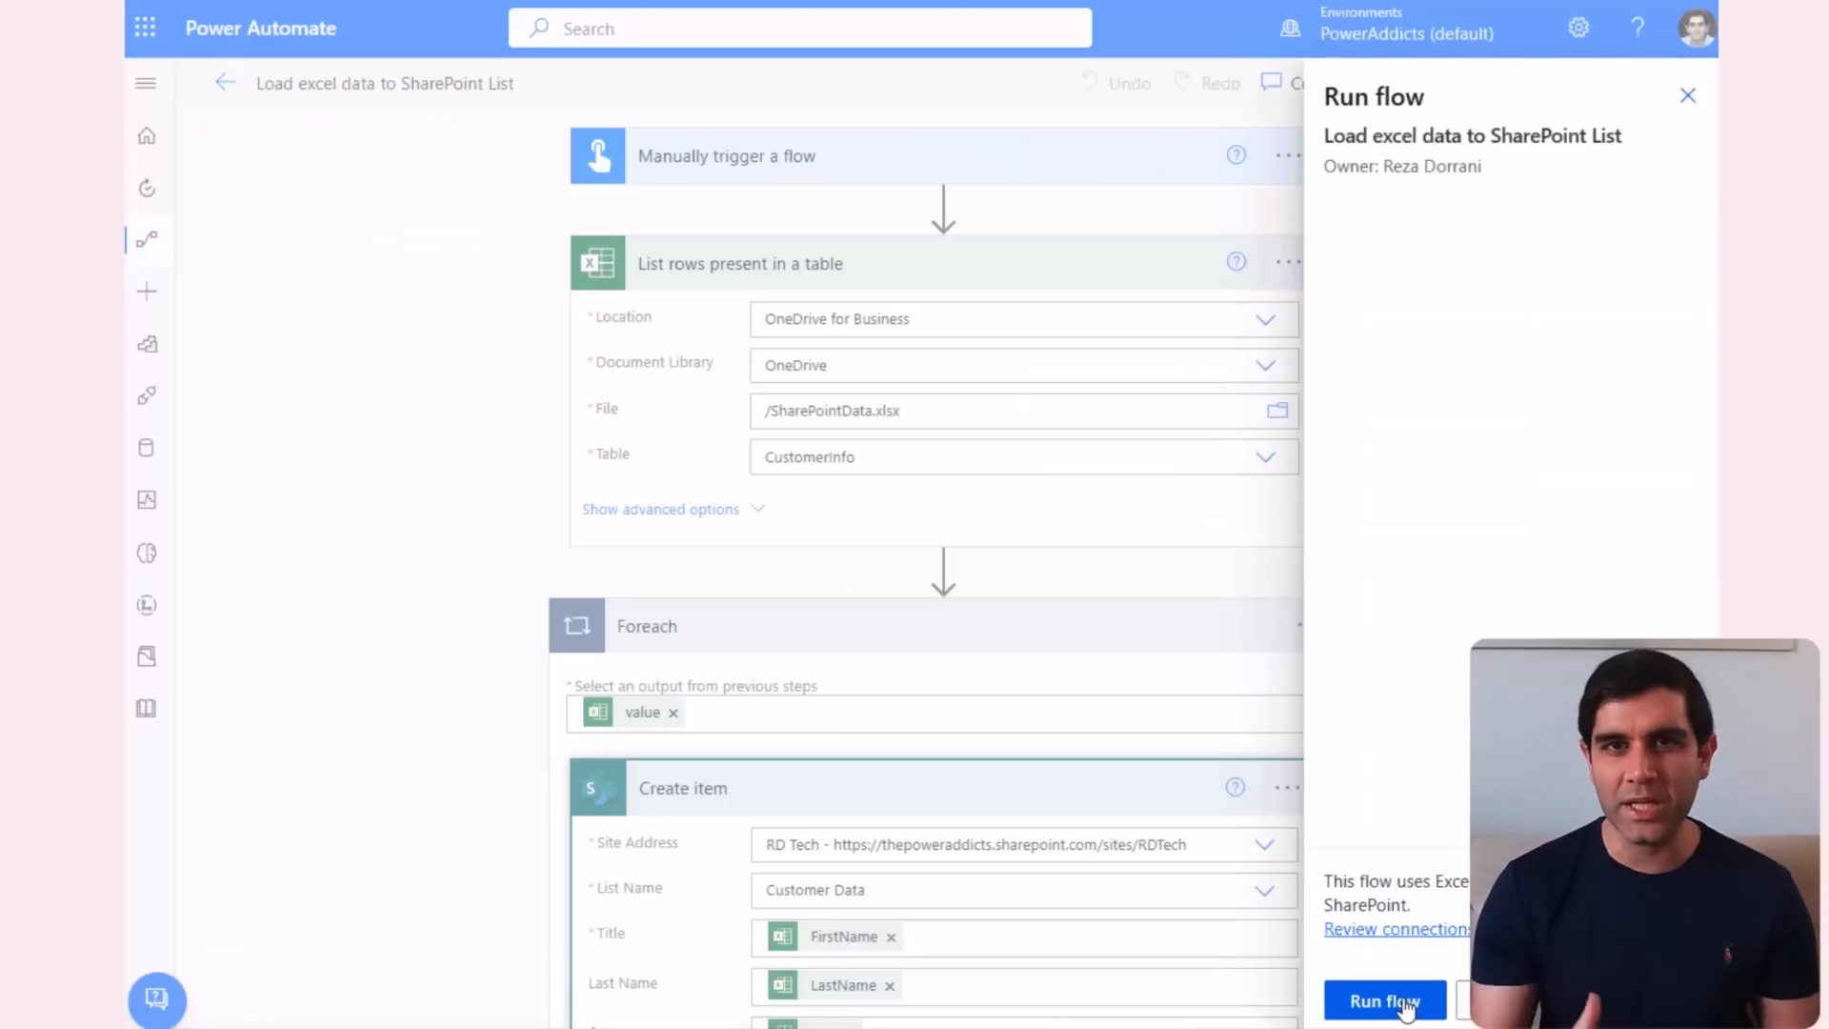
click(1385, 1000)
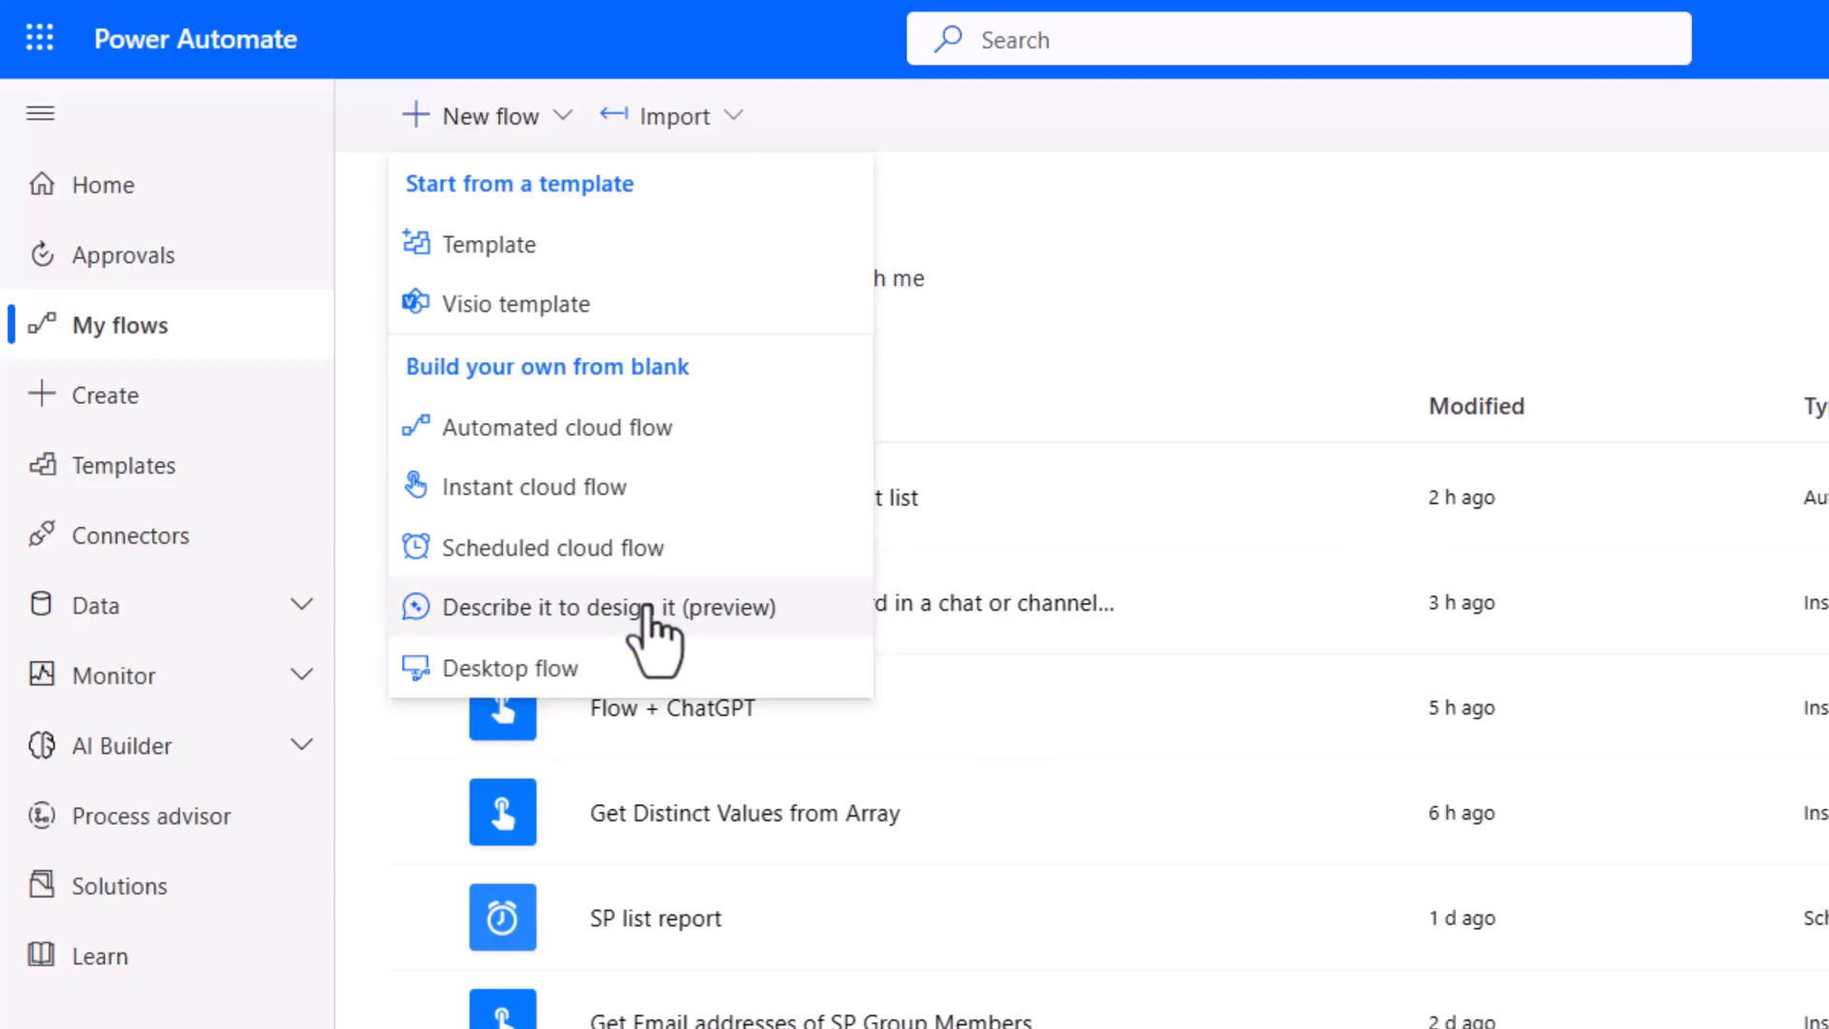
- Start a Describe it to design it flow and show more example descriptions
click(599, 607)
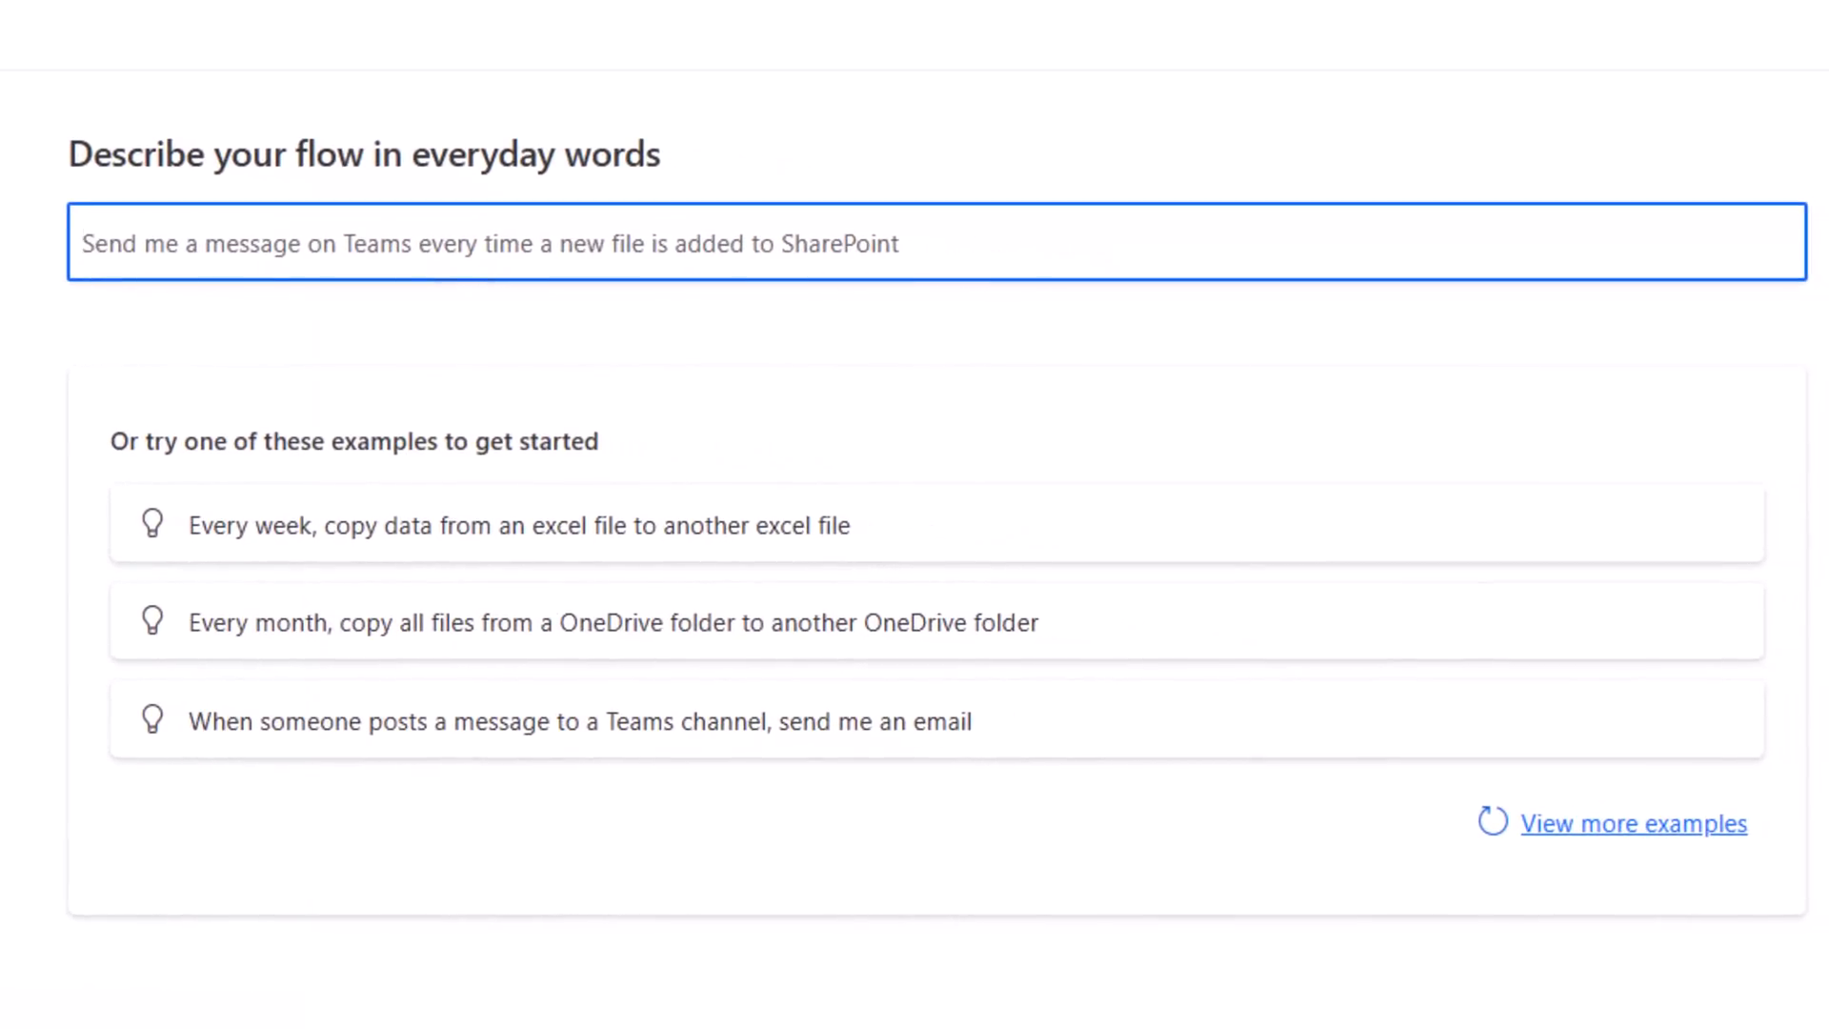
mouse_move(1615, 811)
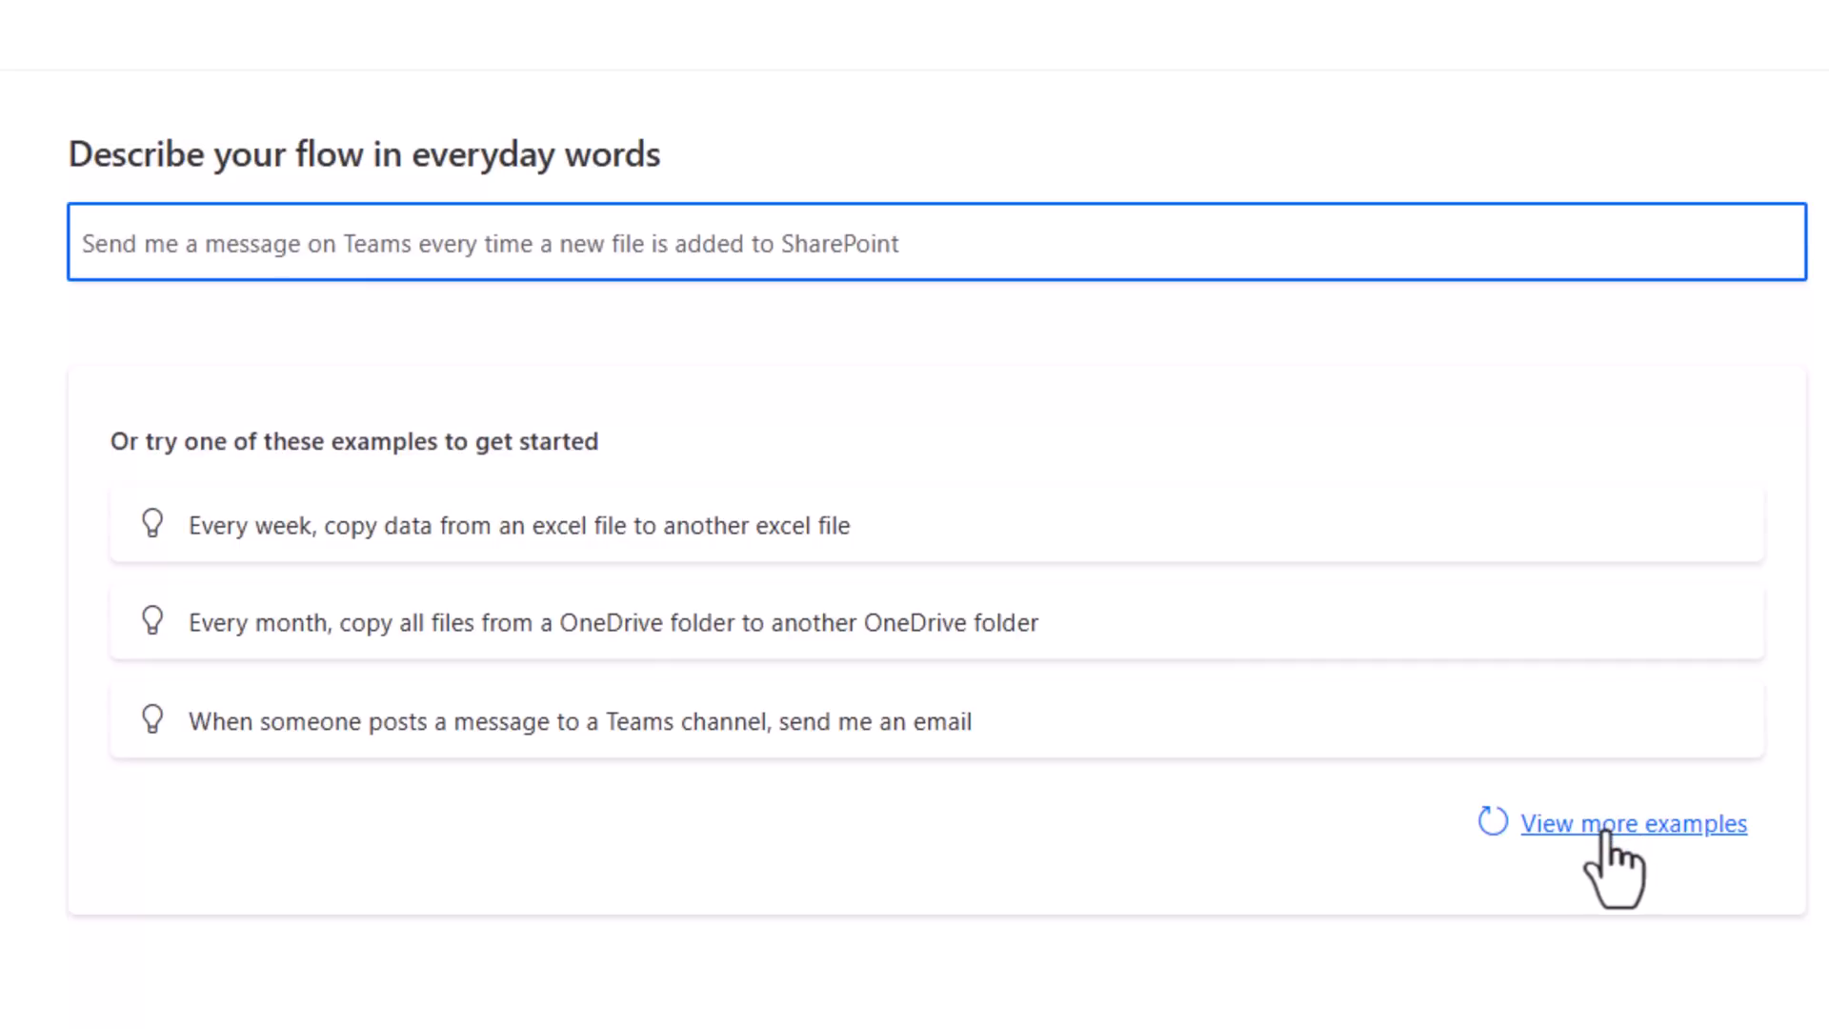
click(1632, 823)
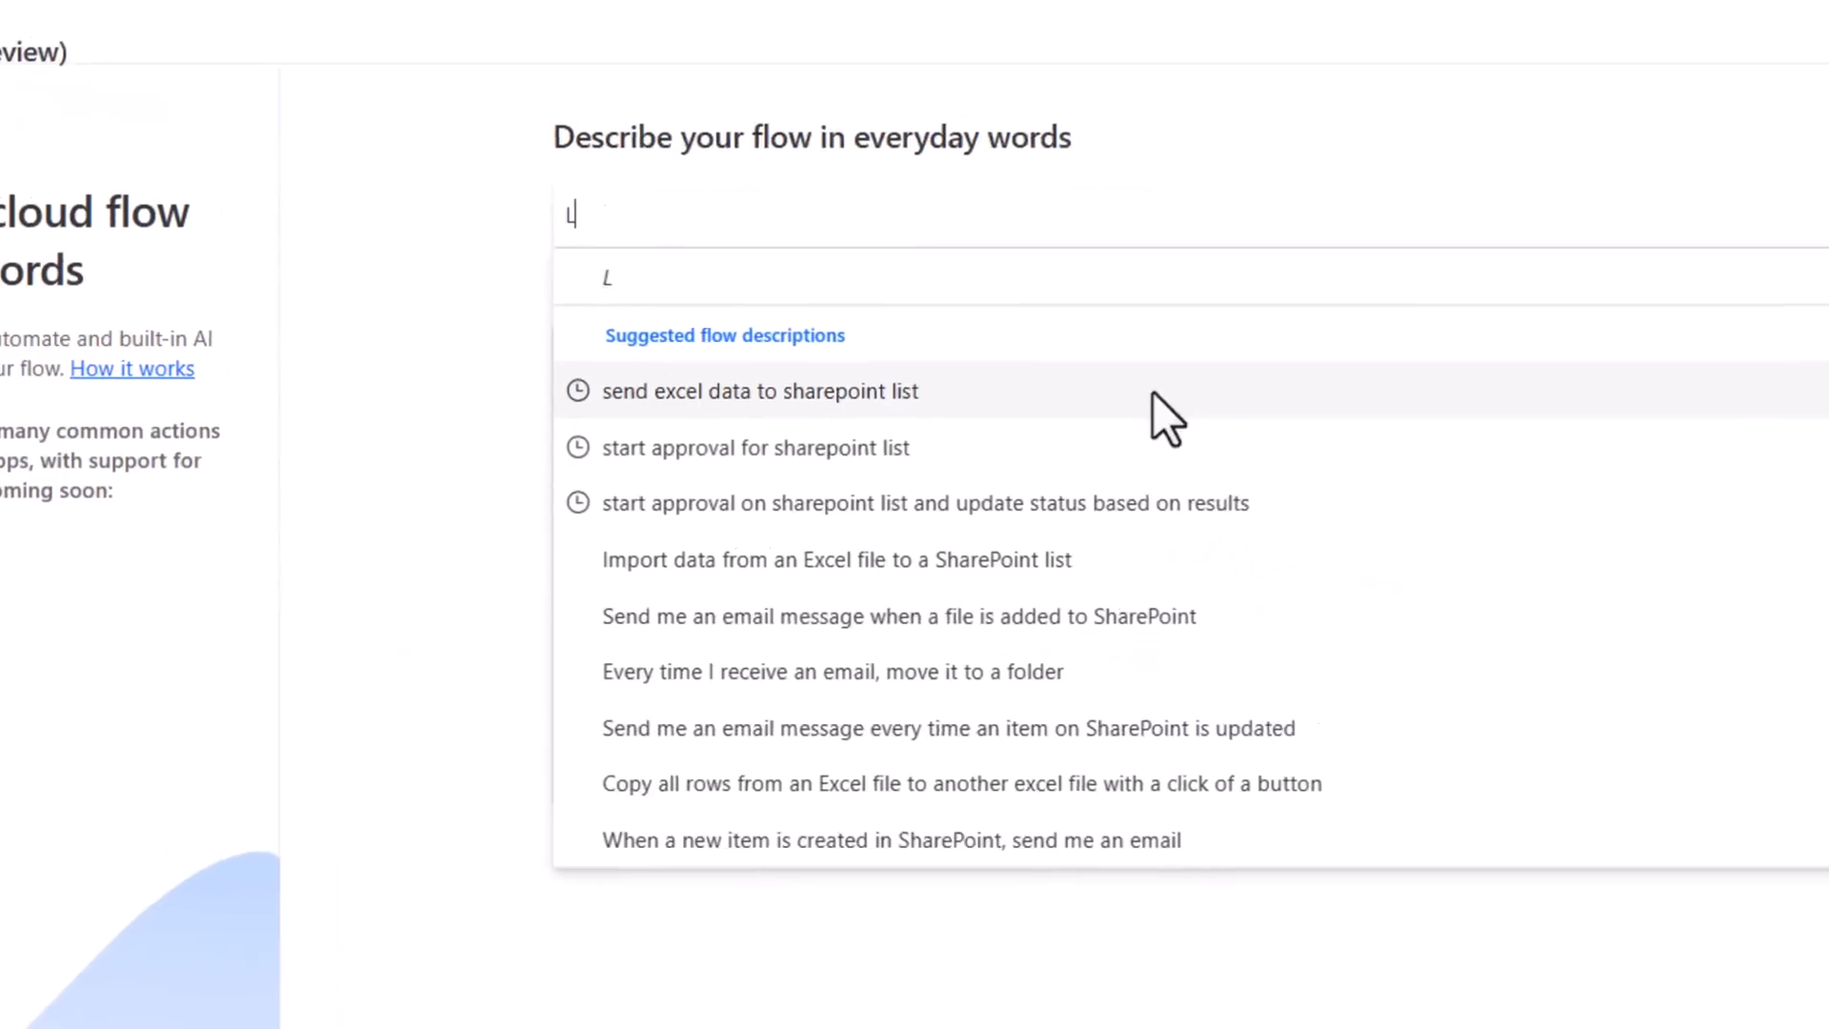
- Describe 'Load excel data to SharePoint List', accept the suggested flow and connections, and create it
text(Load excel data to SharePoint List)
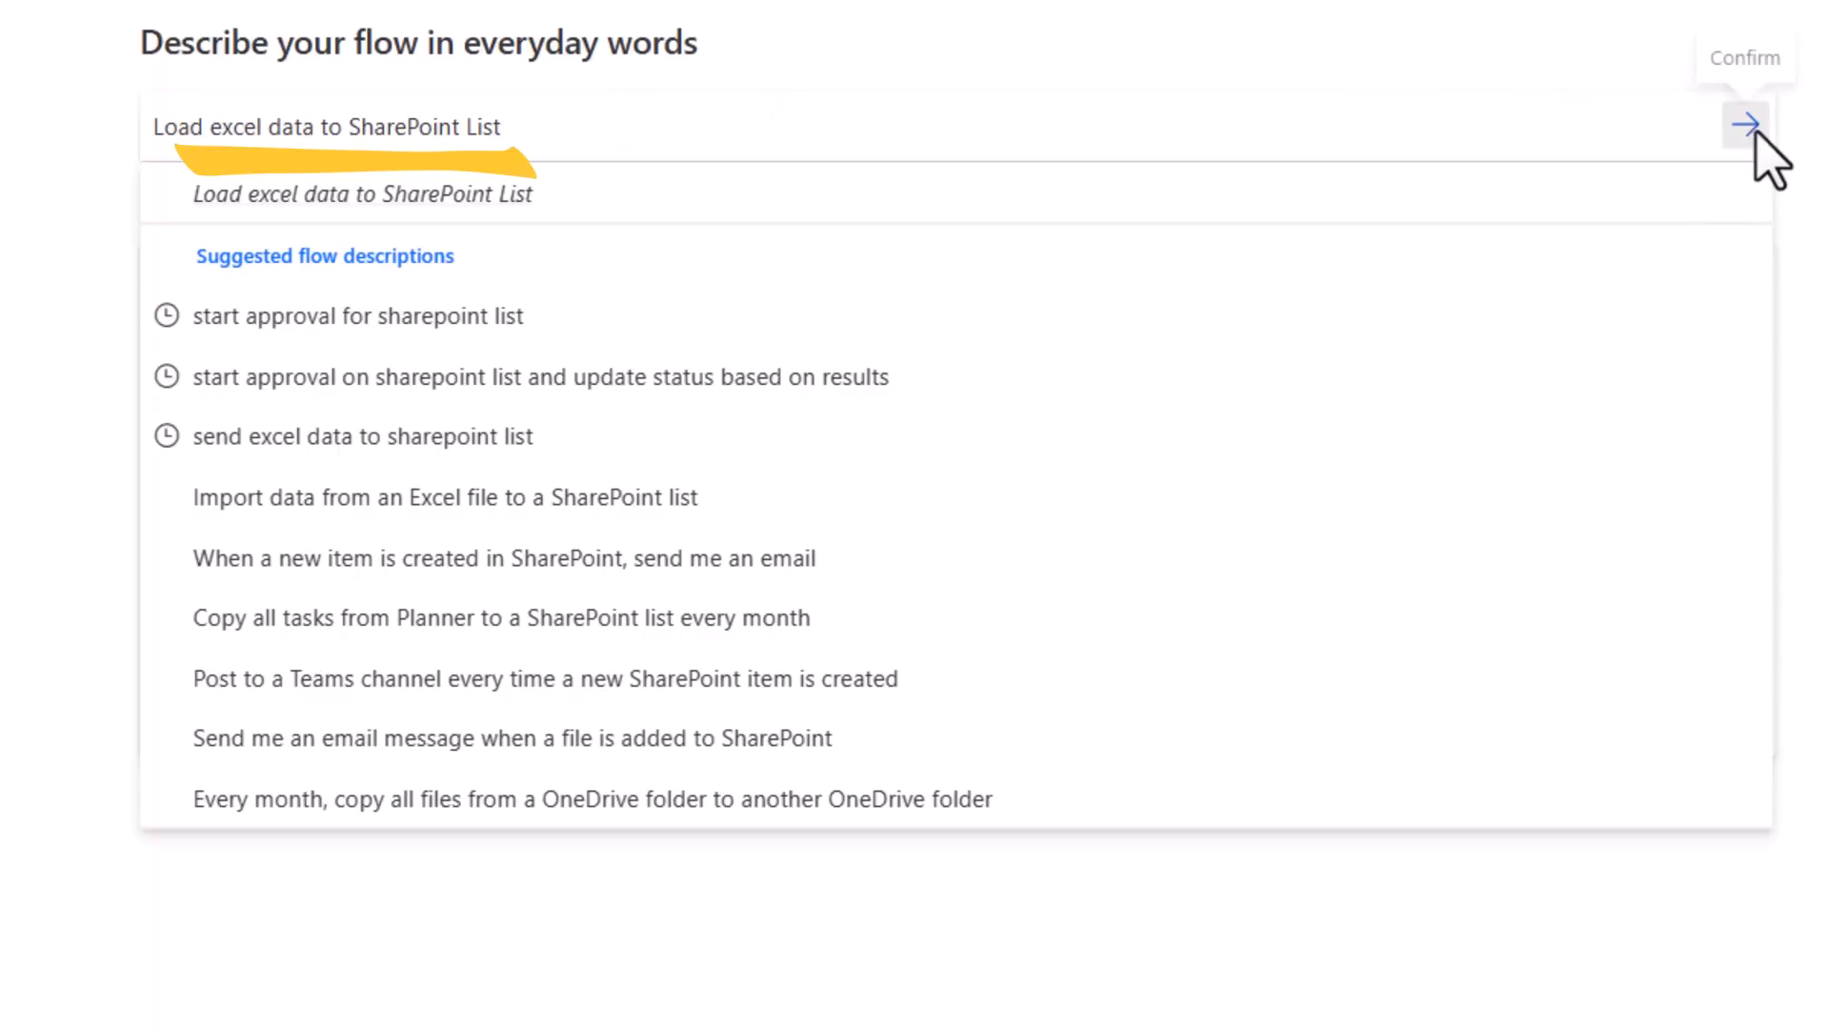
click(1743, 120)
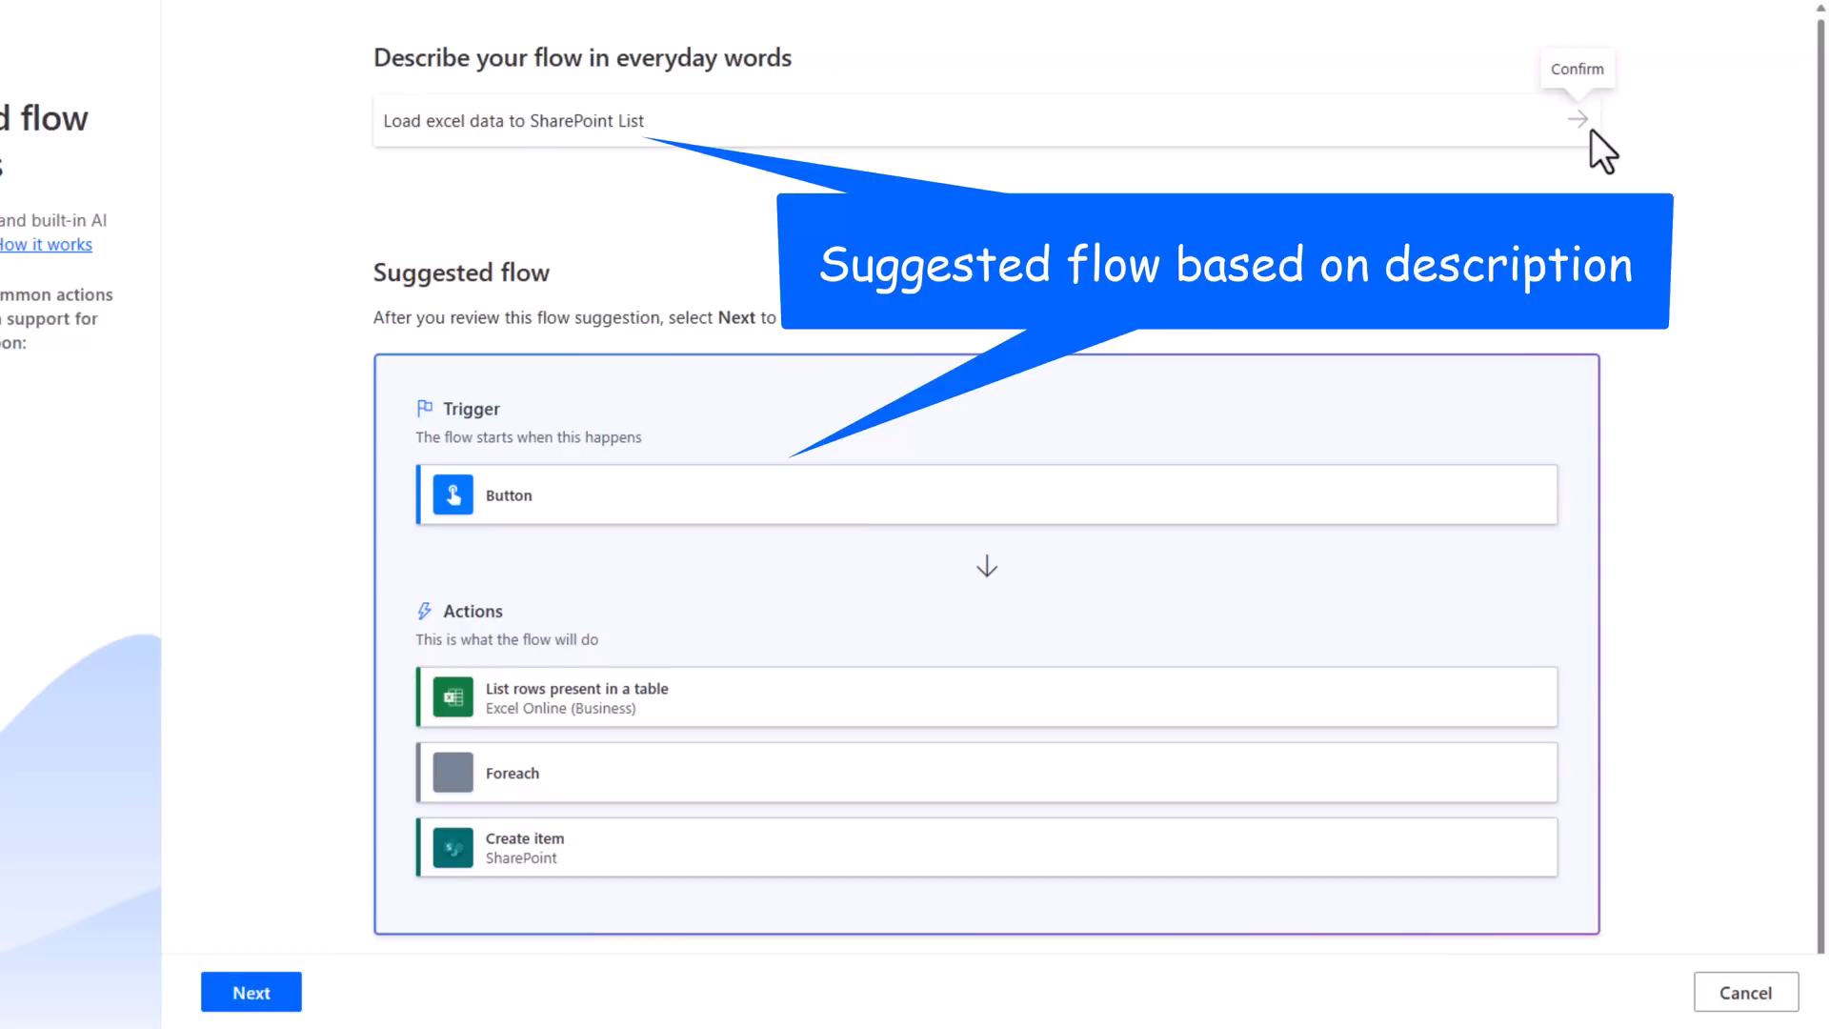
mouse_move(619, 640)
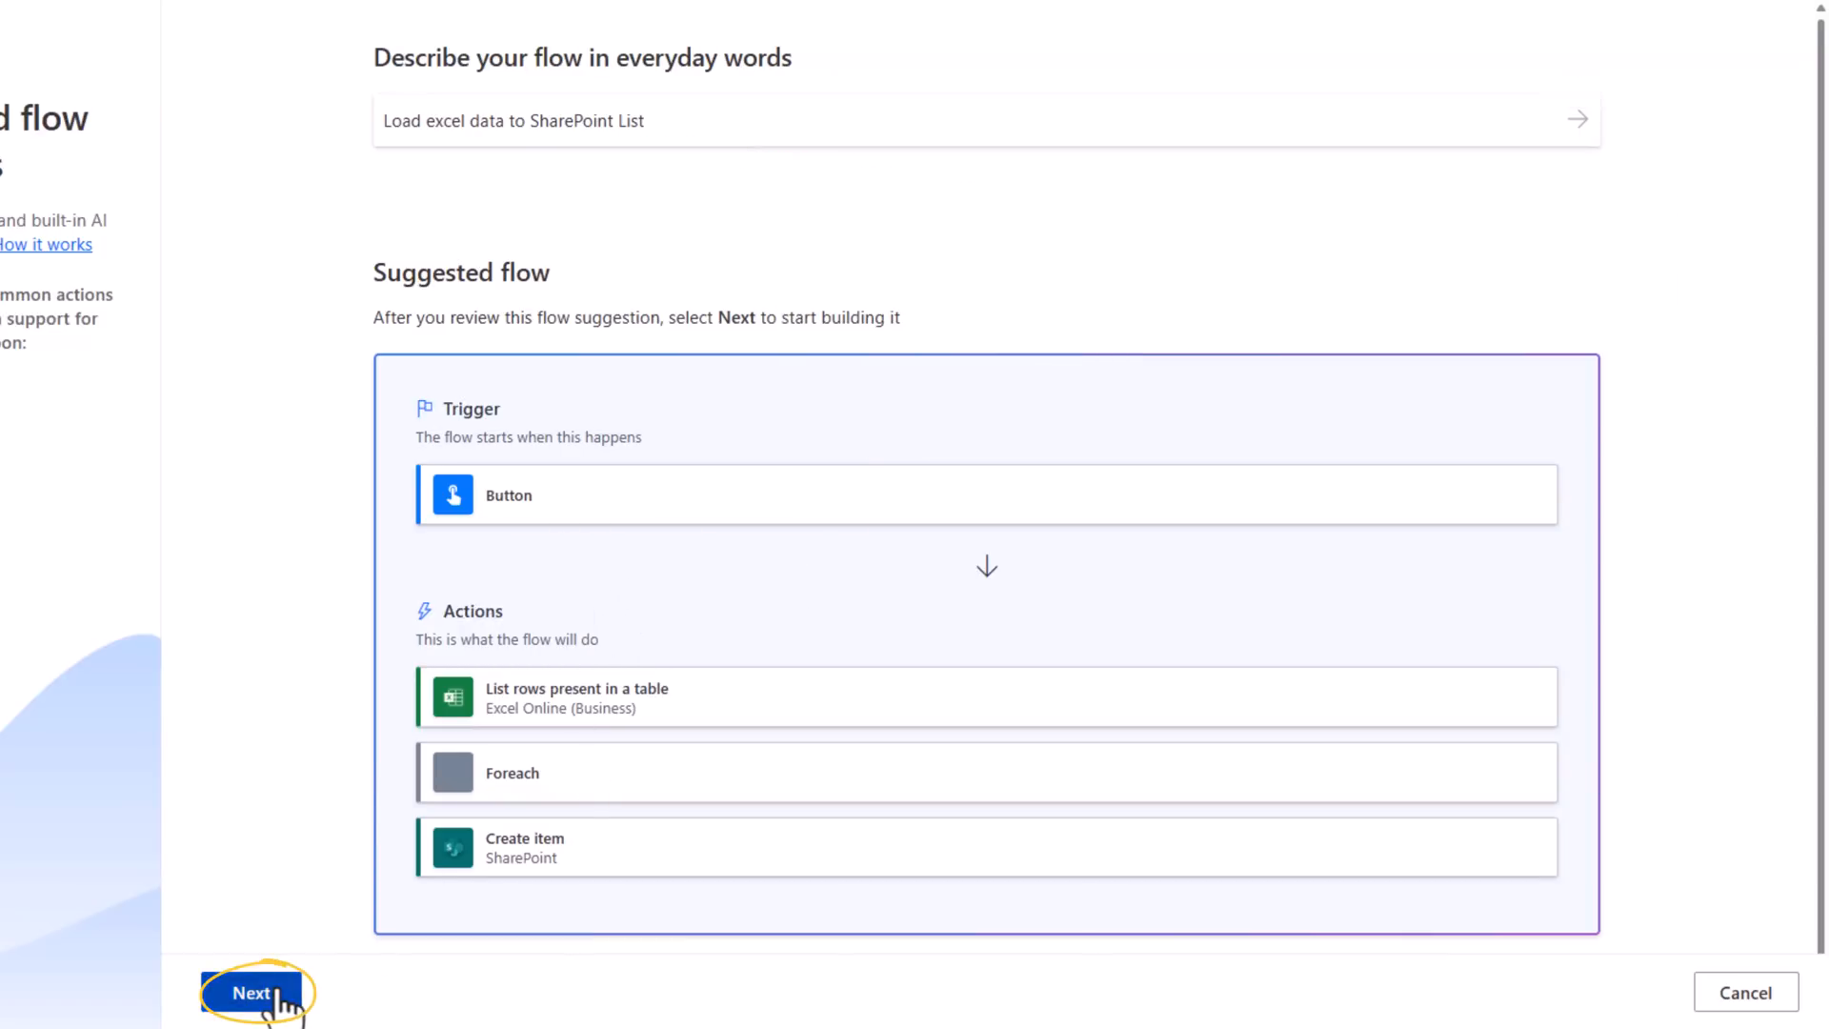
click(245, 992)
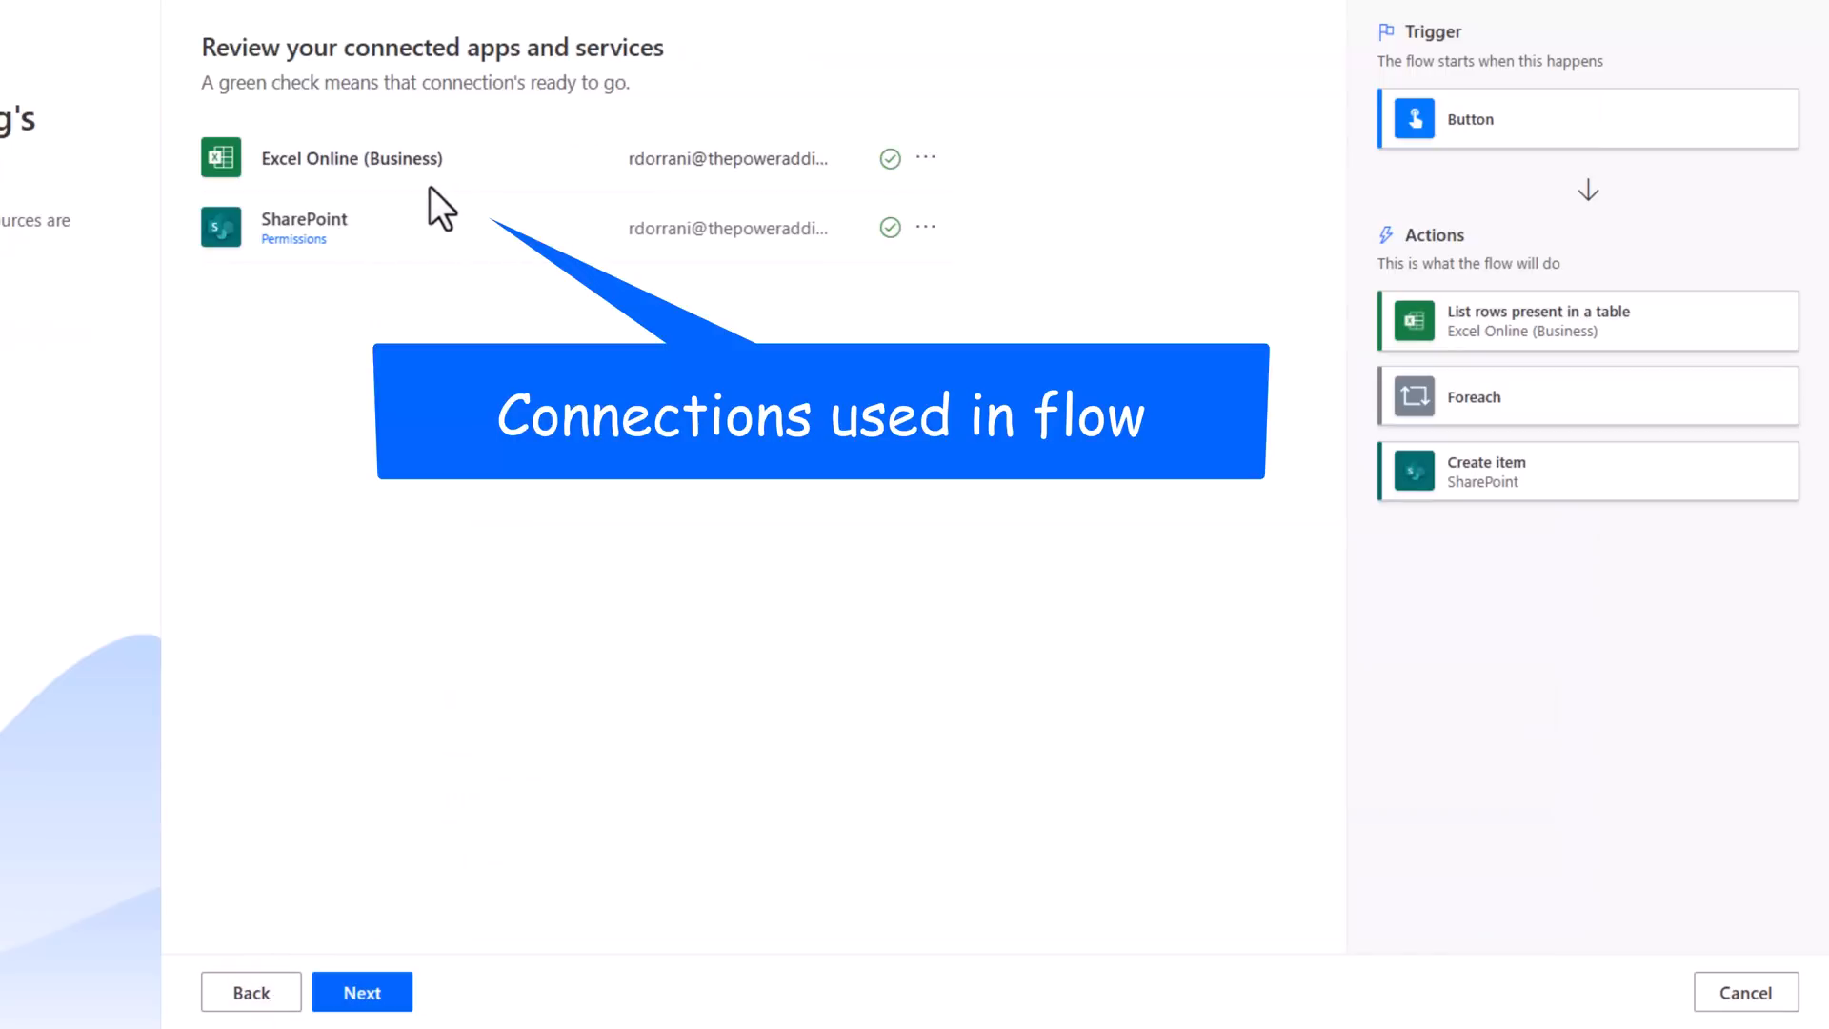
click(362, 992)
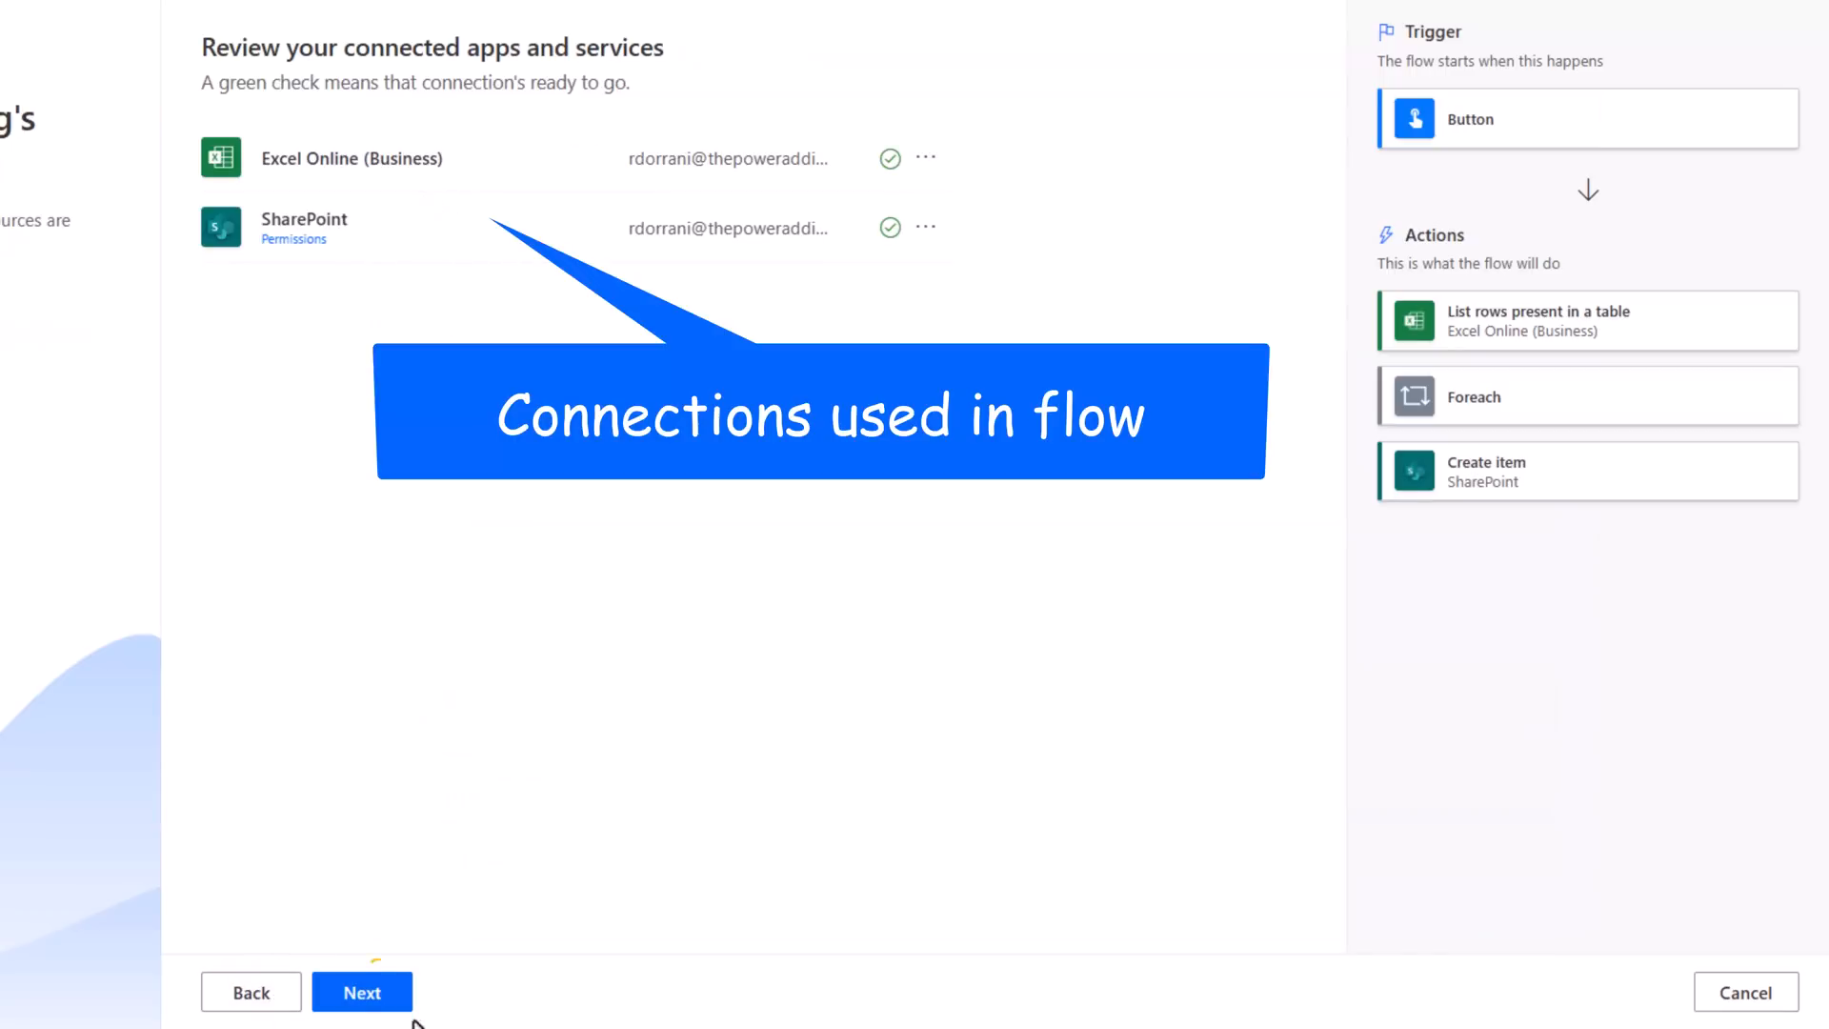
click(362, 992)
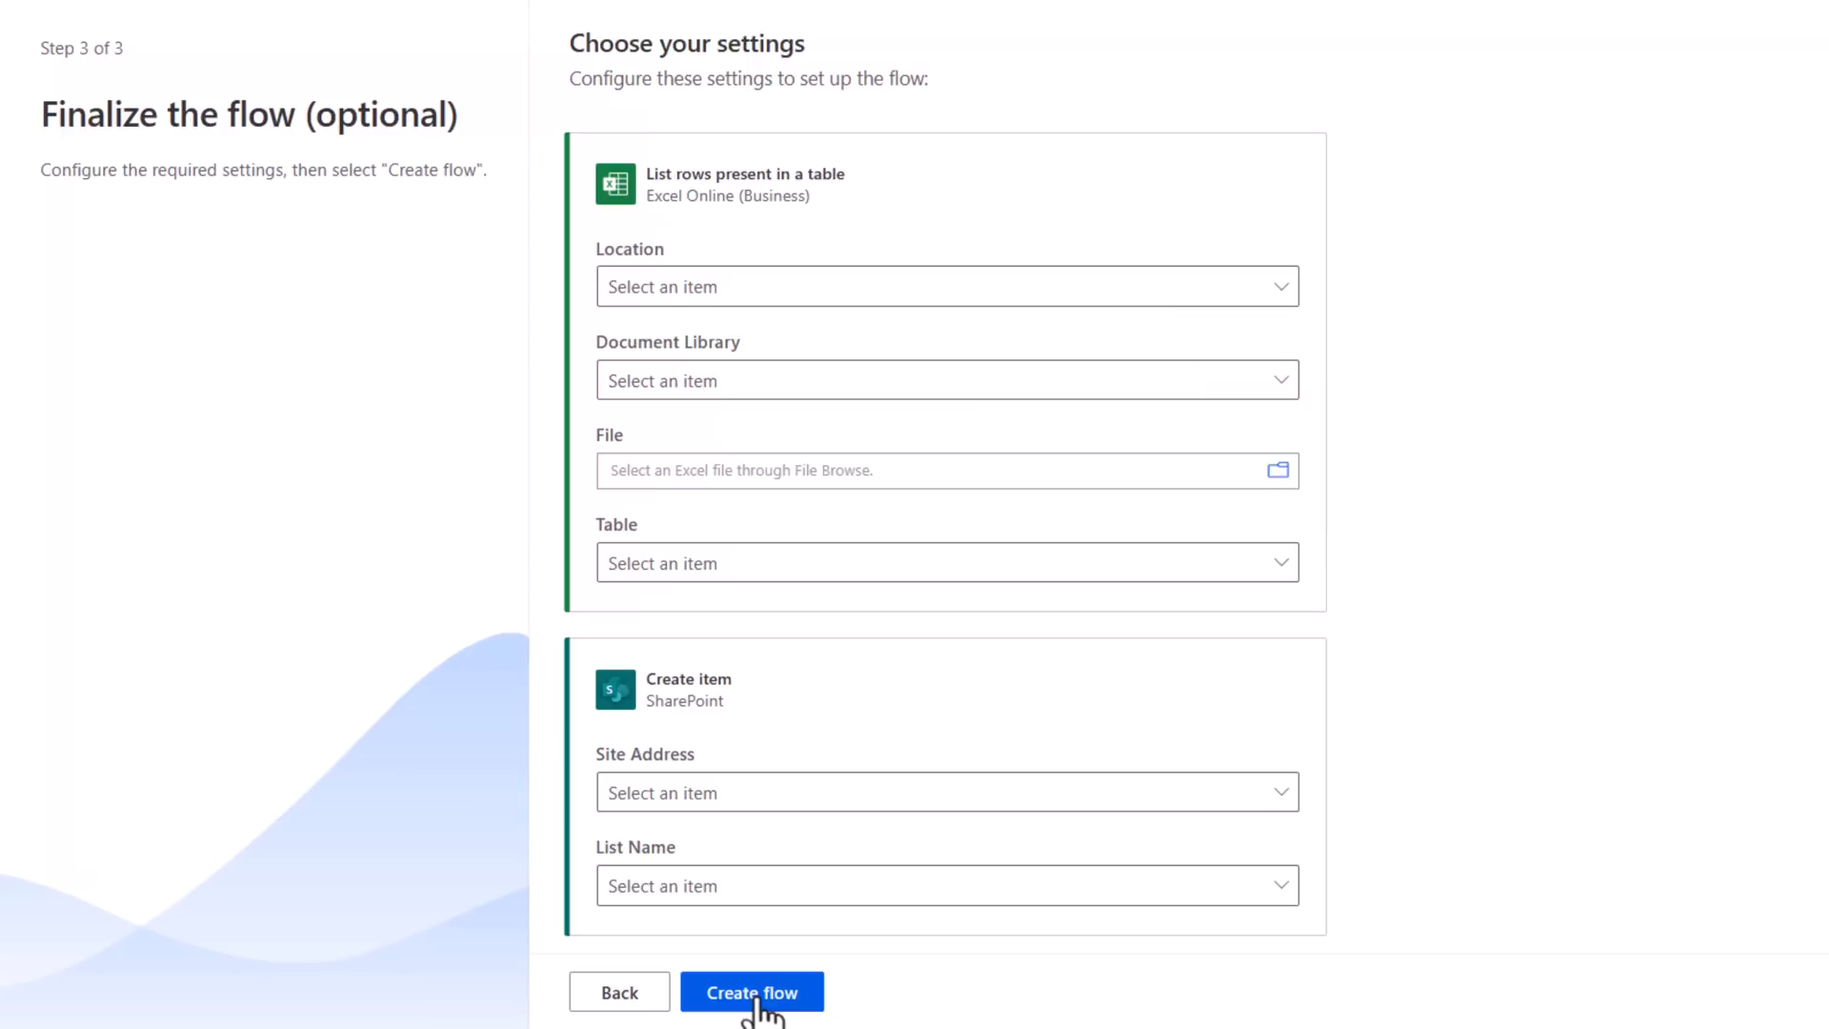
click(752, 992)
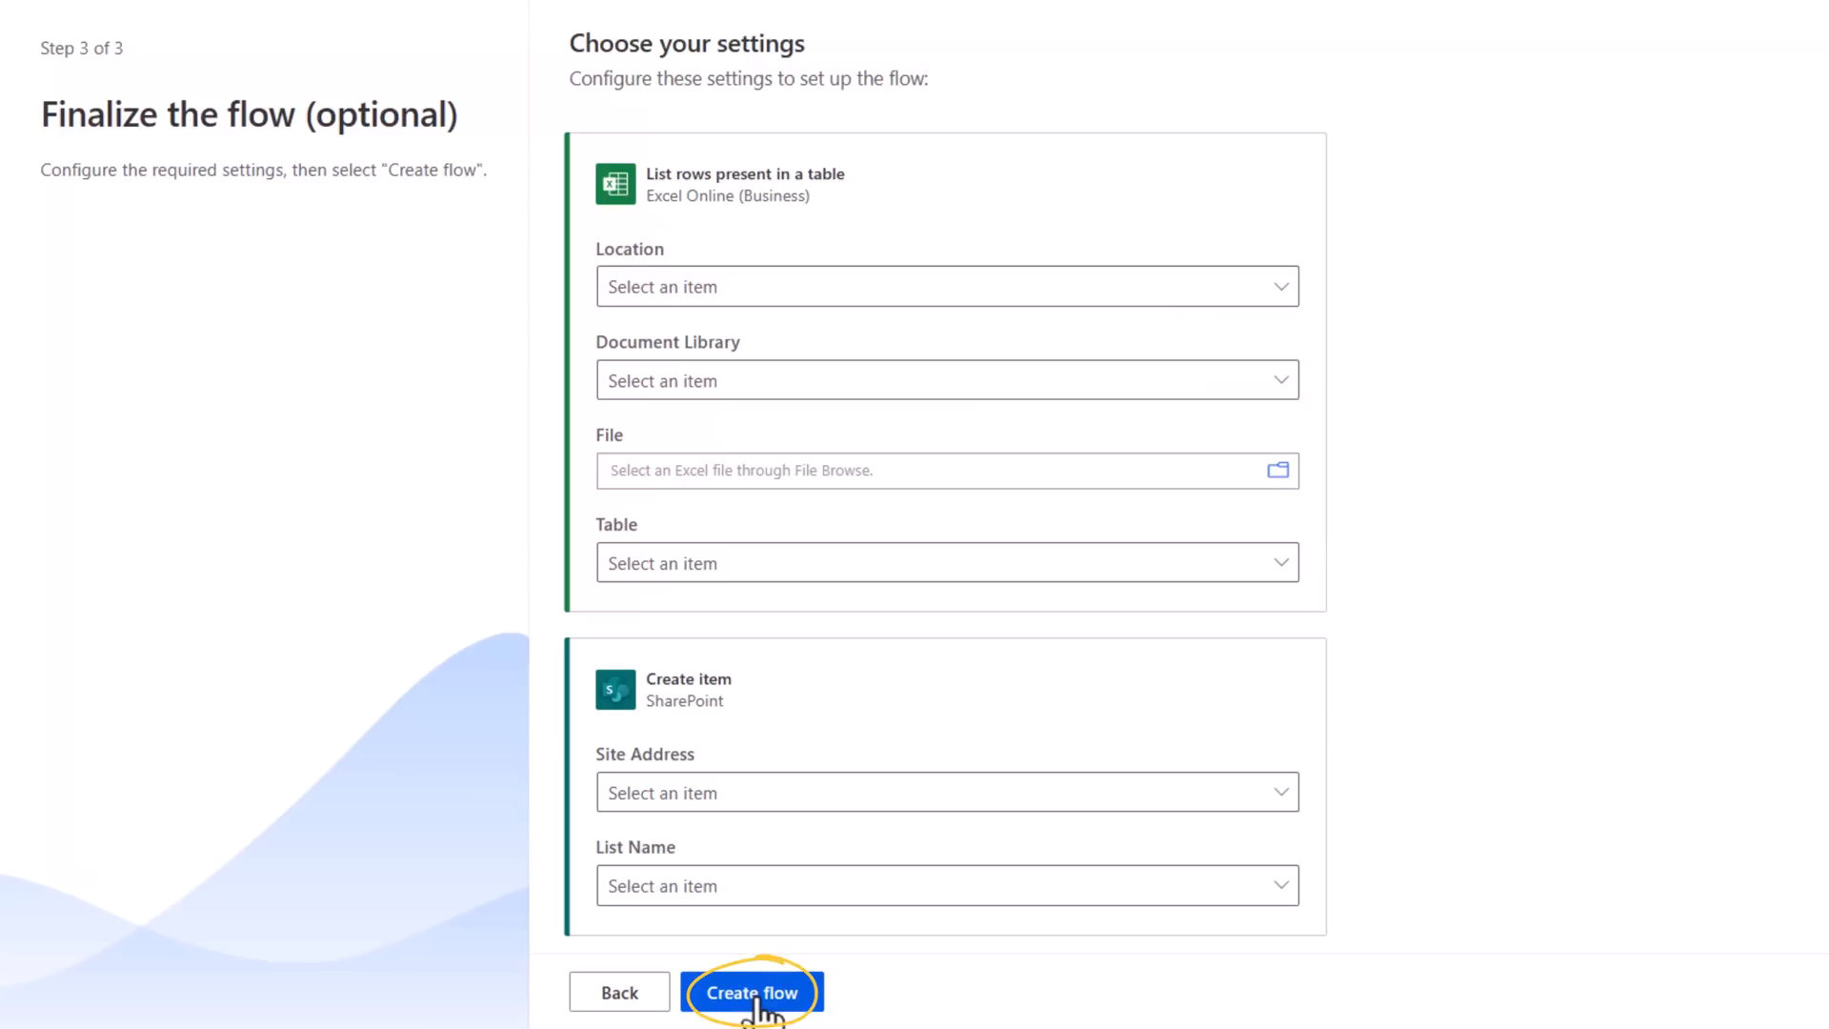
click(753, 992)
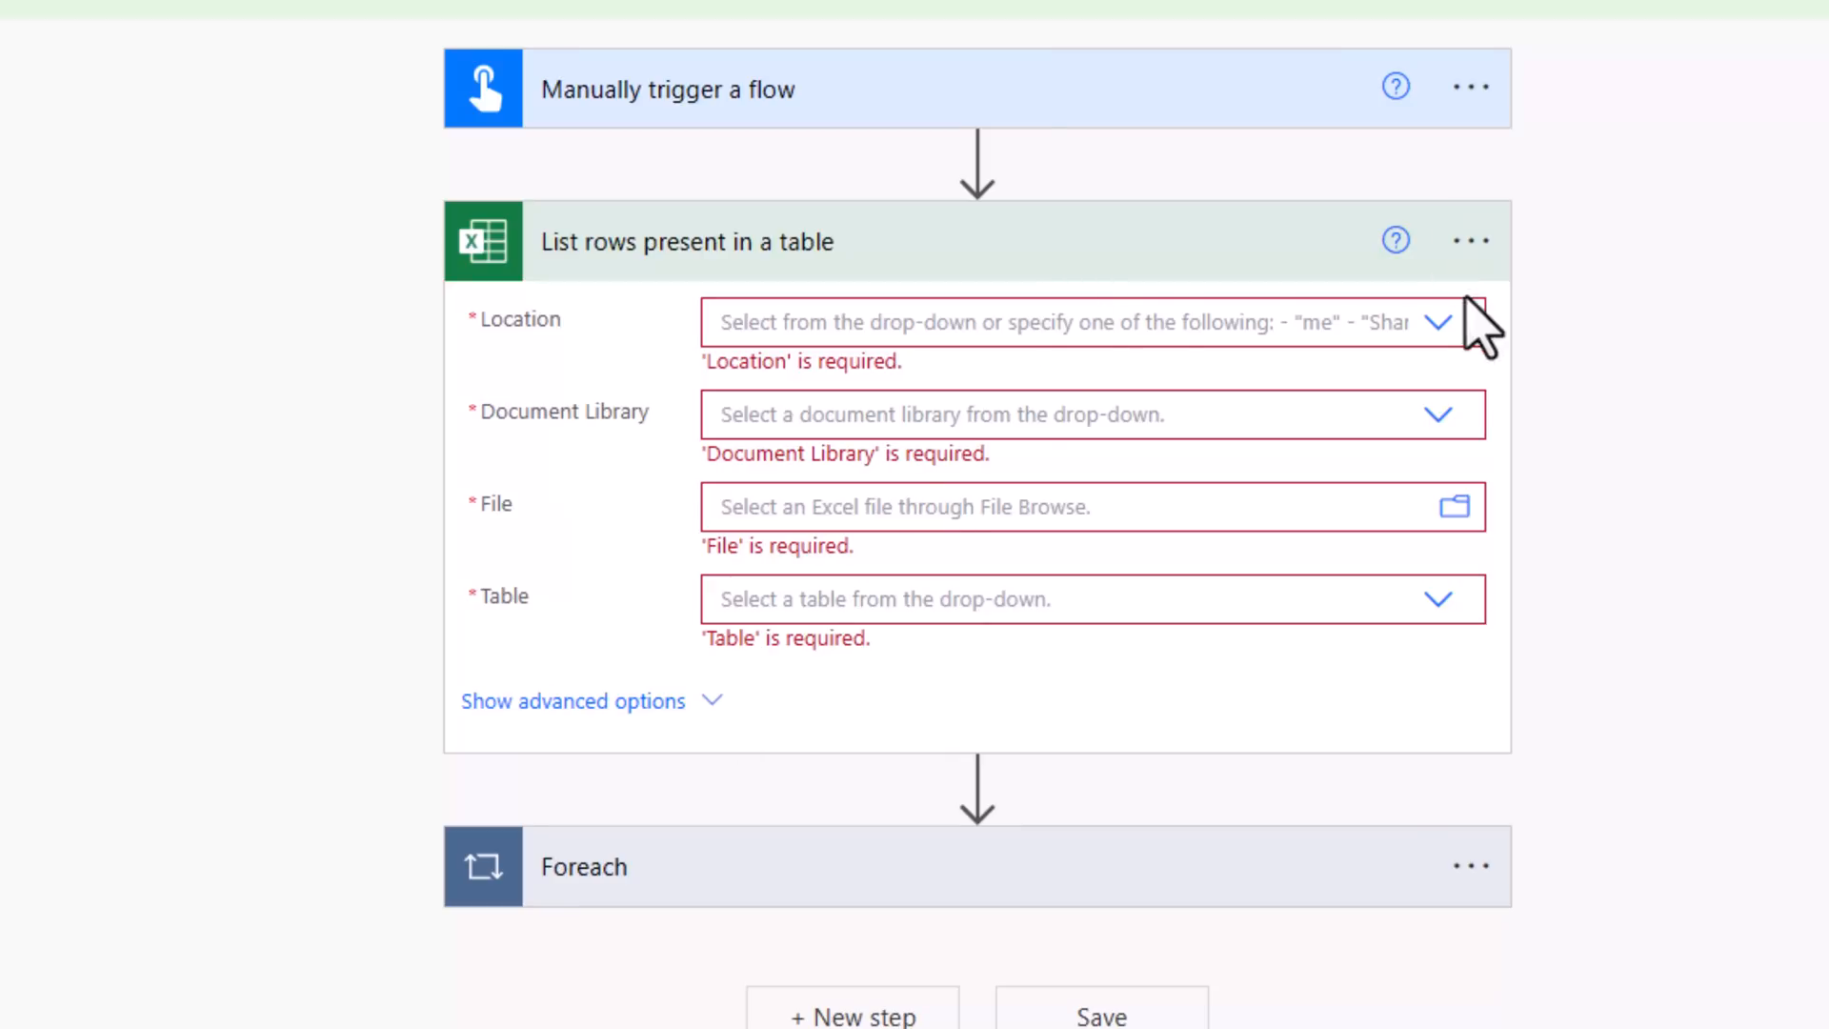
mouse_move(1441, 323)
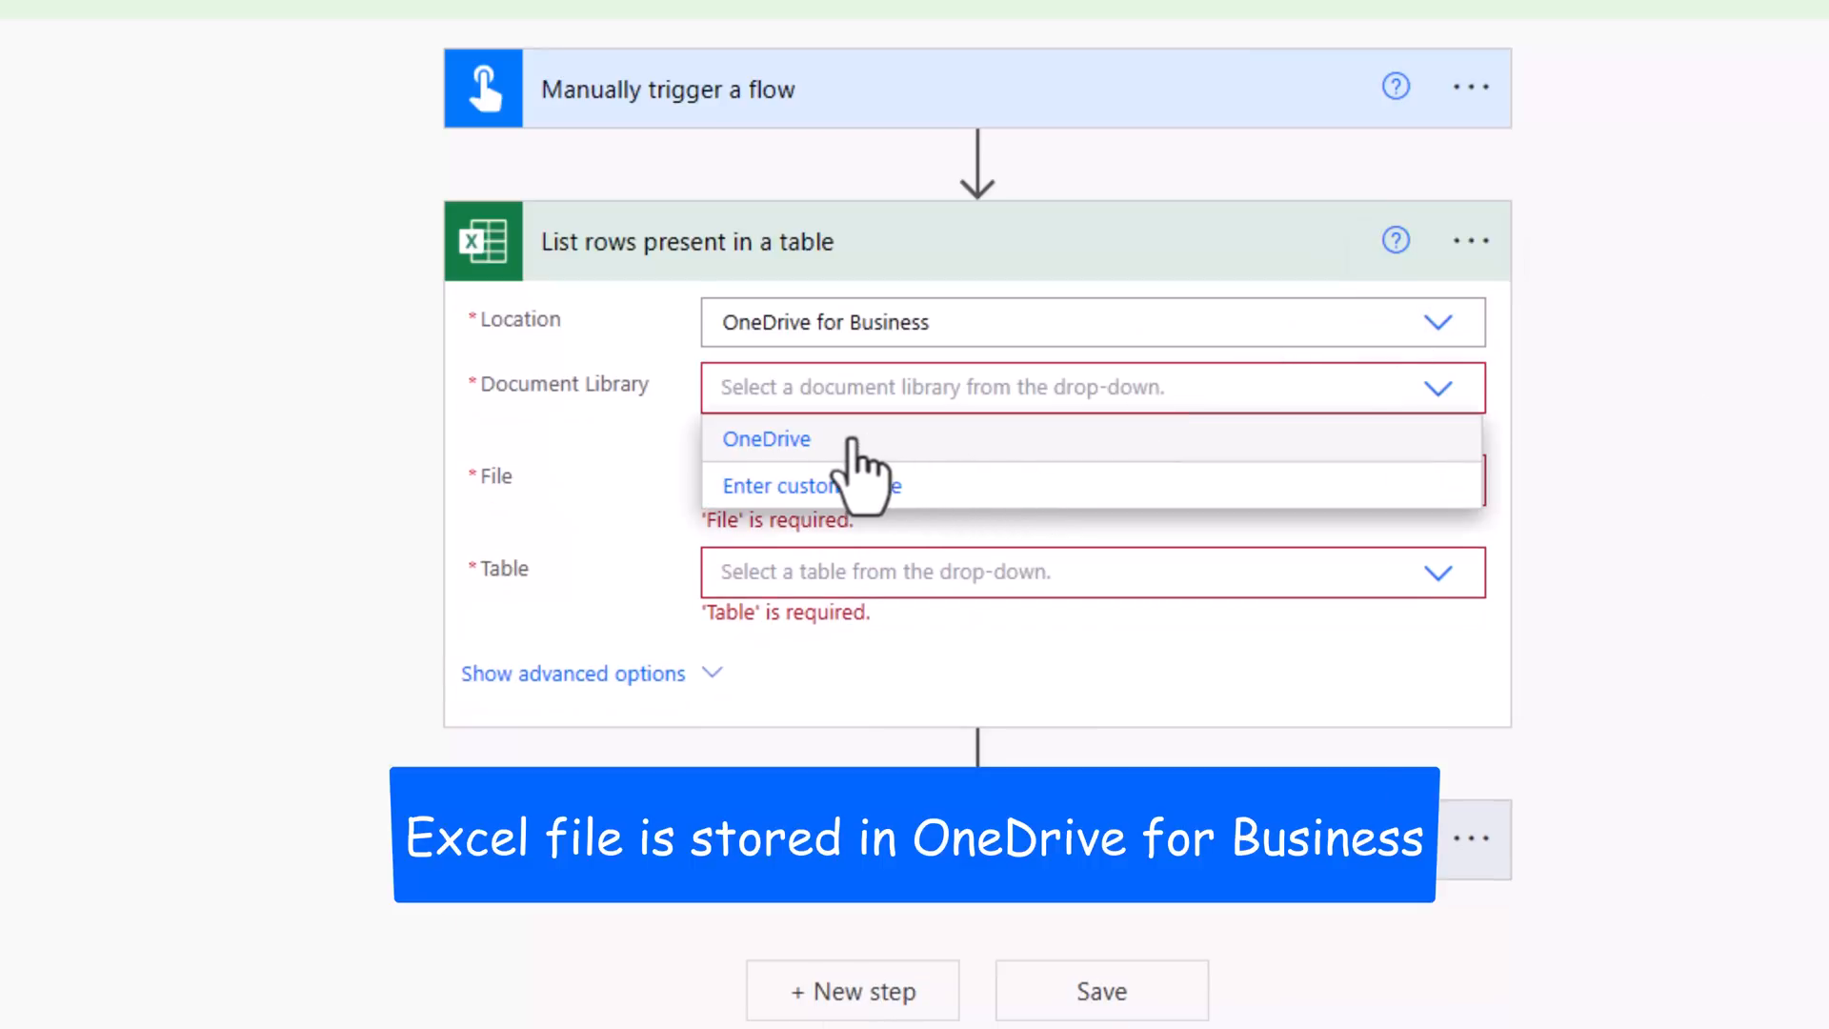
- Set List rows to OneDrive for Business, SharePointData.xlsx, table CustomerInfo
click(766, 439)
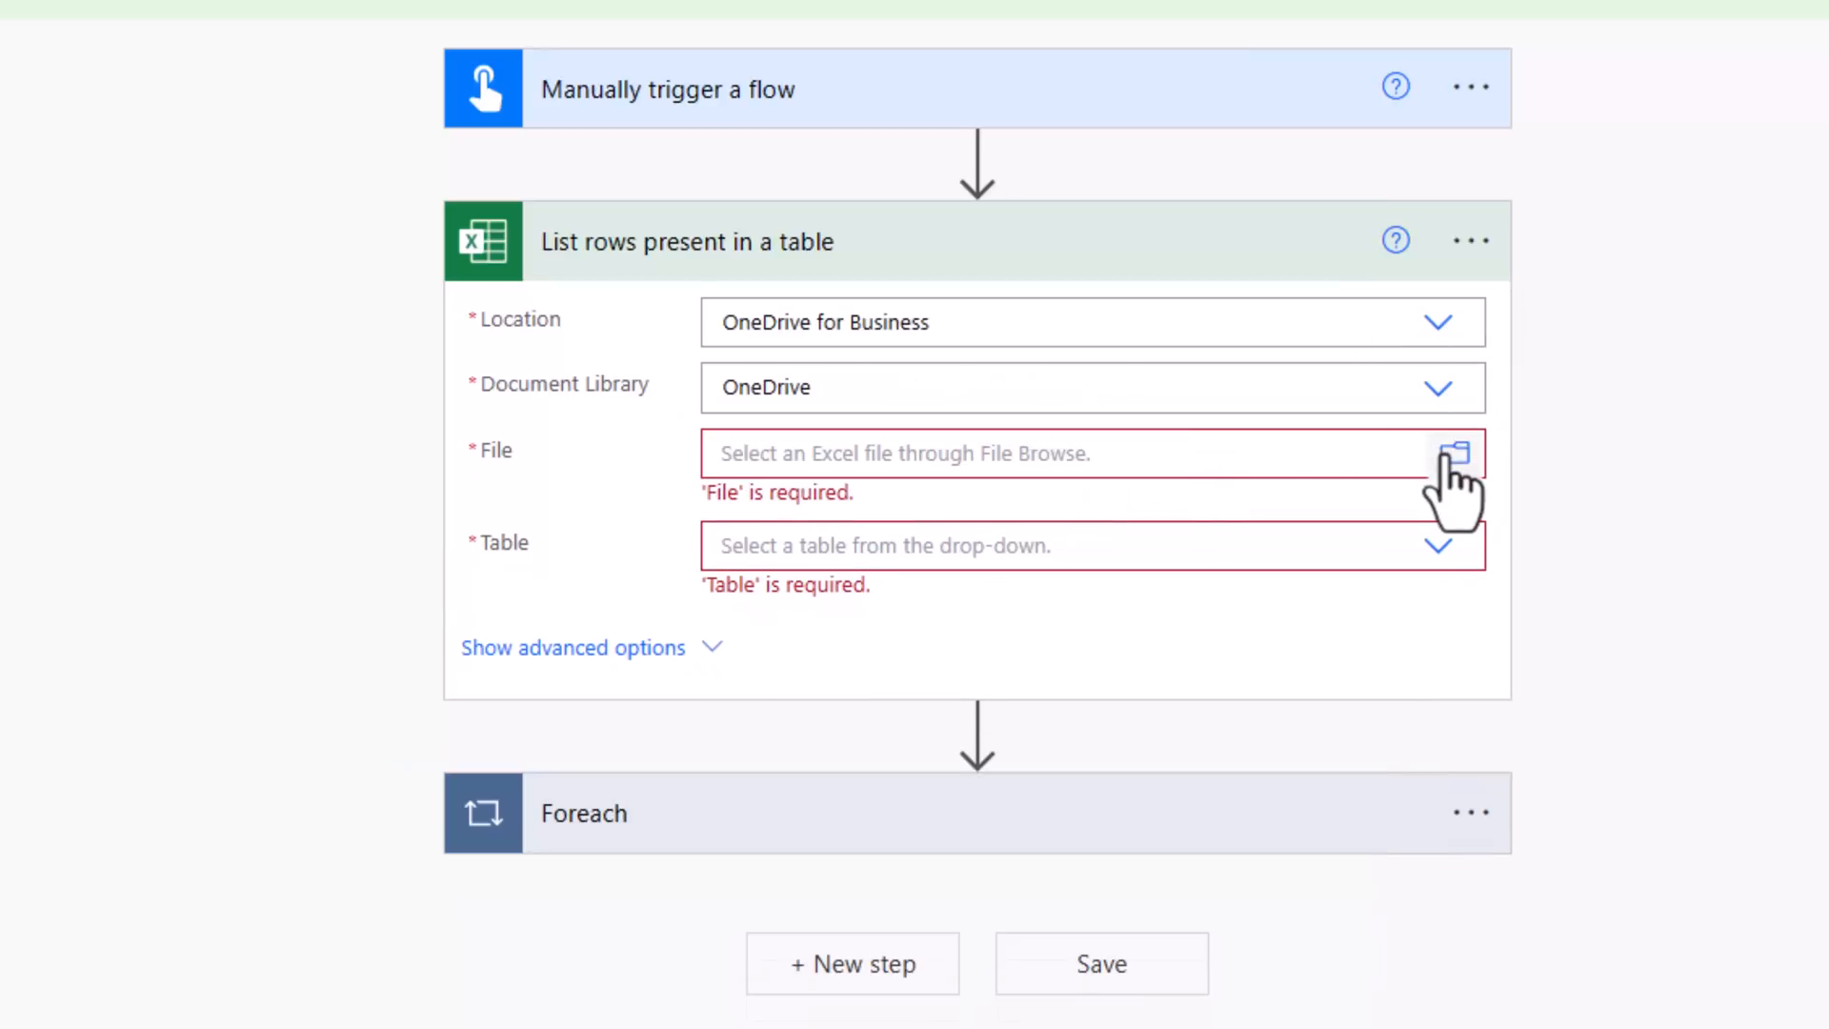
click(1438, 546)
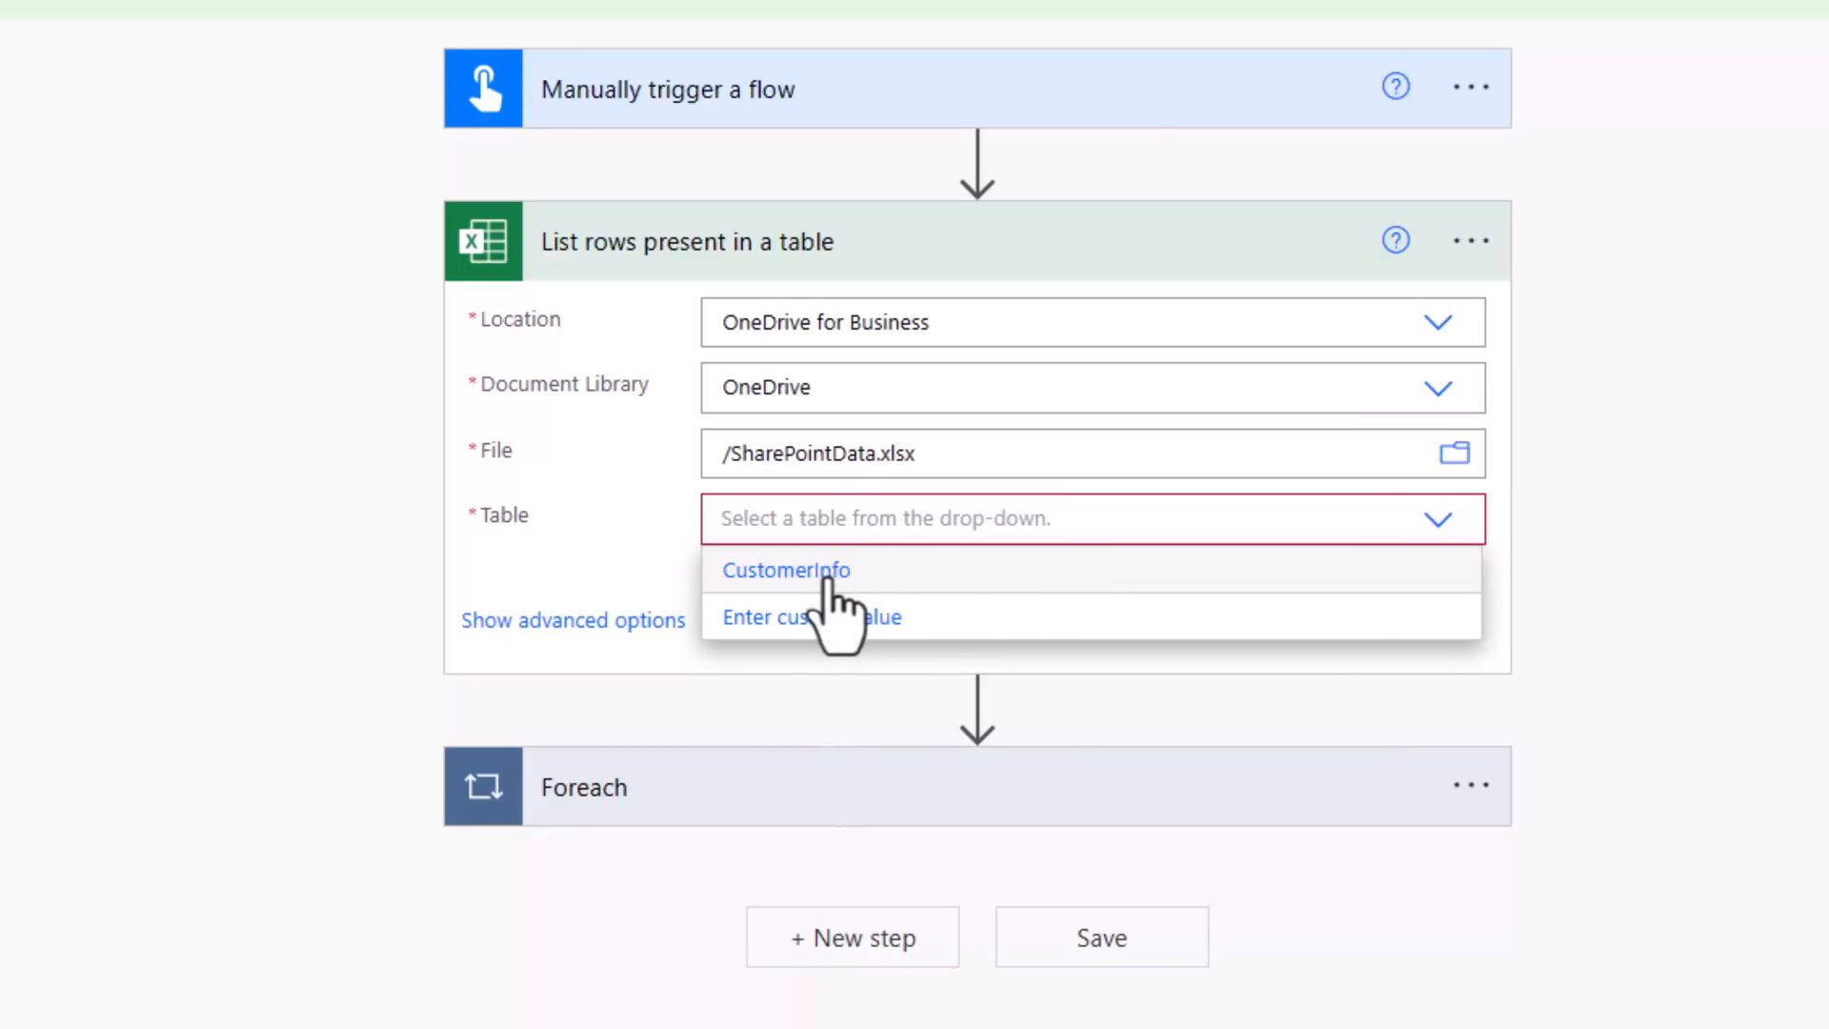
click(786, 570)
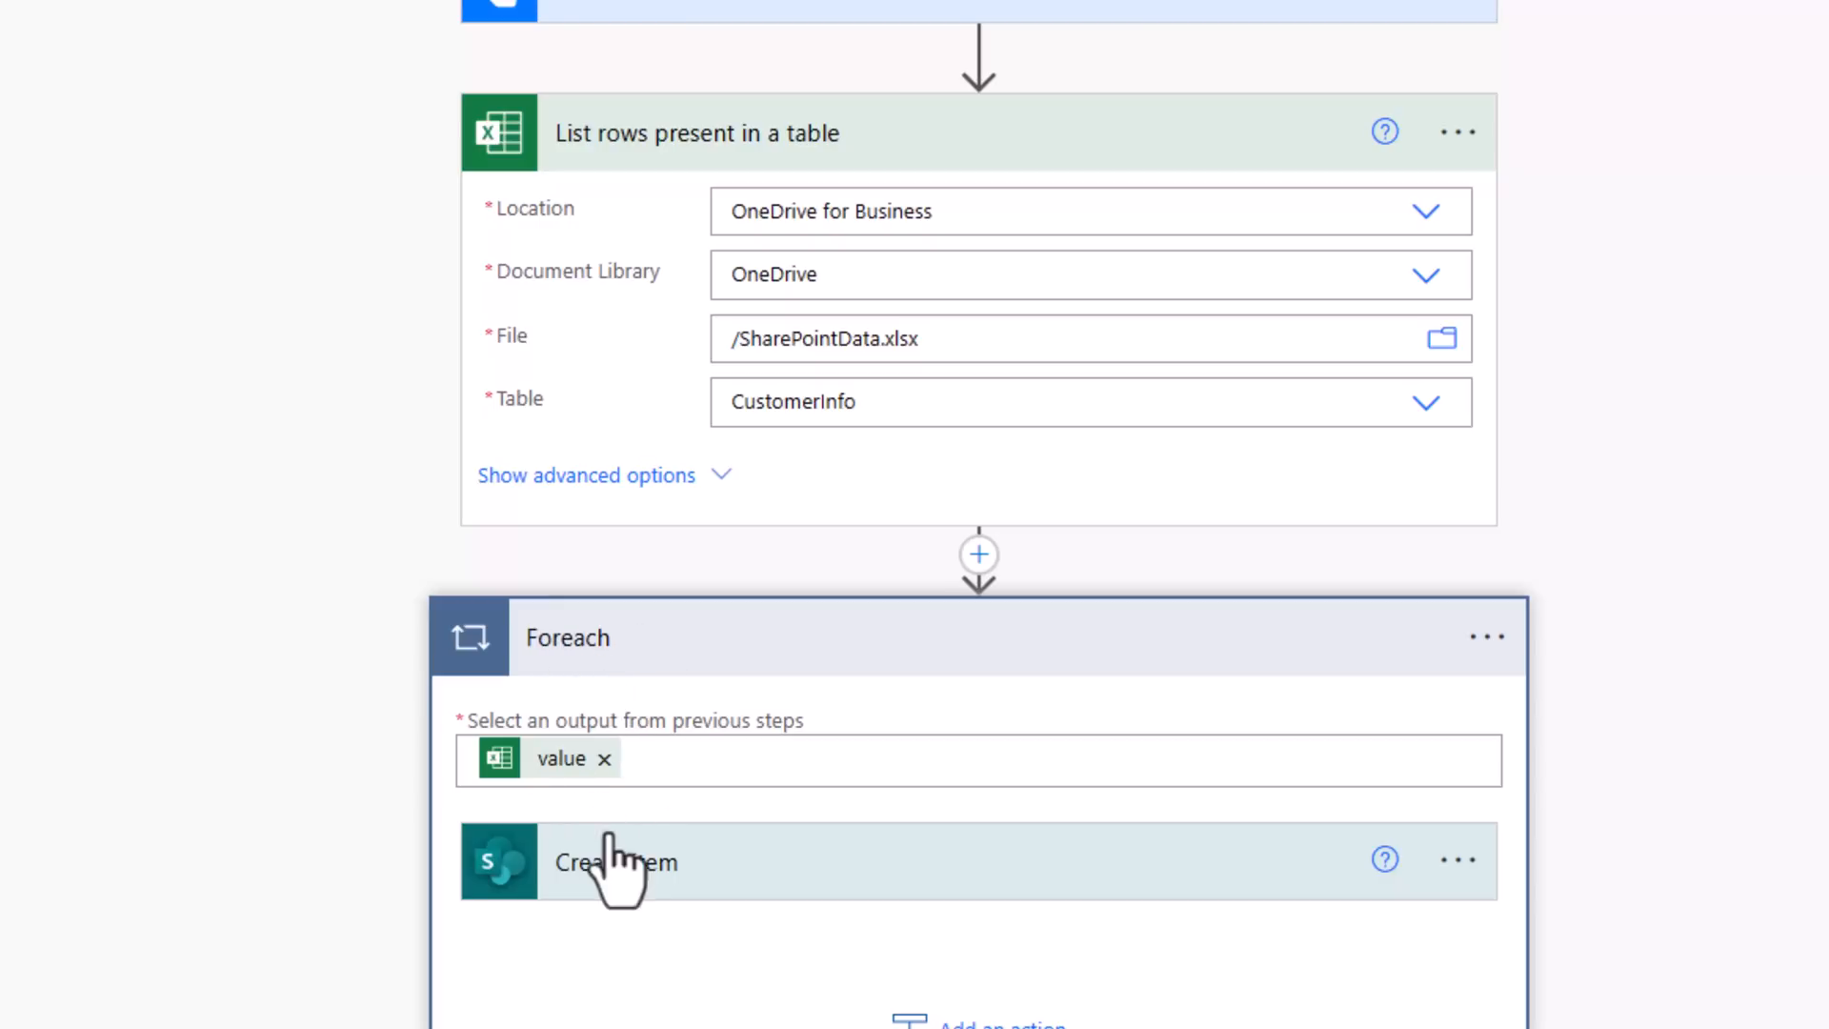
- Point Create item at RD Tech's Customer Data list and map FirstName into Title
click(630, 862)
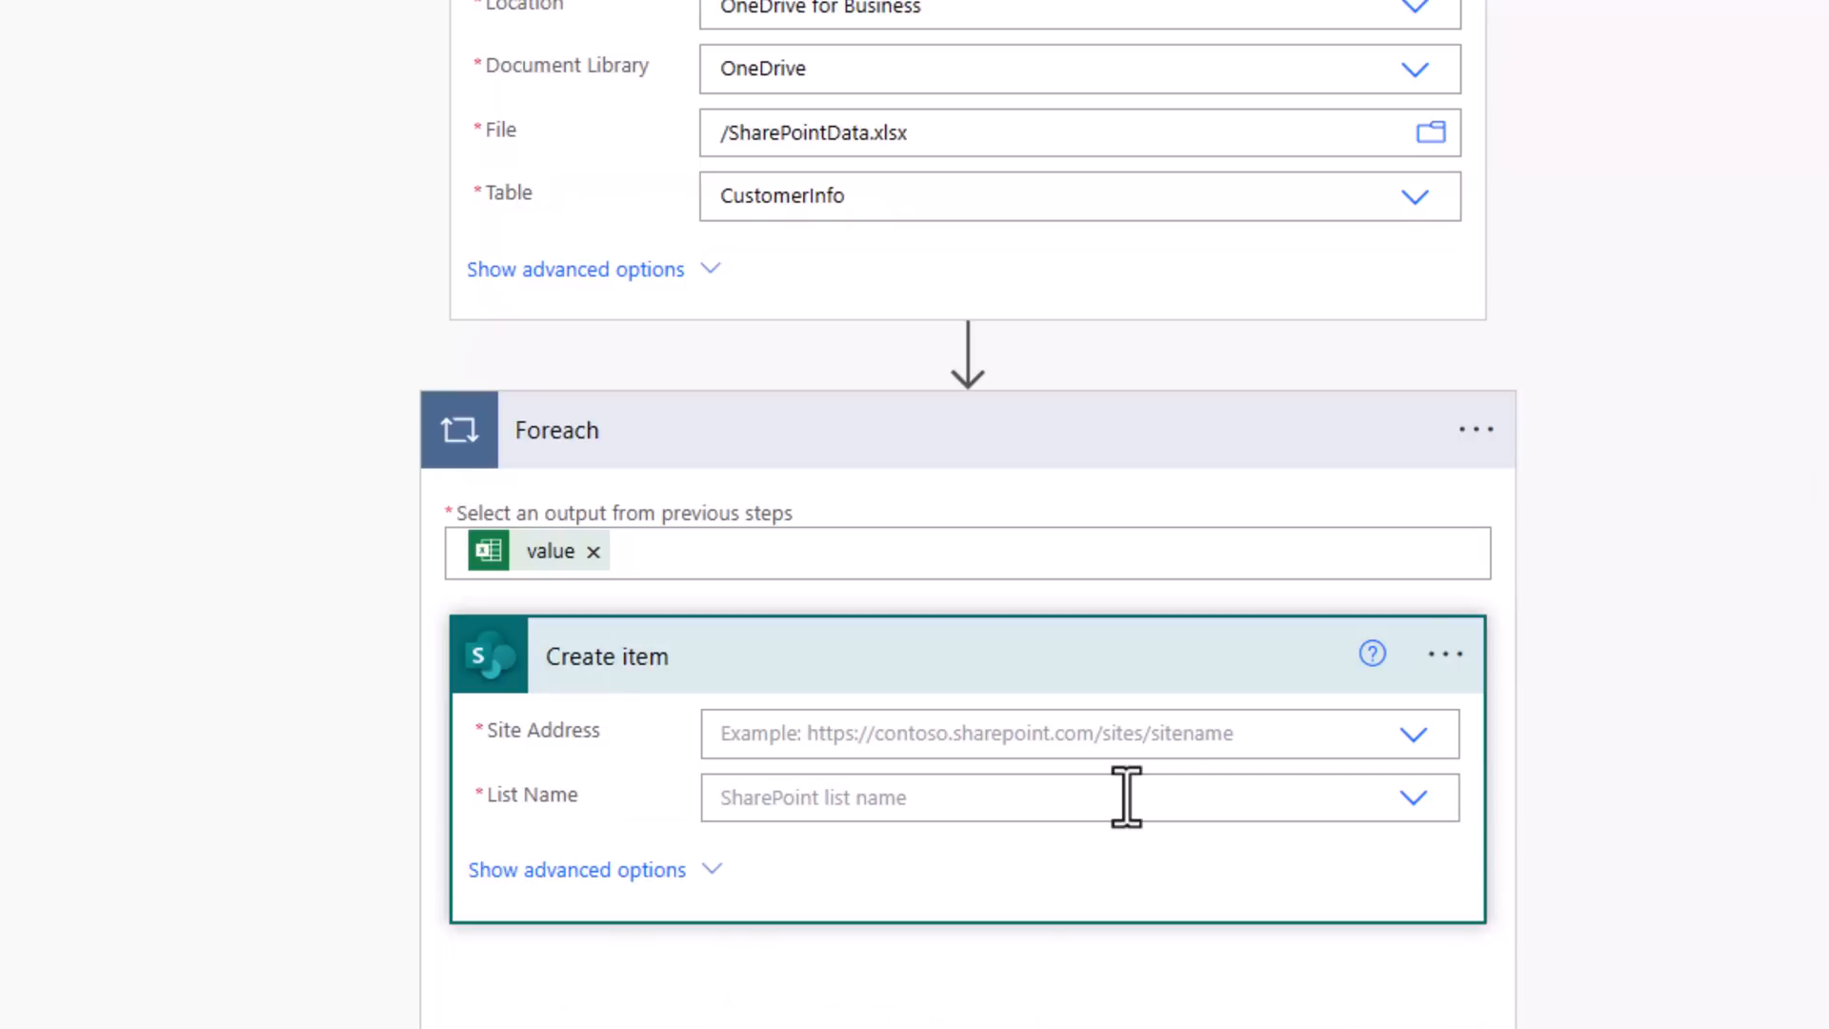
click(1412, 733)
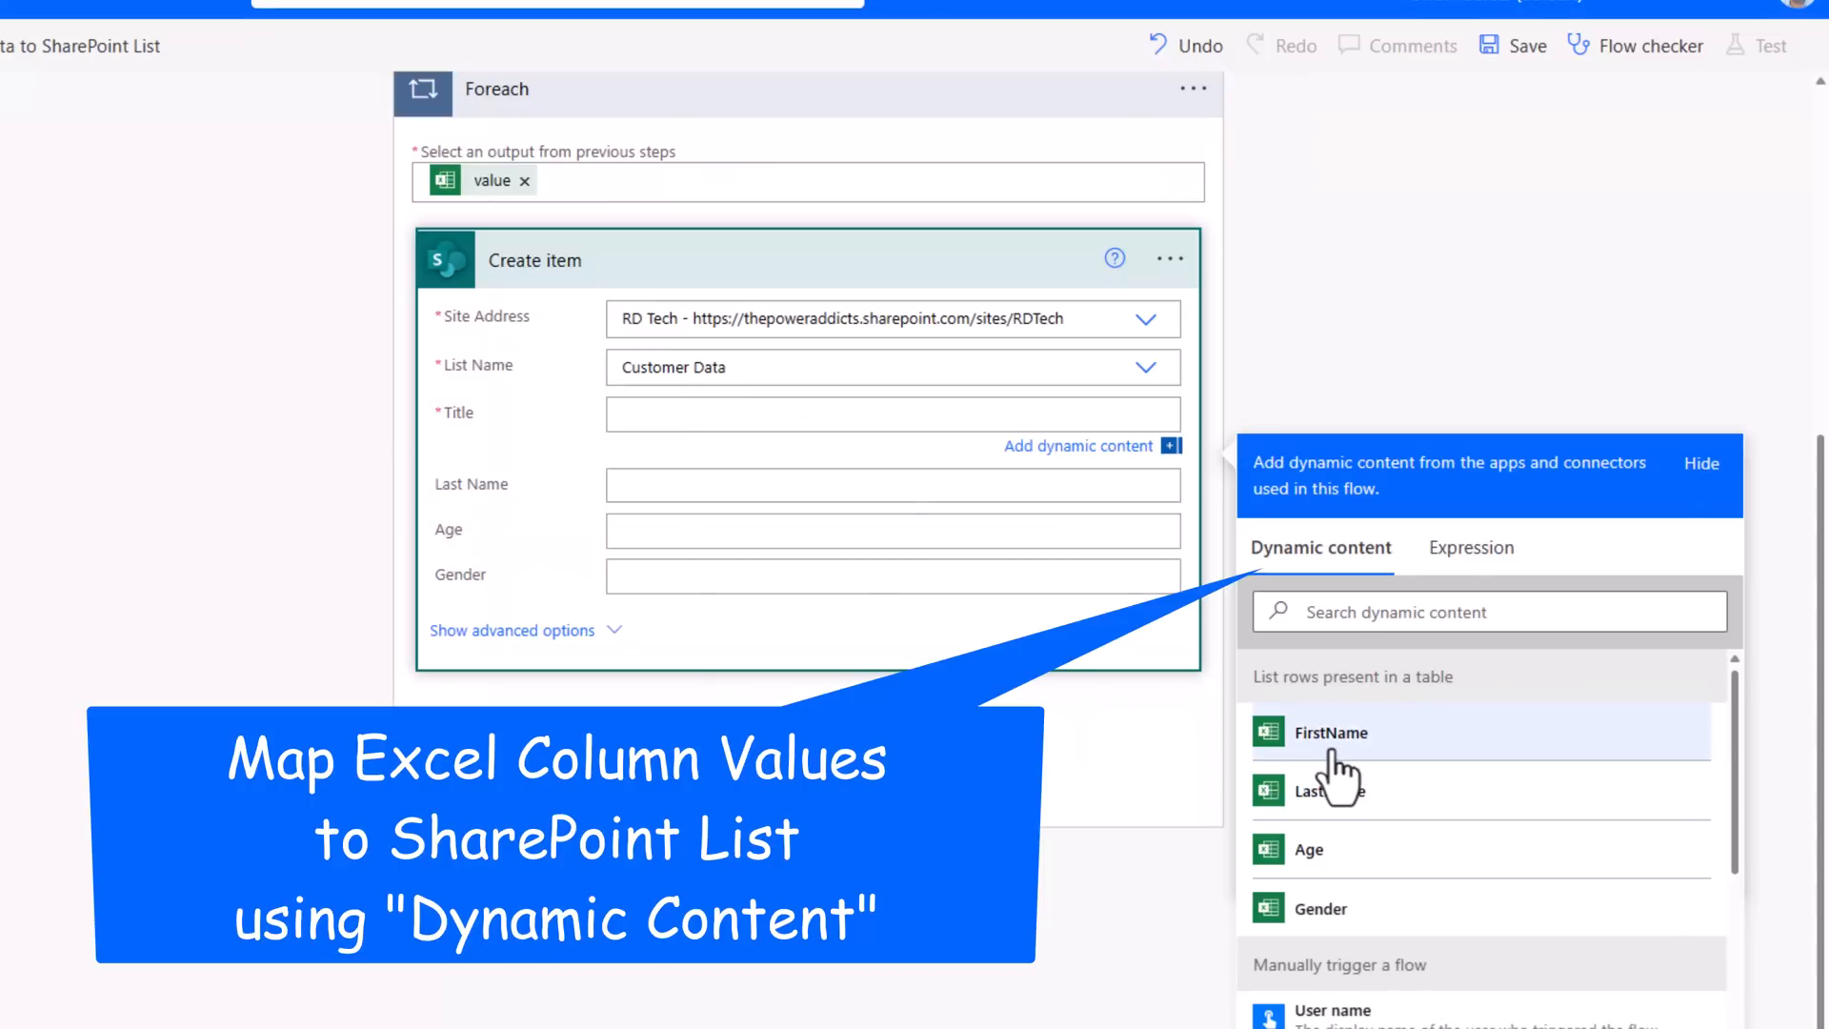
click(1326, 733)
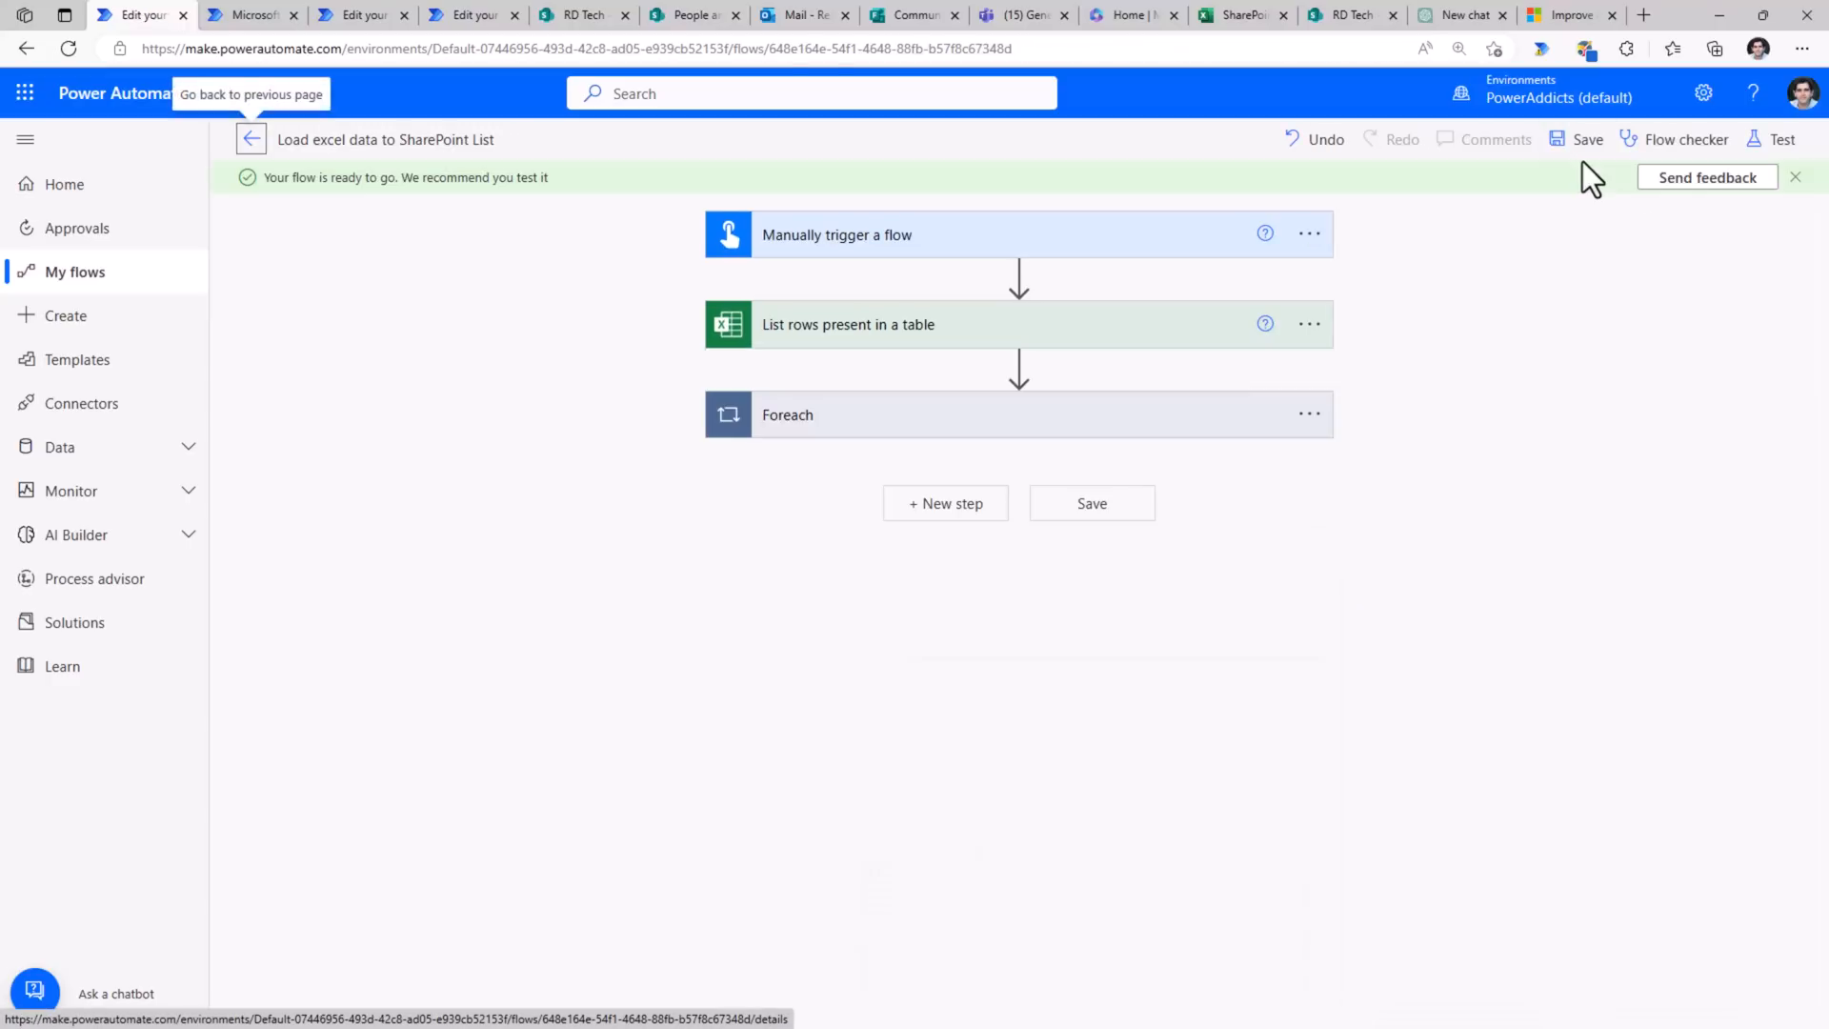
- Start a manual test and run the Load excel data flow
click(1781, 139)
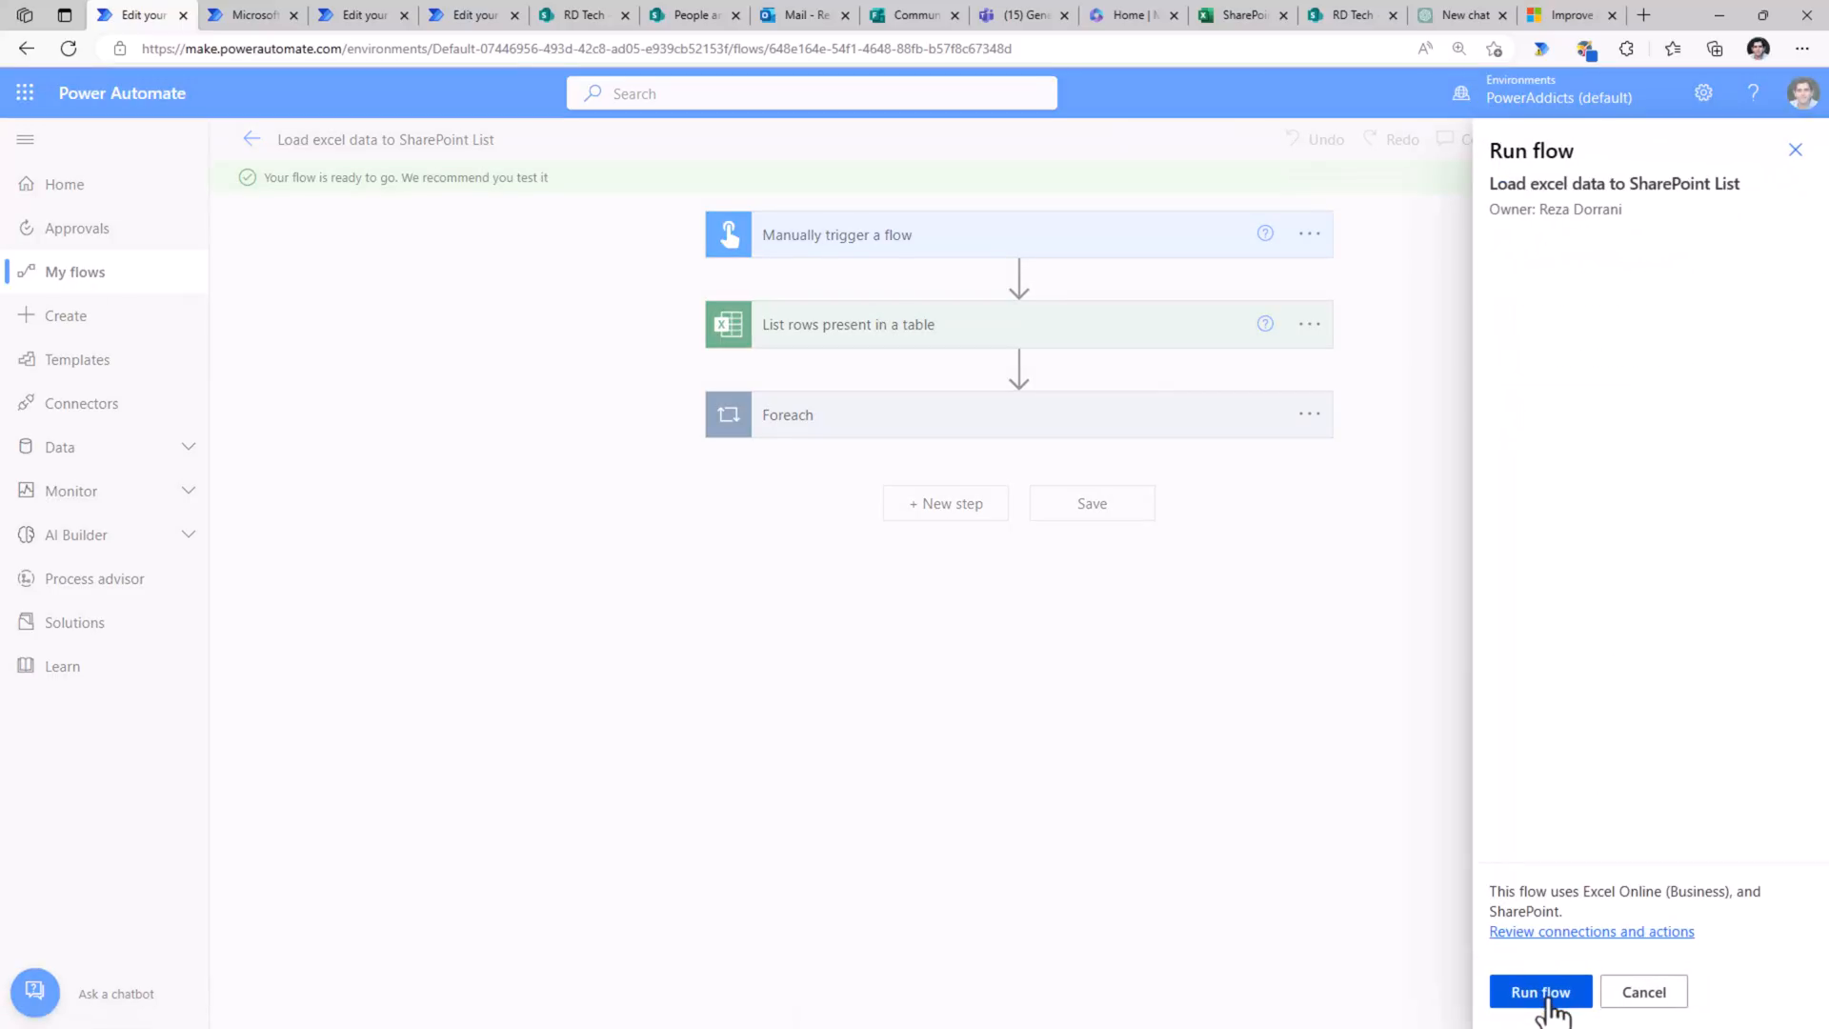
click(1539, 991)
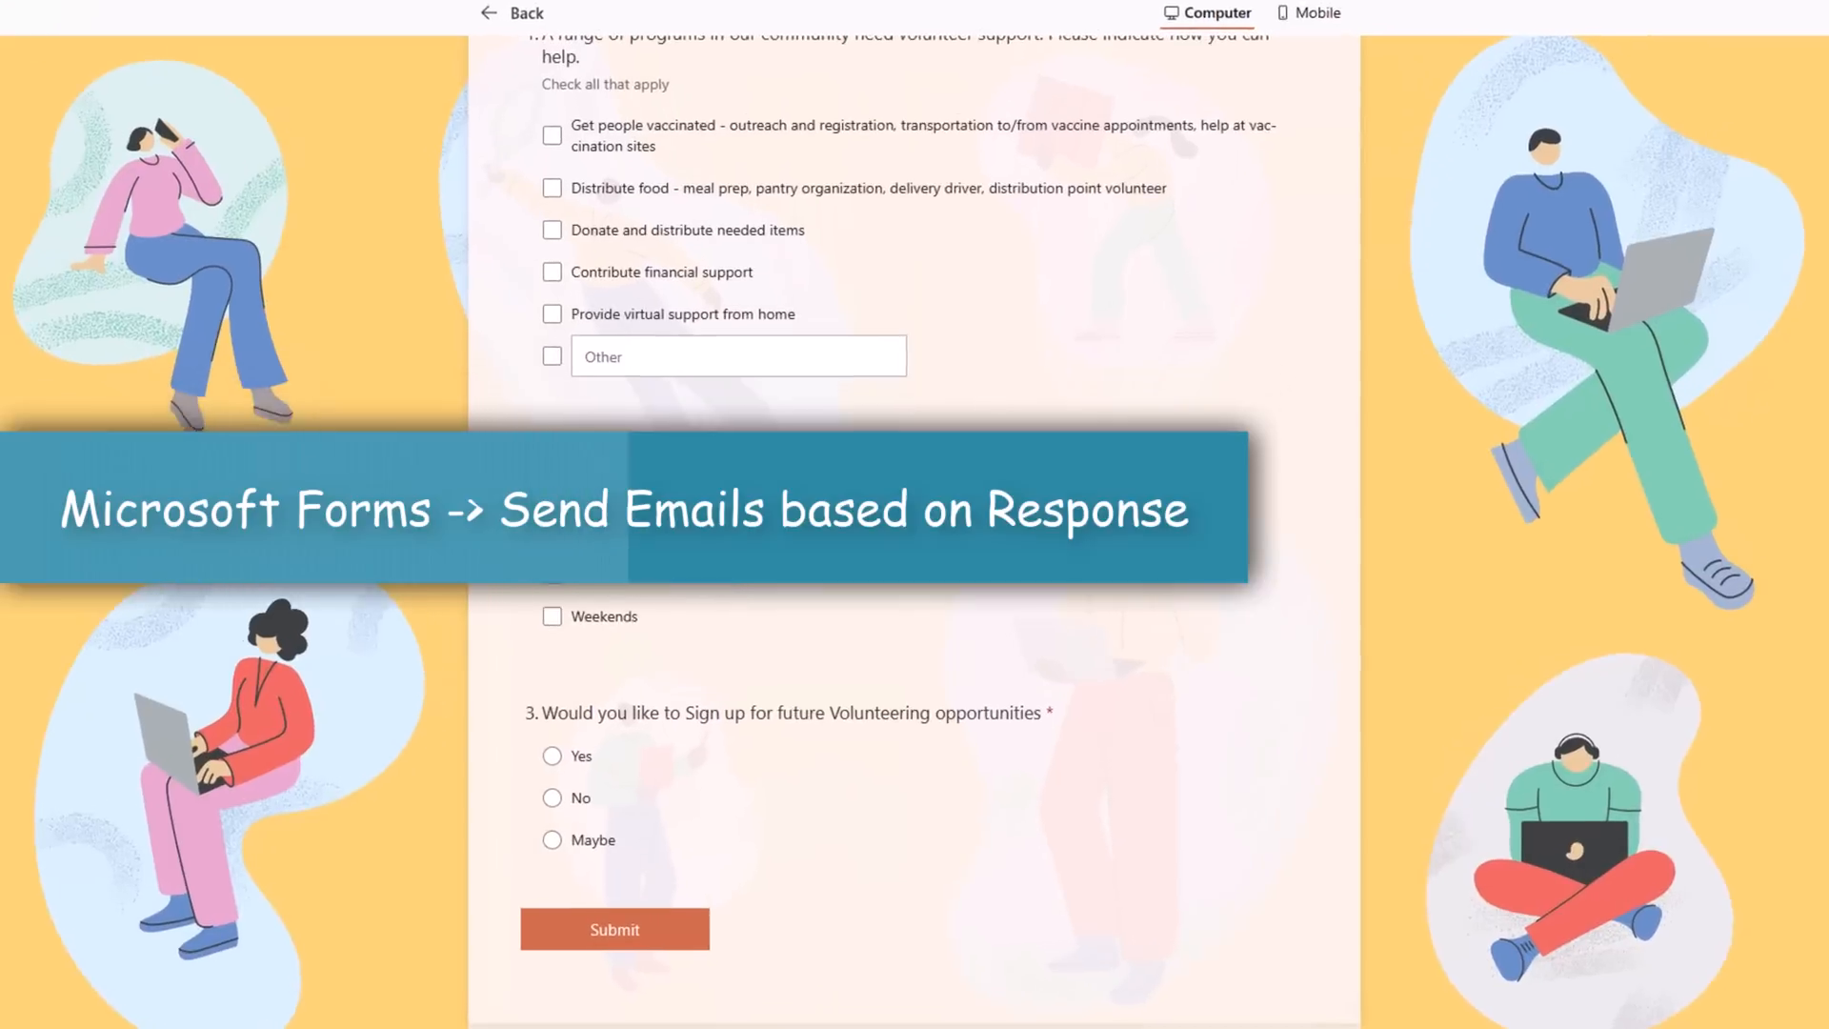
scroll(down, 3)
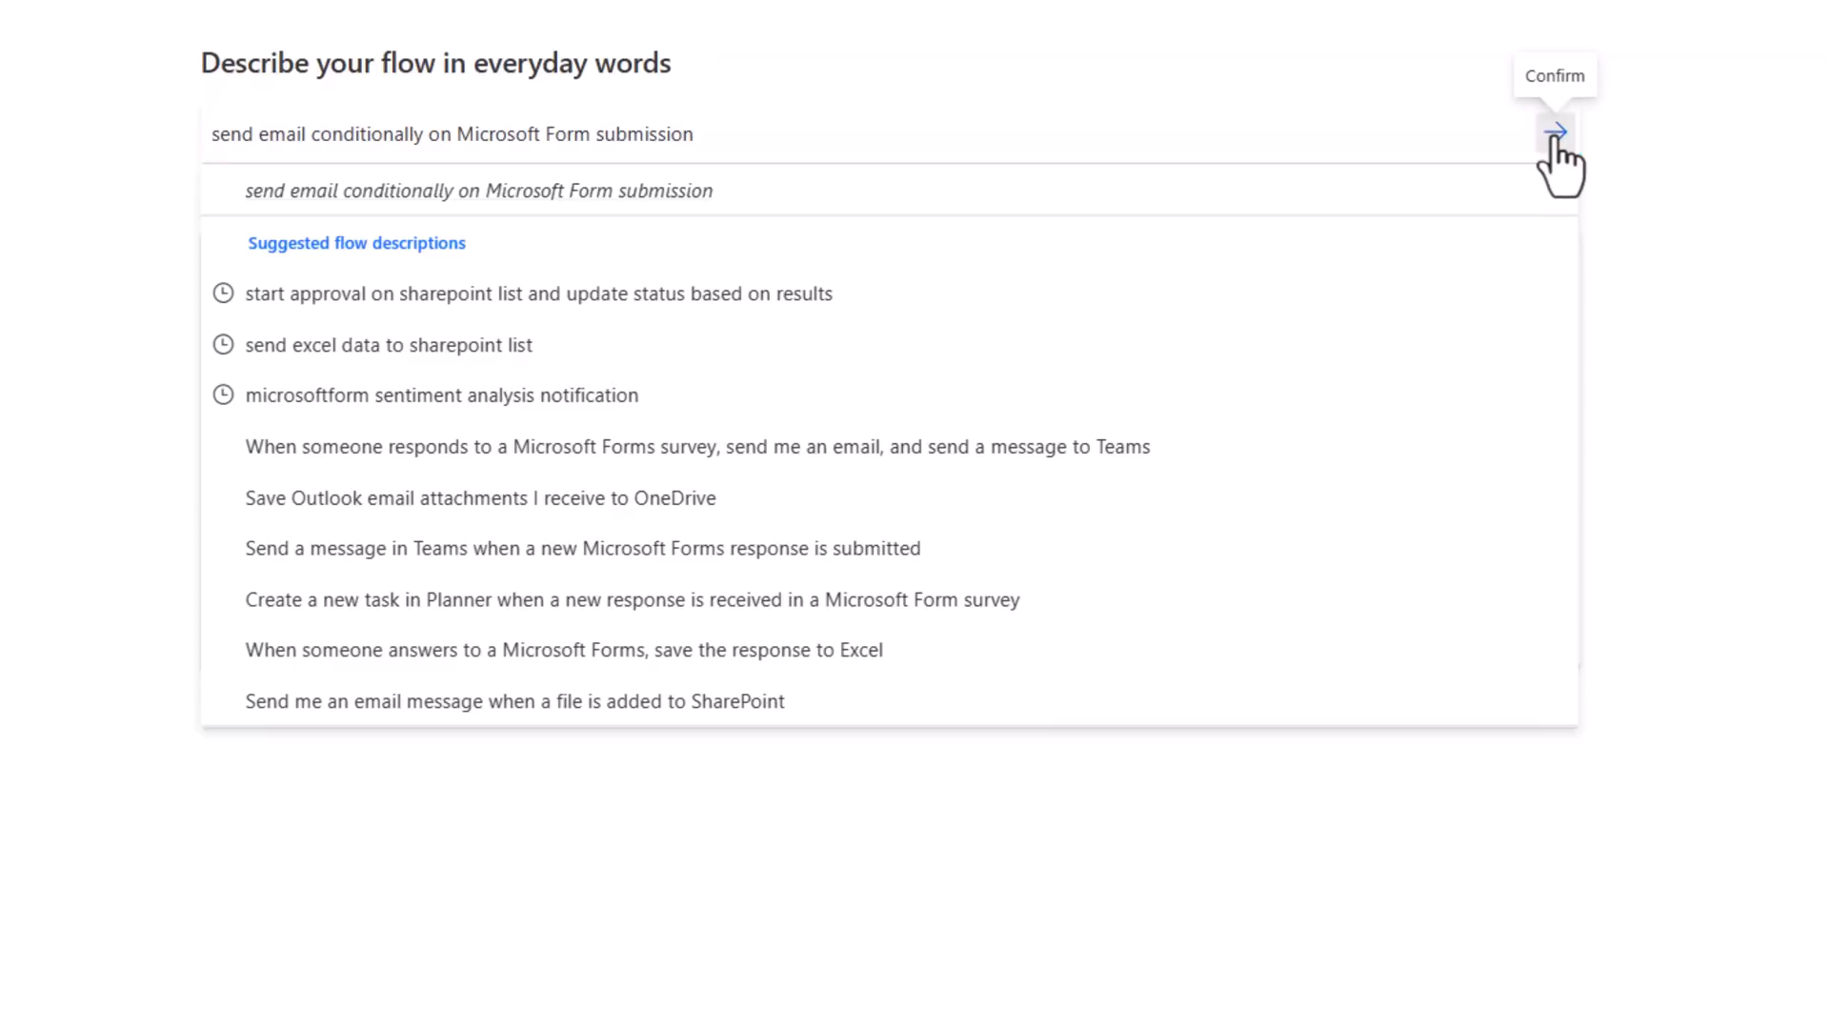
- Accept the generated conditional-email flow design and create the flow
click(1550, 128)
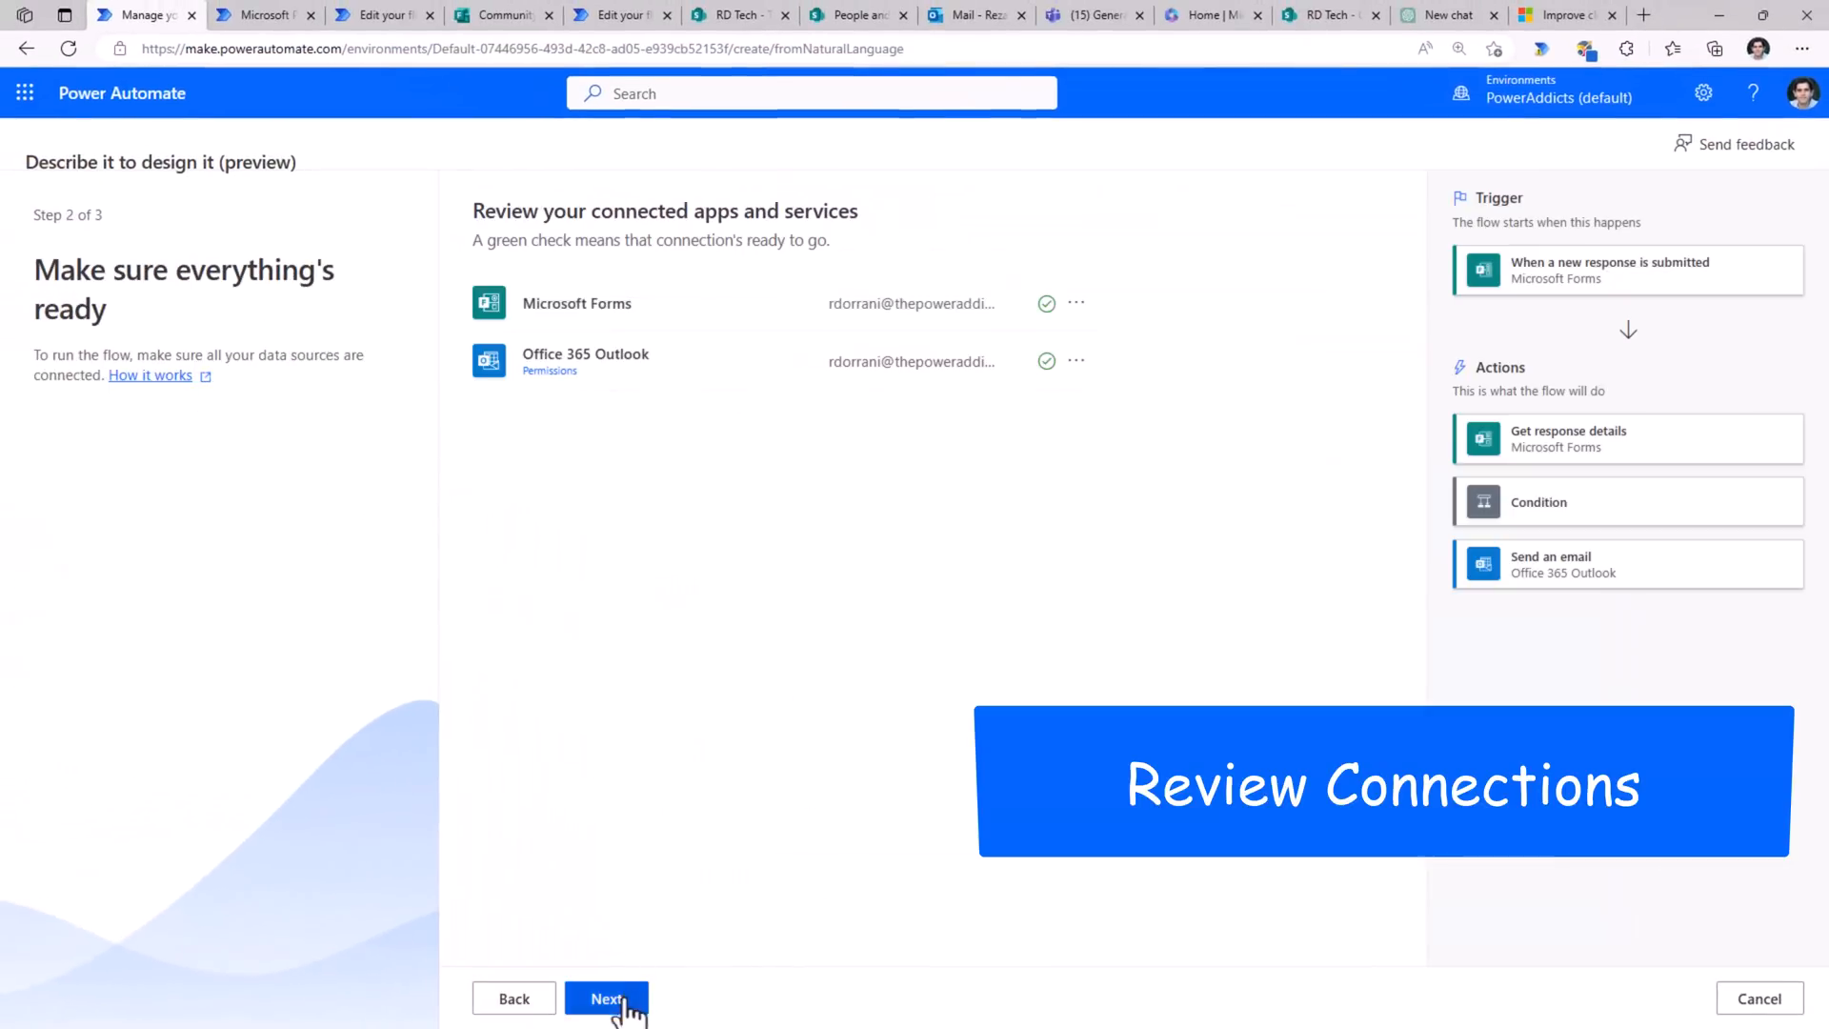
click(606, 998)
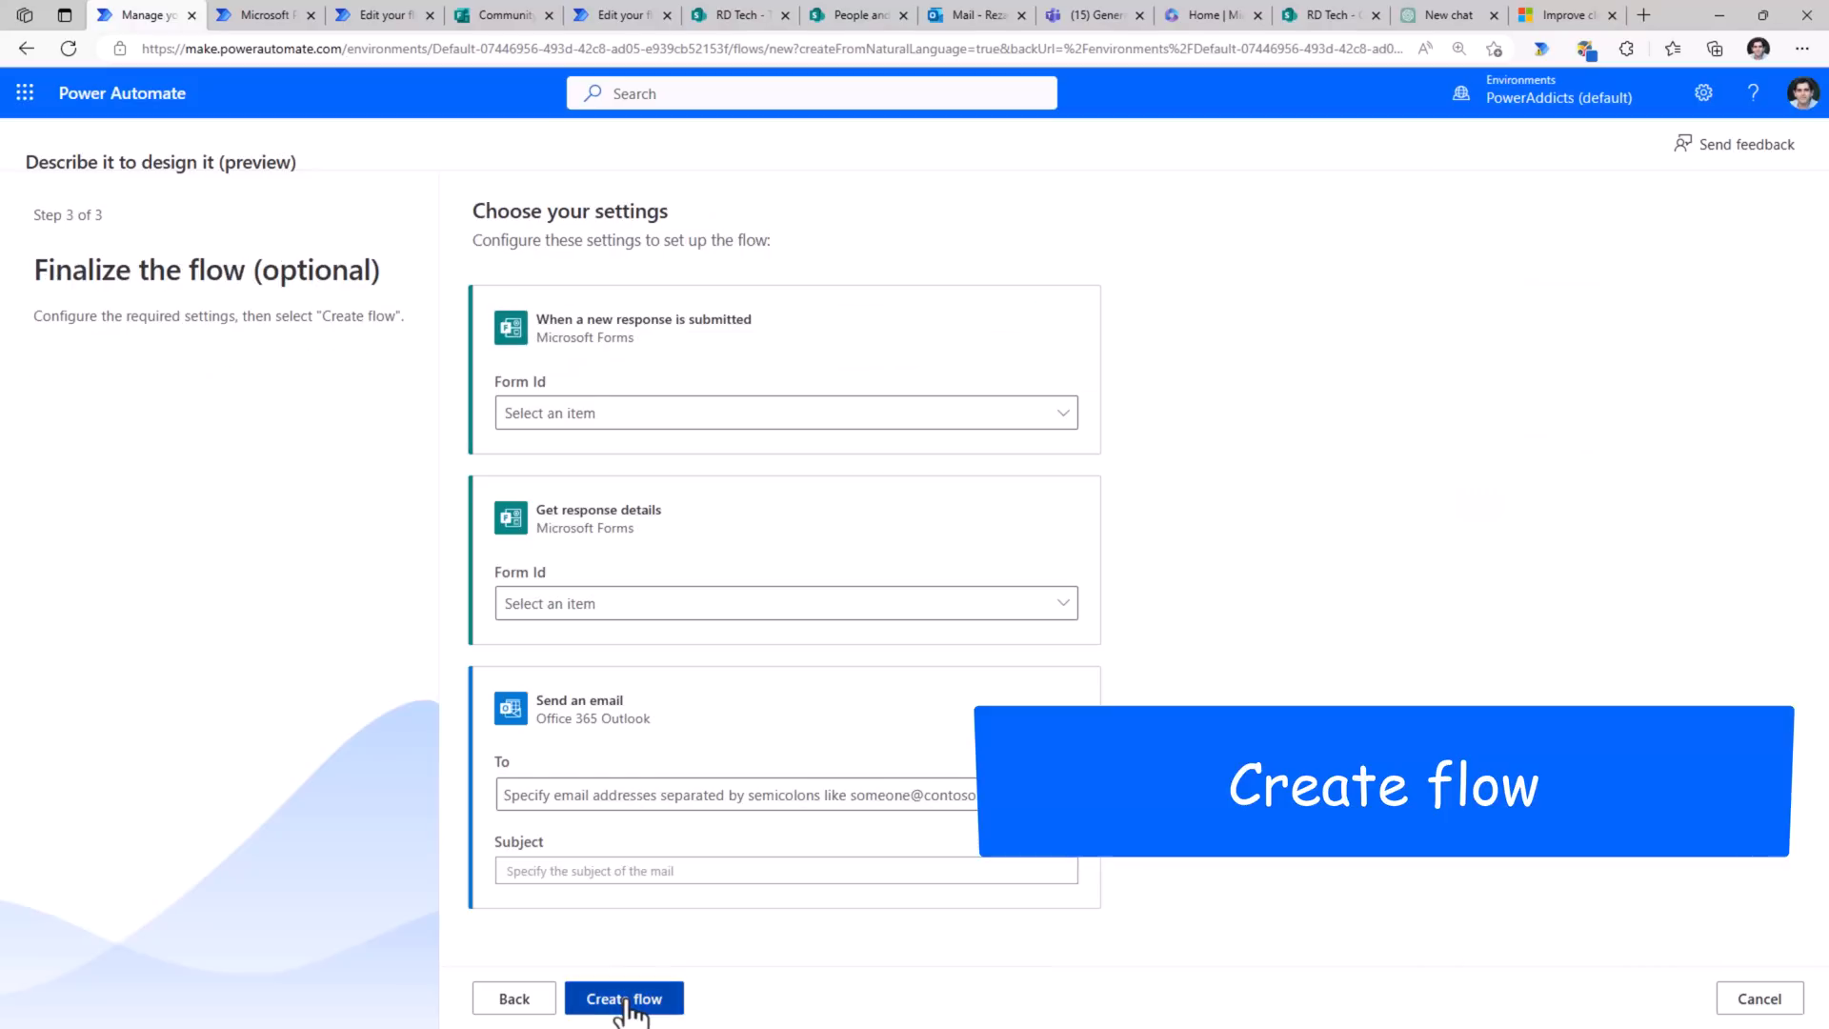
click(624, 998)
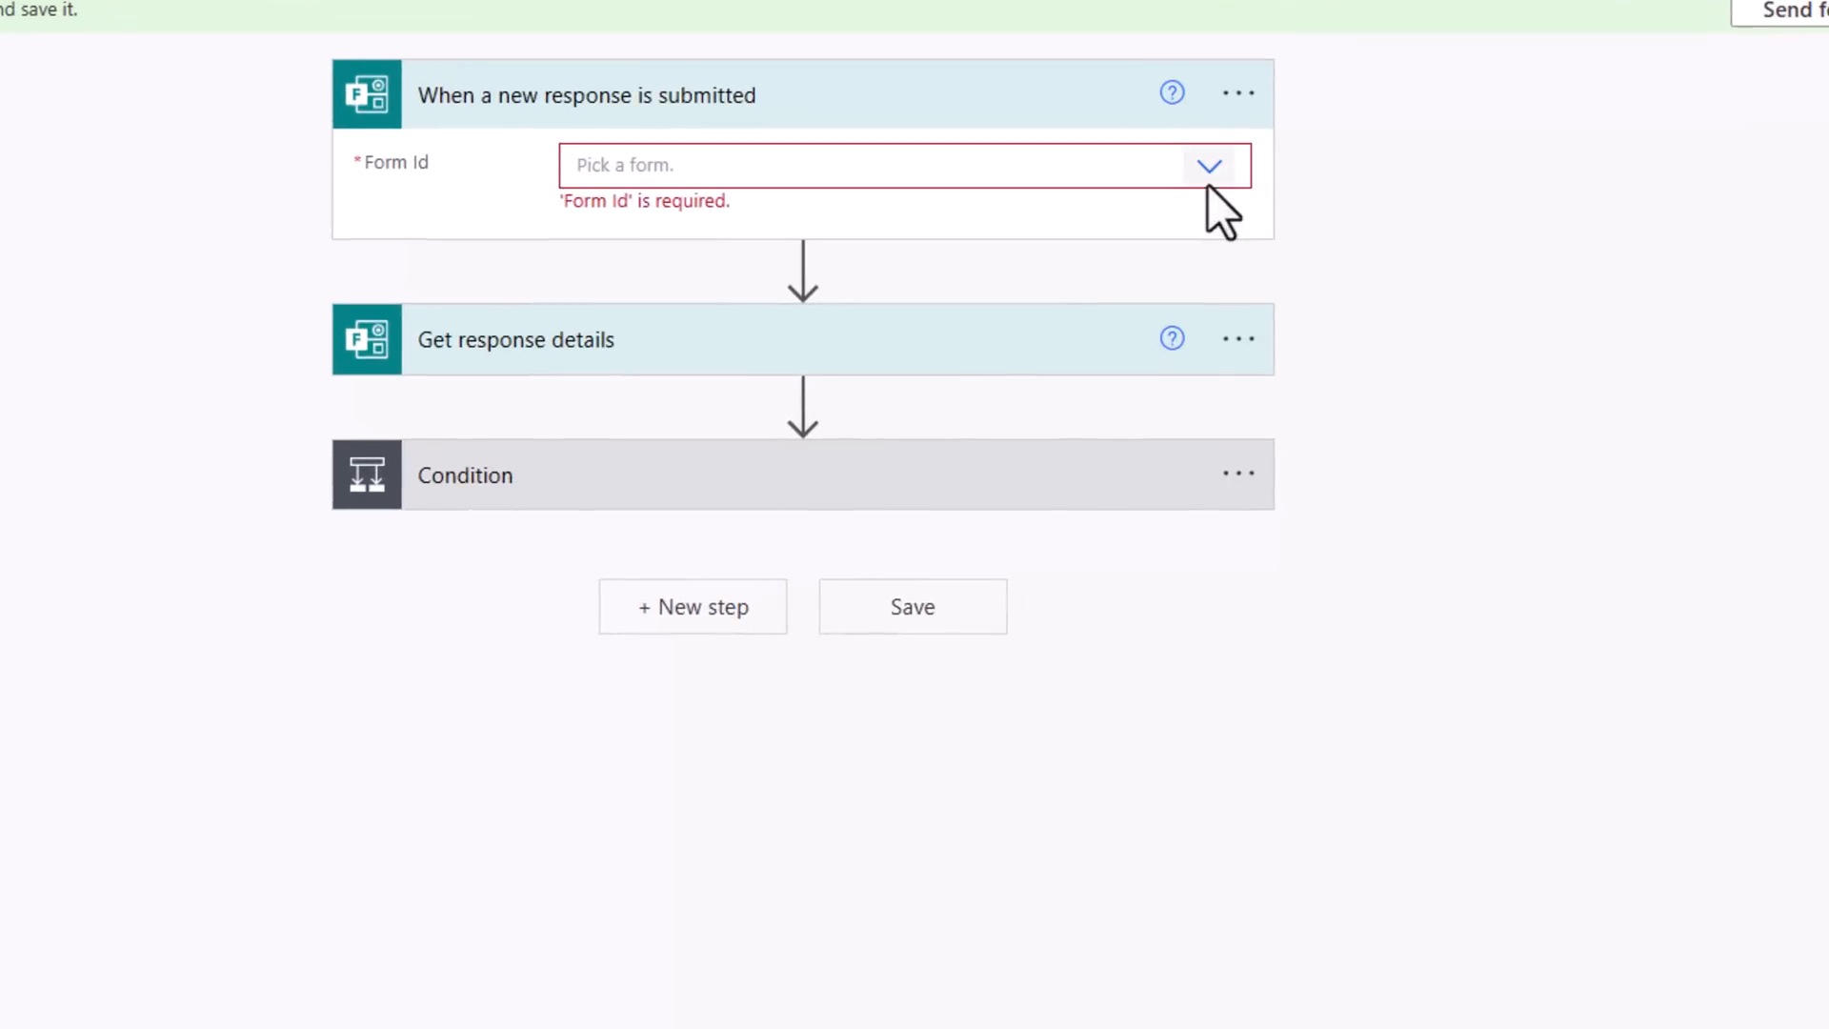
- Set the trigger and Get response details Form Id to Community volunteer registration form
click(898, 165)
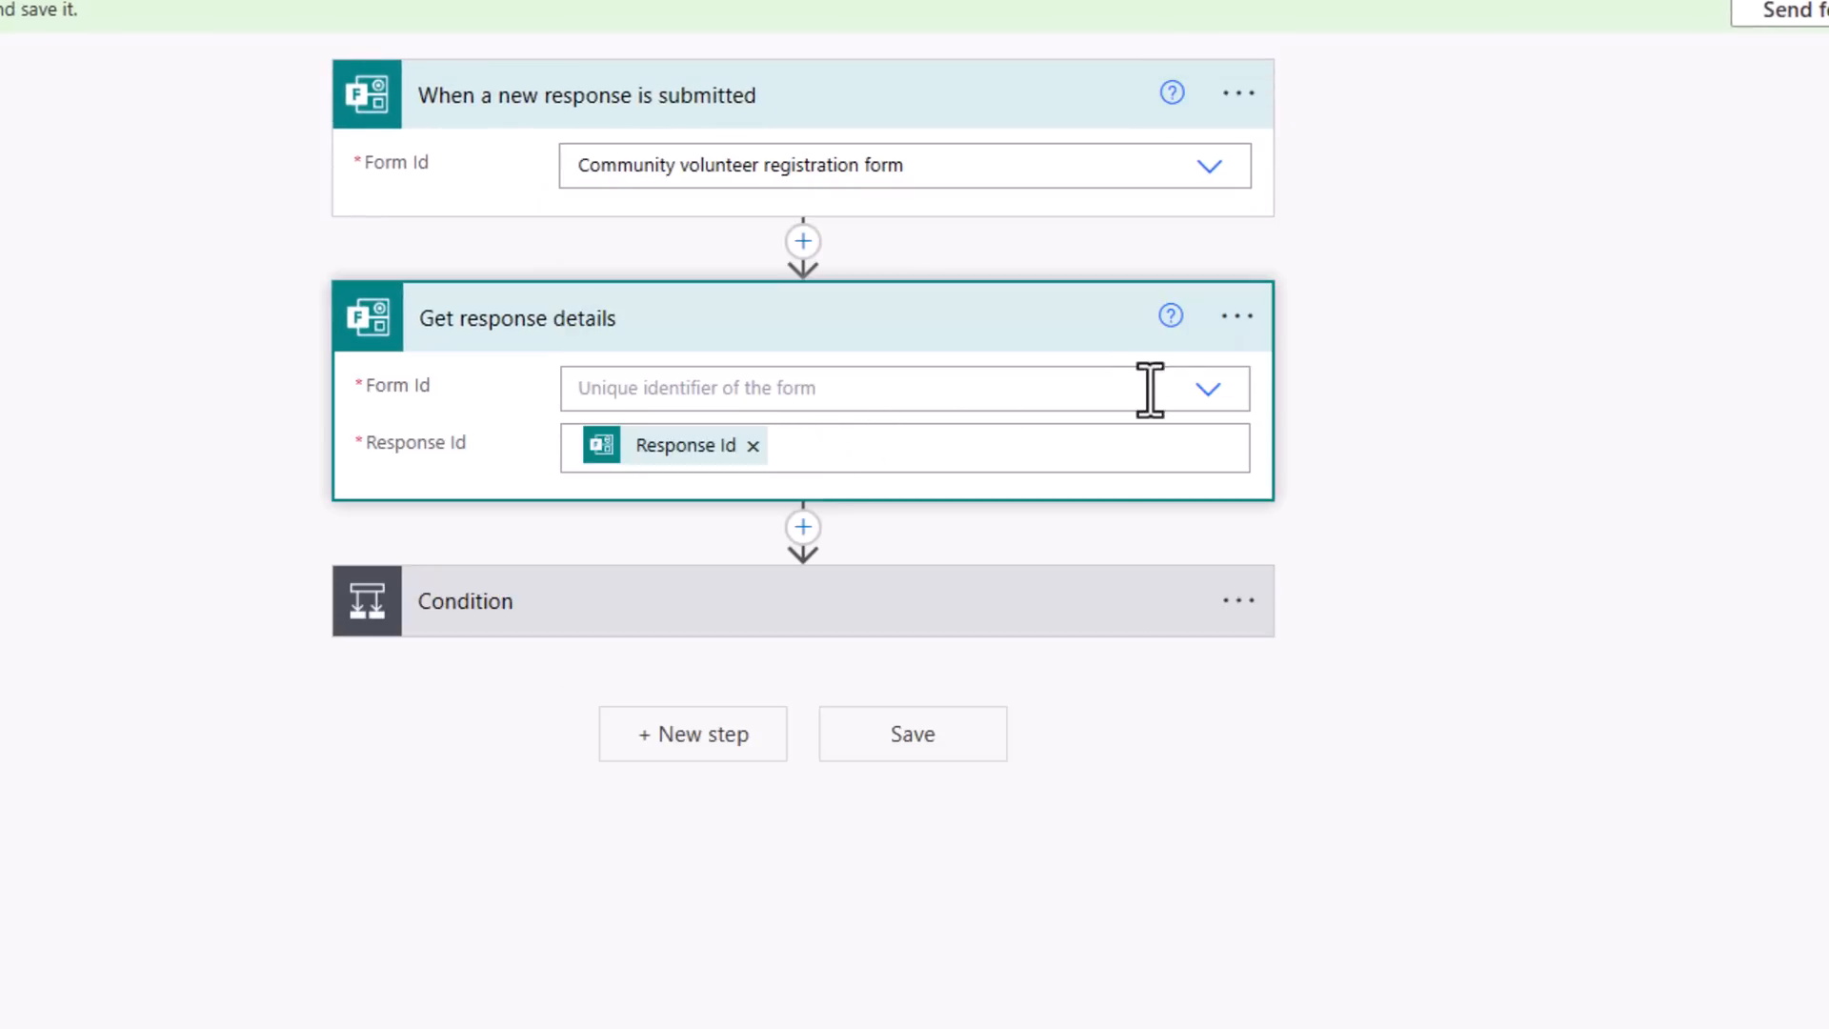
click(1209, 388)
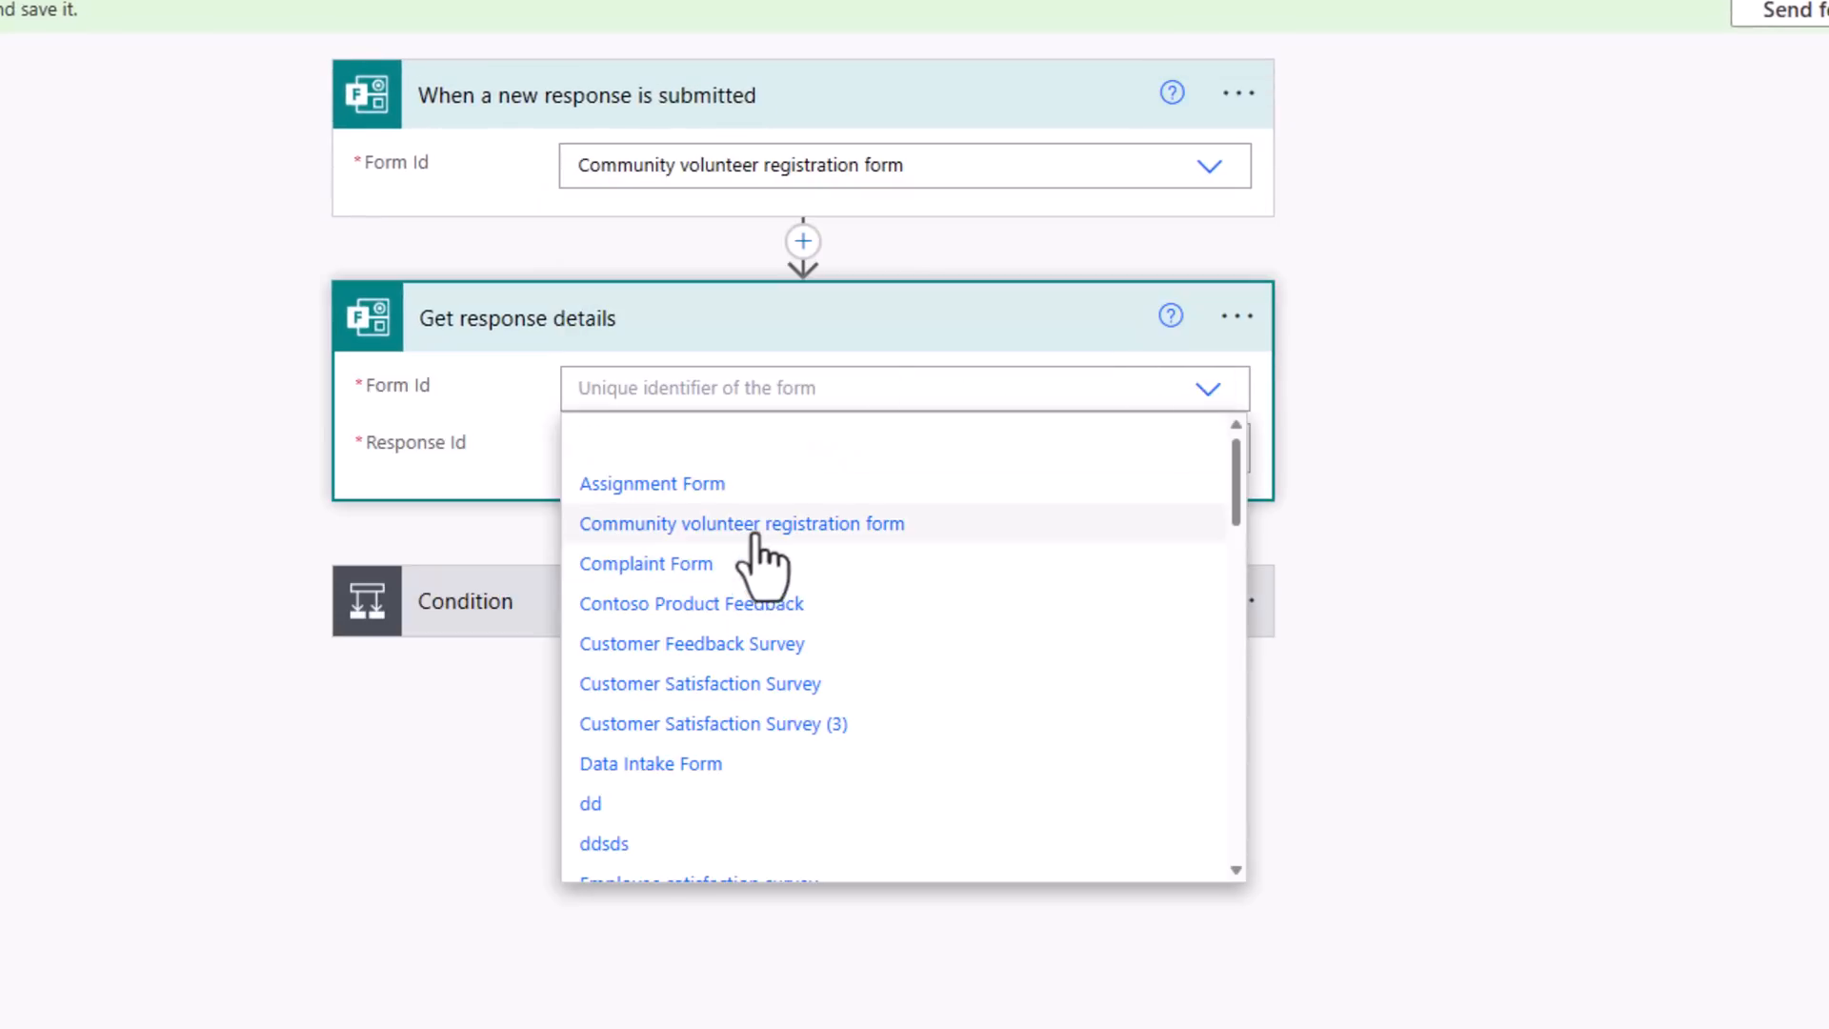
click(741, 523)
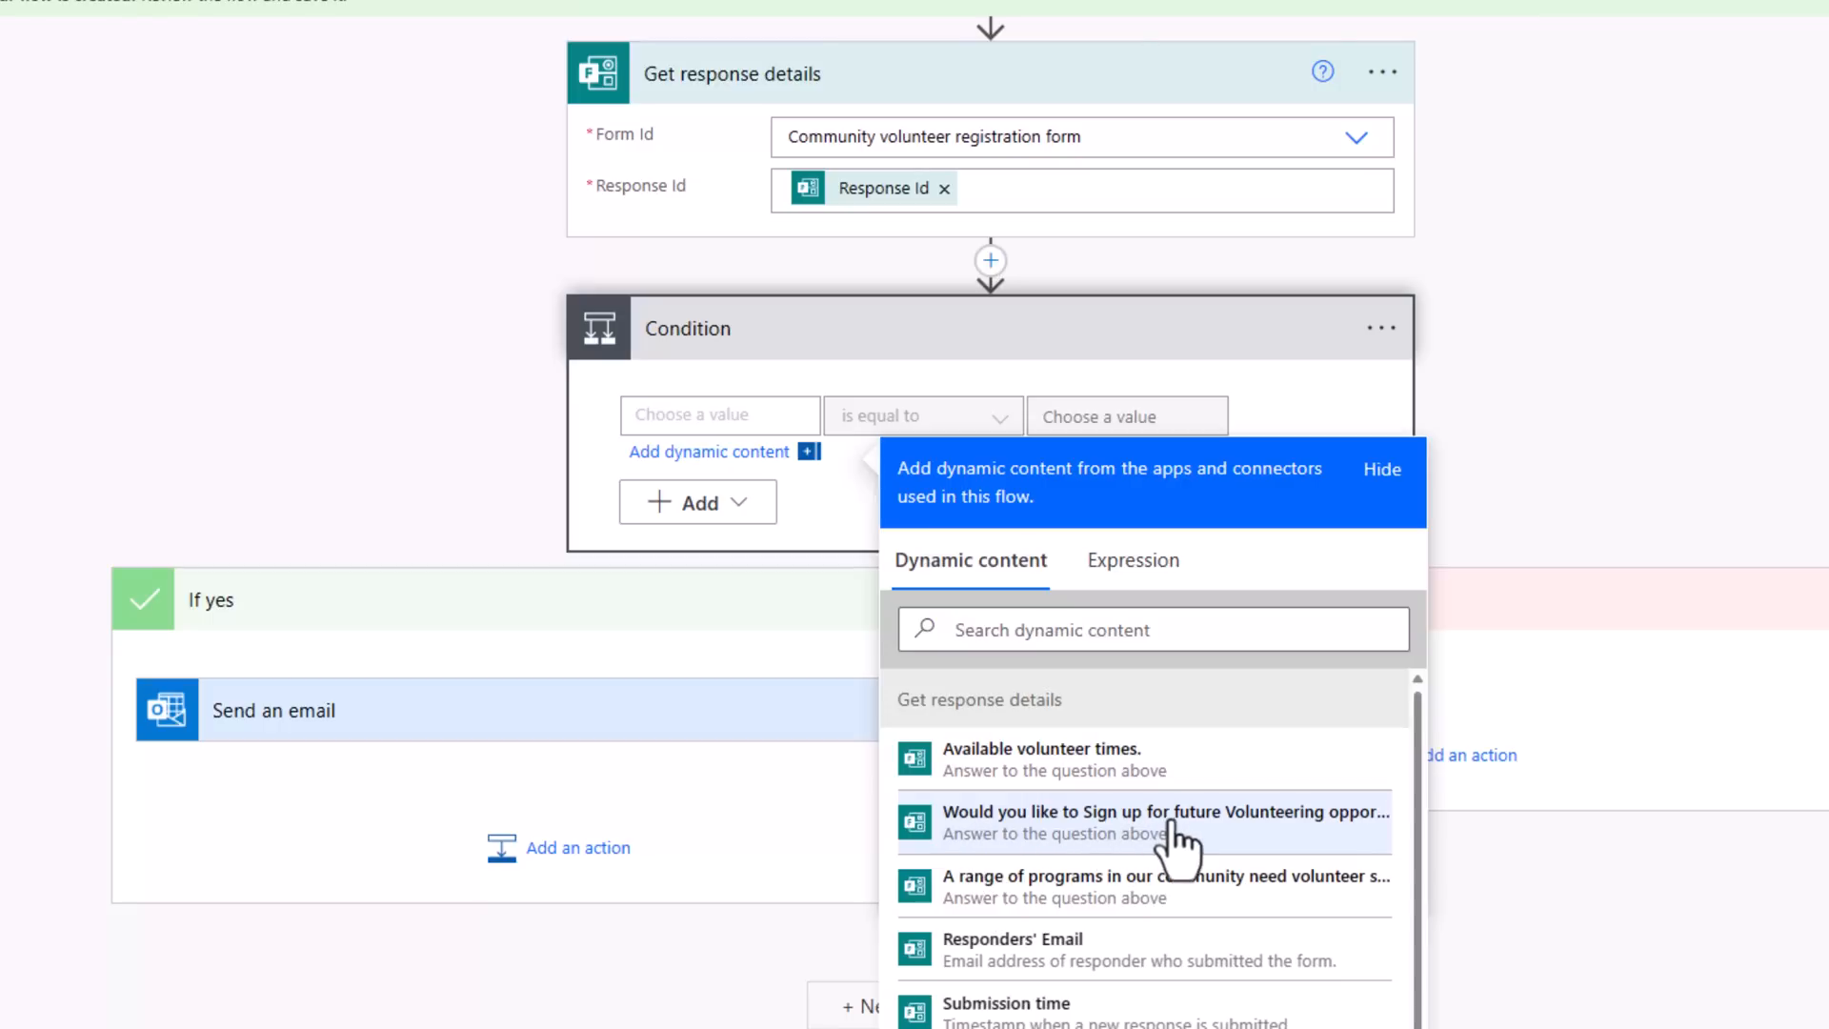
- Check the sign-up answer equals Yes and add Responders' Email to the email body
click(1162, 821)
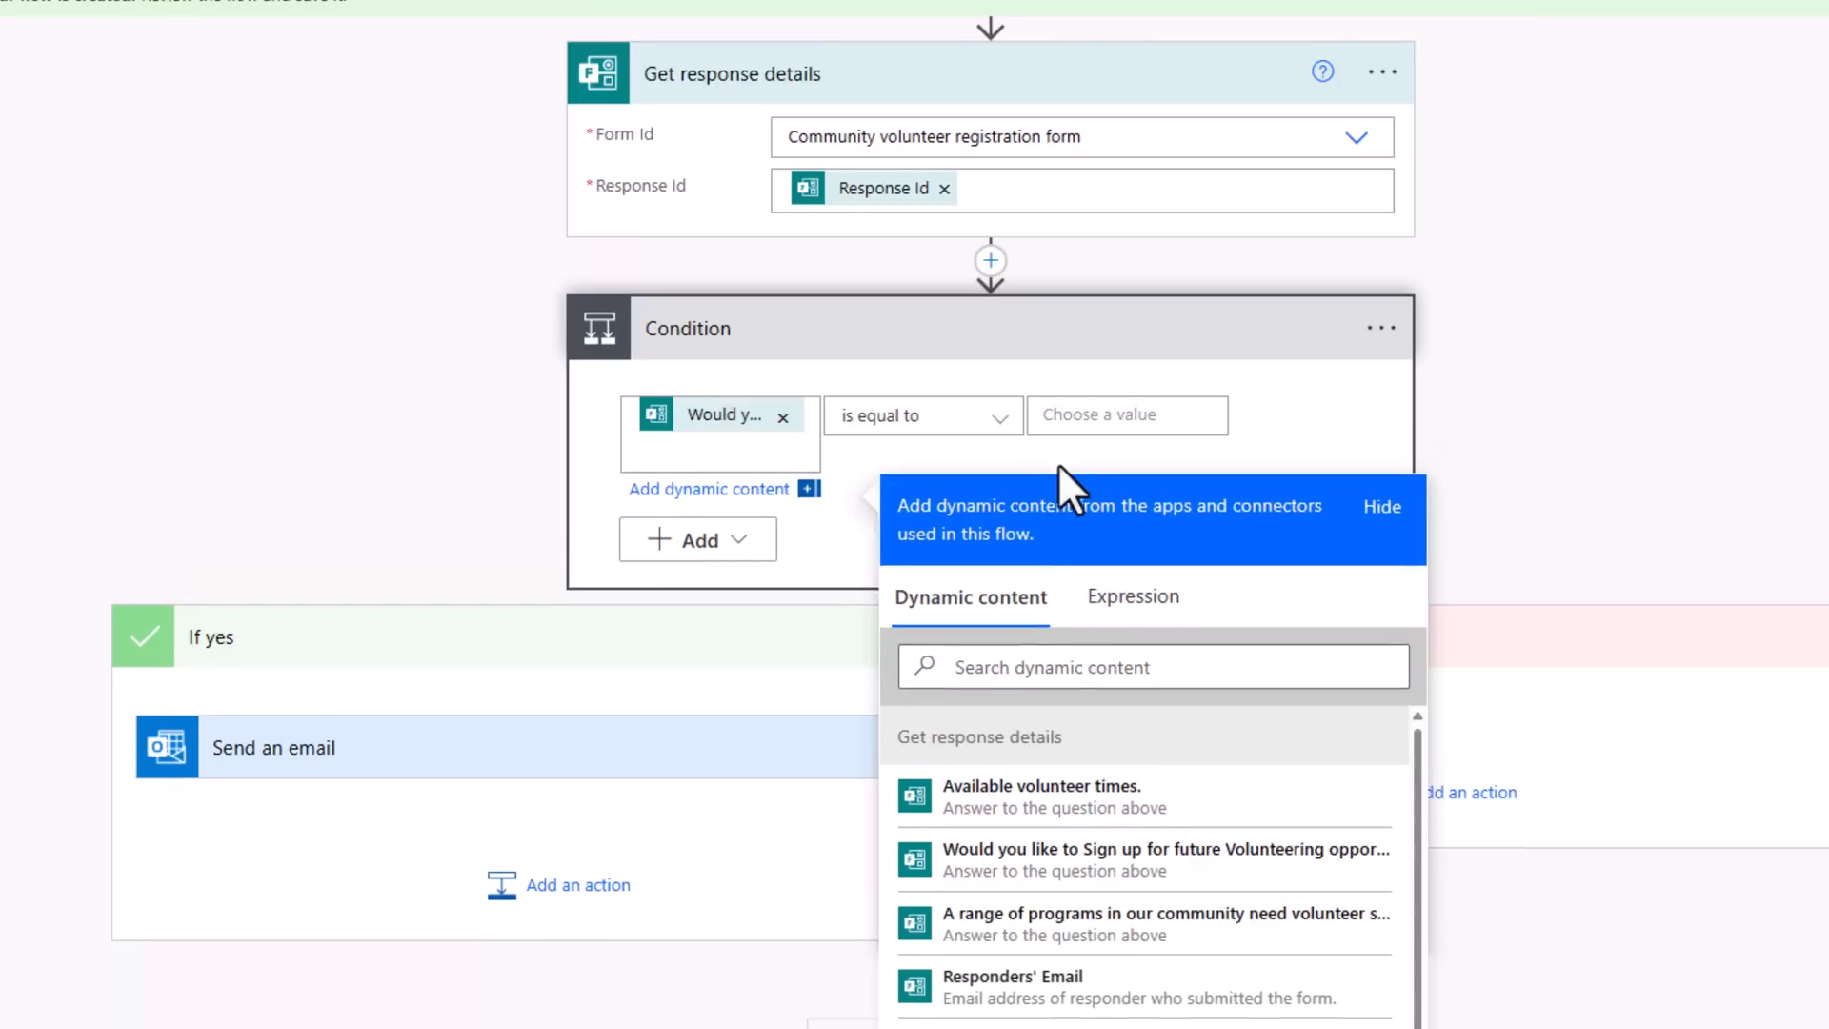
text(Yes)
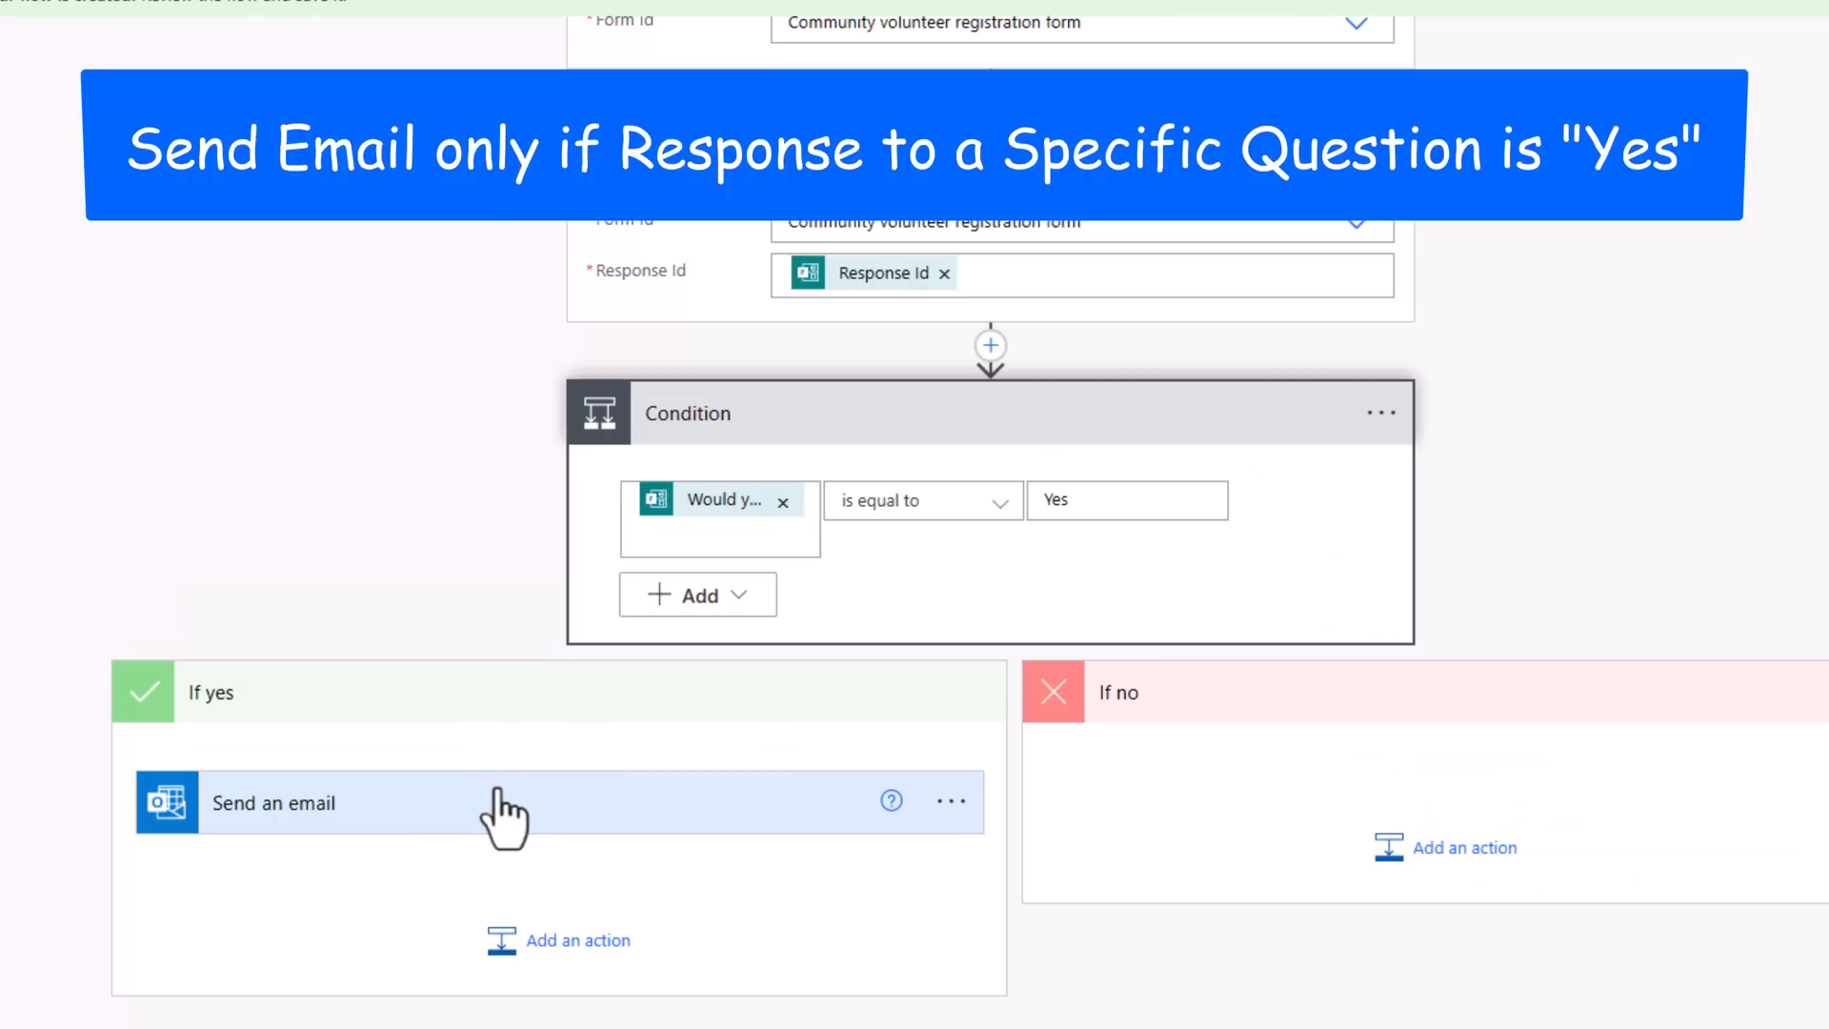
text(rdo)
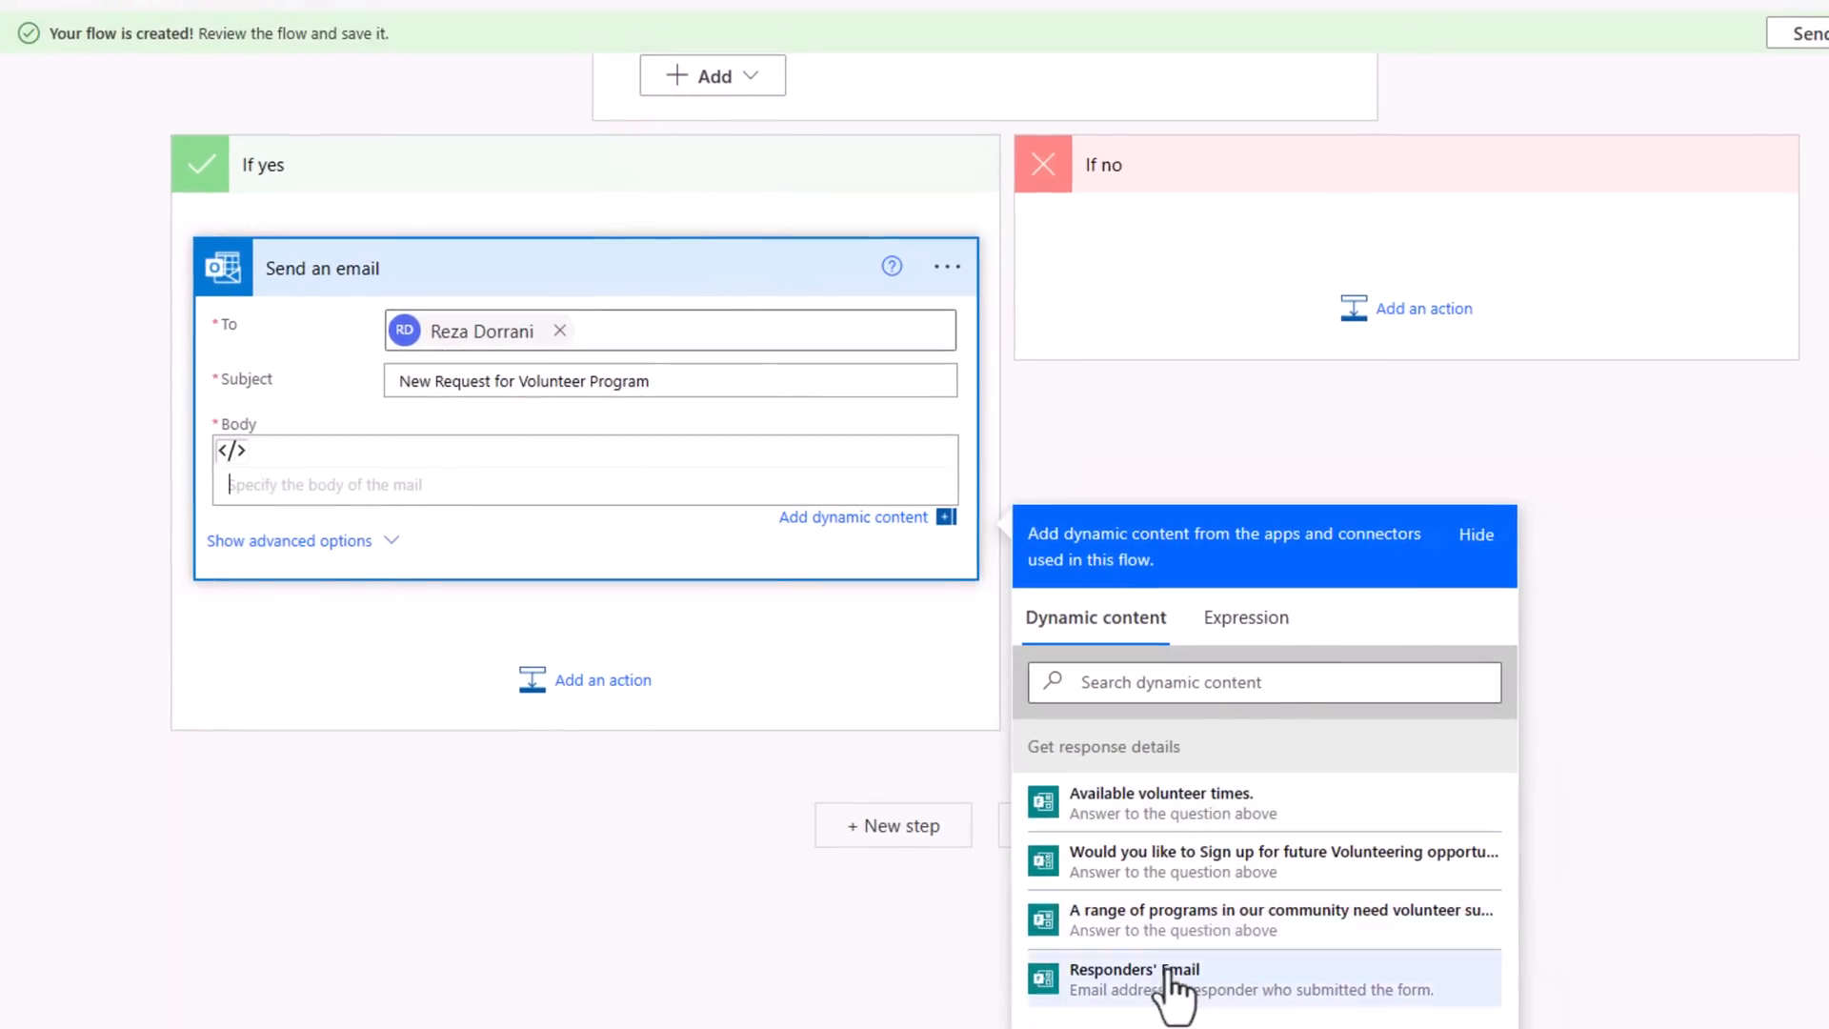
click(1133, 970)
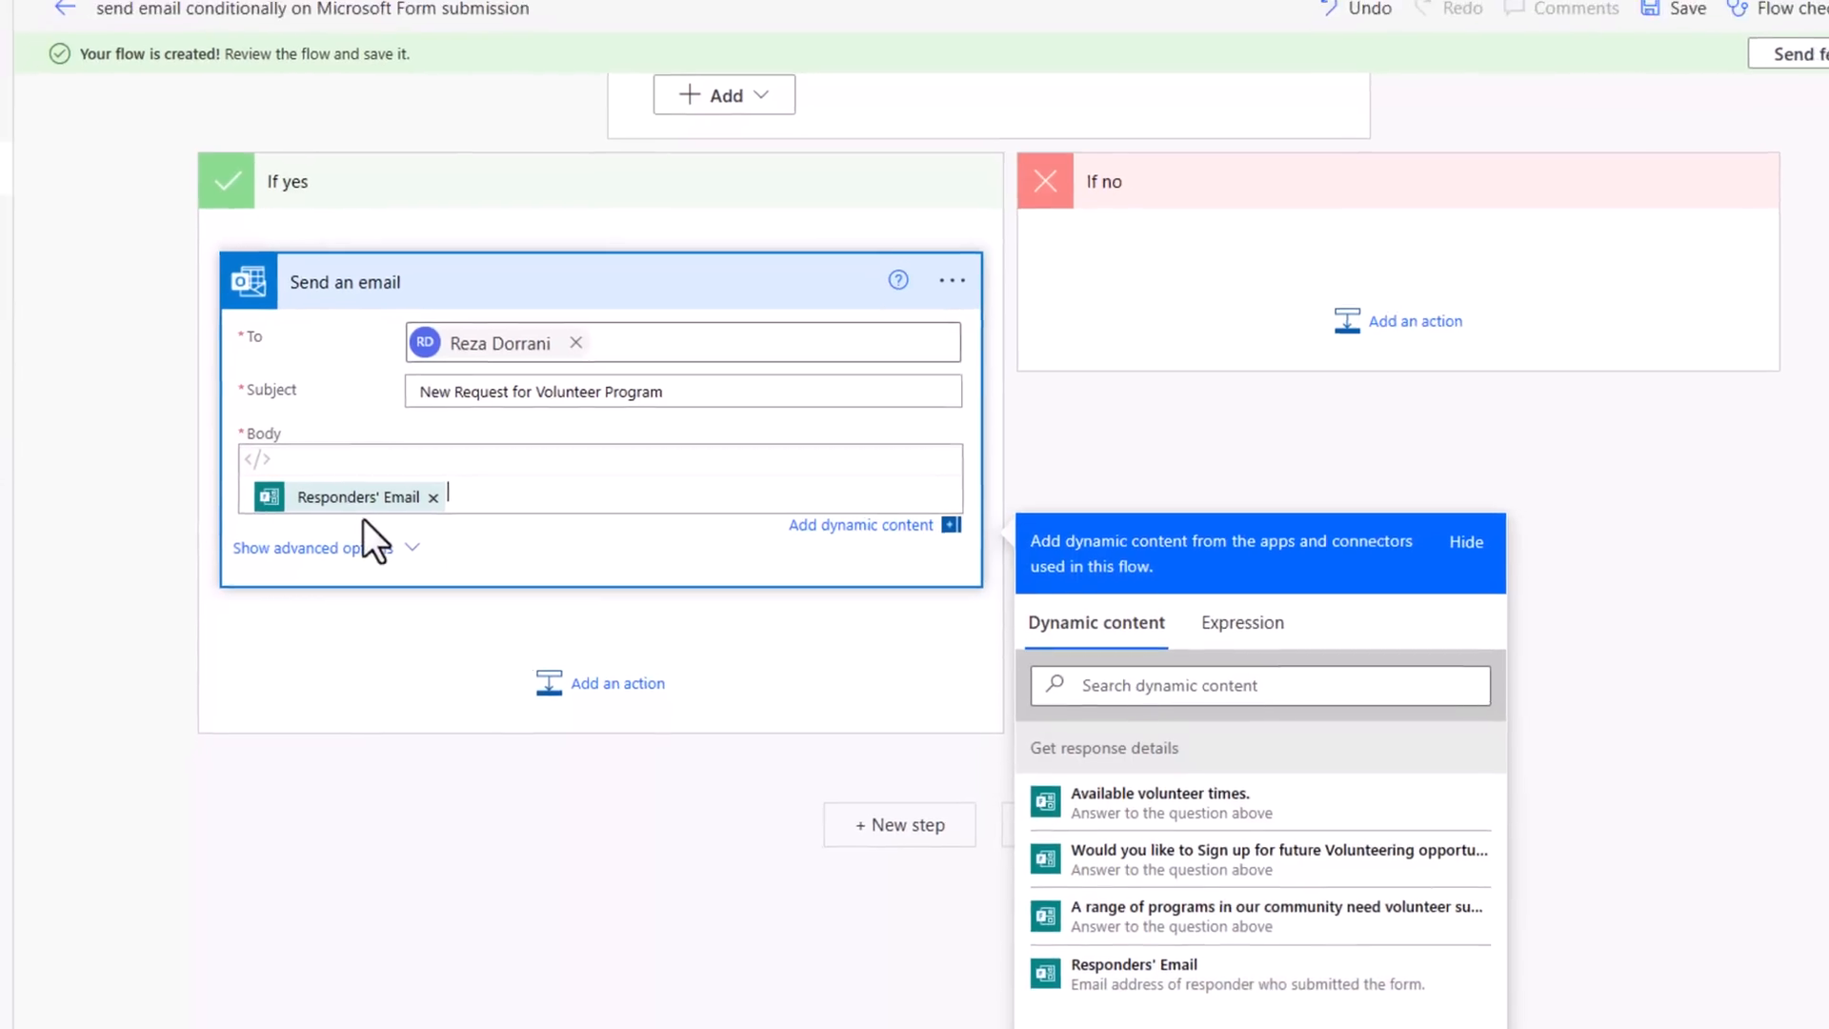
click(1586, 139)
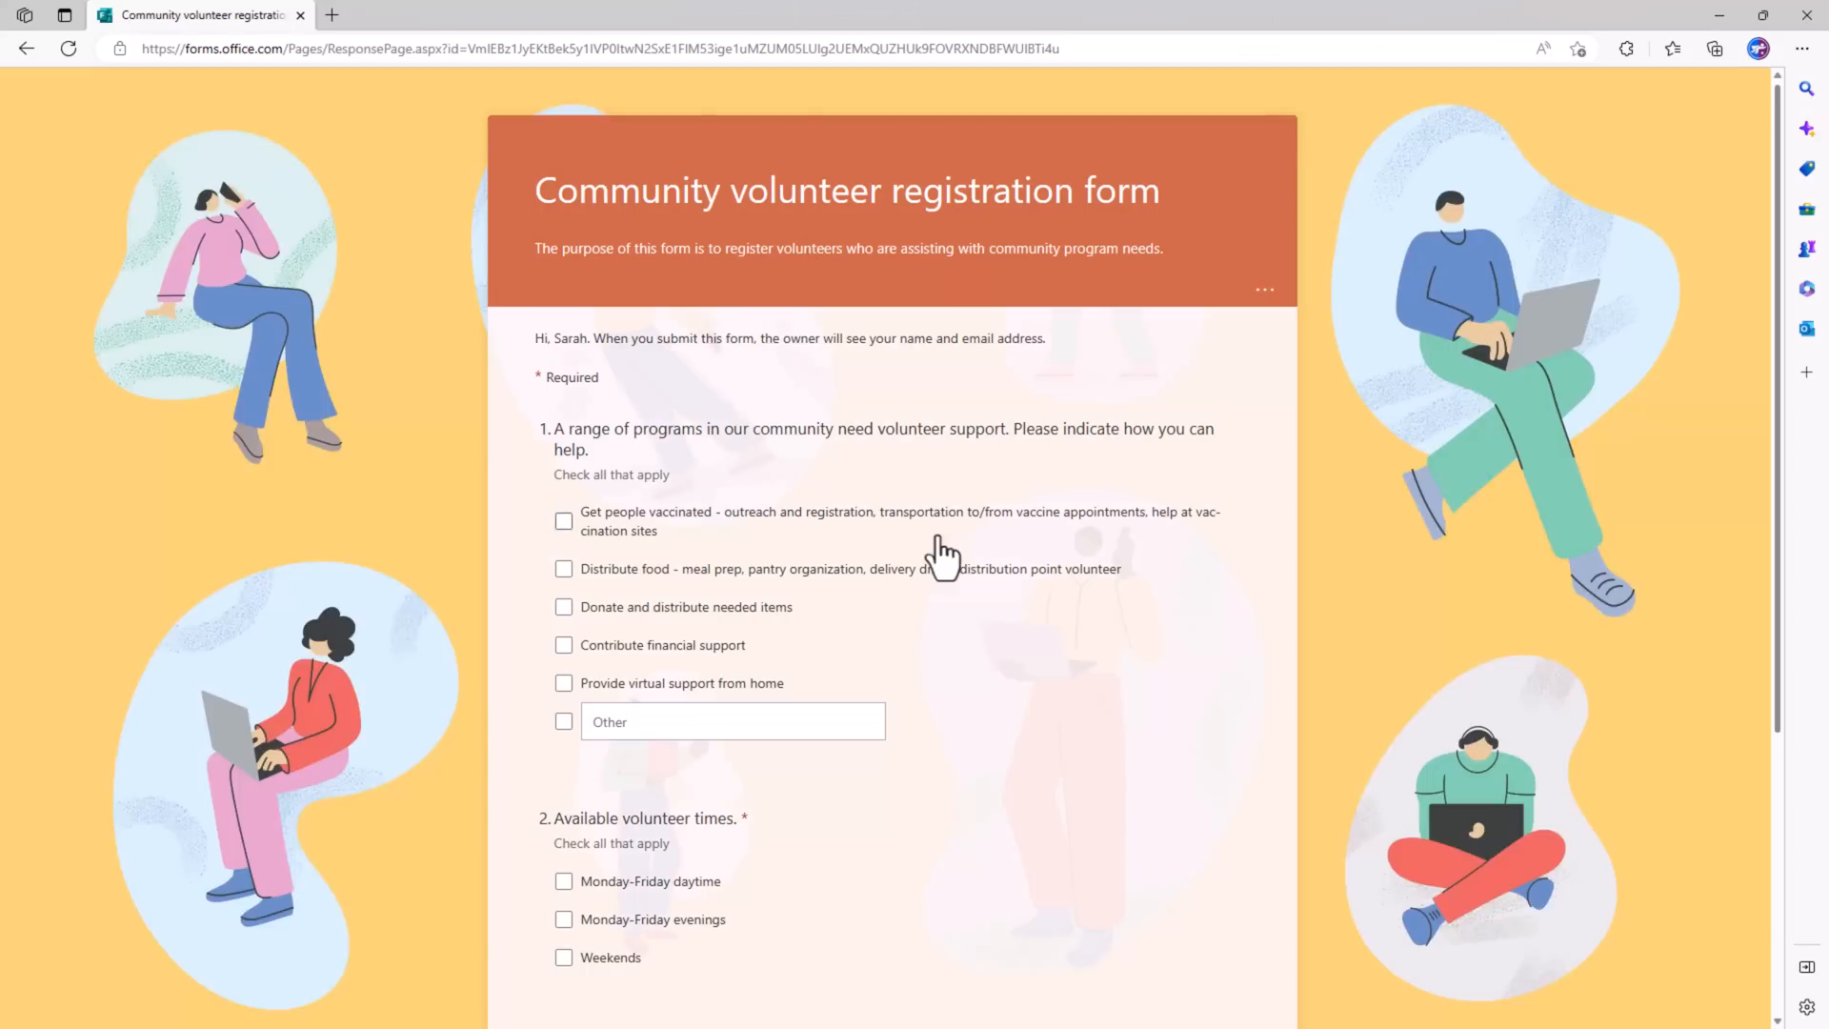
- Tick the vaccination outreach option and submit the volunteer registration form
click(564, 521)
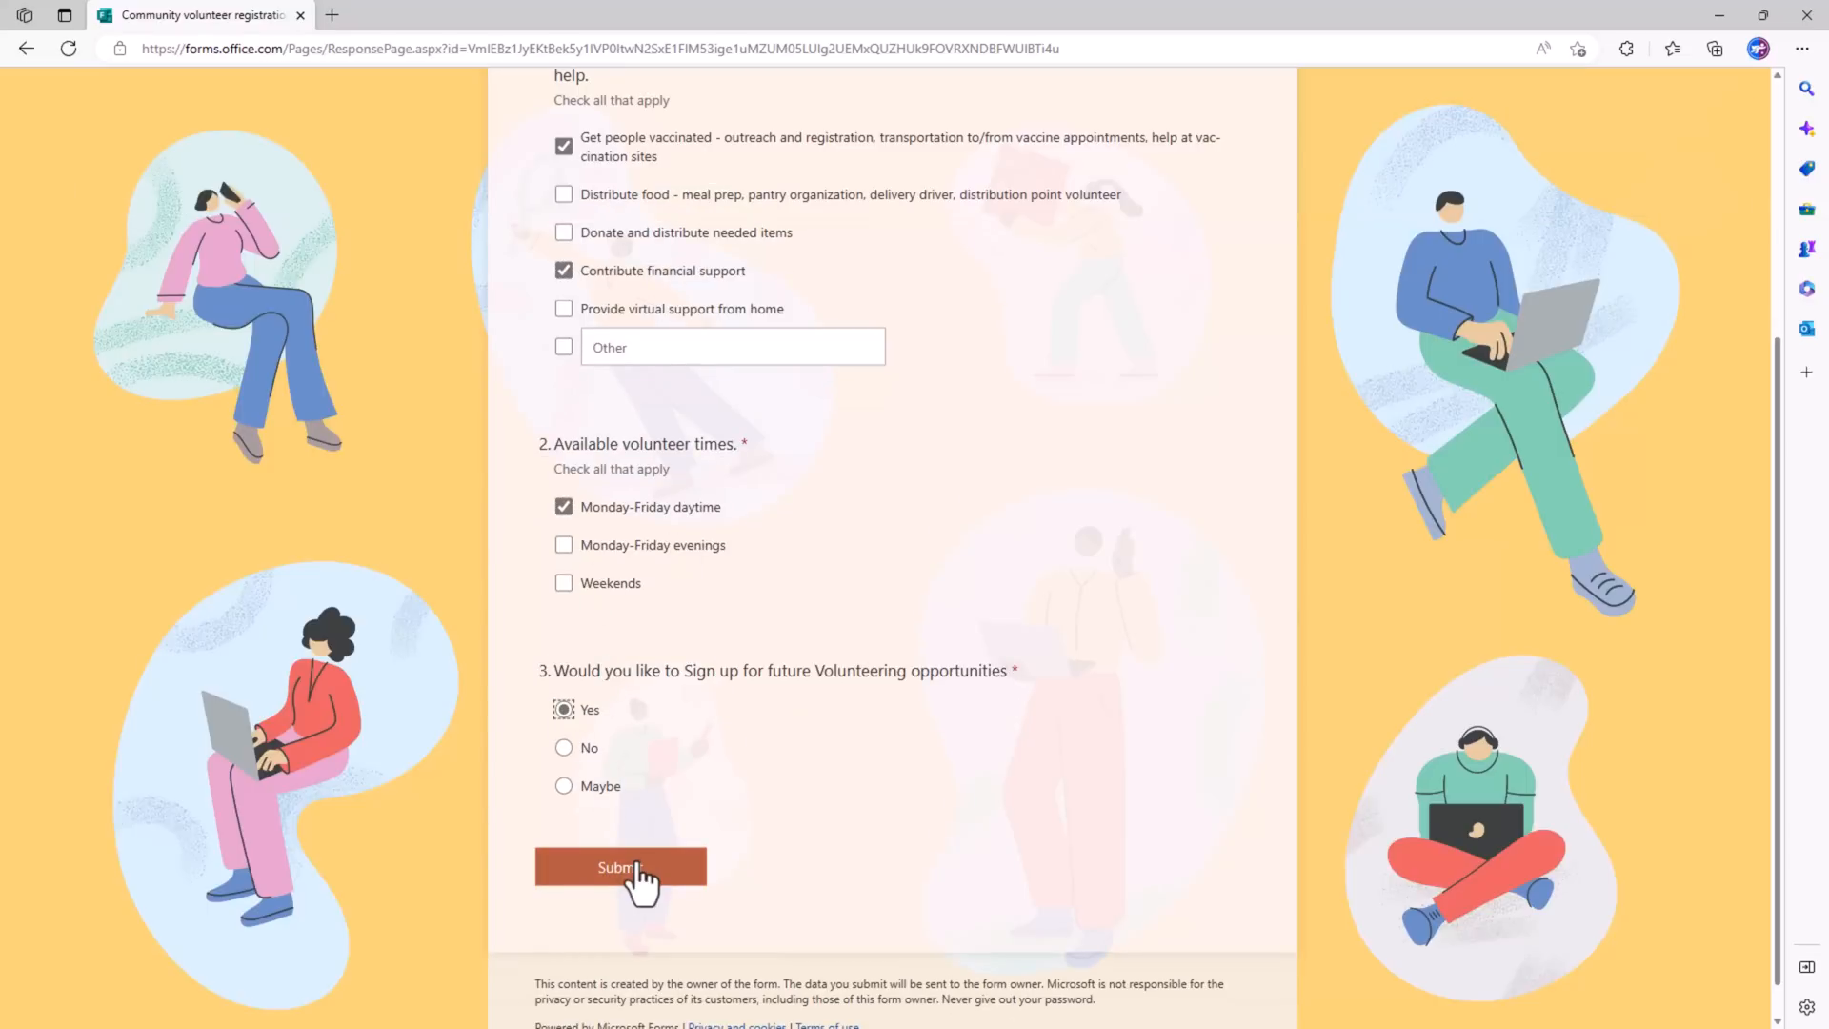
click(620, 867)
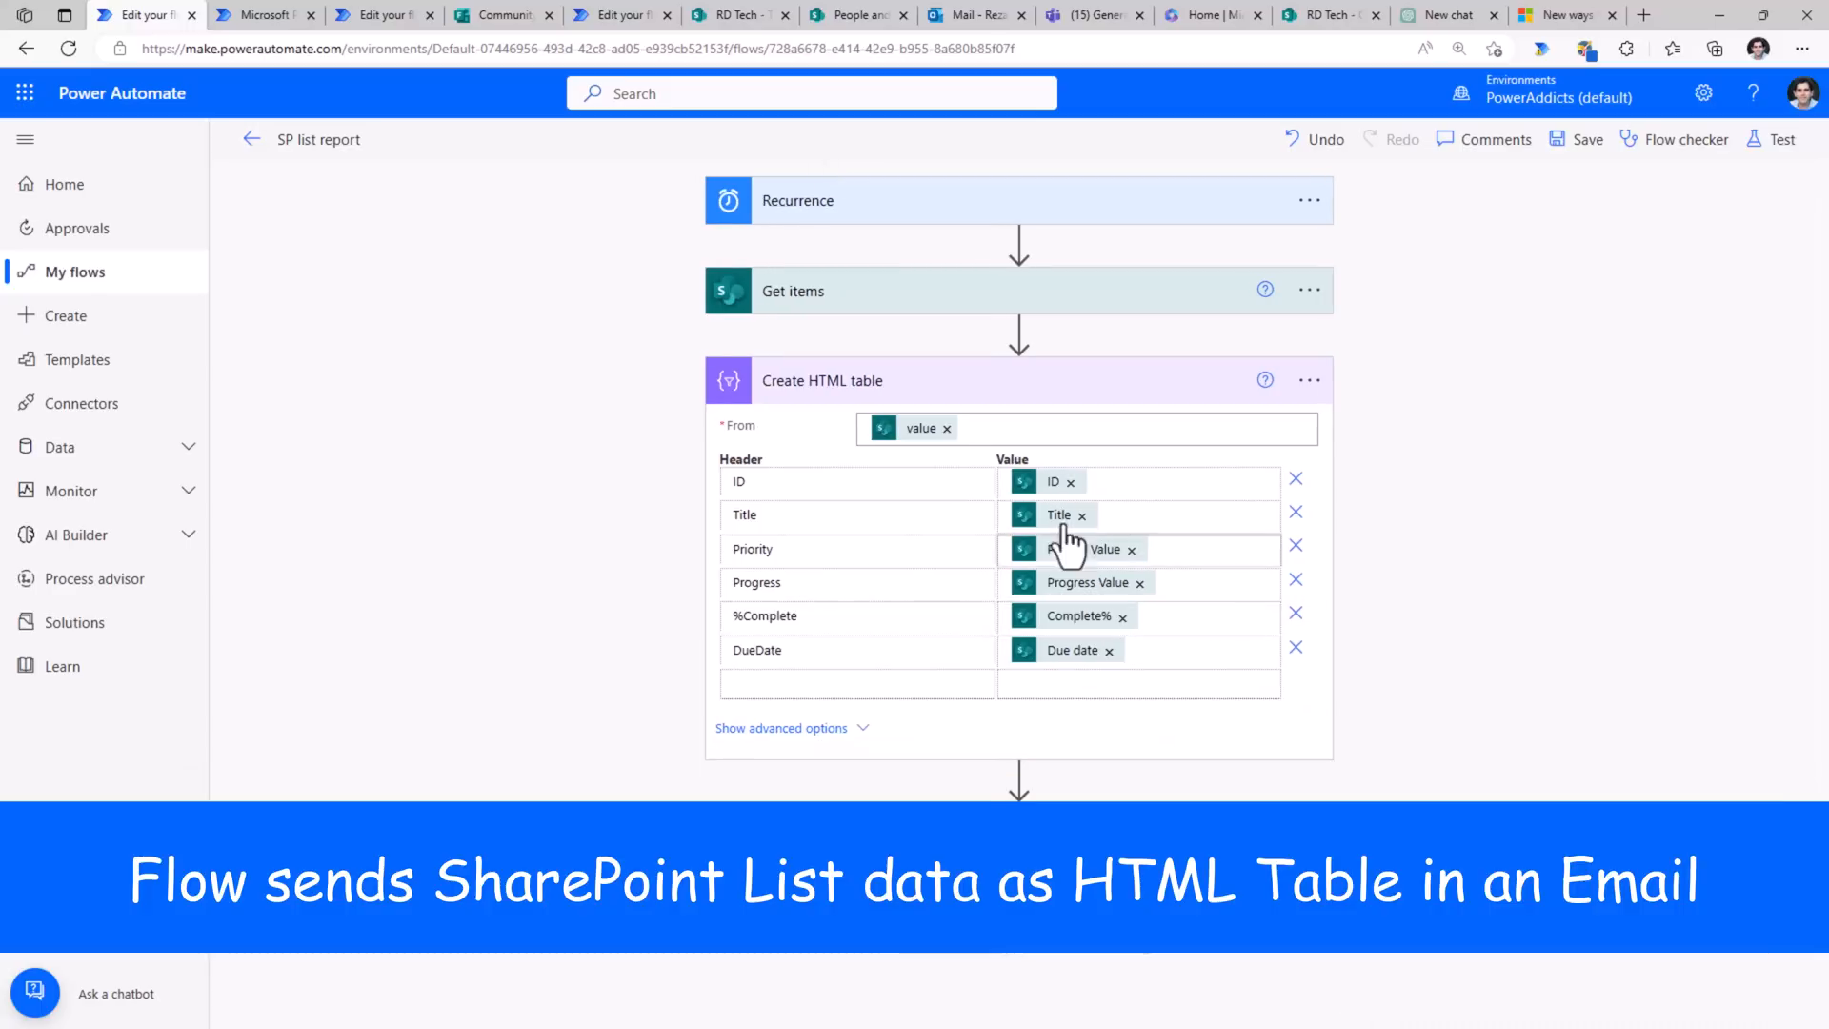
- Open the SP list report flow and clear the Due date token from the DueDate value
click(788, 290)
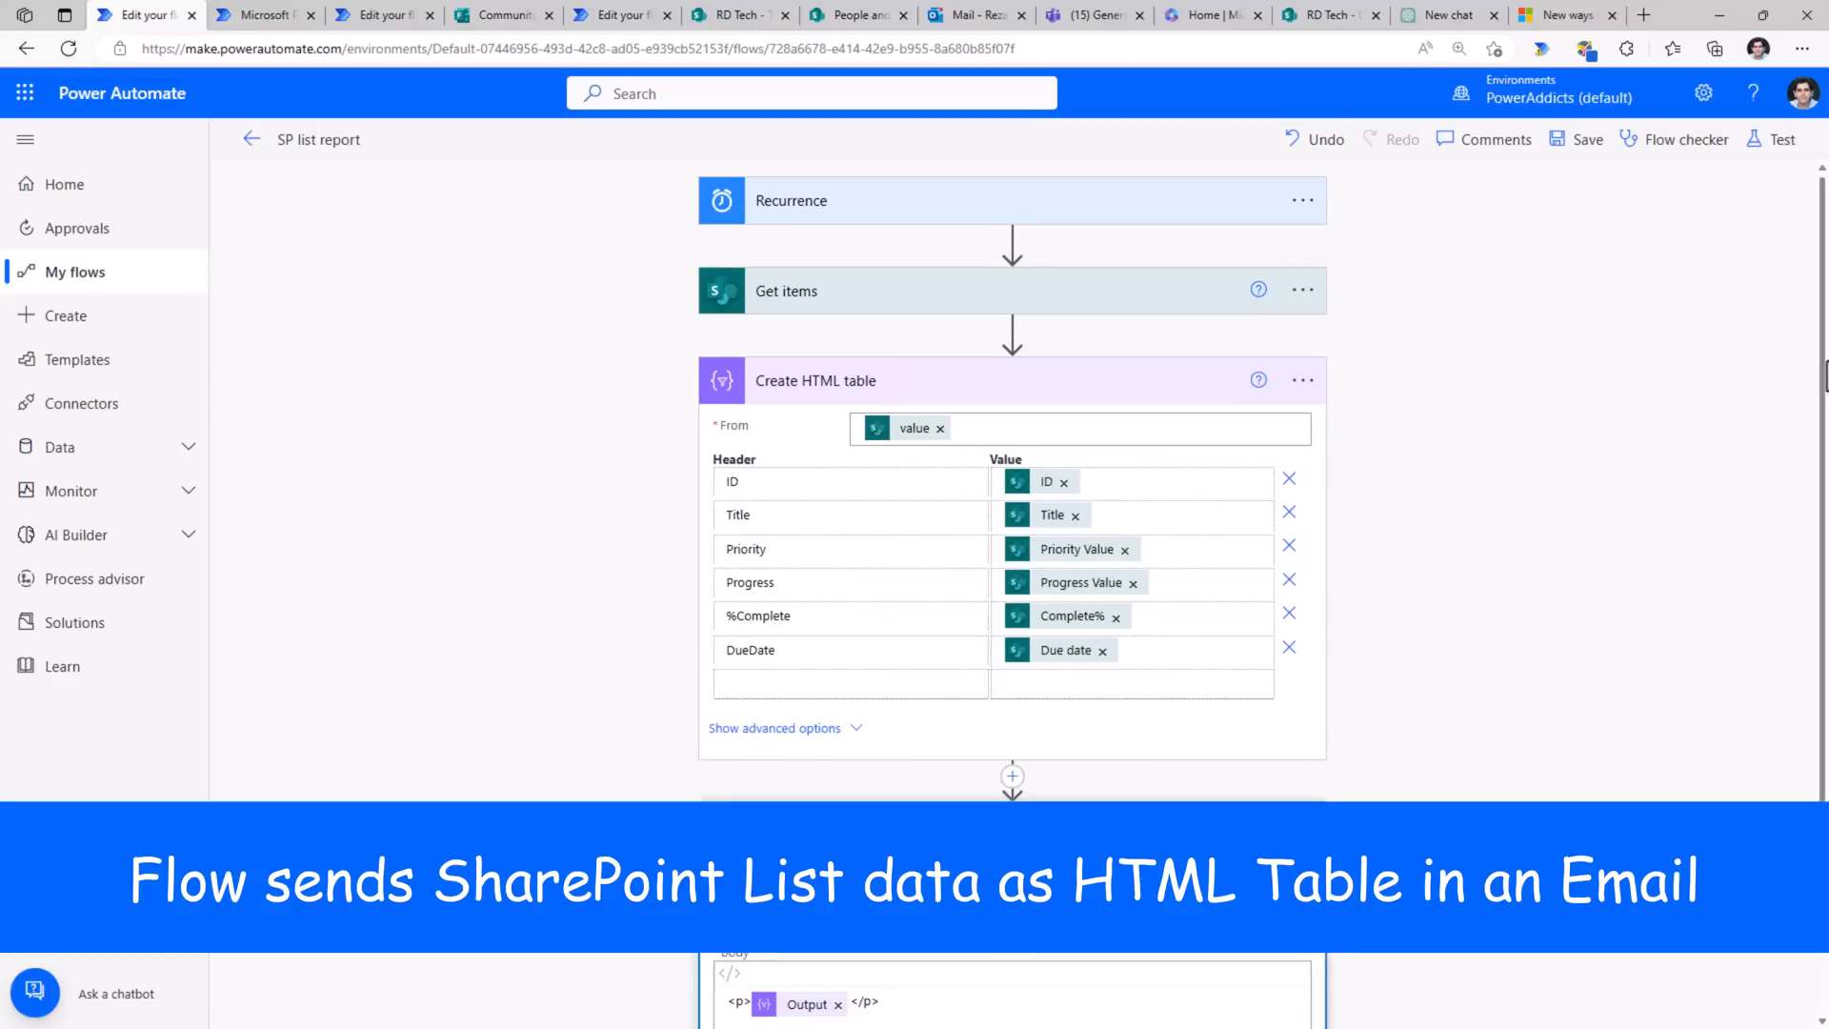
scroll(down, 3)
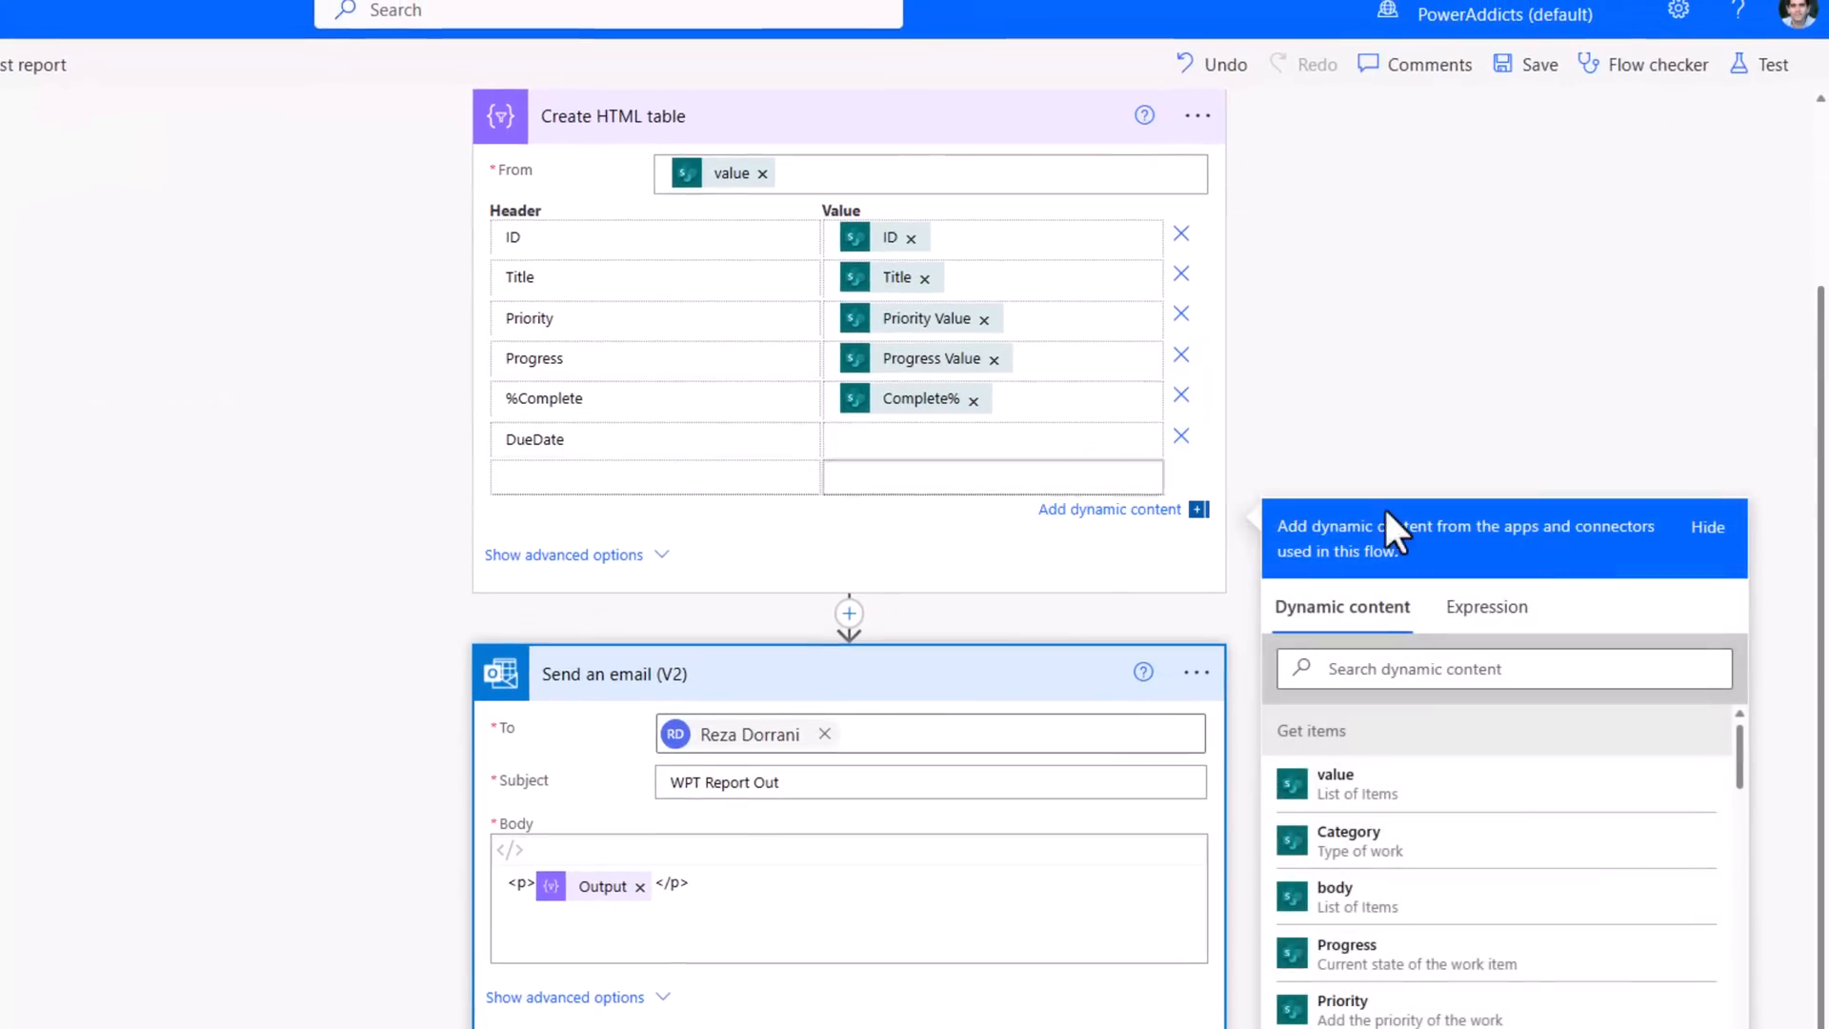
- Generate a Due date expression from the example format 'March 17, 2022'
click(1486, 606)
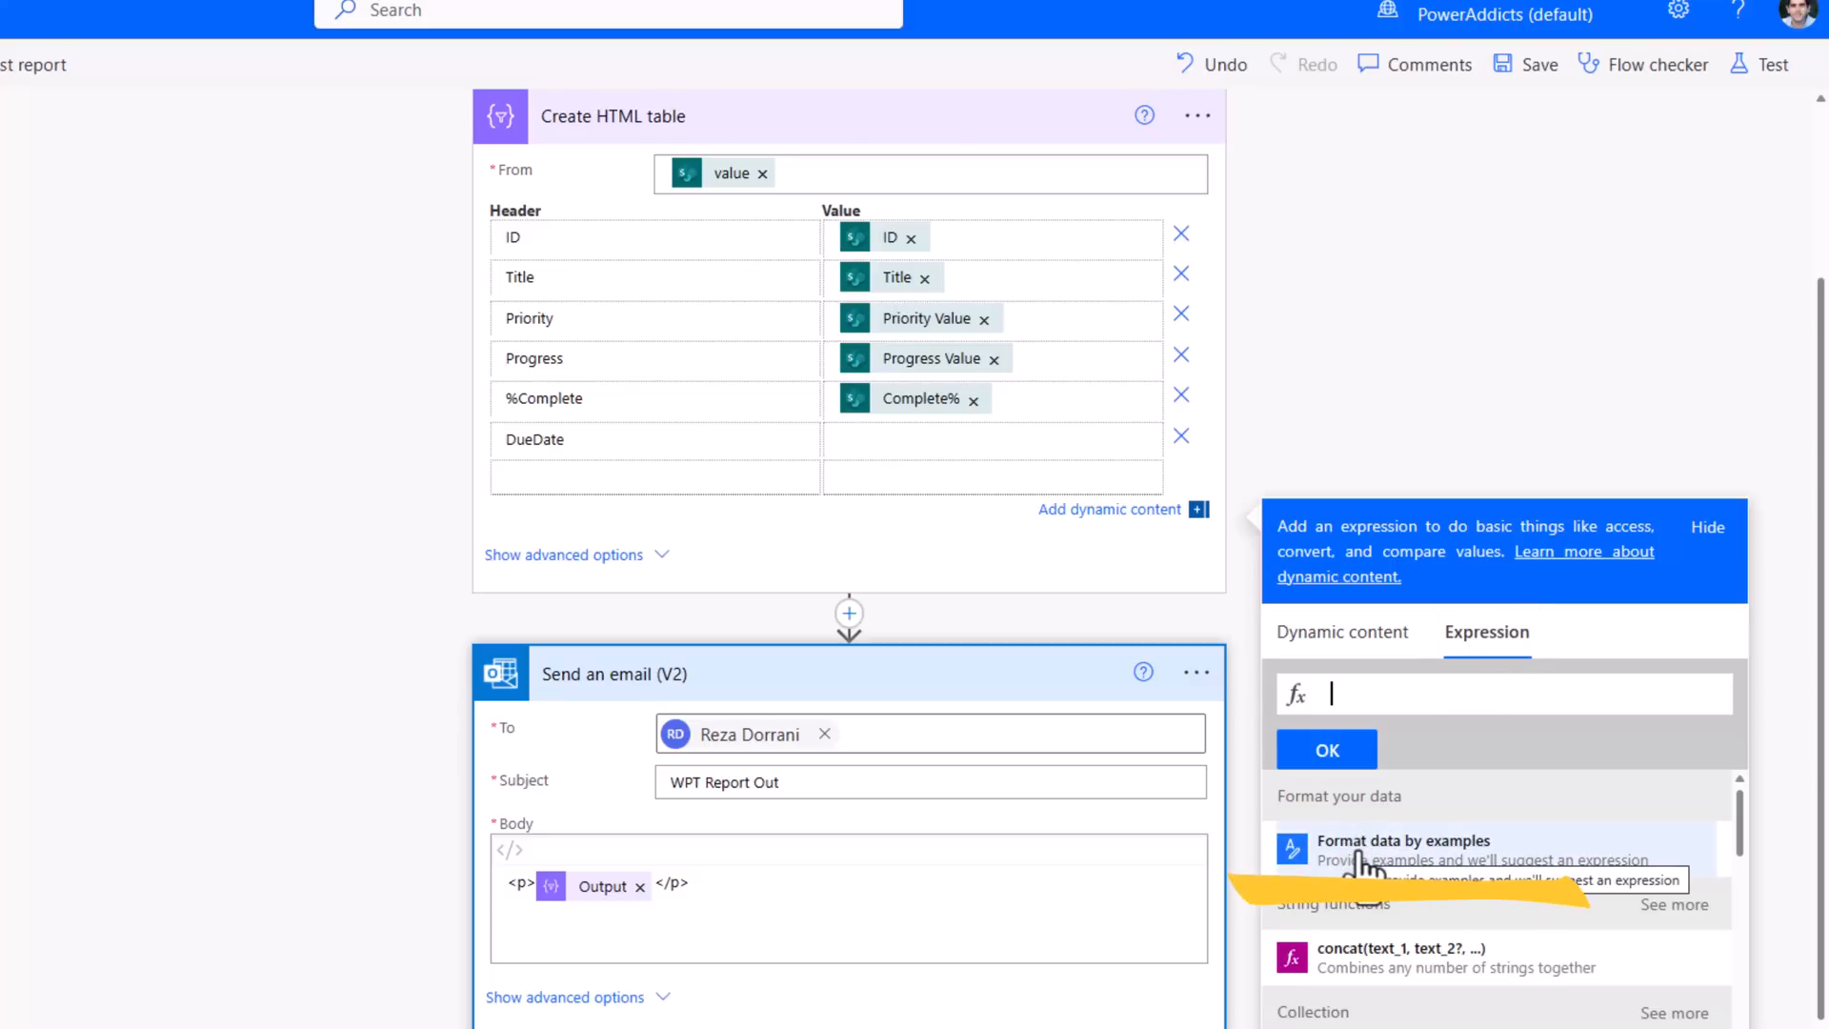
click(1404, 840)
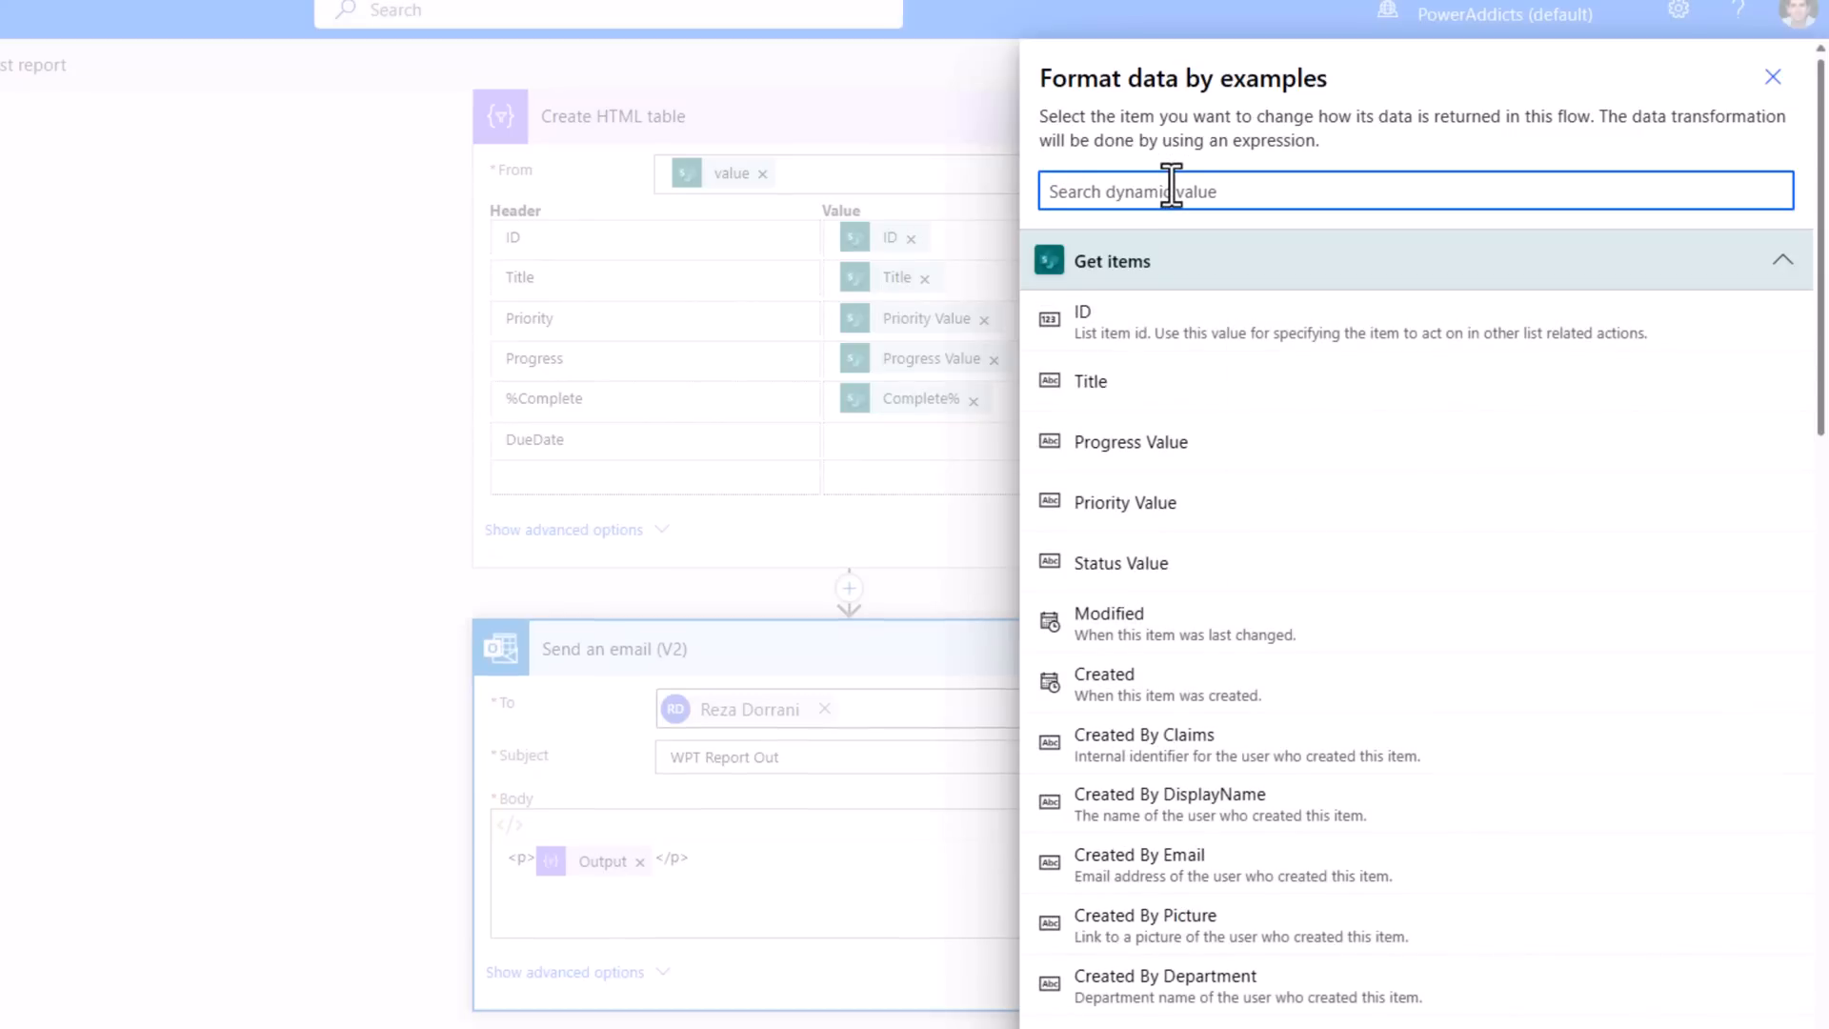
text(due)
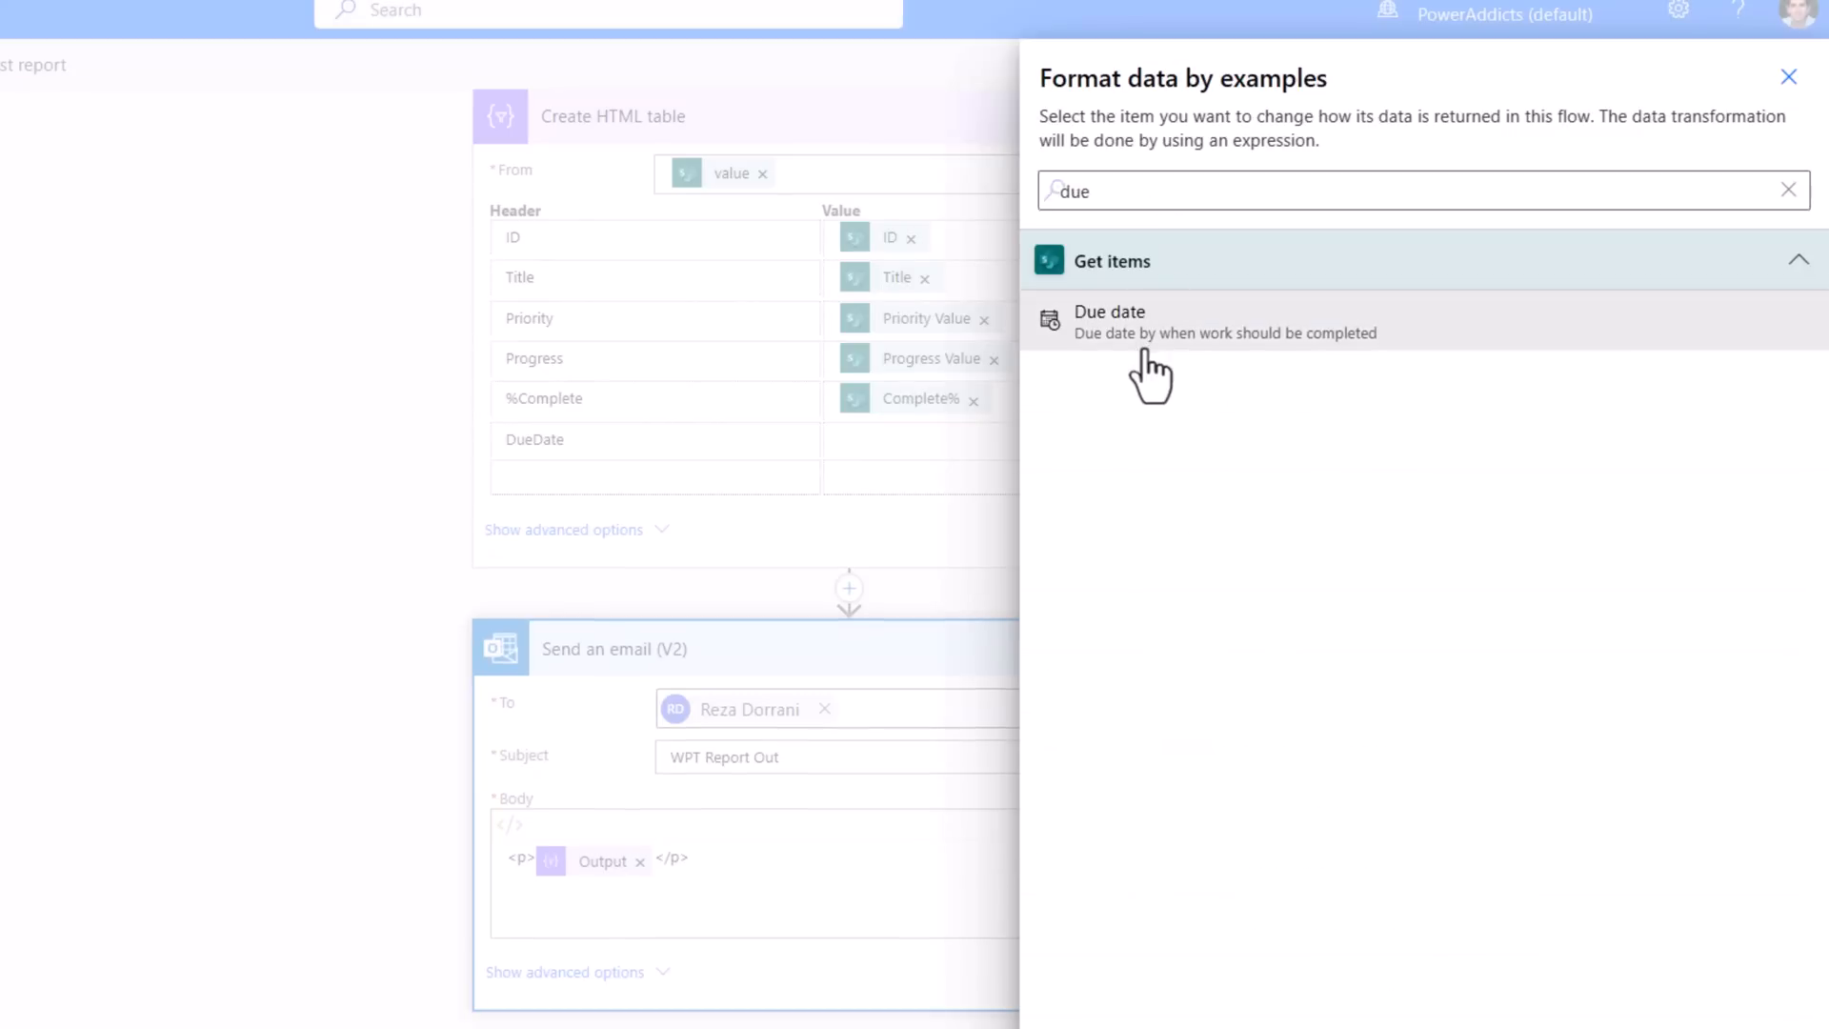
click(1109, 321)
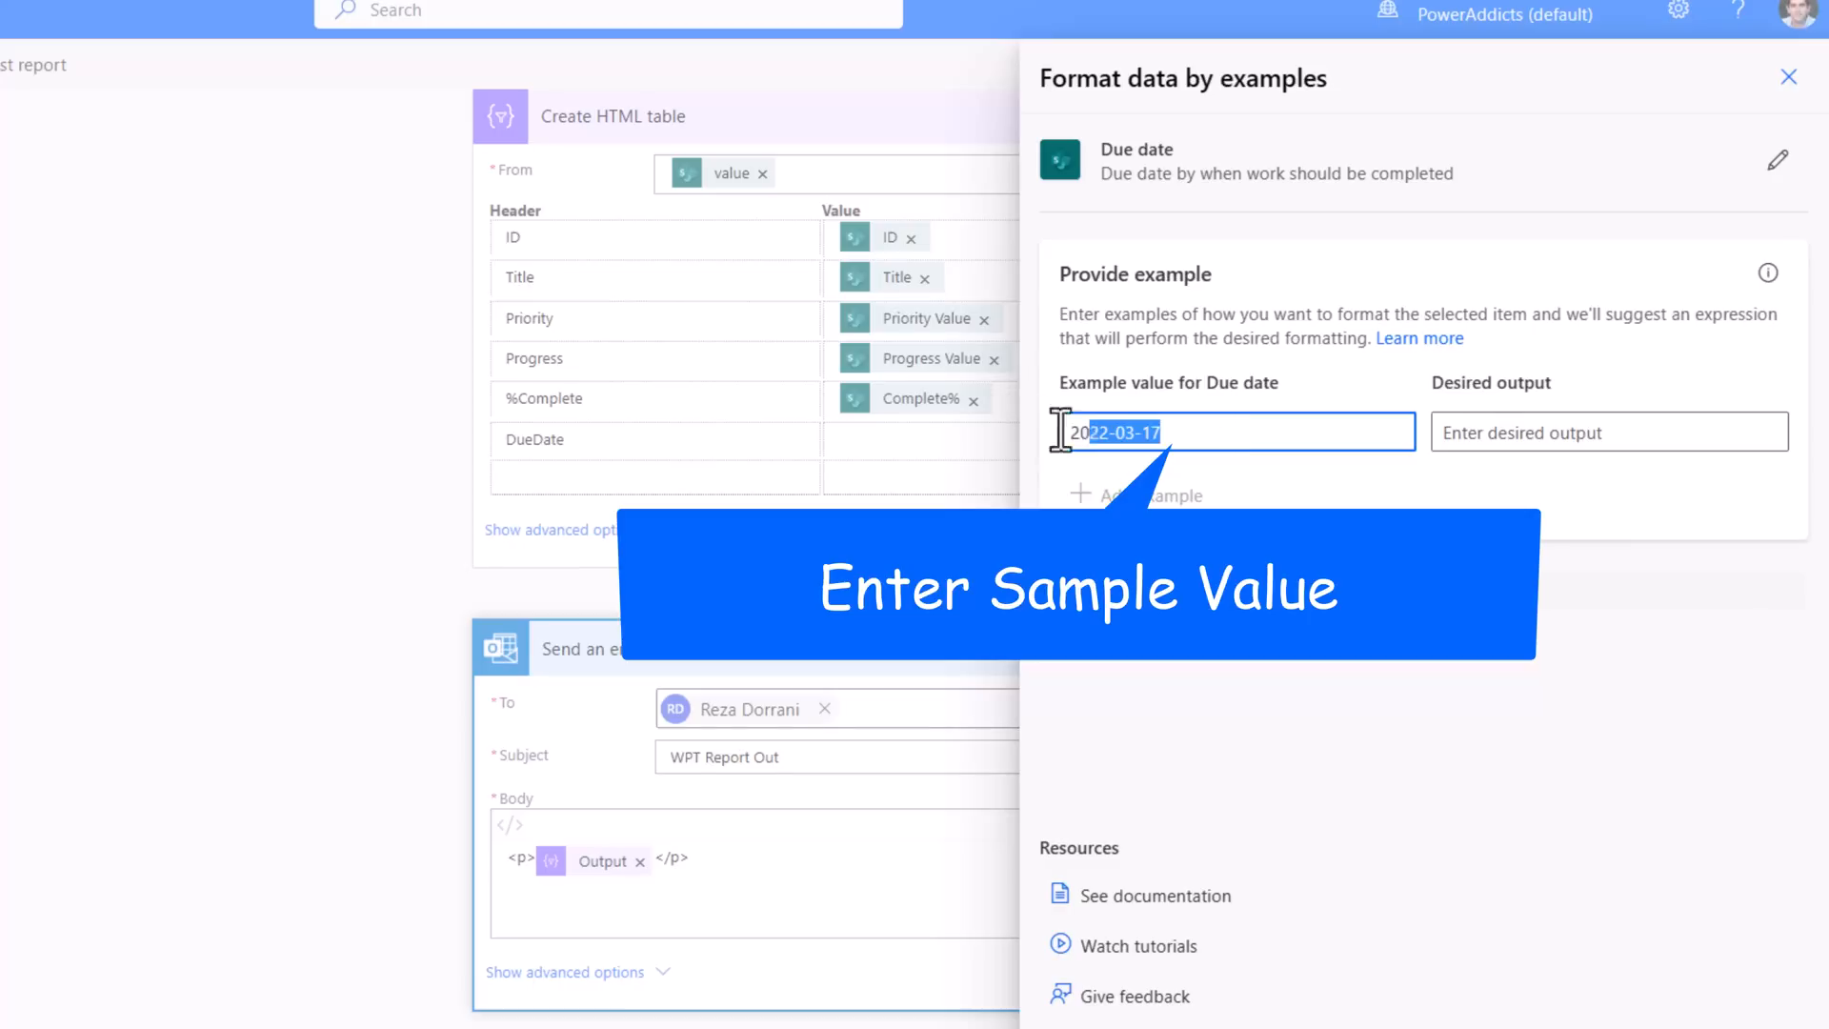
click(1607, 432)
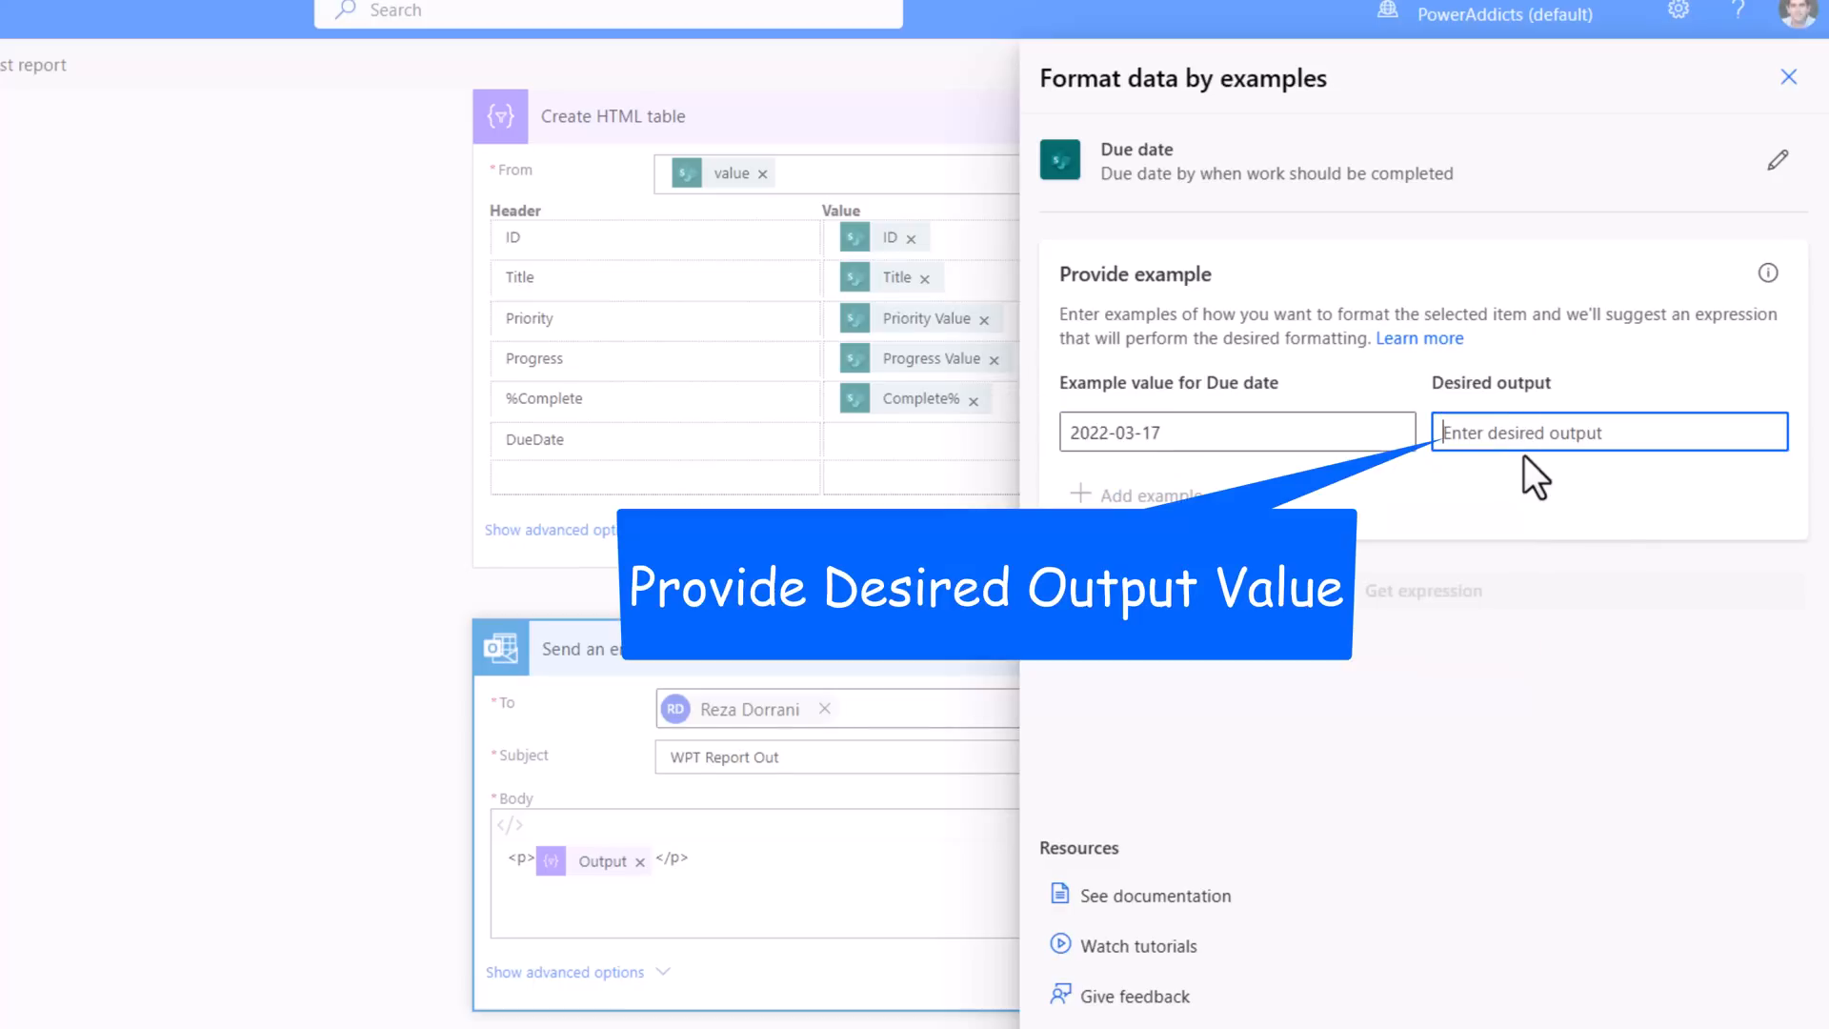
text(Mar)
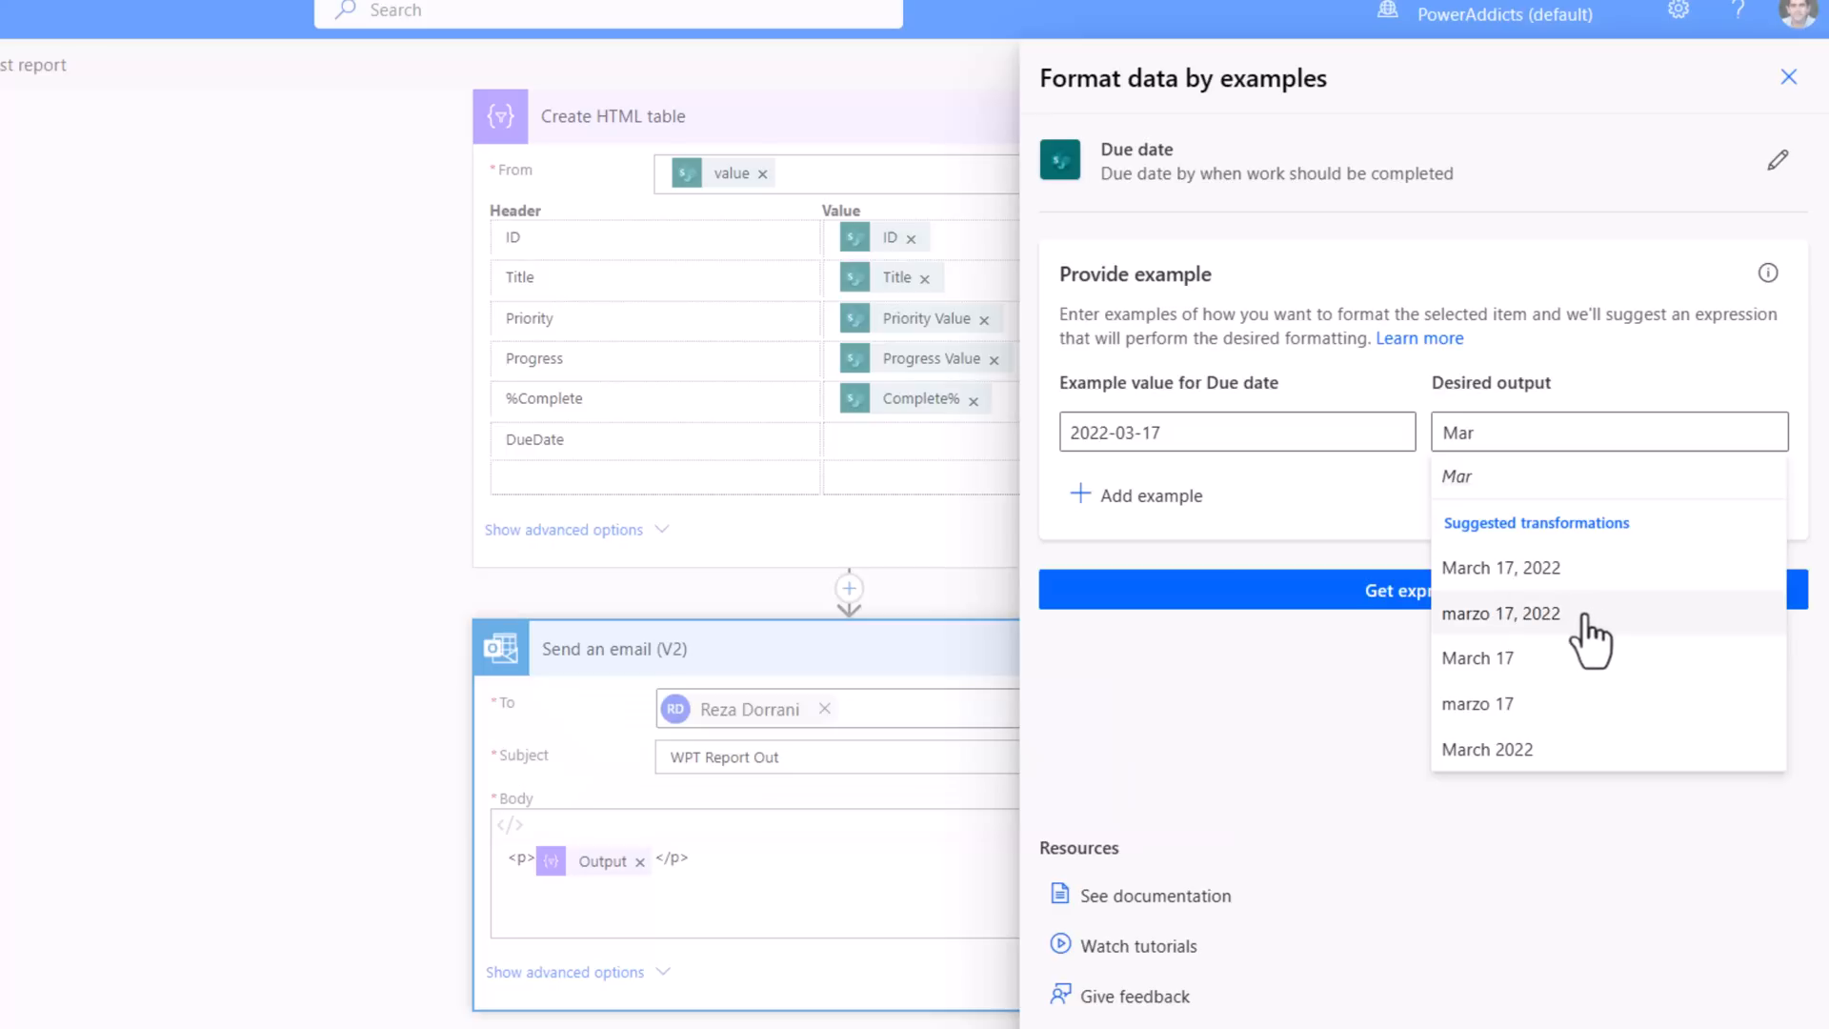
mouse_move(1502, 568)
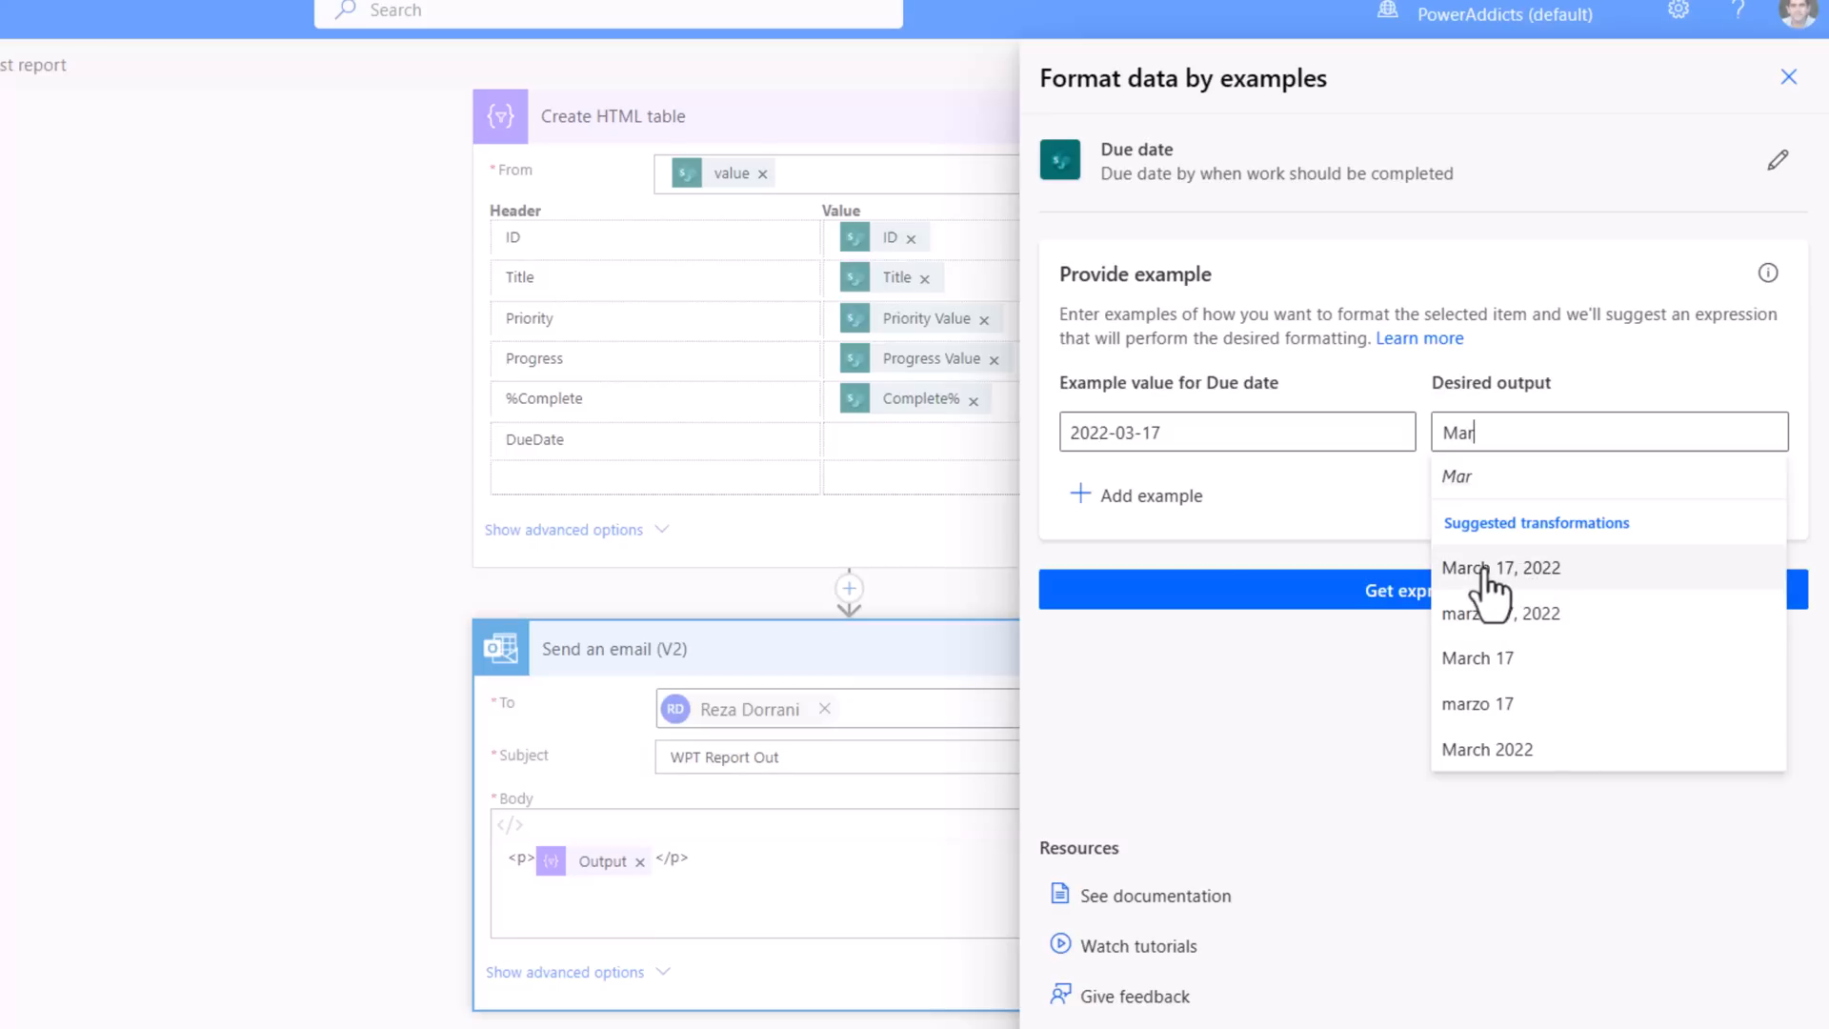
click(1501, 567)
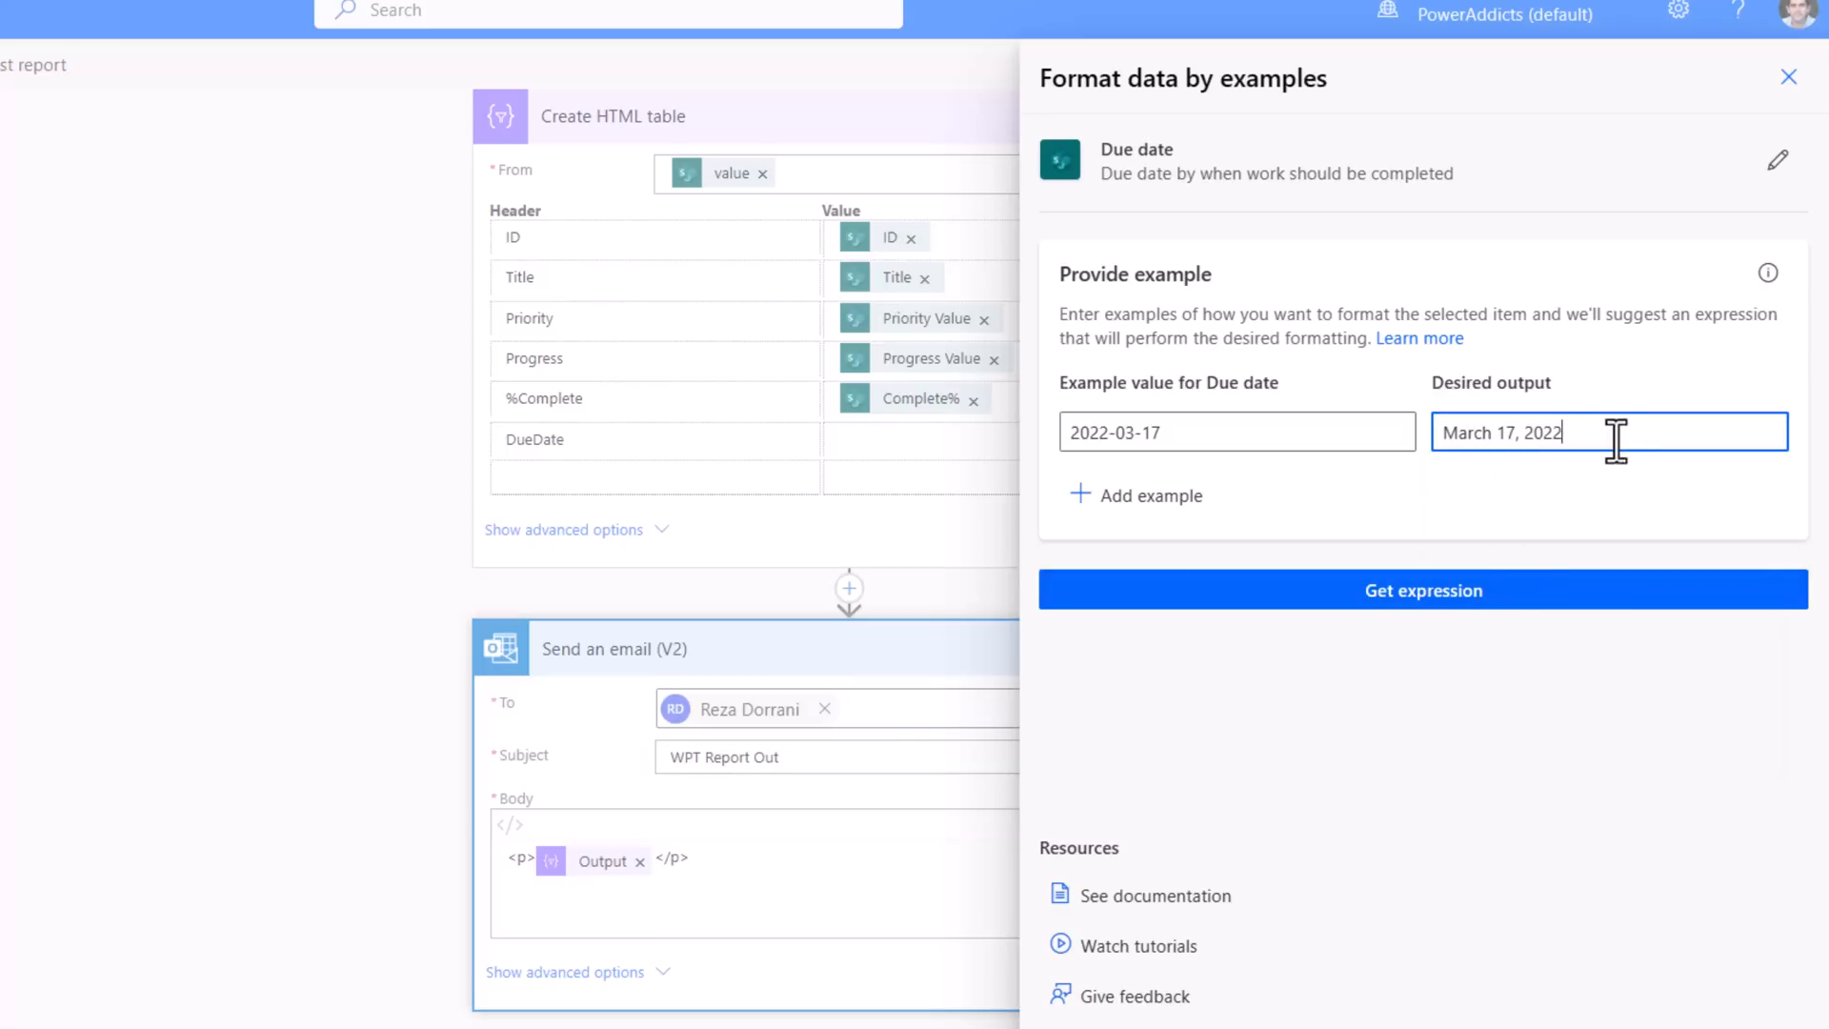
click(1423, 589)
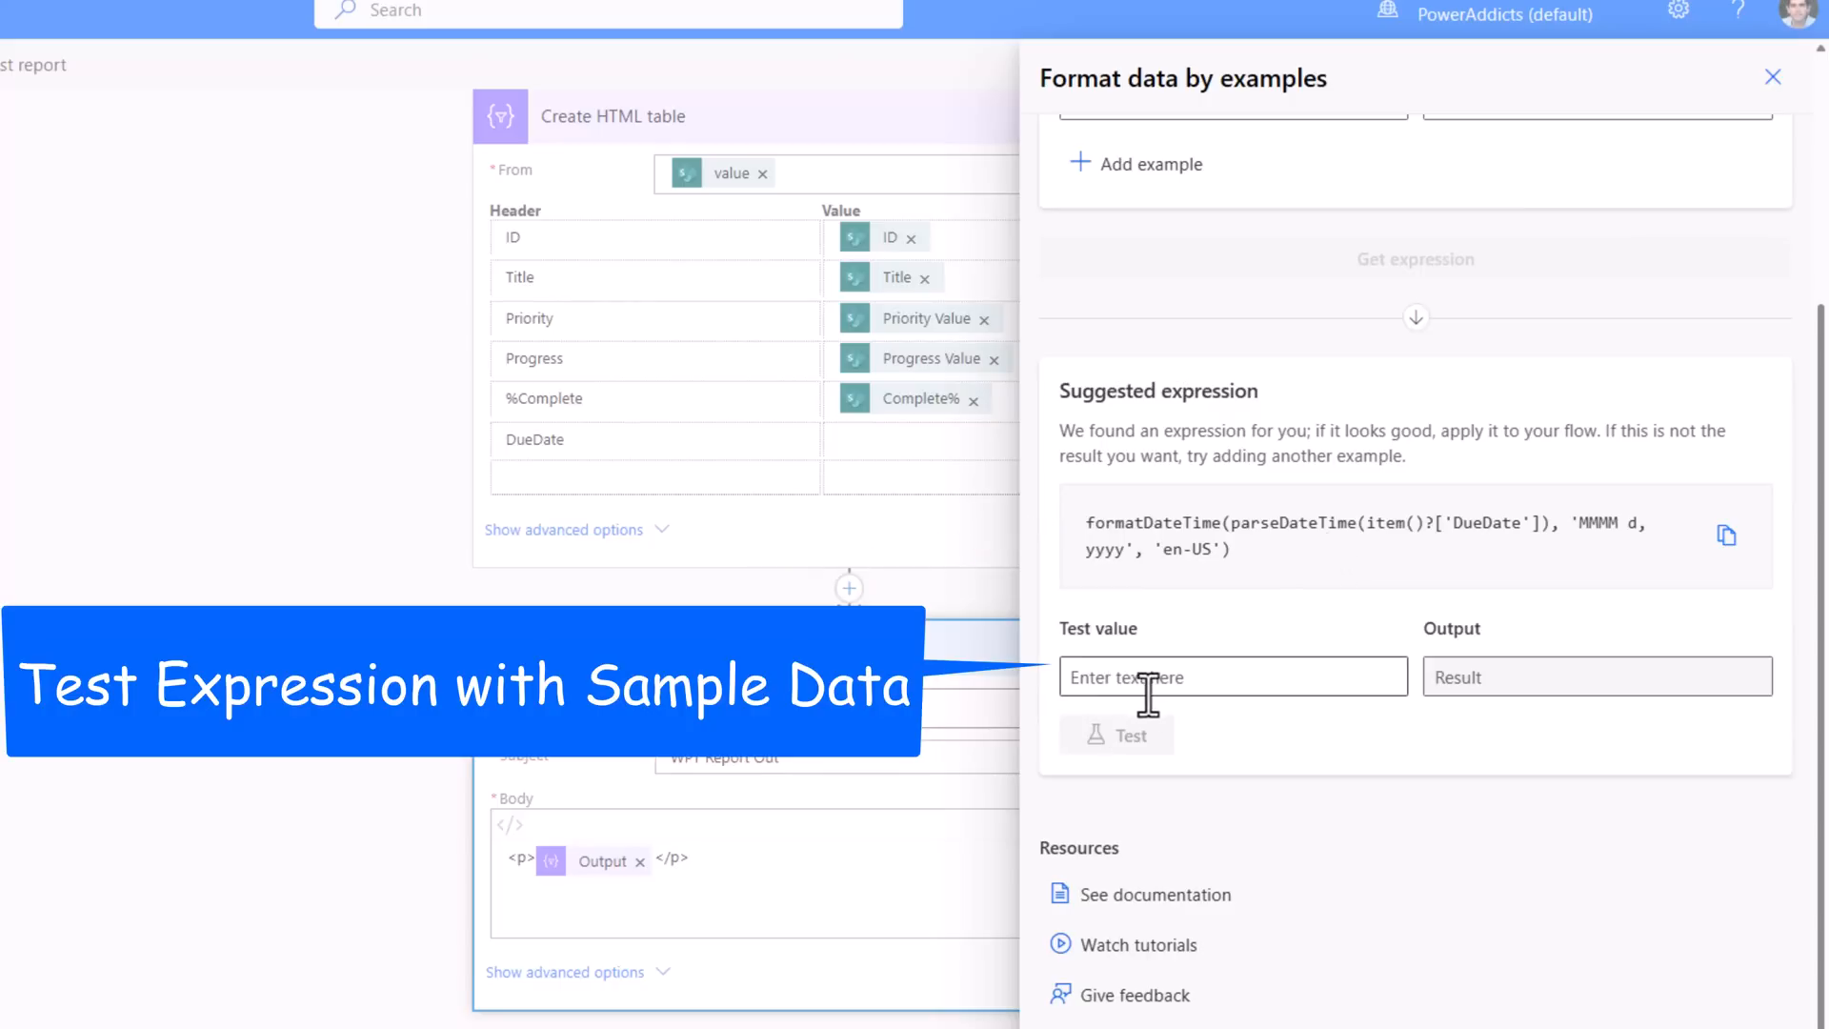
- Test the expression on 2022-07-22, apply it to DueDate, then save and test the flow
text(2022-07-22)
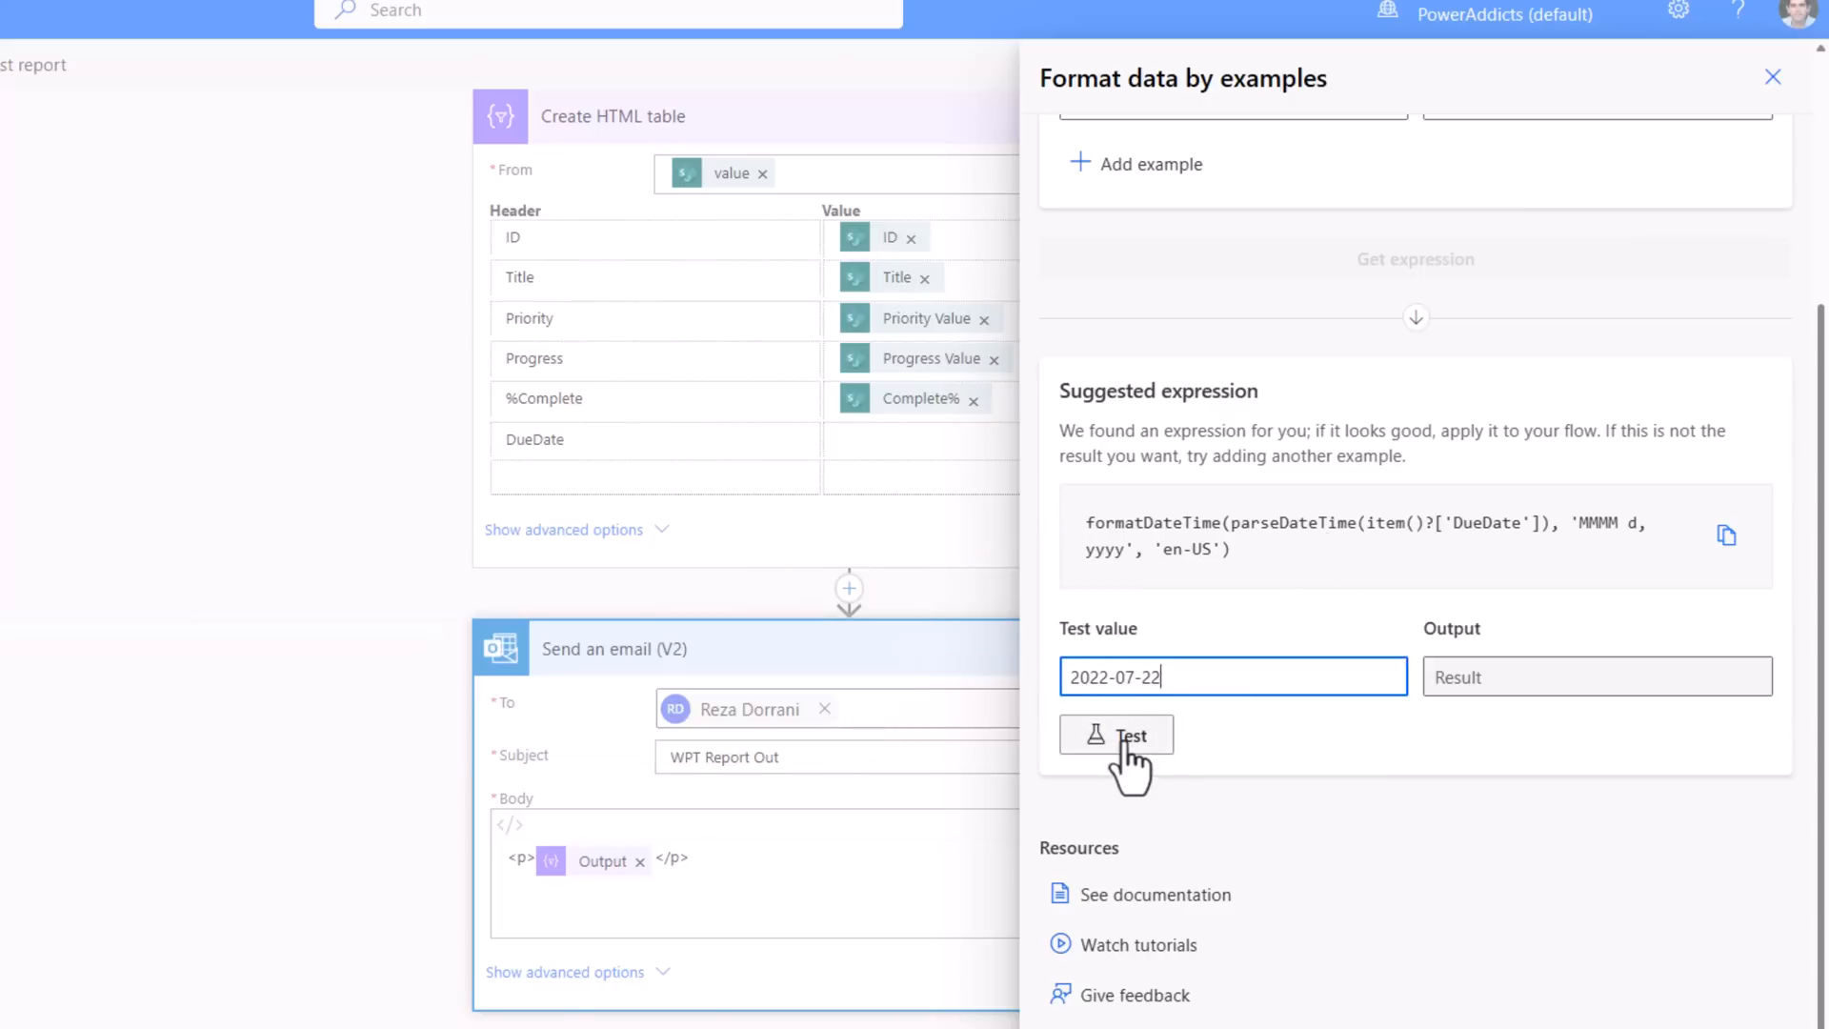
click(1115, 733)
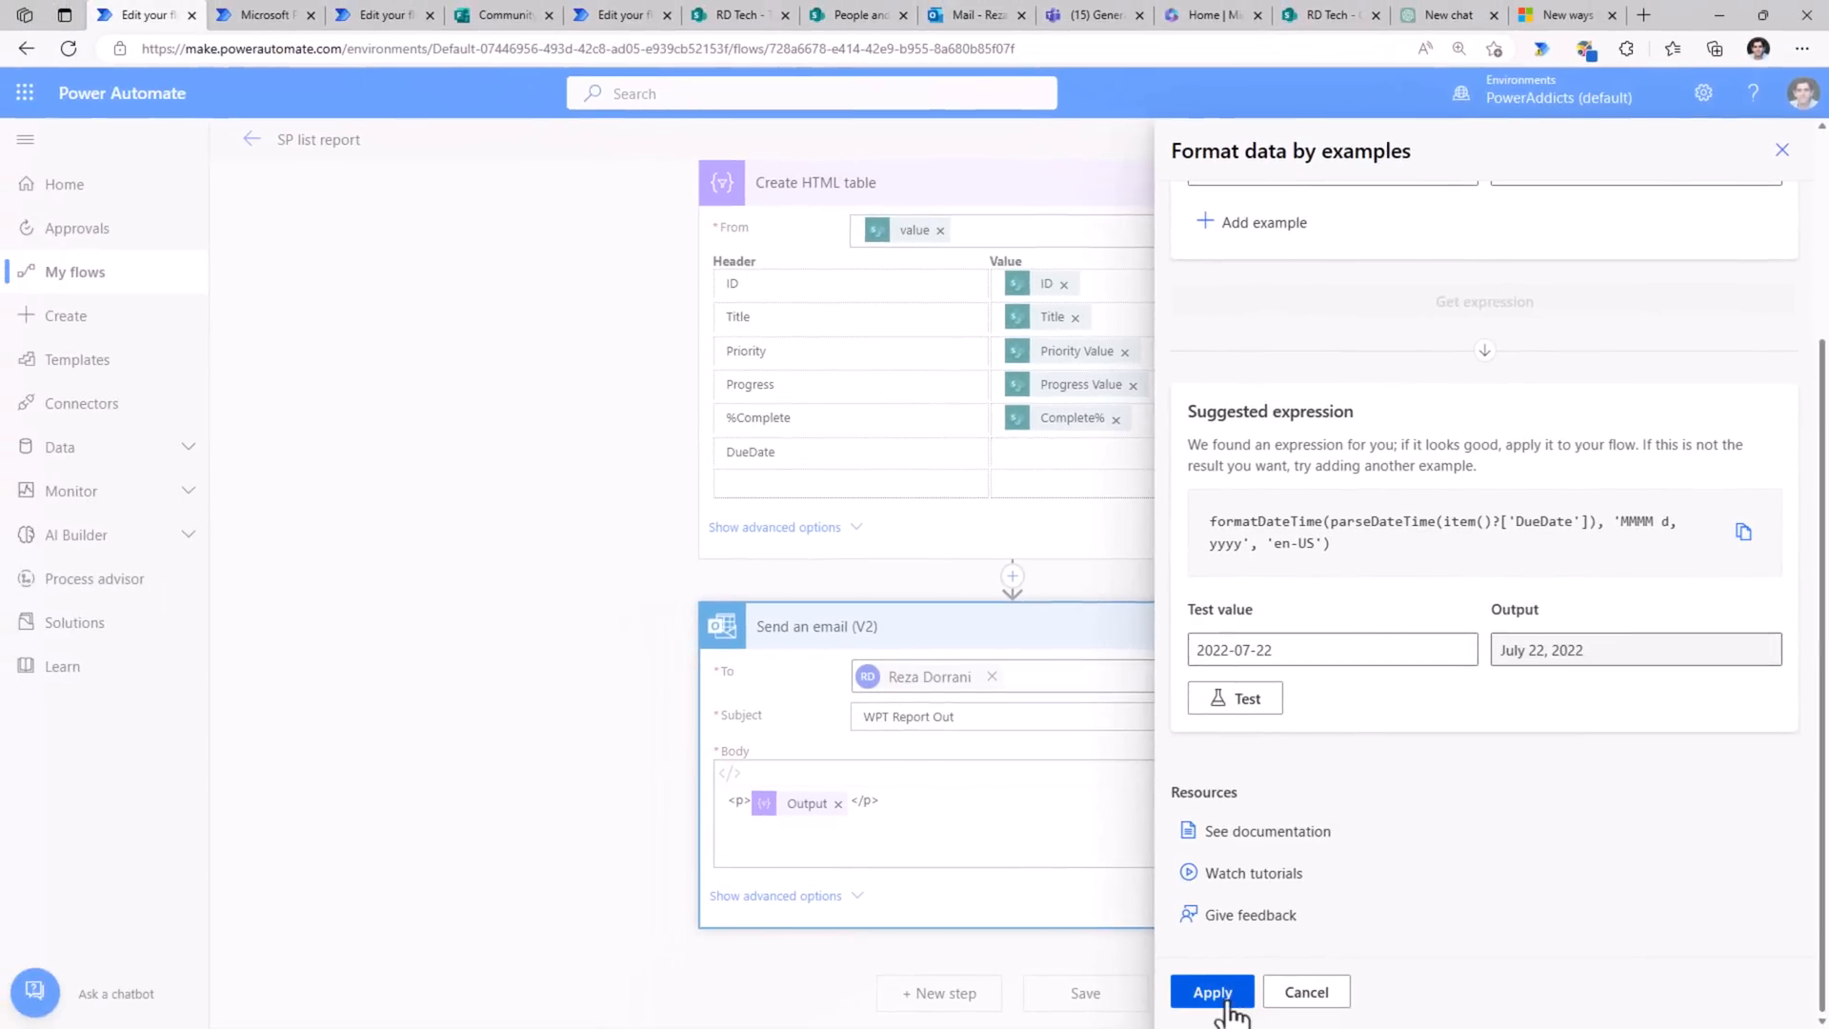
click(1211, 991)
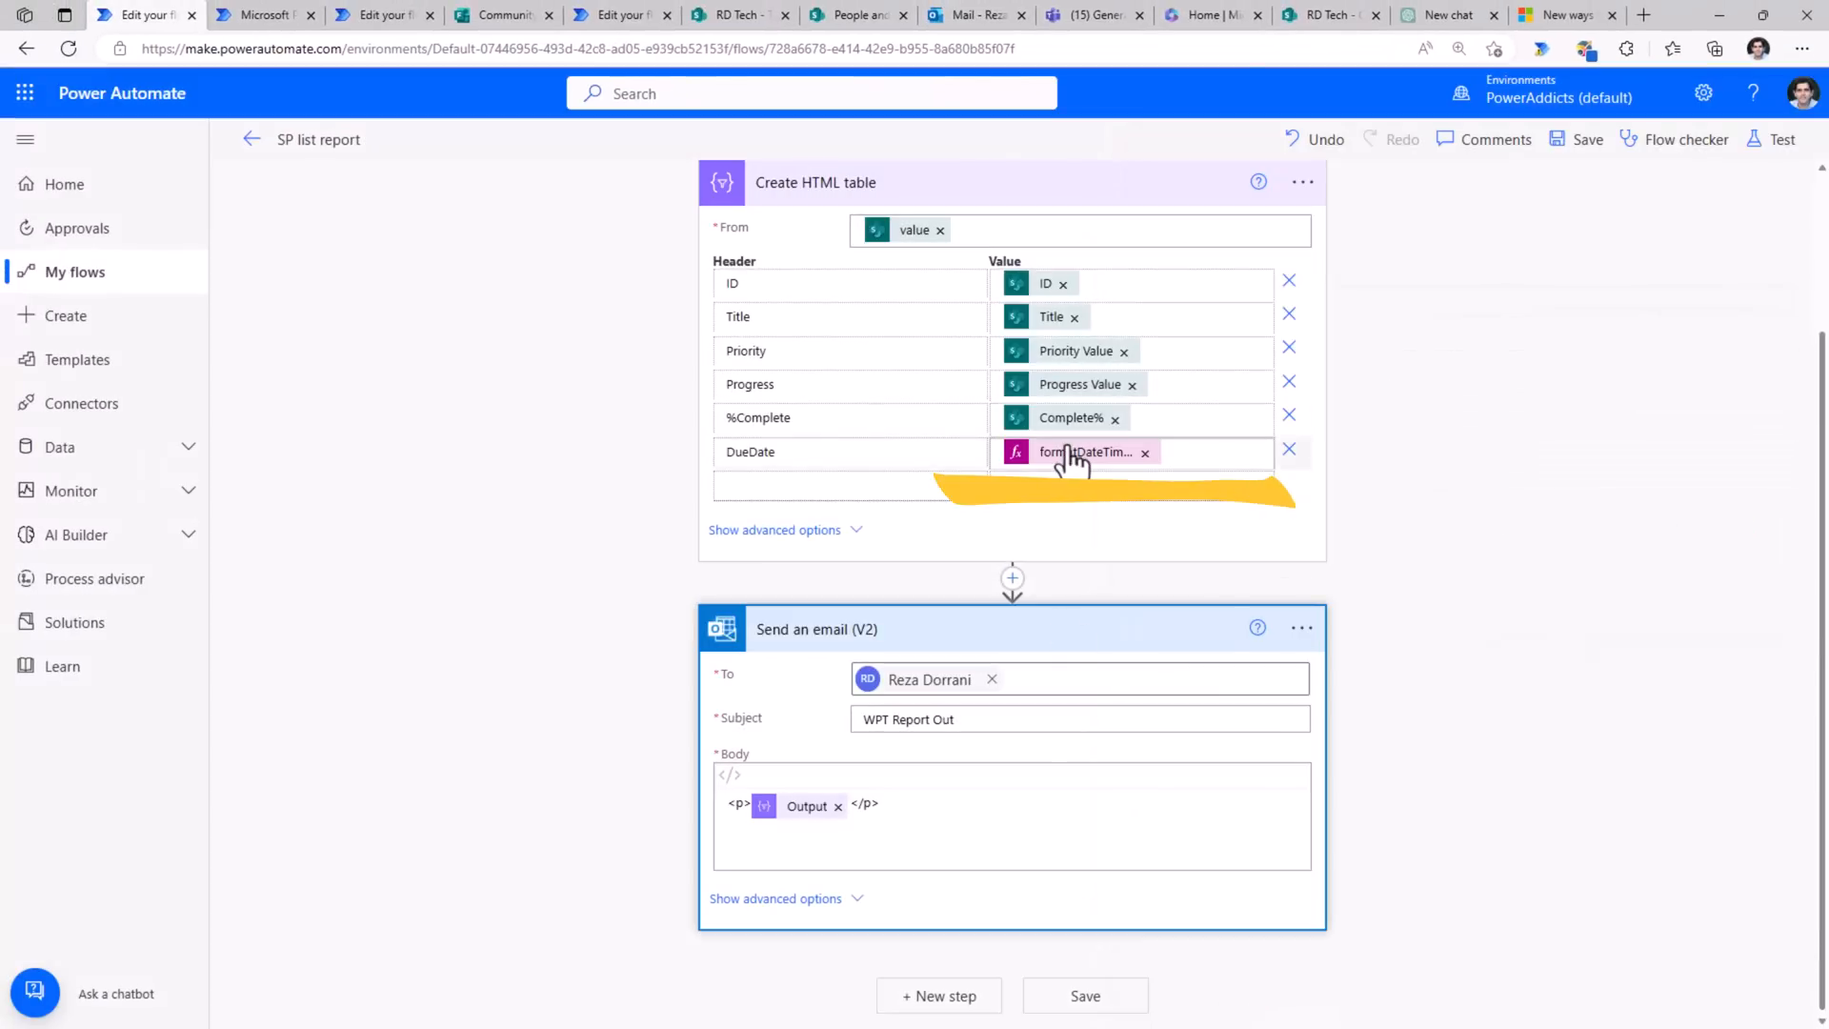
click(1780, 139)
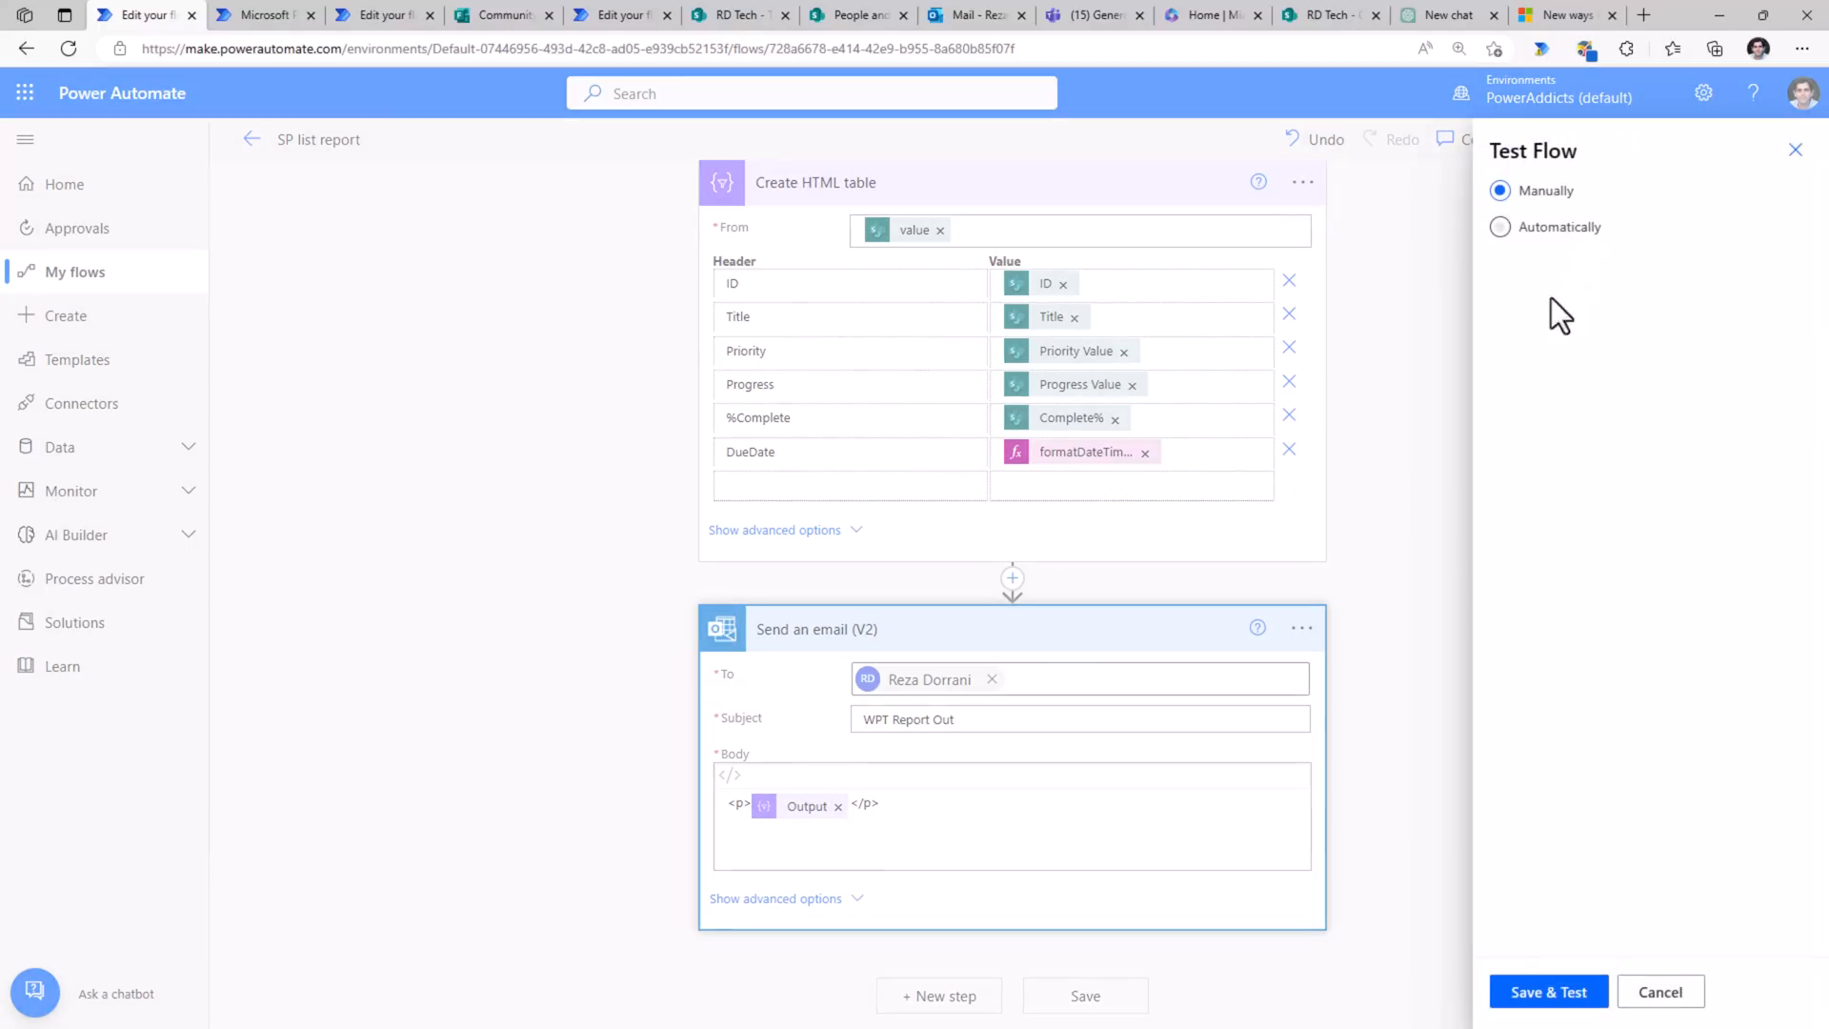
click(1548, 991)
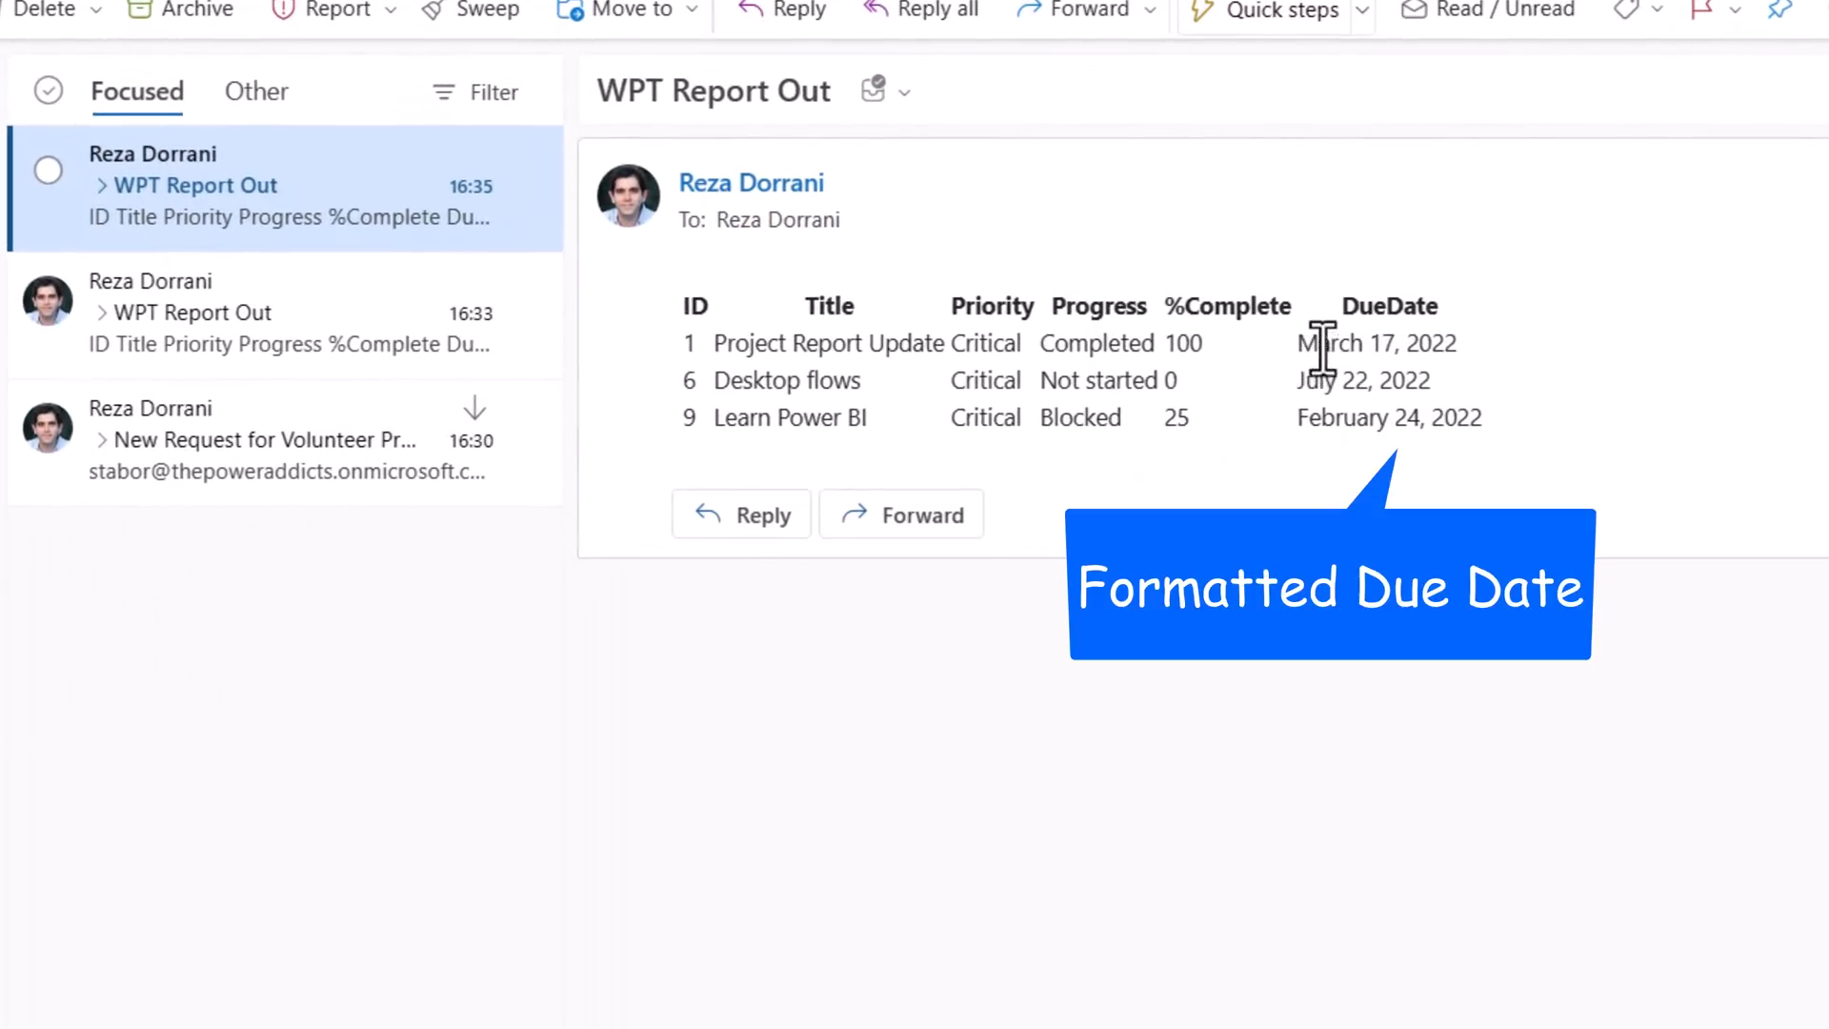
mouse_move(1412, 467)
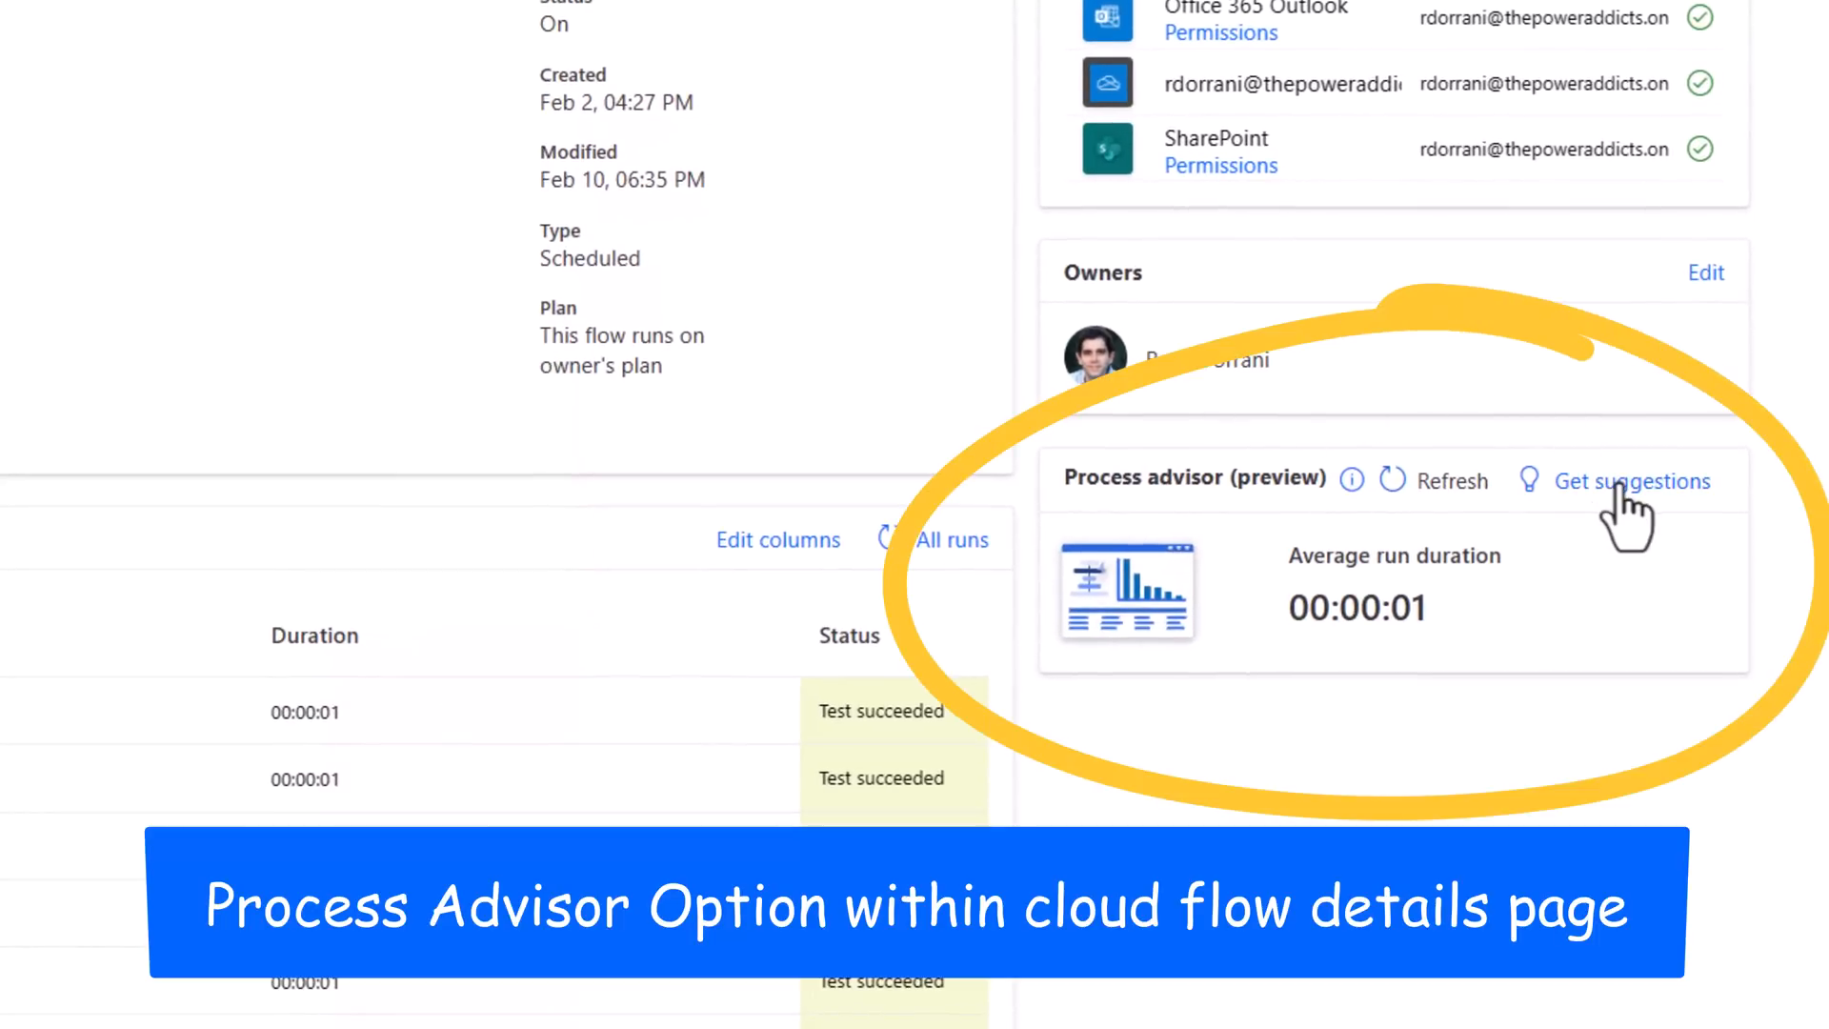
- Request Process advisor (preview) suggestions from the flow's details page
click(1631, 480)
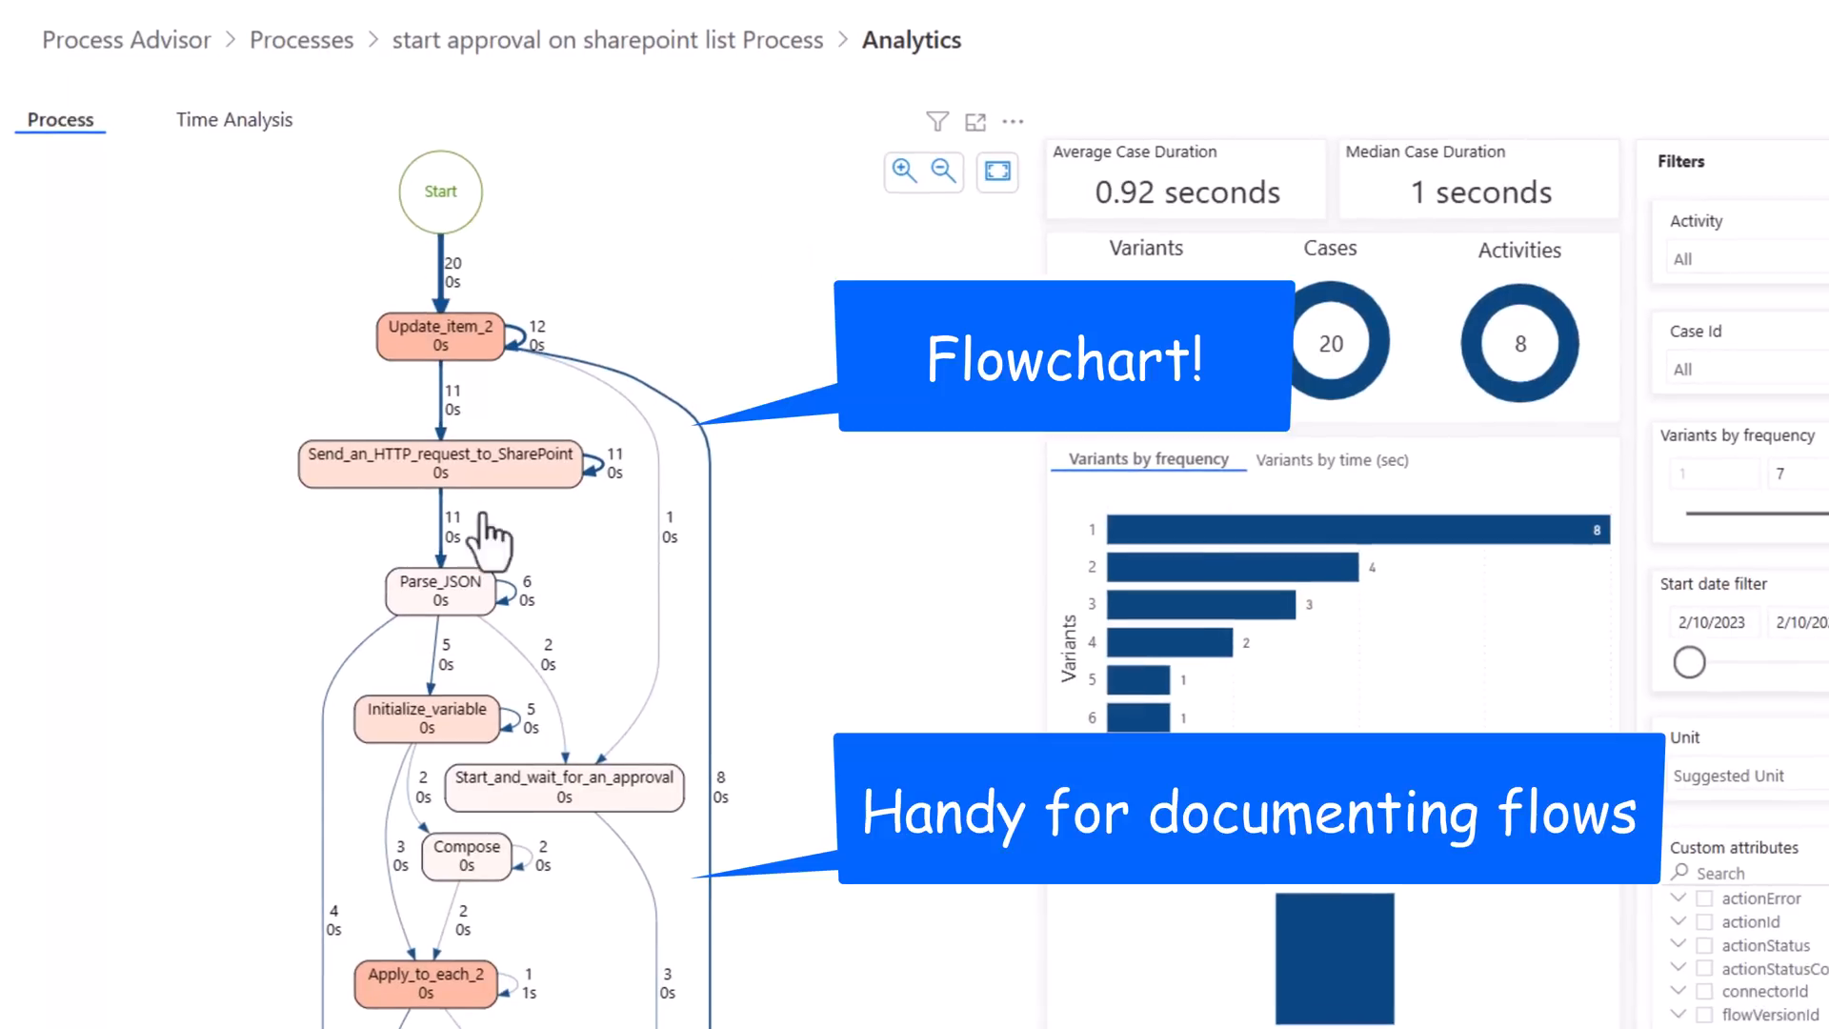
scroll(down, 3)
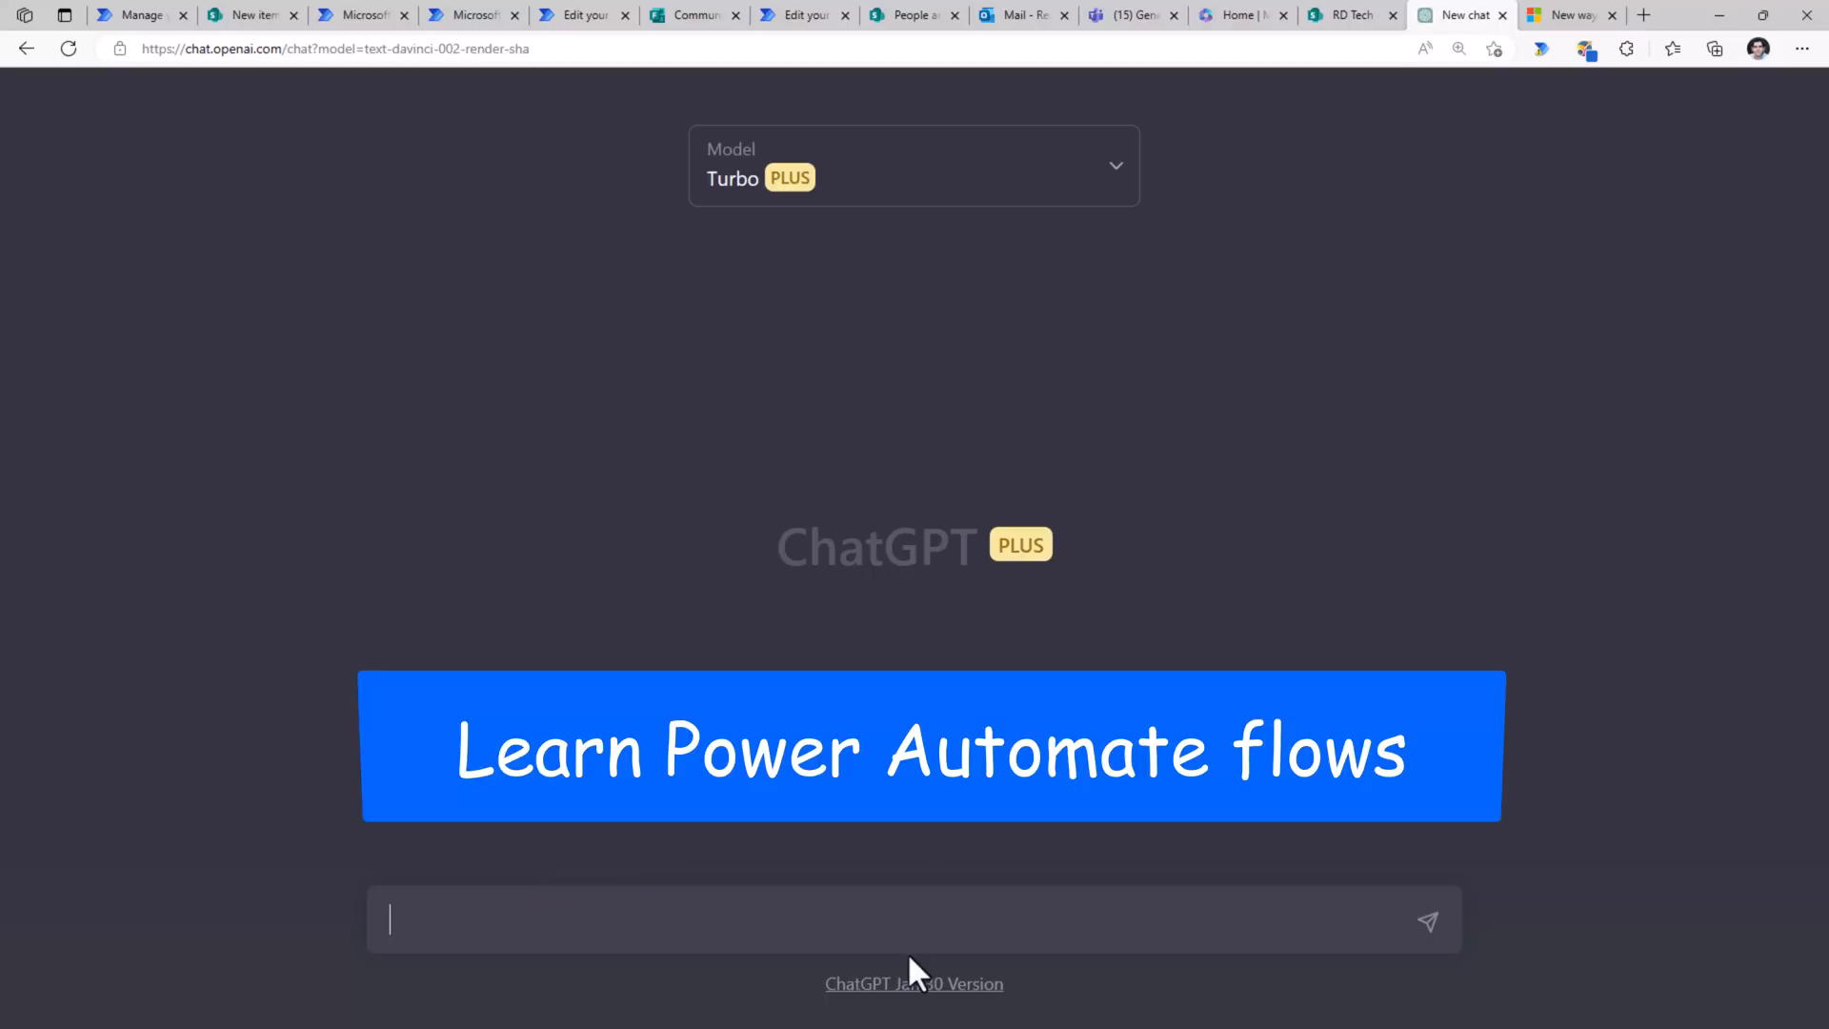
- Ask ChatGPT 'What is Power Automate?' and 'Types of flows?', then draft 'Flows Vs Azure Logic Apps?'
text(What is Power Autom)
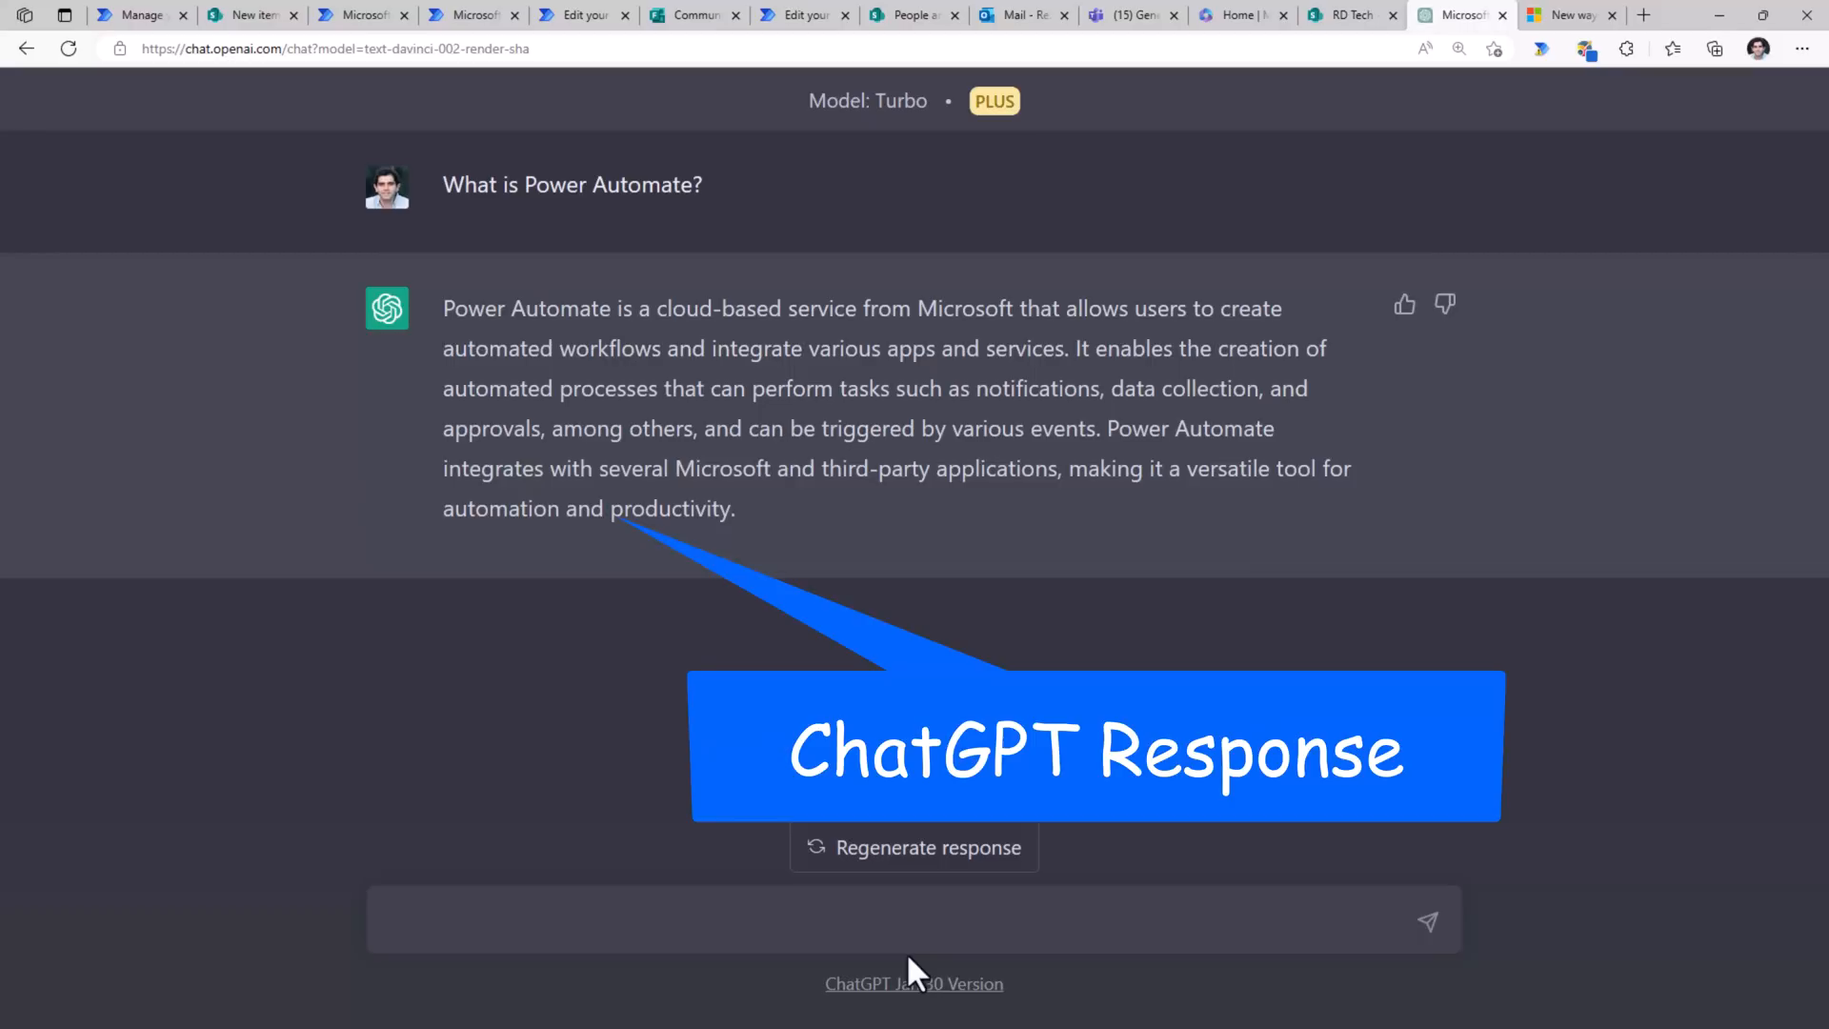
text(Types of f)
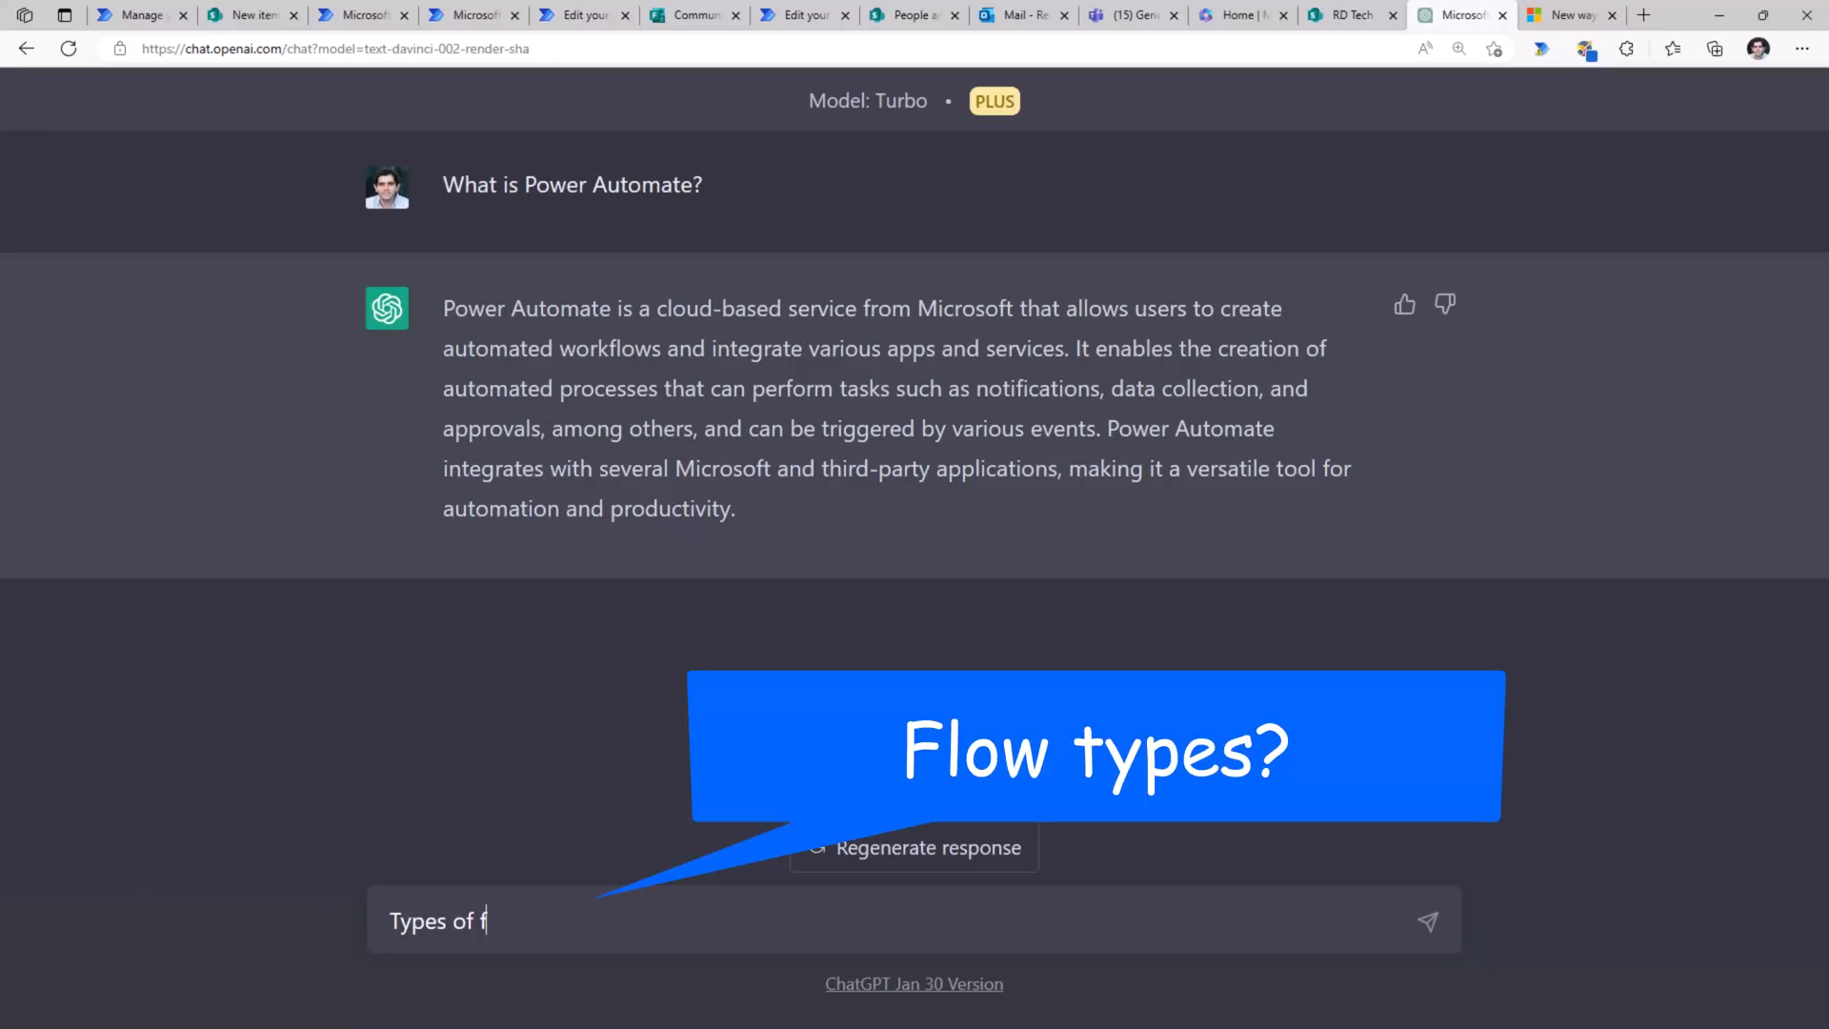
click(1427, 920)
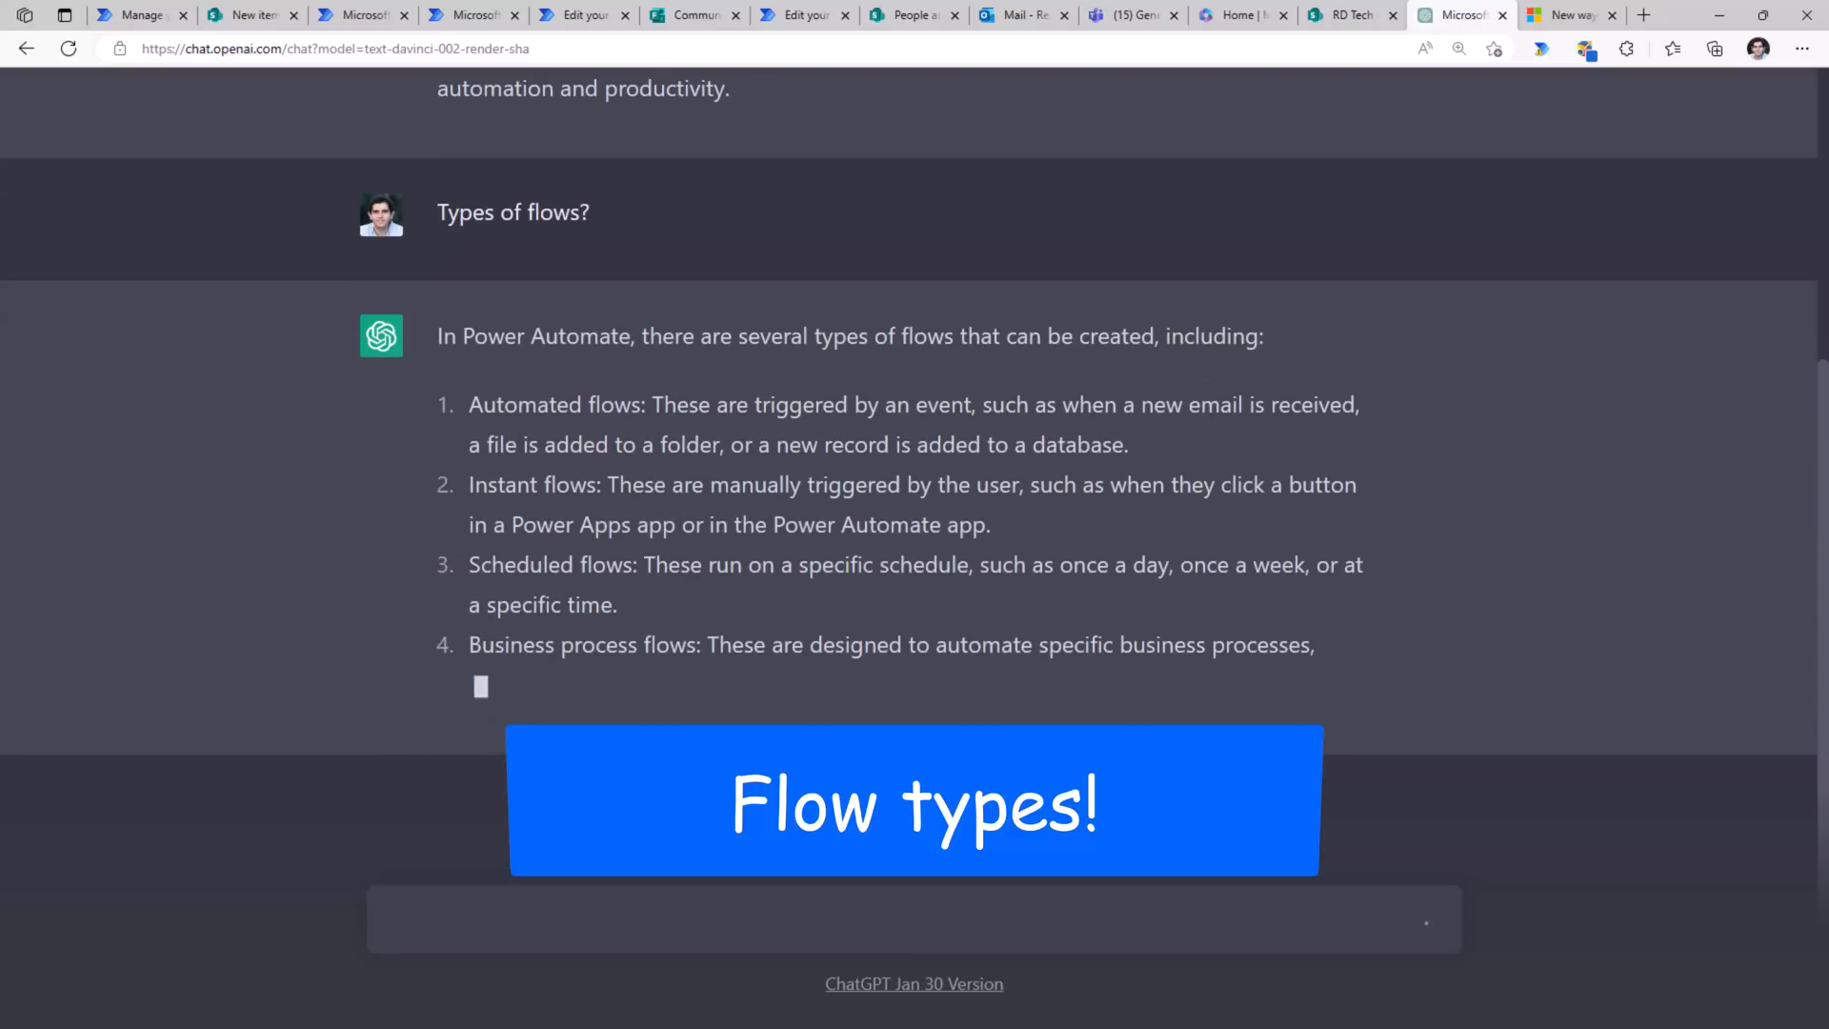
text(Flows Vs Azure Logic Apps?)
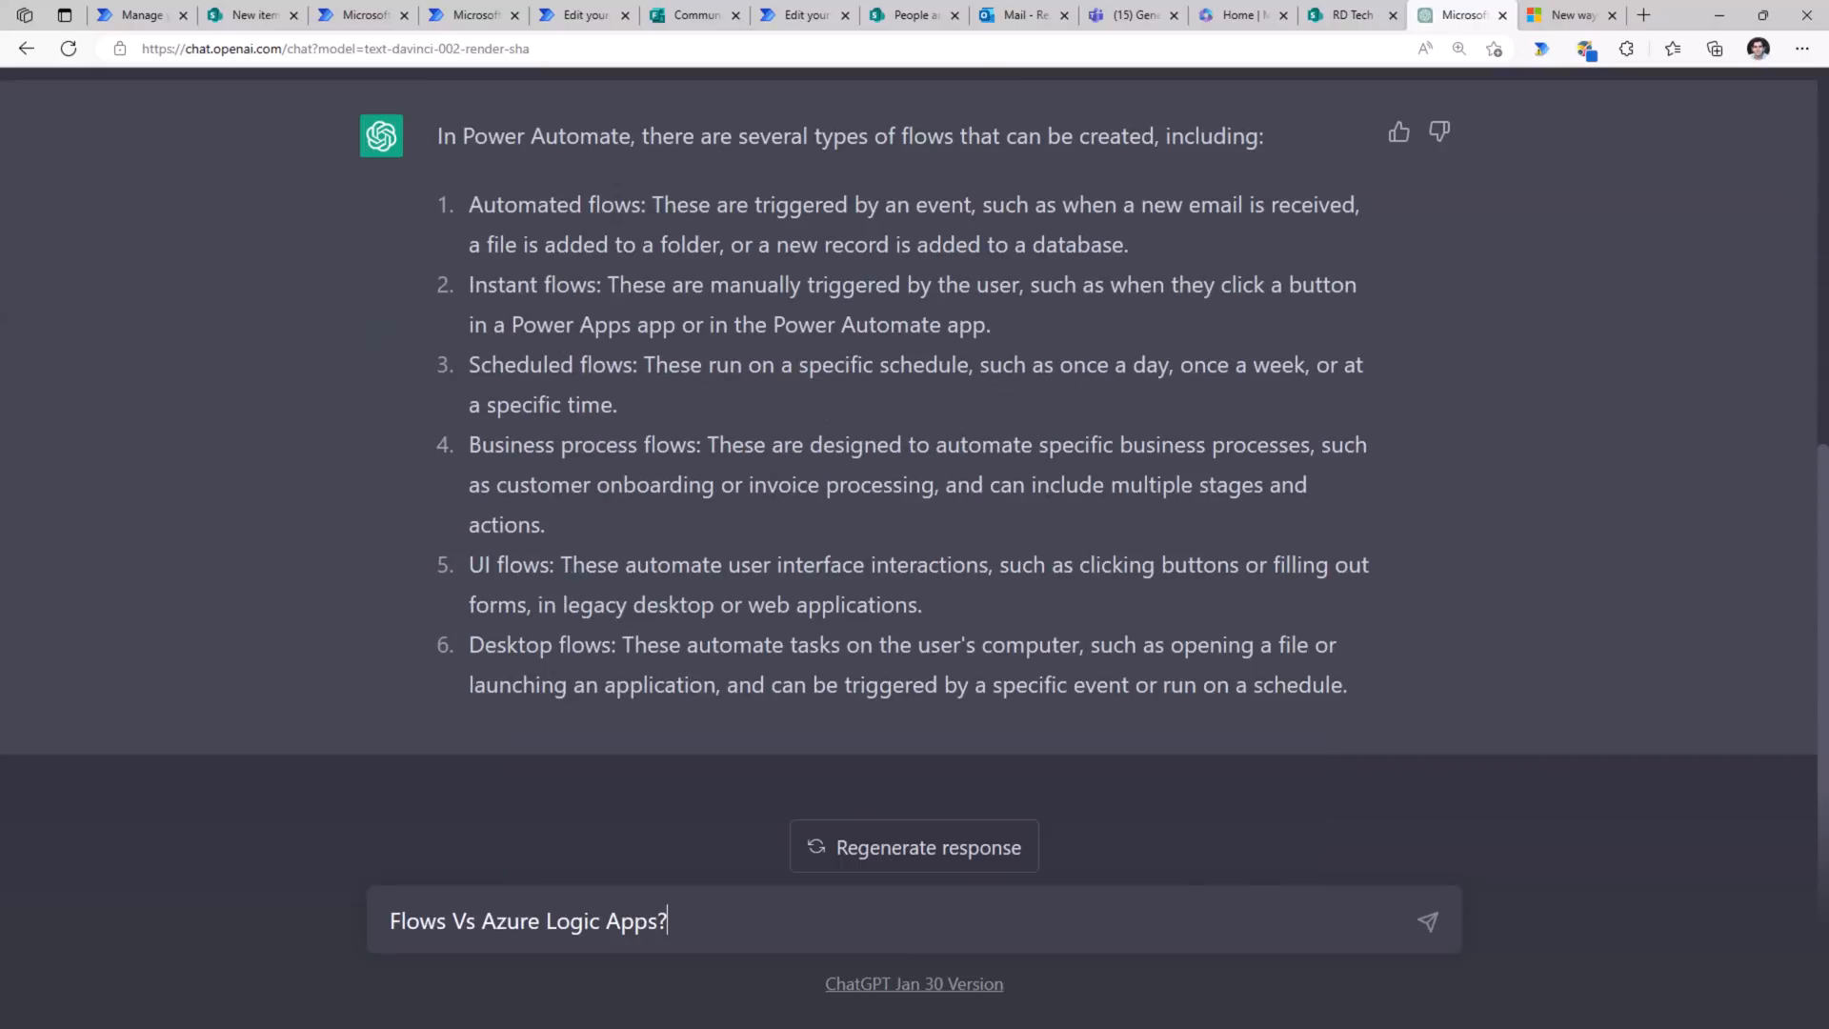
- Send 'Flows Vs Azure Logic Apps?' and scroll through the answers on best practices and durations
click(1428, 920)
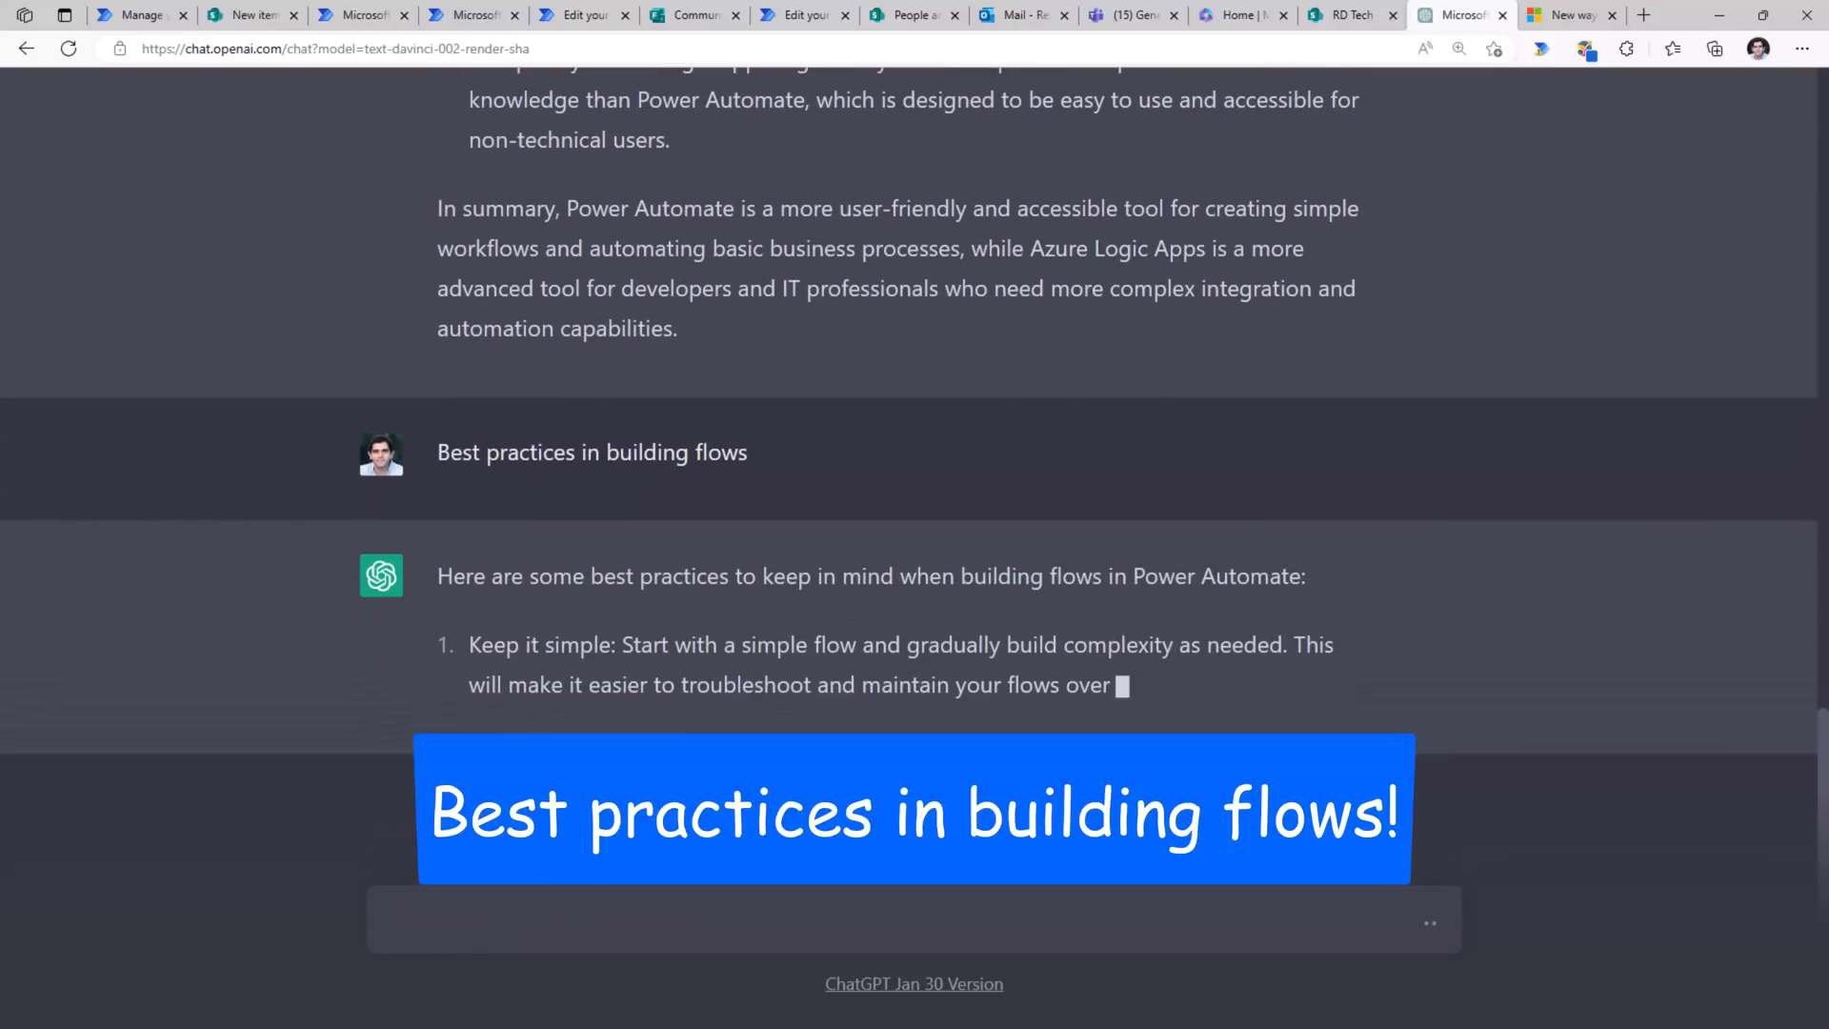
scroll(down, 3)
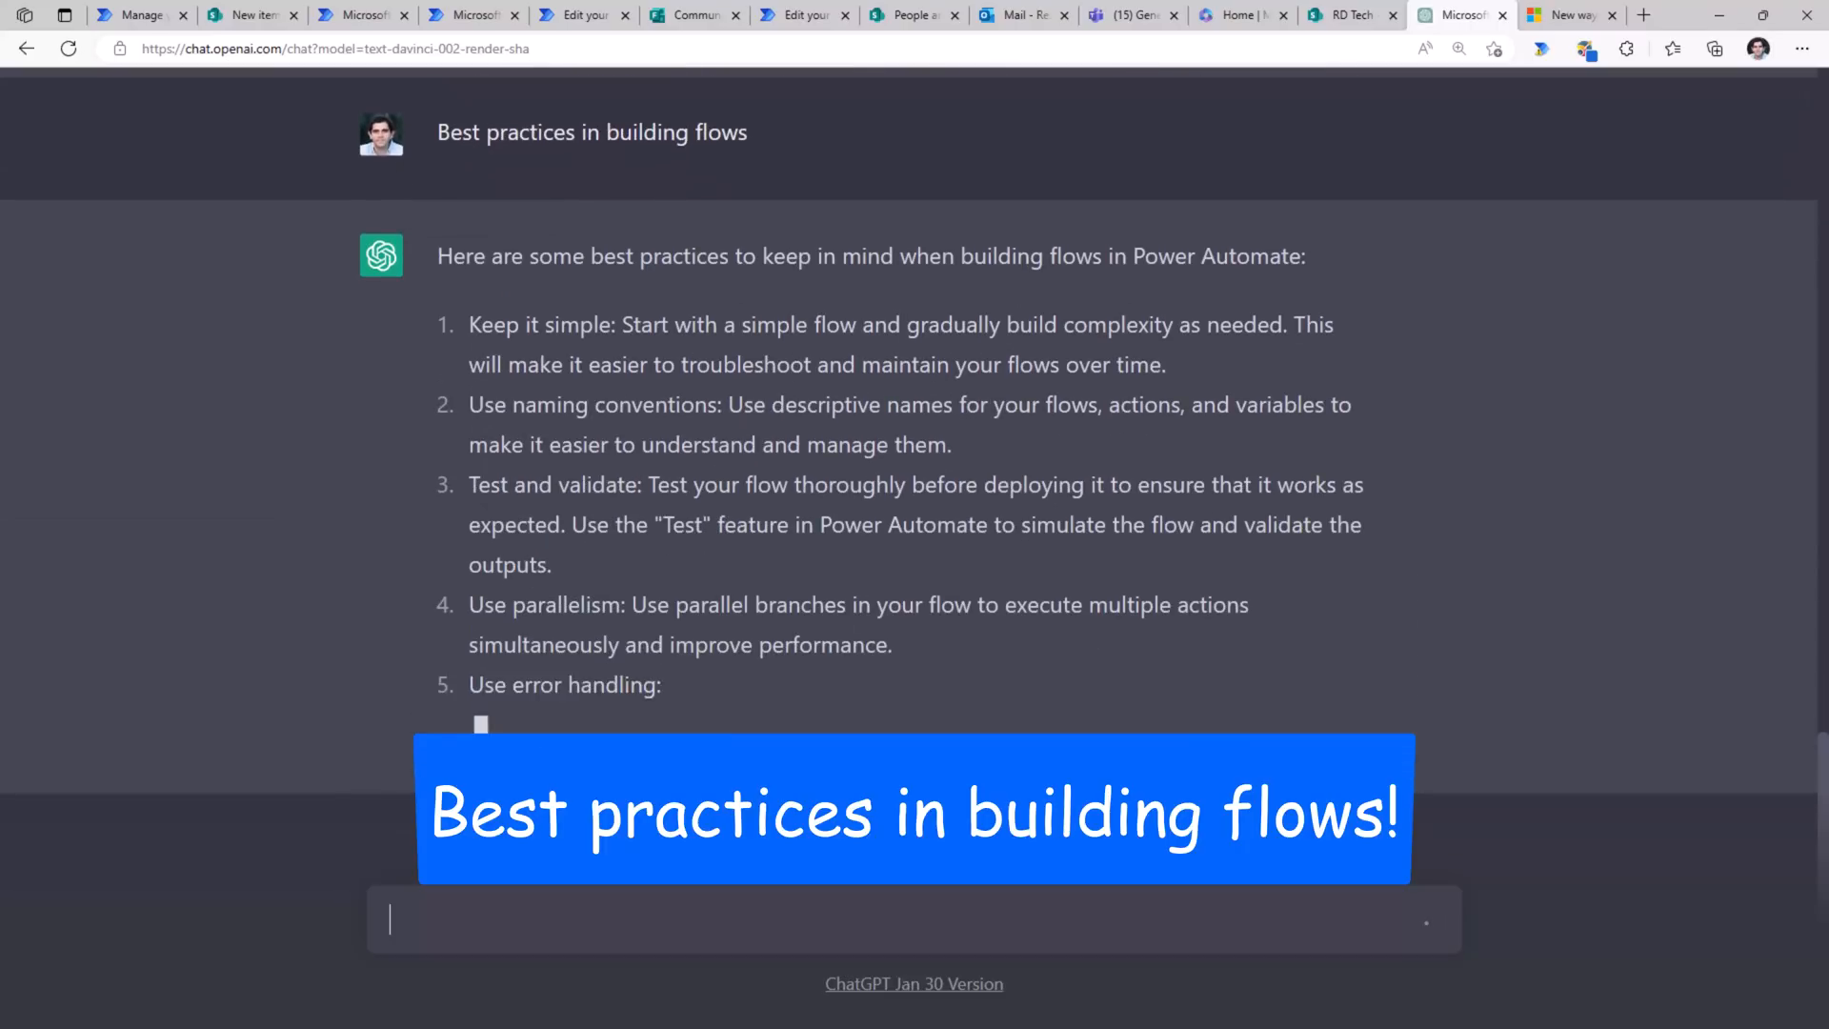
scroll(down, 3)
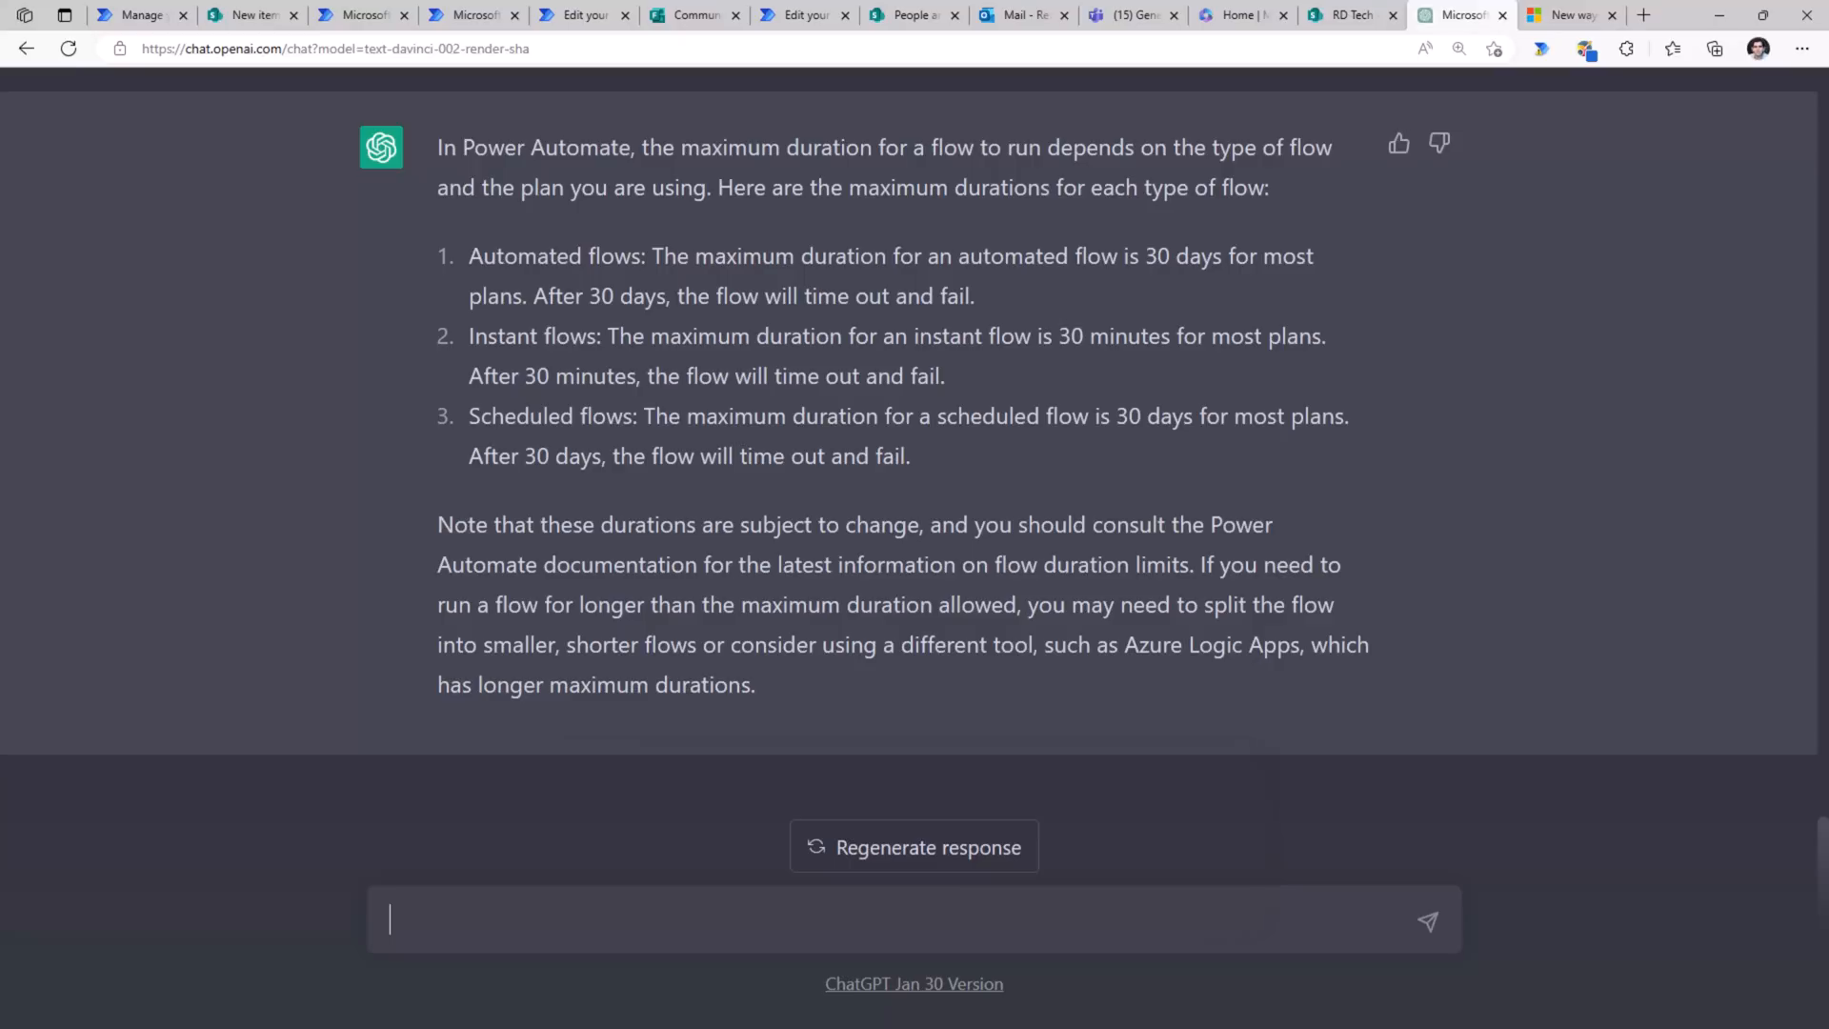
click(244, 15)
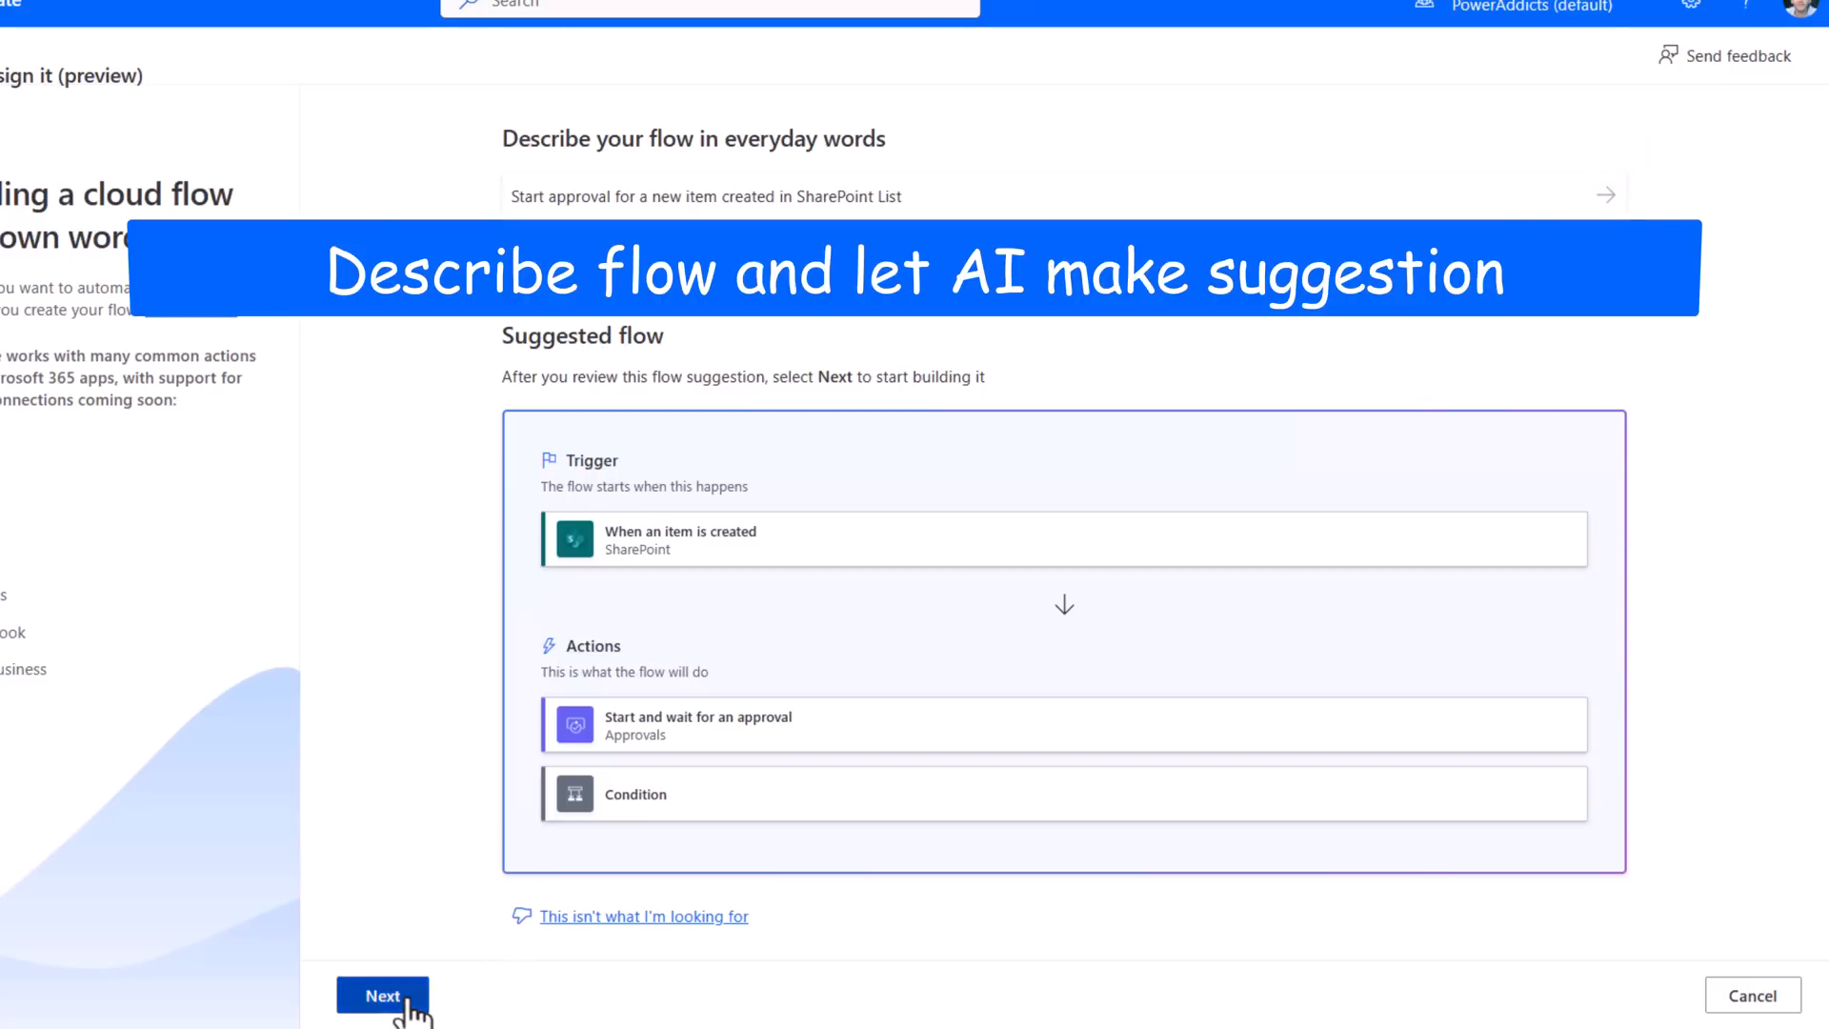
- Accept the suggested Travel Requests List approval flow and confirm its connections
click(381, 994)
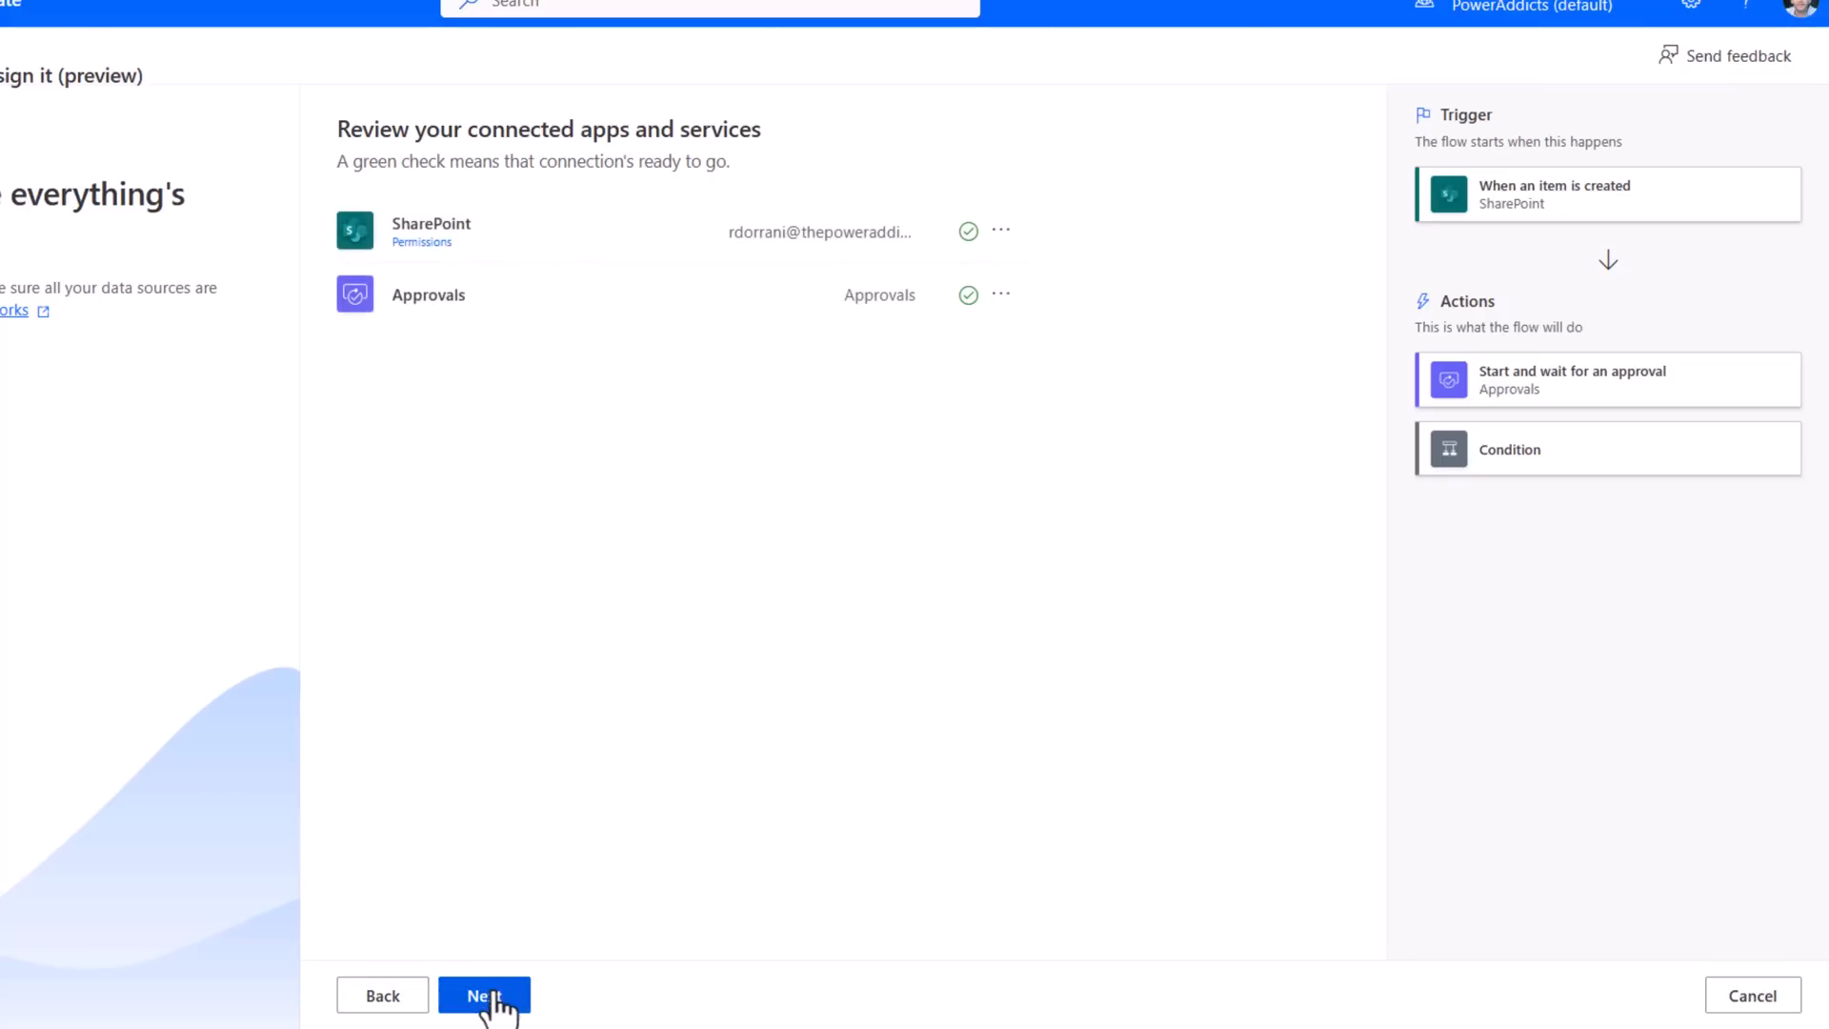
click(483, 994)
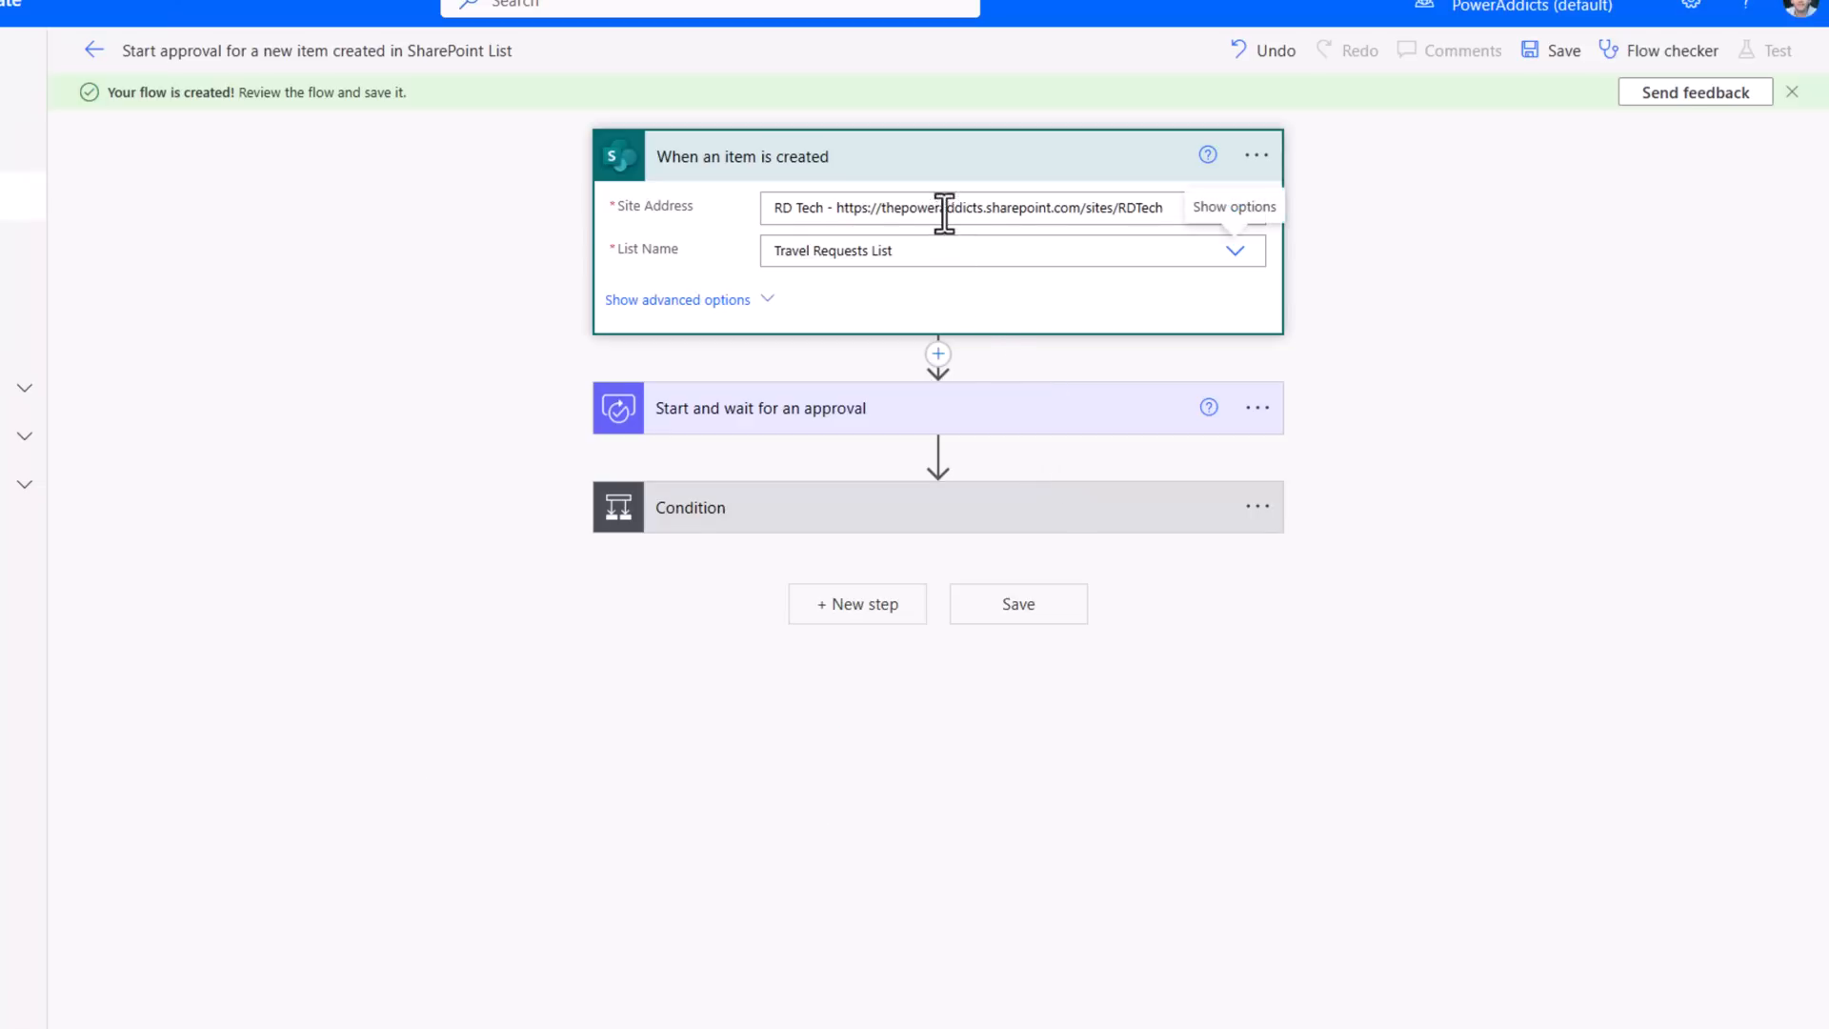
- Set the approval to Approve/Reject - First to respond, titled with Title, assigned to rdorr
click(759, 409)
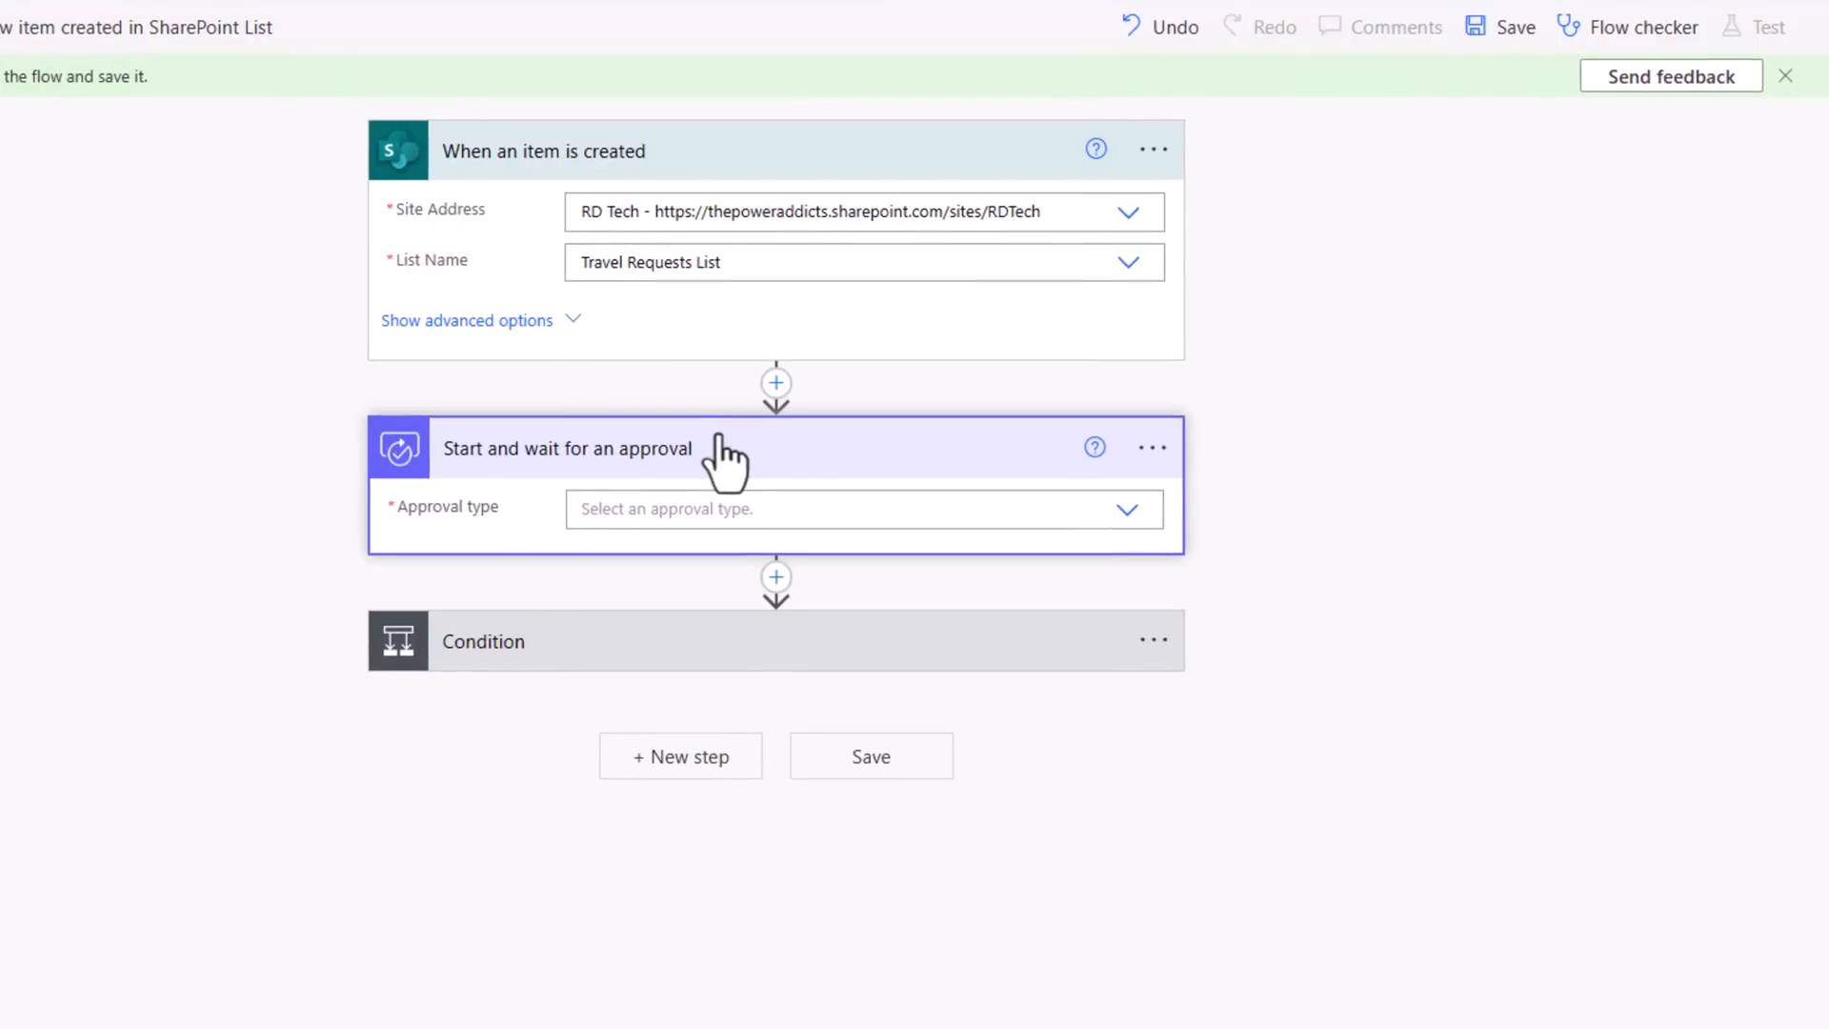
click(863, 509)
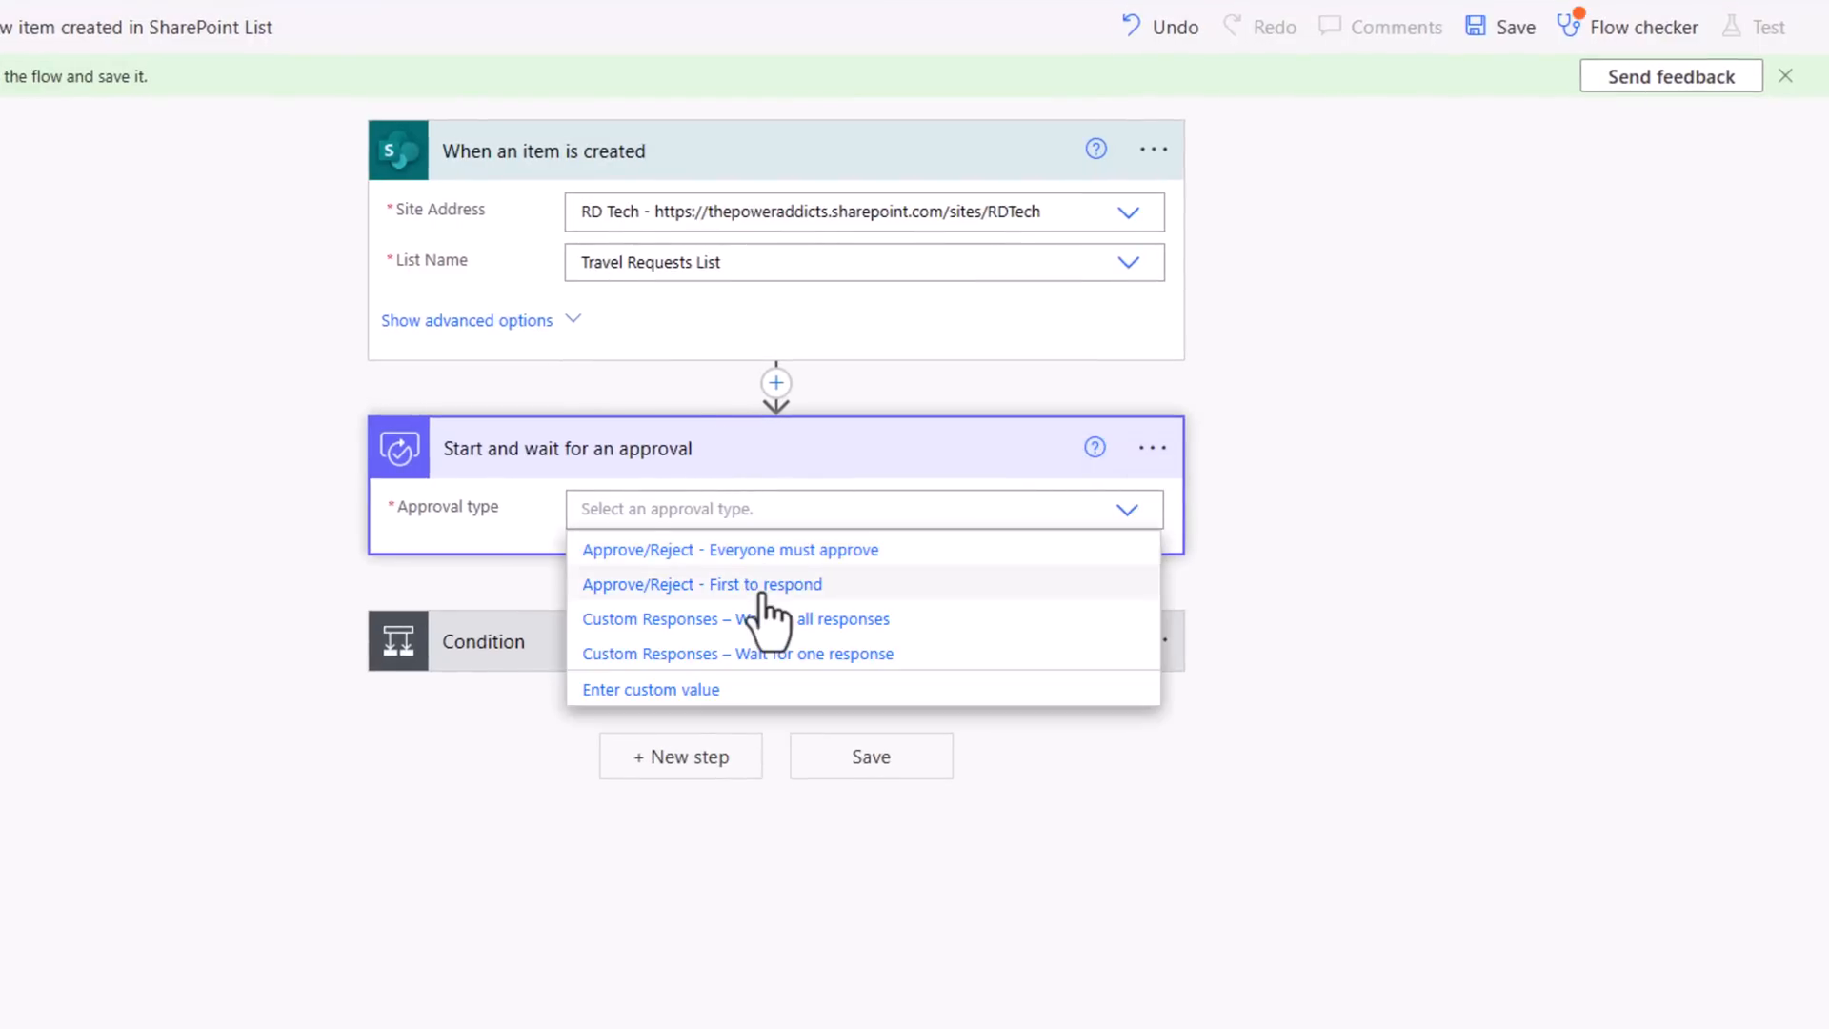
click(701, 584)
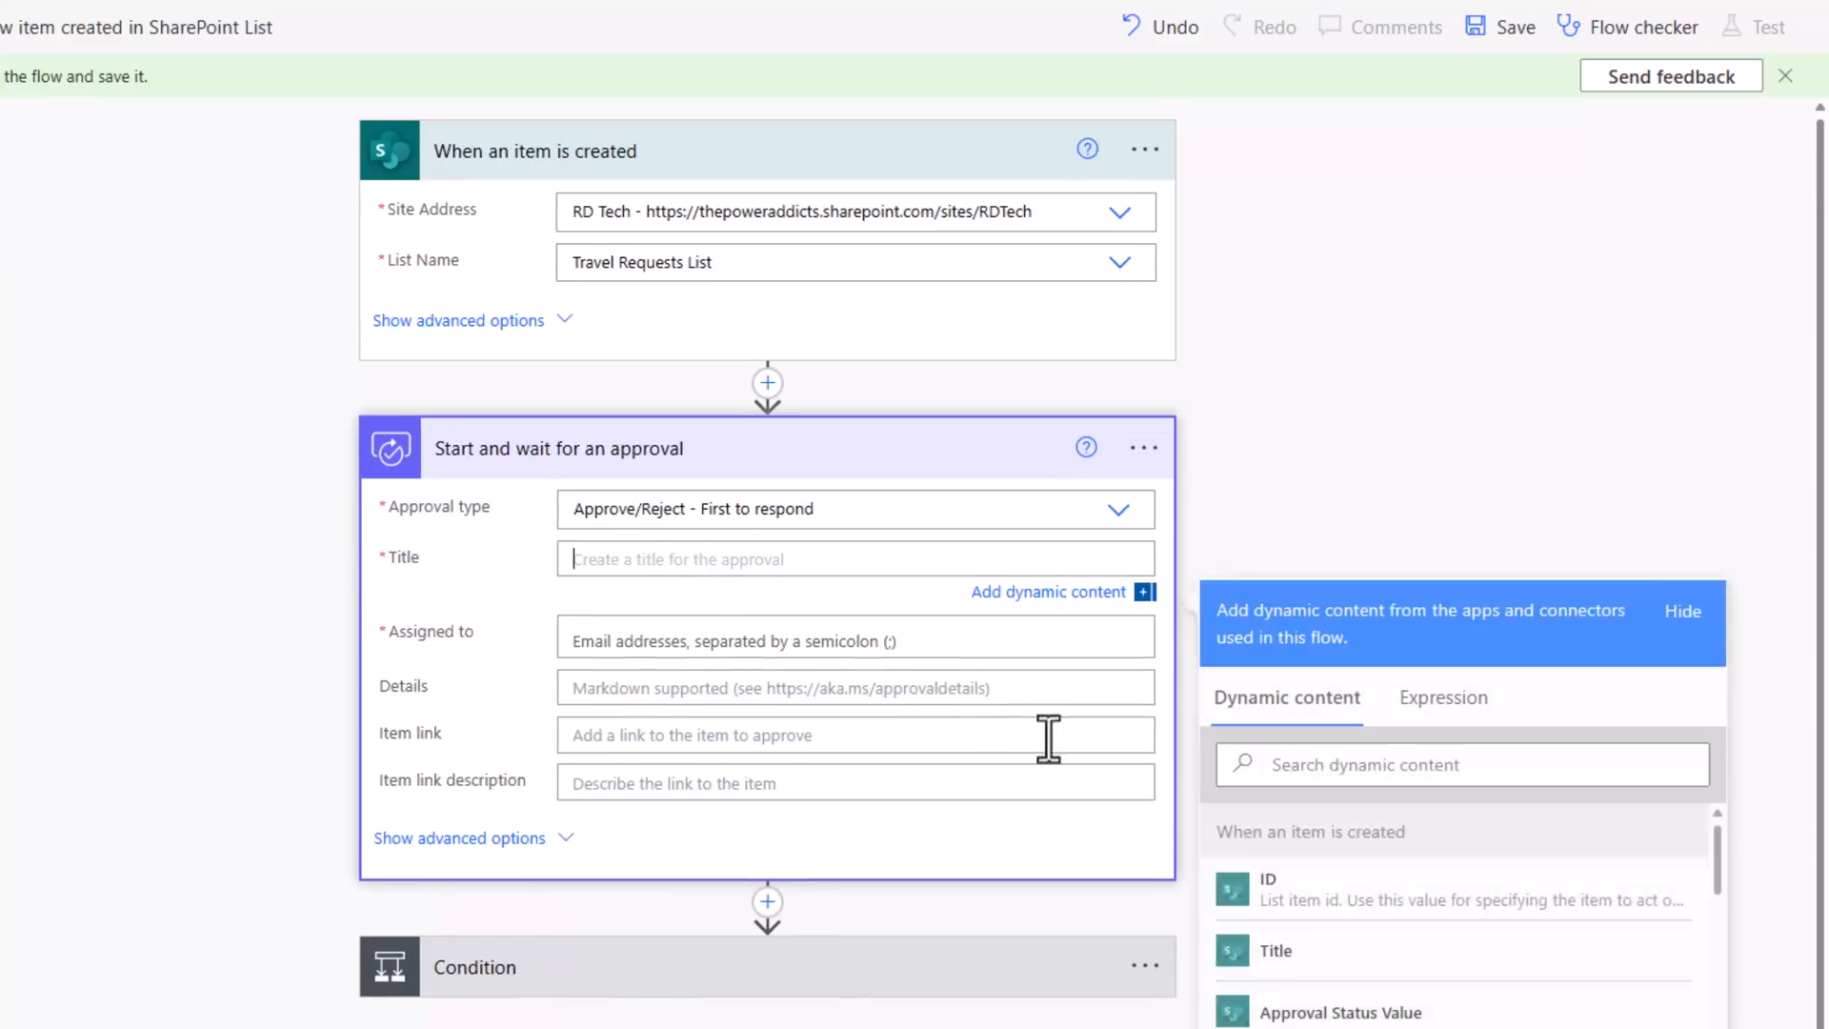
click(1276, 950)
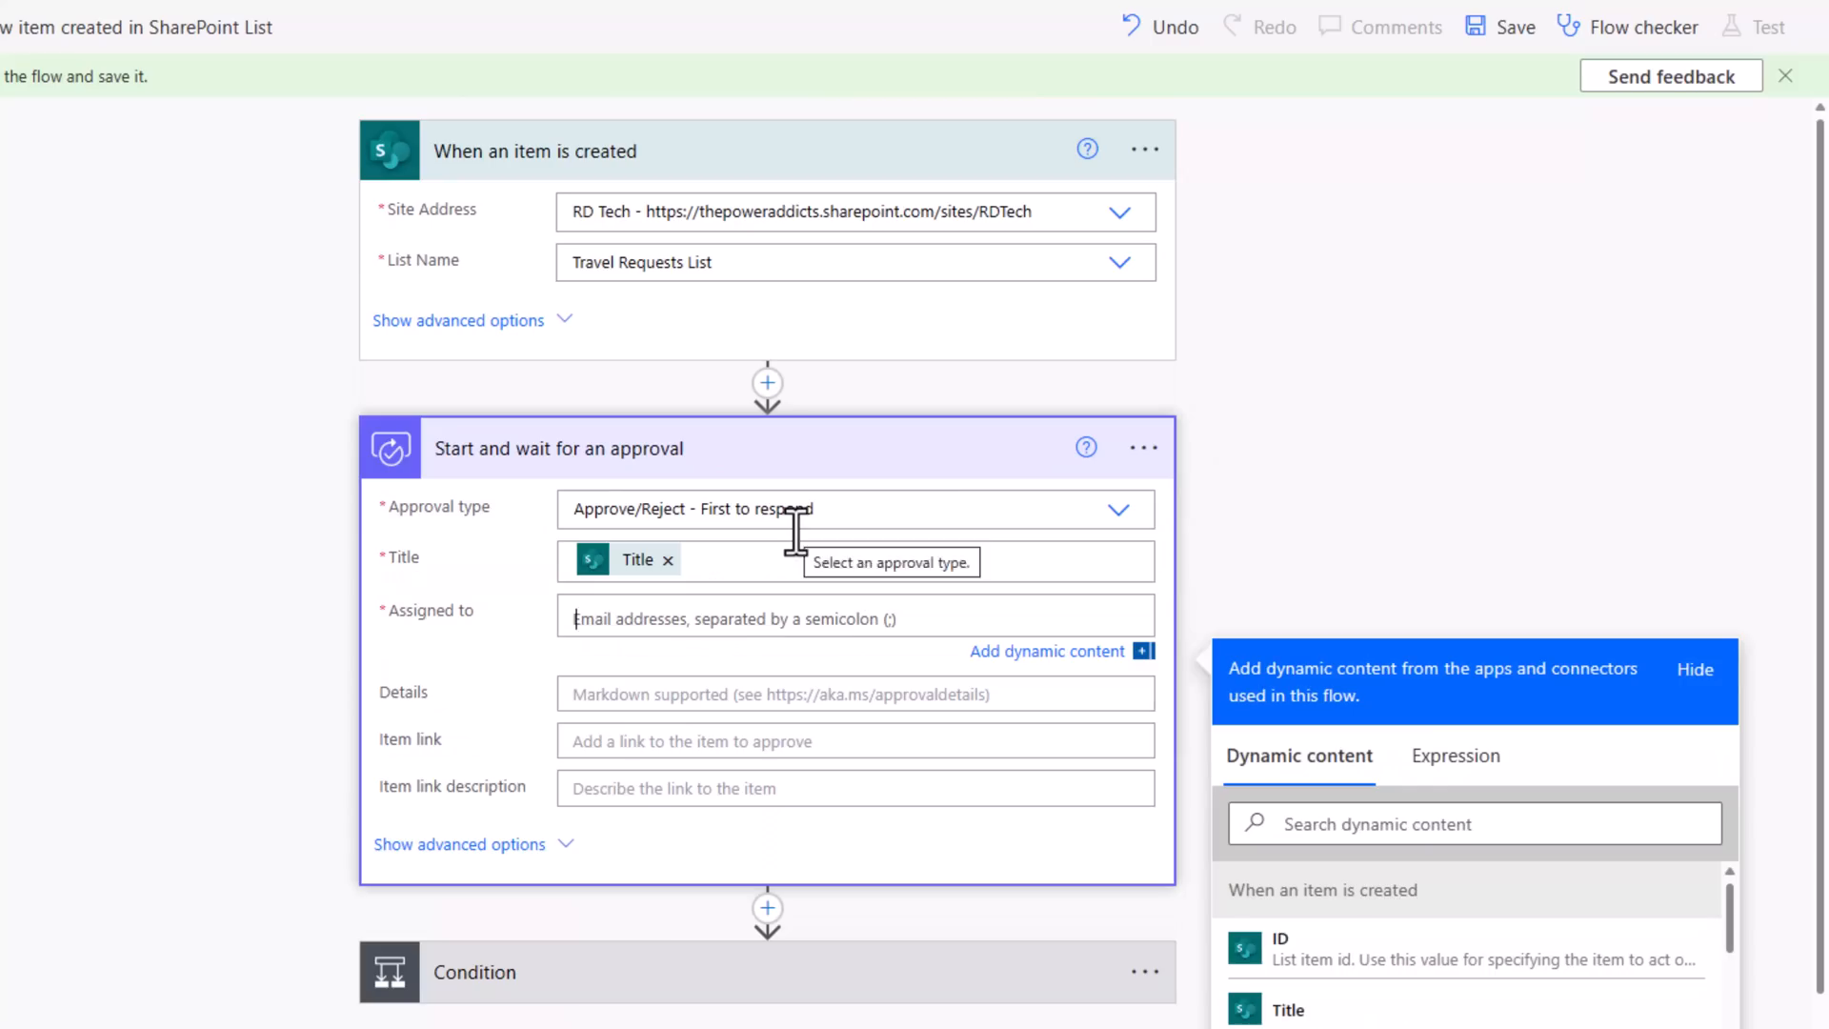
text(rdorr)
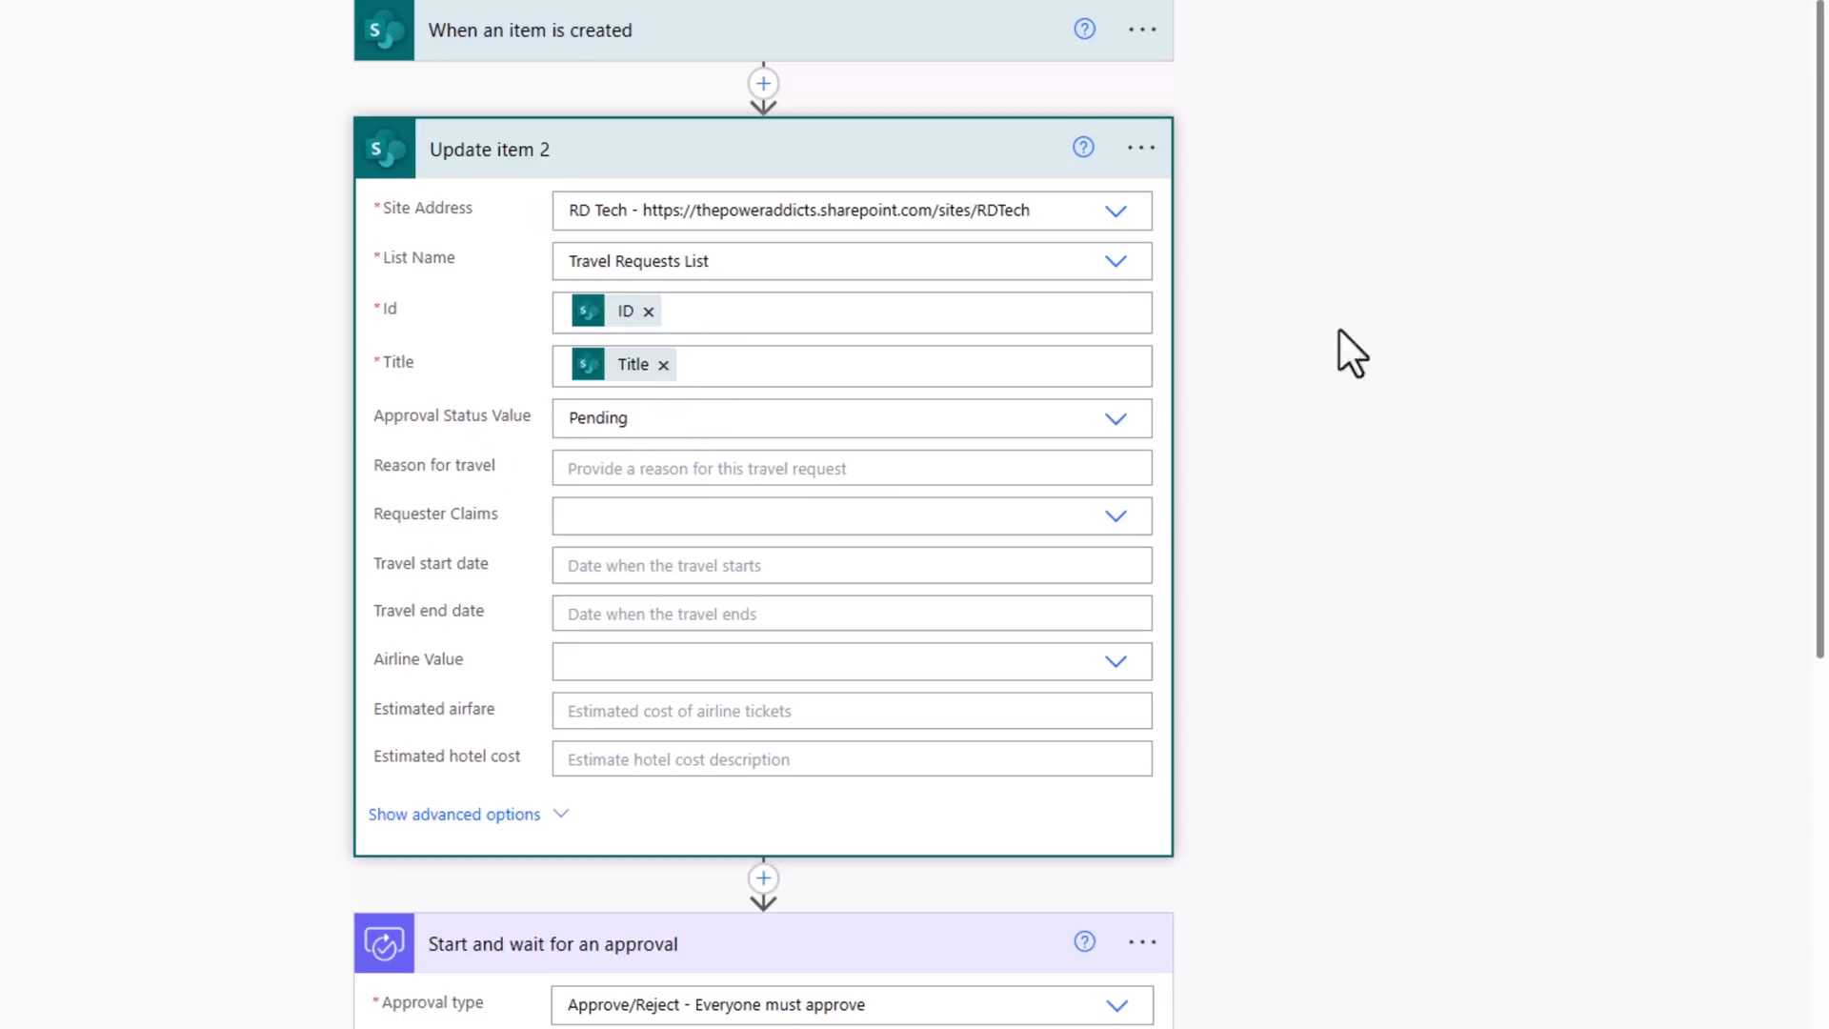
scroll(down, 3)
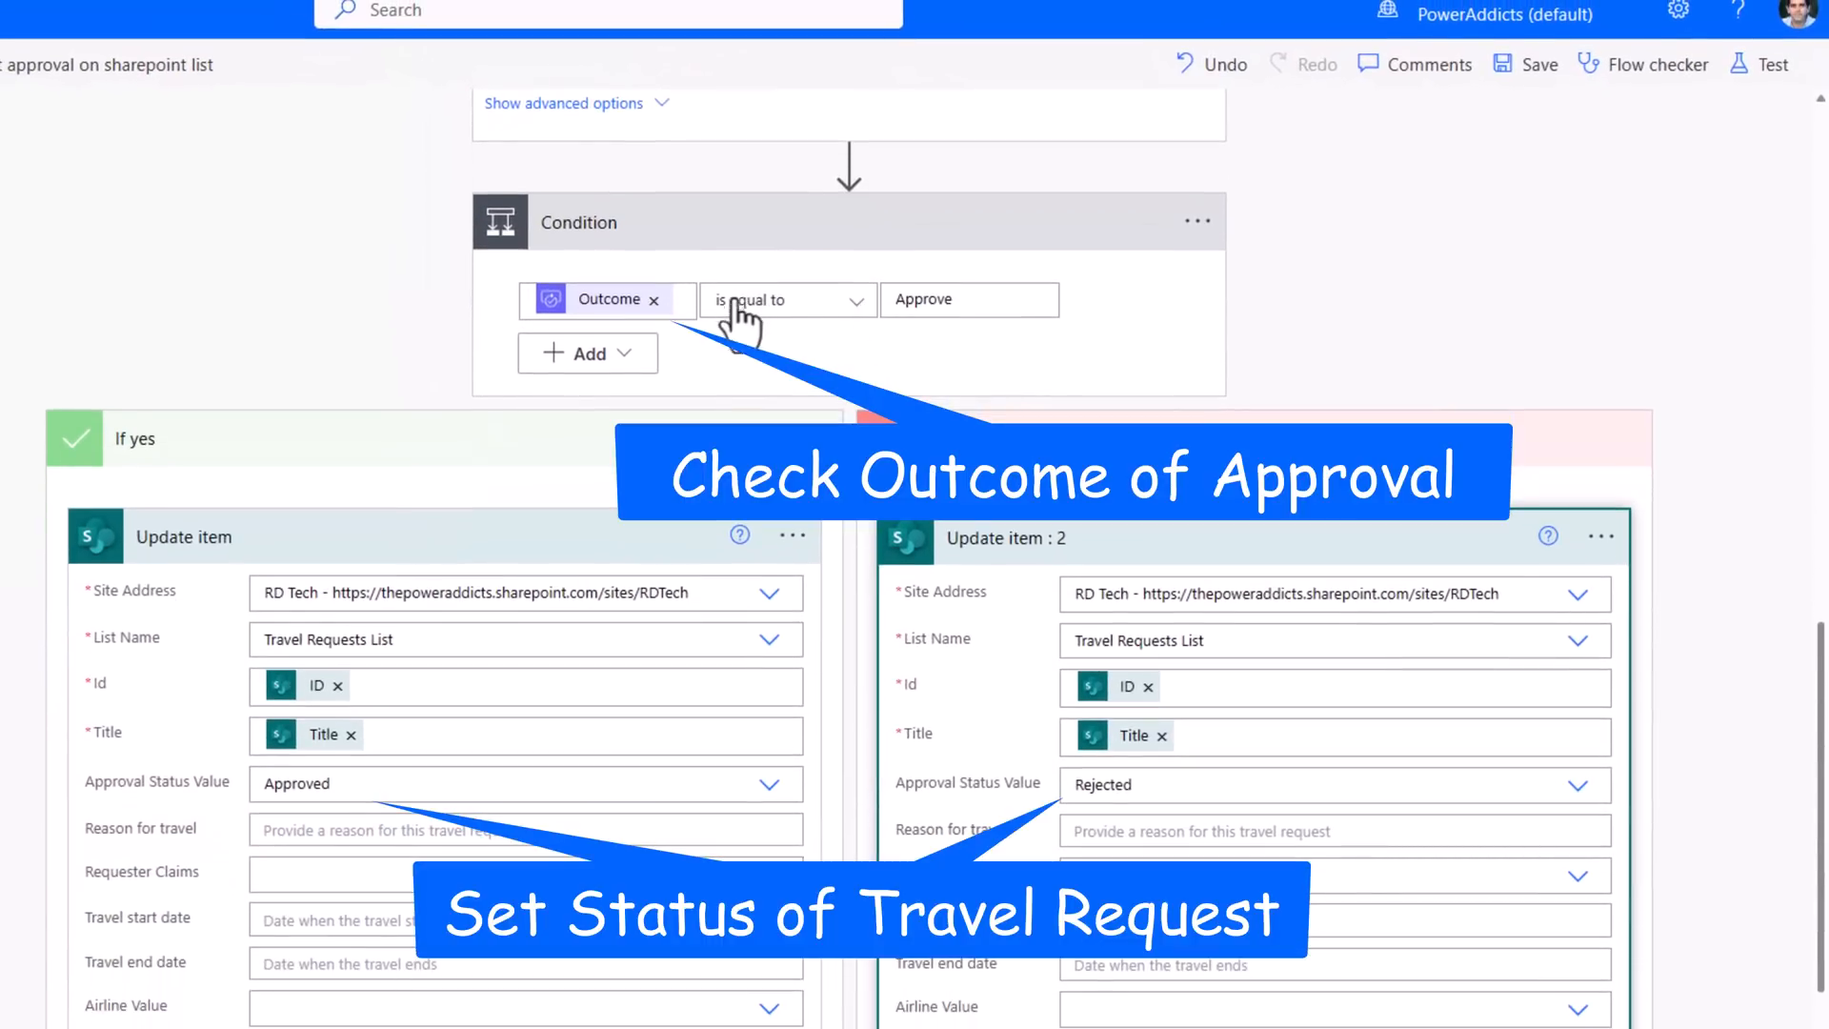
mouse_move(146, 813)
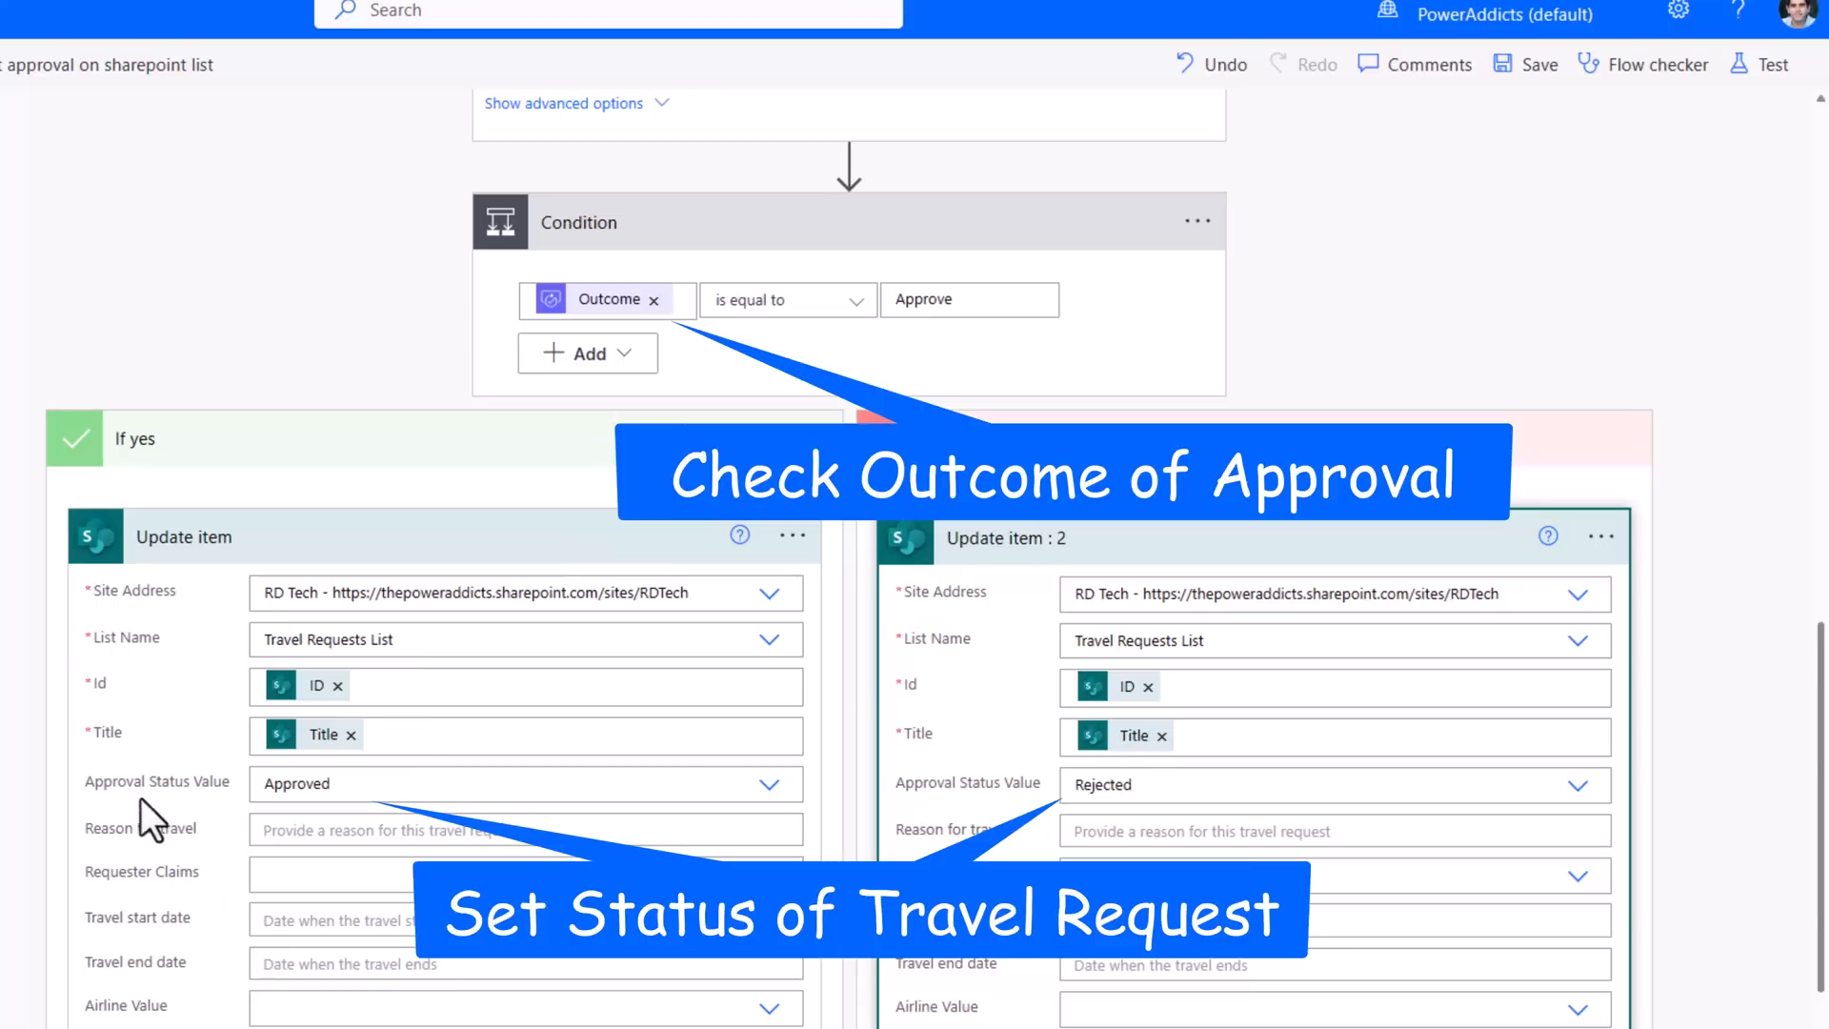
mouse_move(1186, 775)
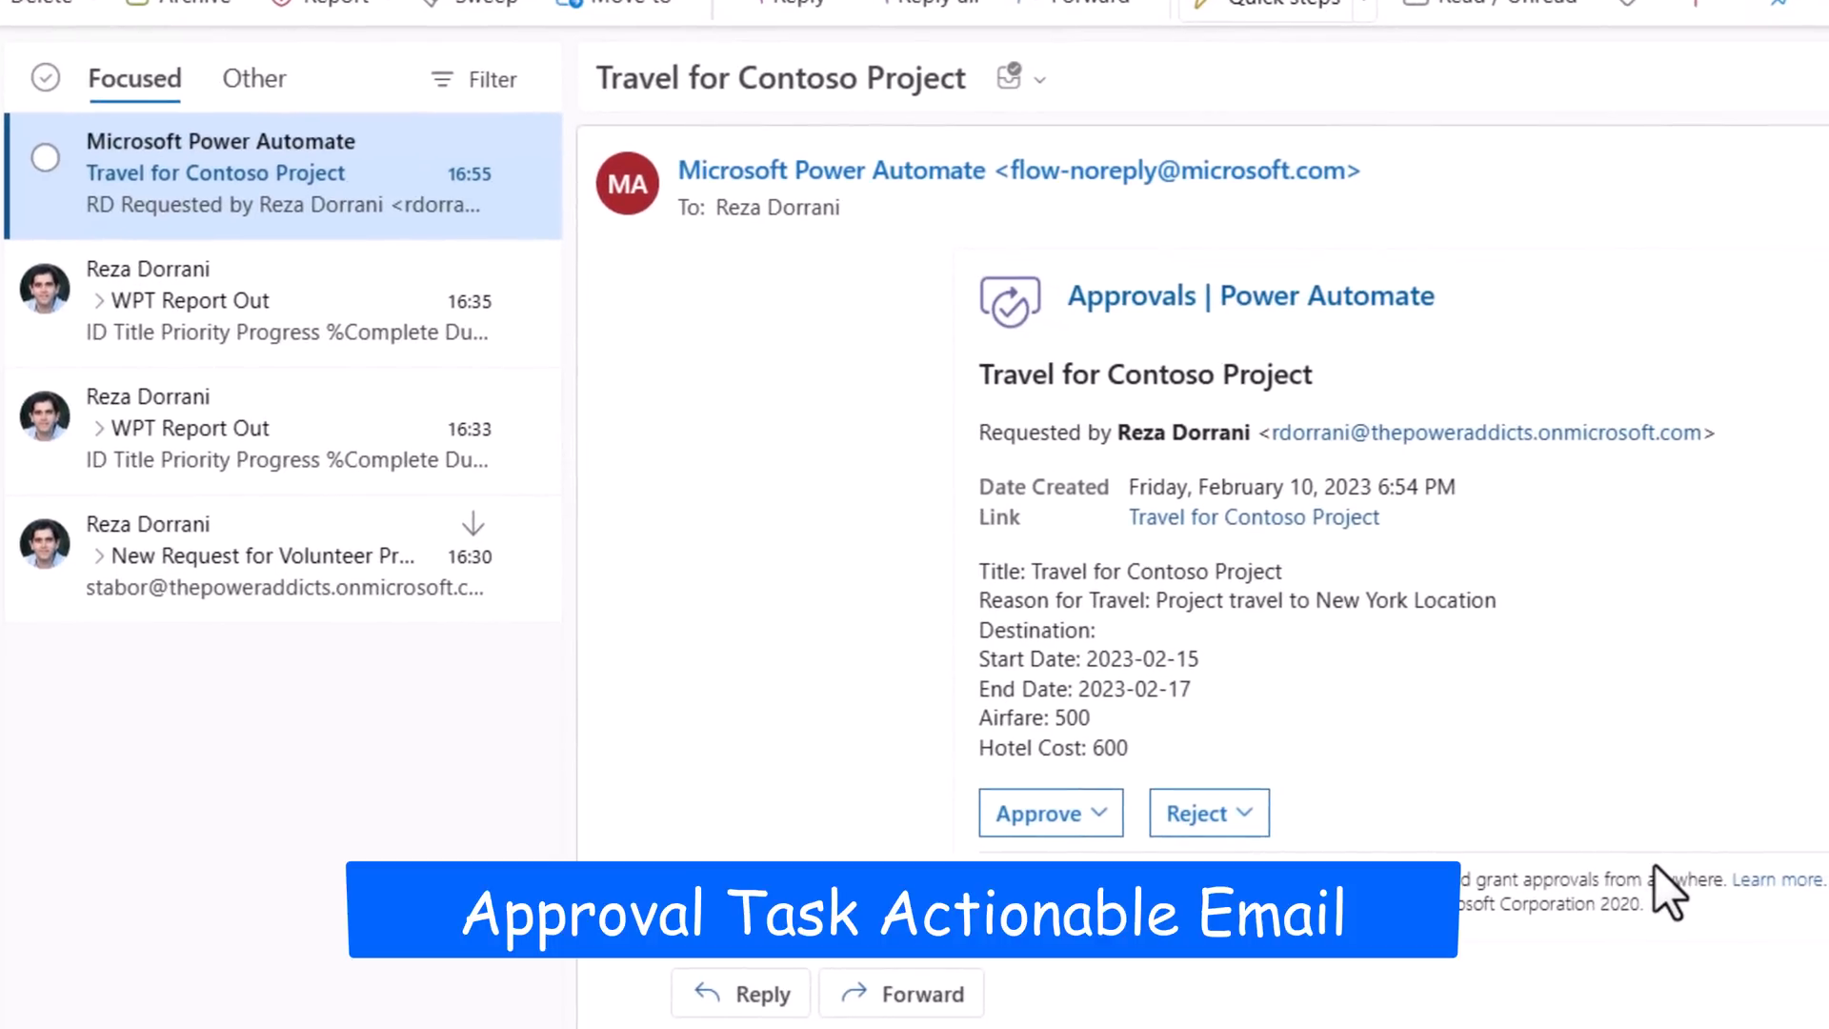
- Select the approval's Details field content in the flow editor
drag(980, 572, 1126, 748)
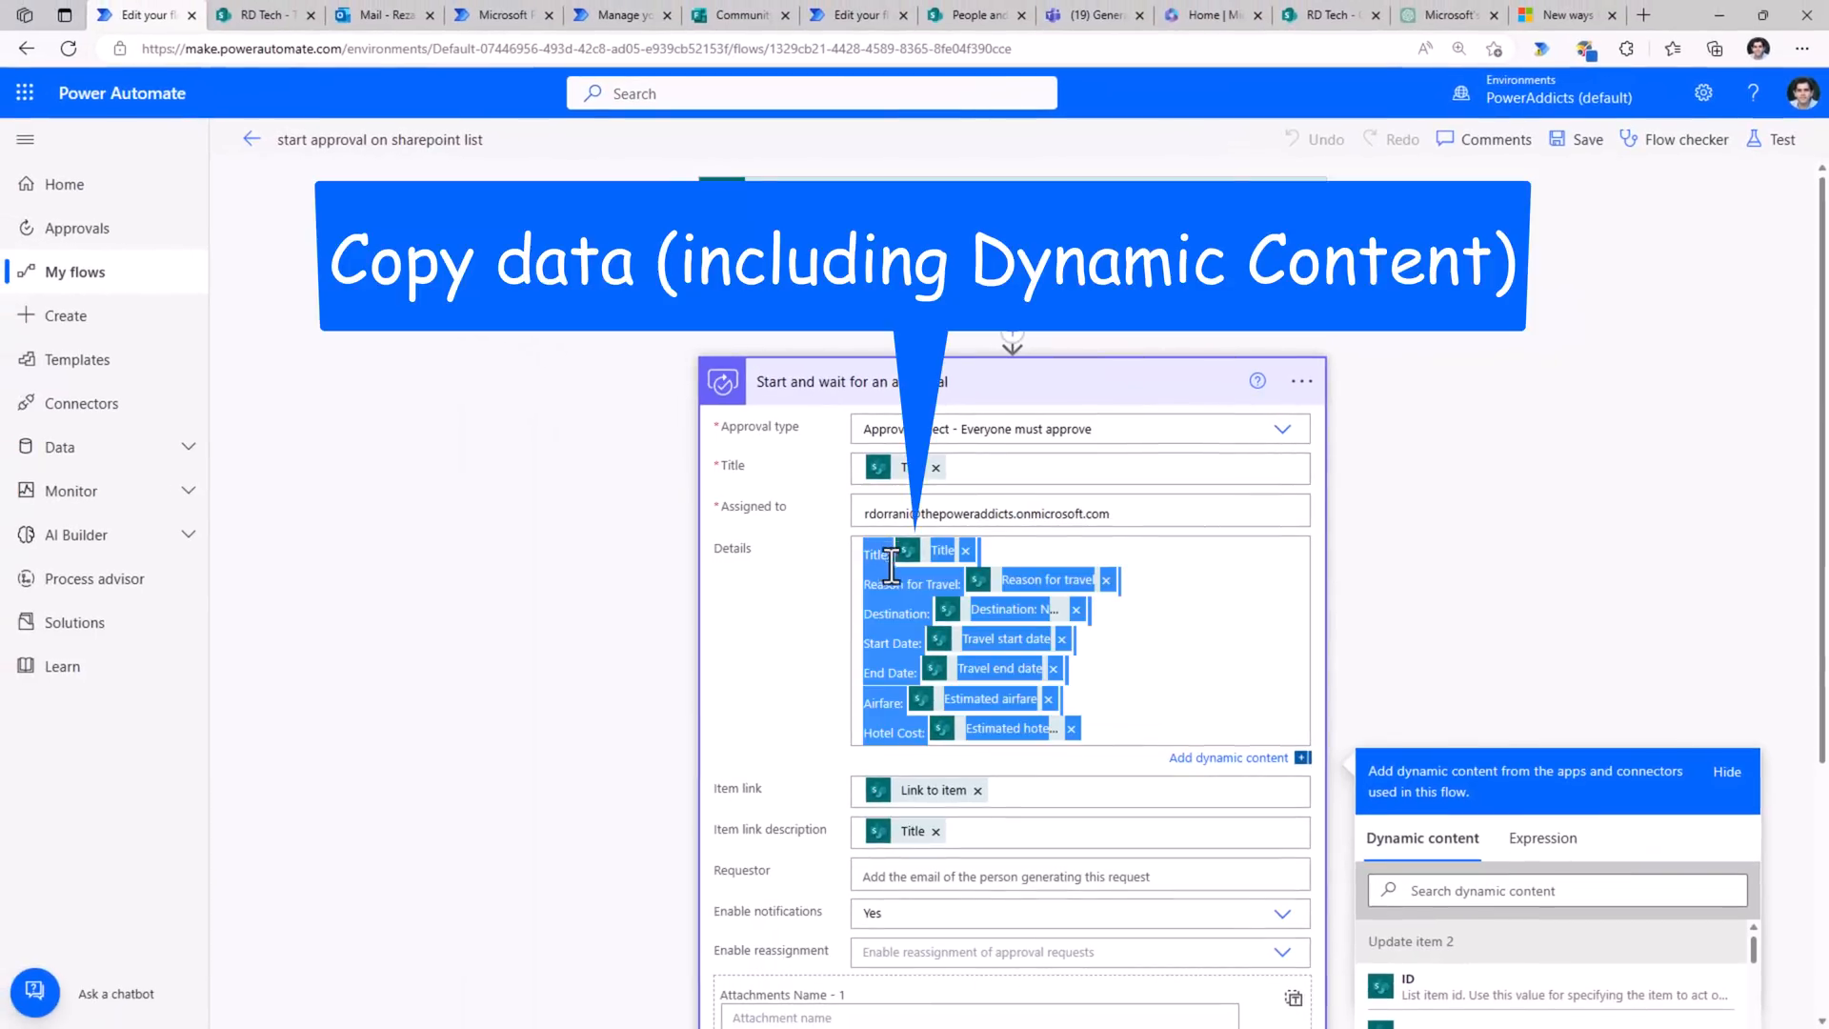
- Copy ChatGPT's Markdown-formatted approval details code
click(261, 14)
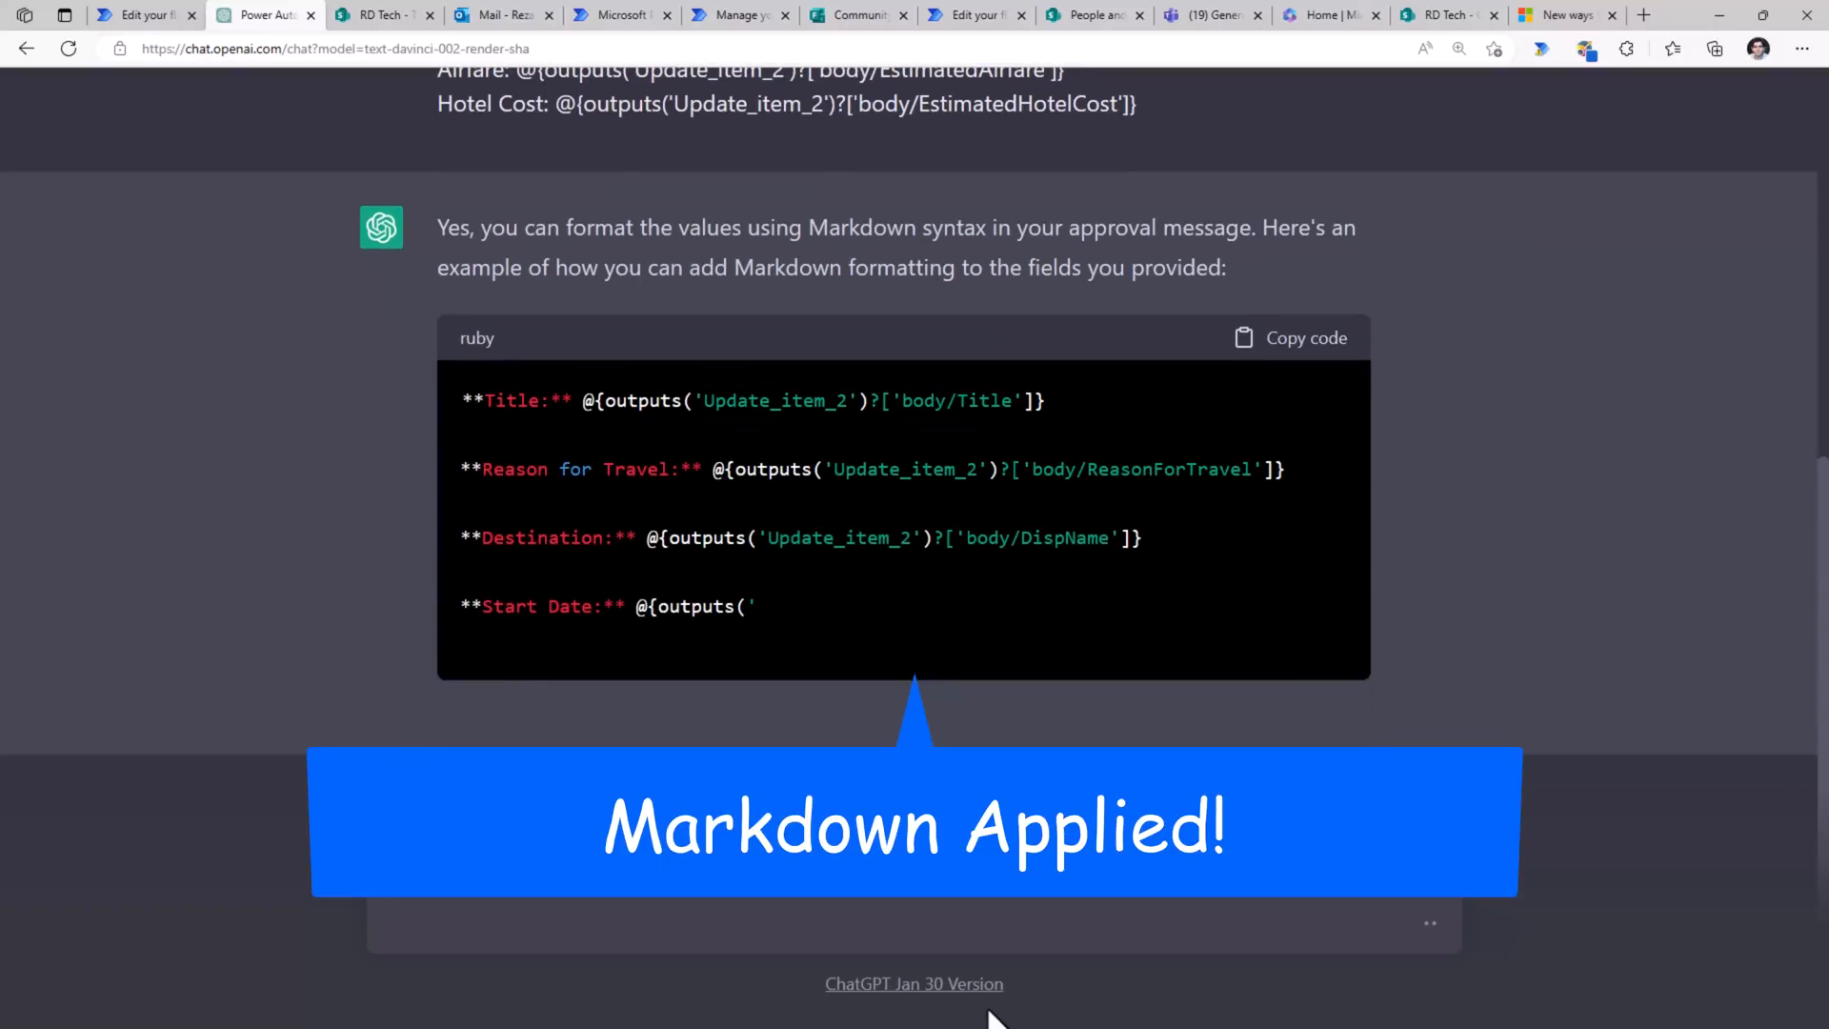
scroll(down, 3)
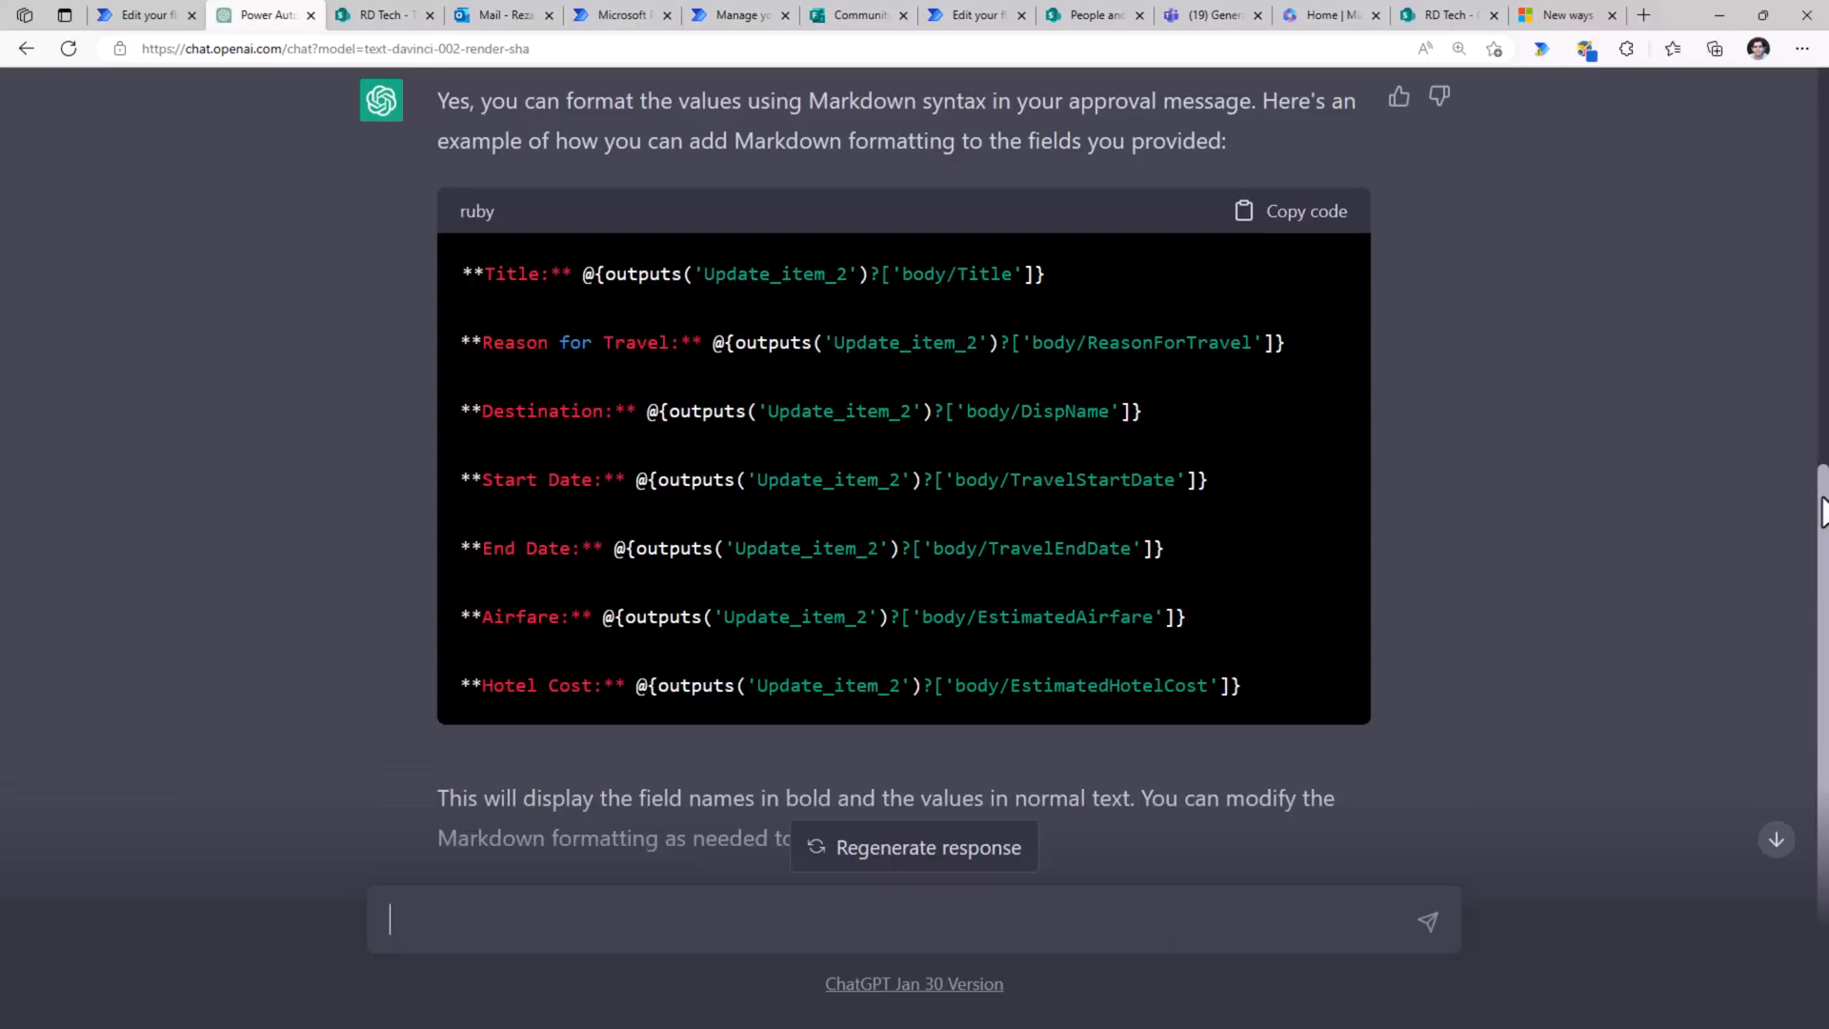
click(1288, 211)
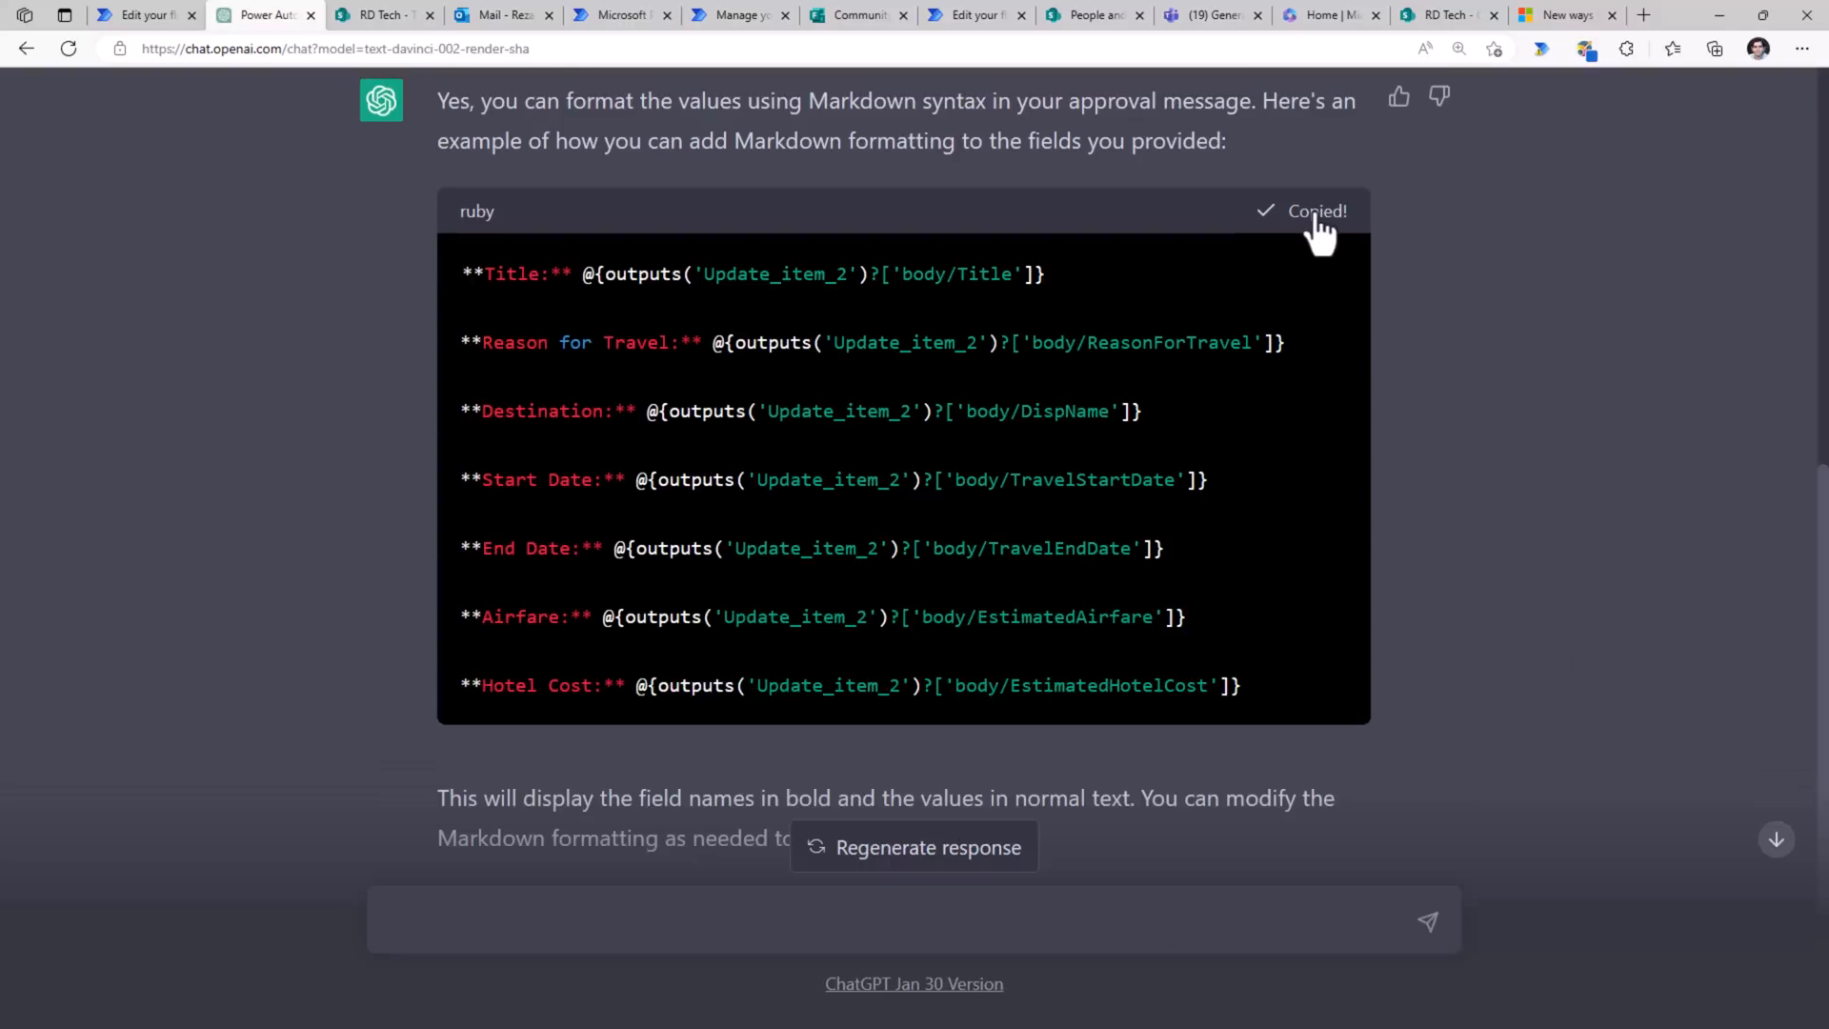
click(265, 14)
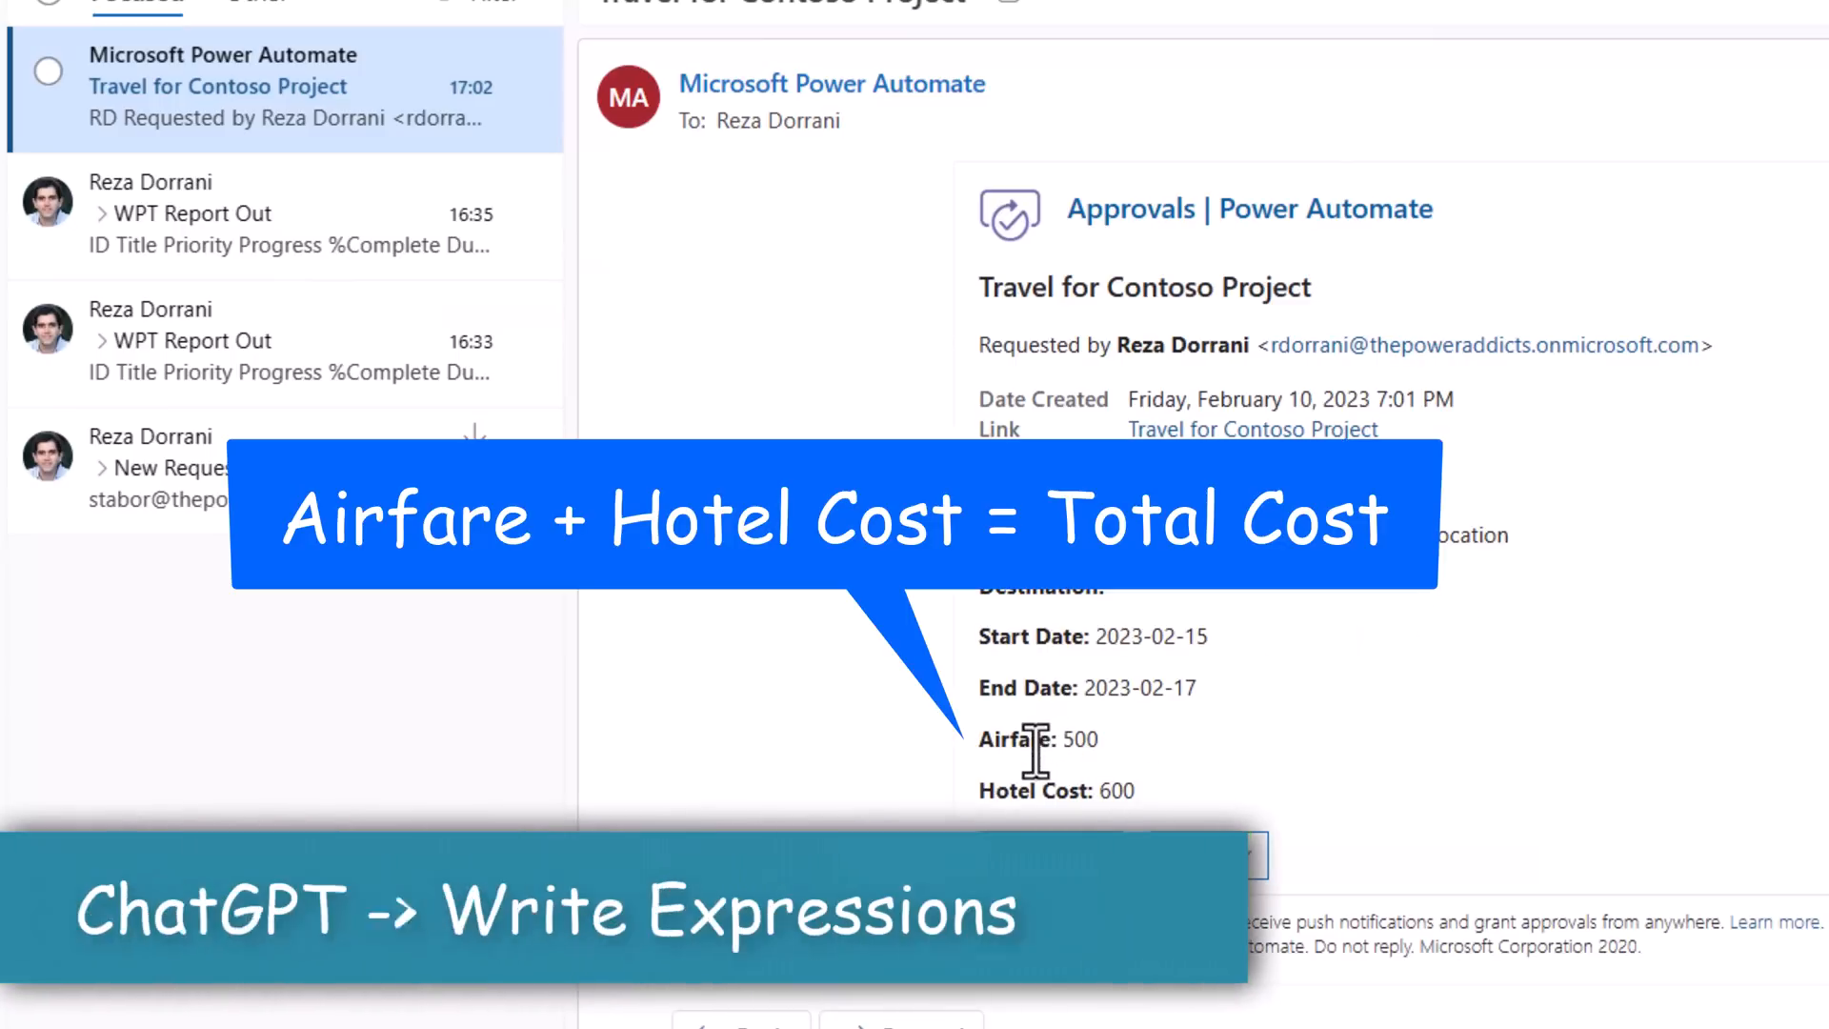
- Return to the ChatGPT conversation after checking the bold labels in Outlook
click(263, 15)
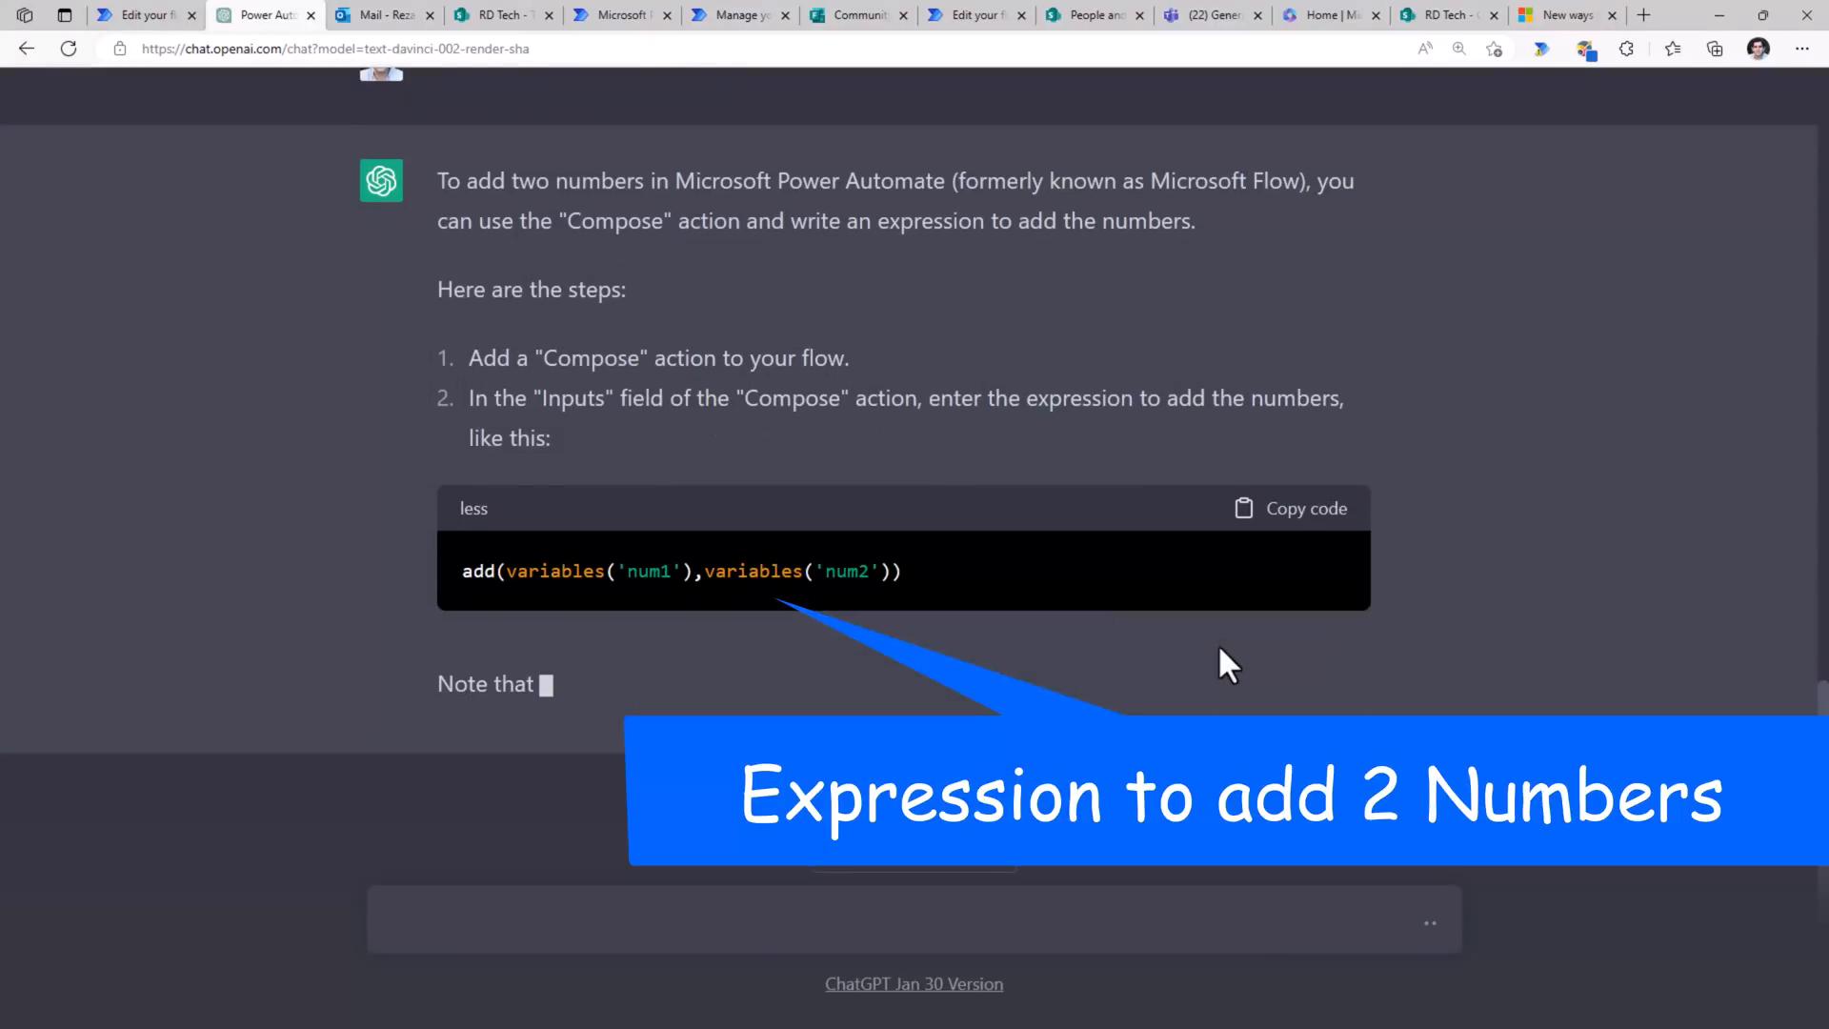
- Read ChatGPT's add() answer for summing two numbers and return to the approval details
scroll(down, 3)
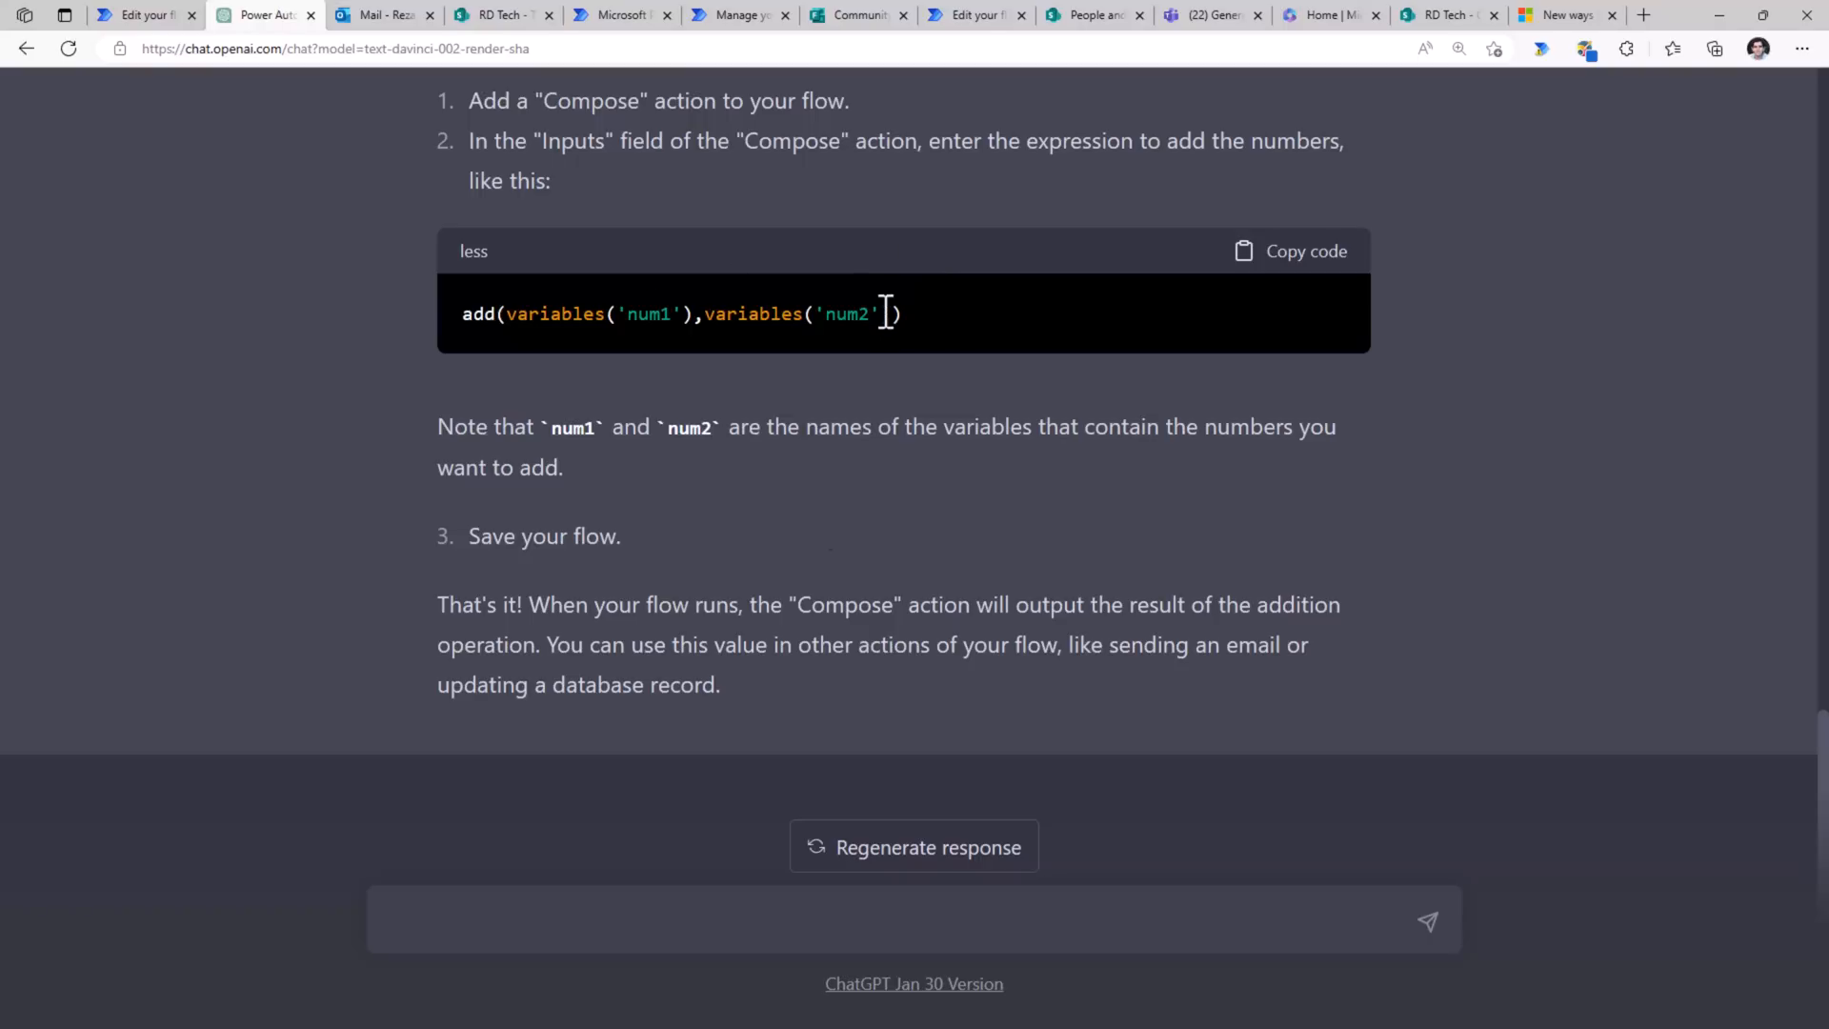
click(266, 15)
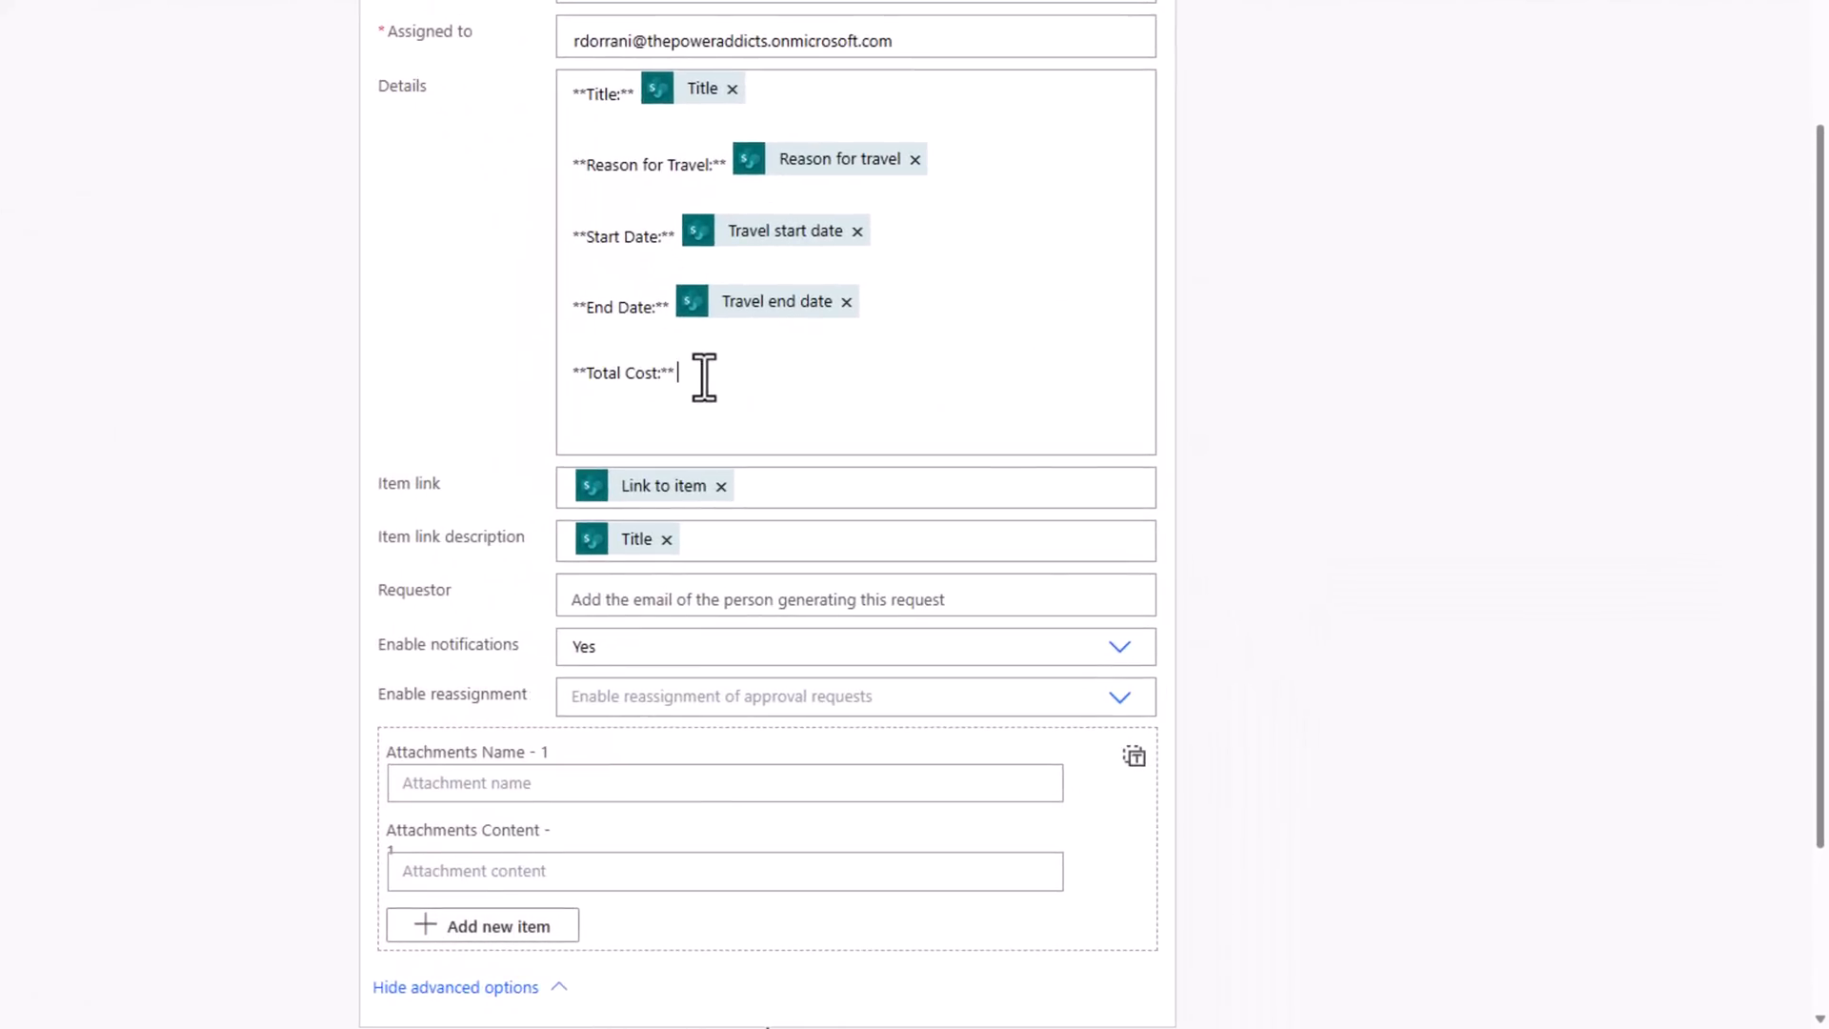
- Set Total Cost to an add() expression including Estimated airfare
click(680, 373)
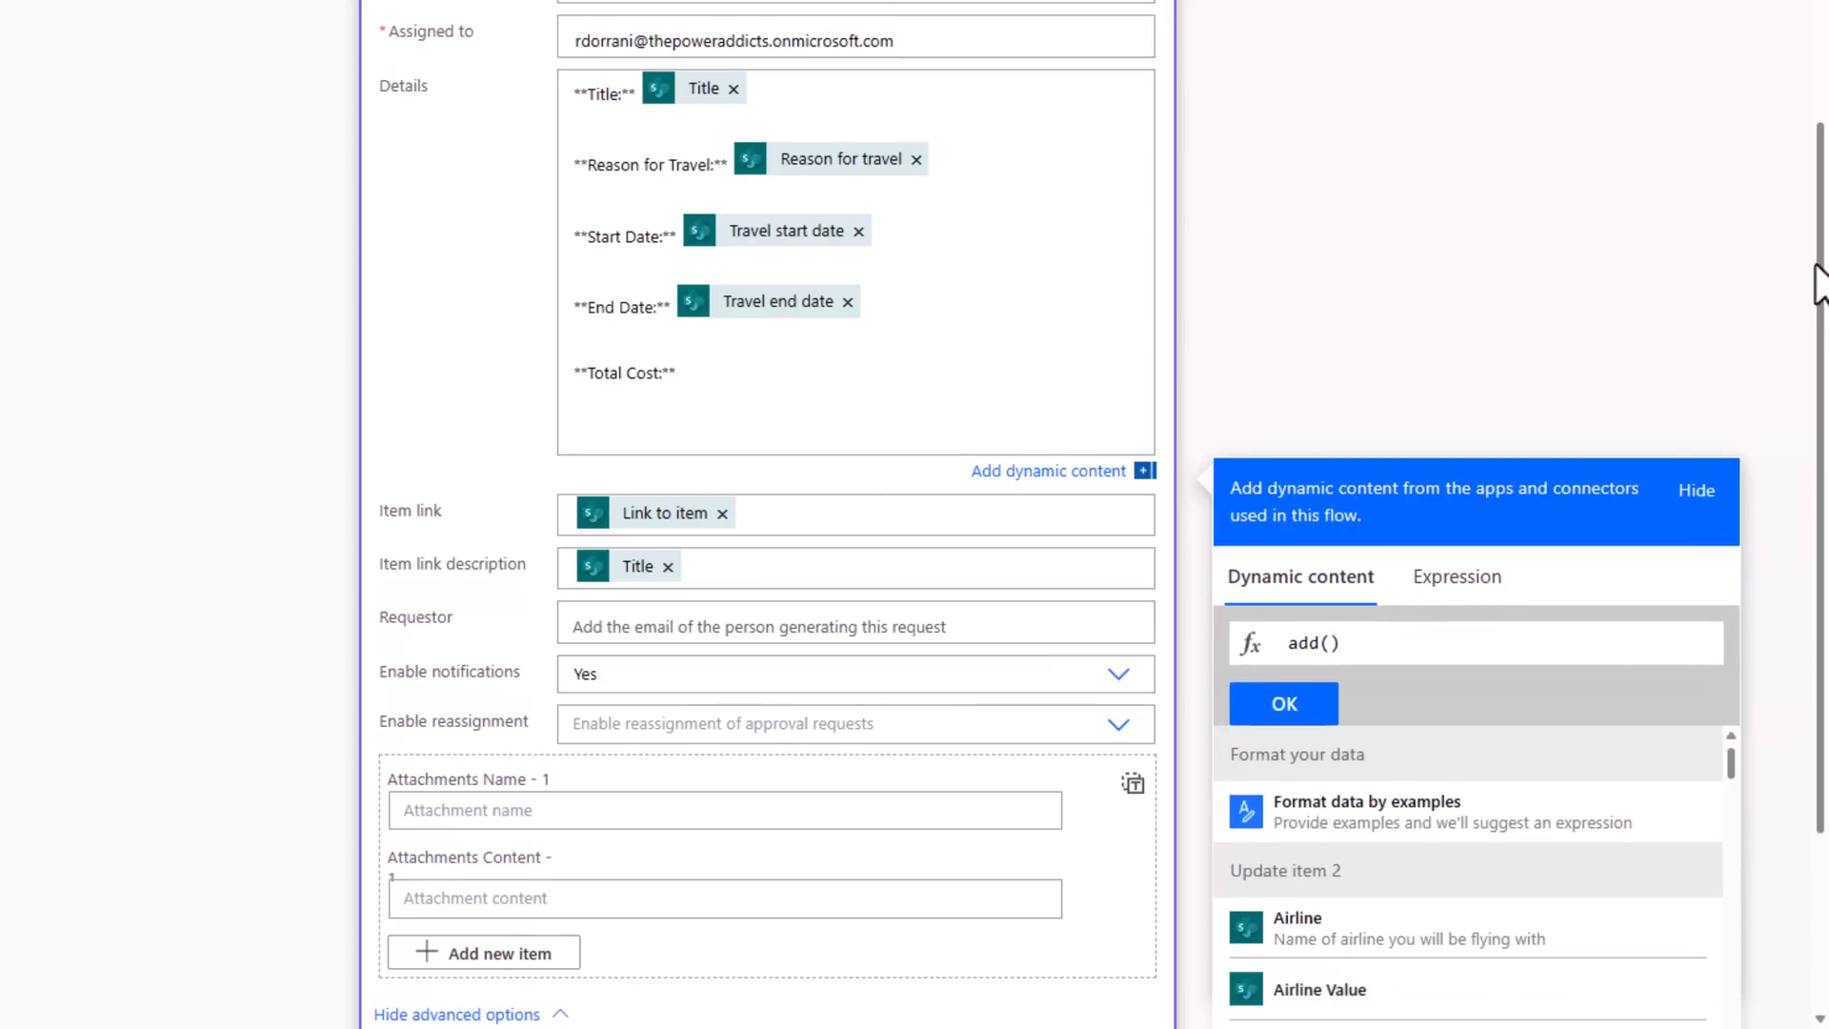
scroll(down, 3)
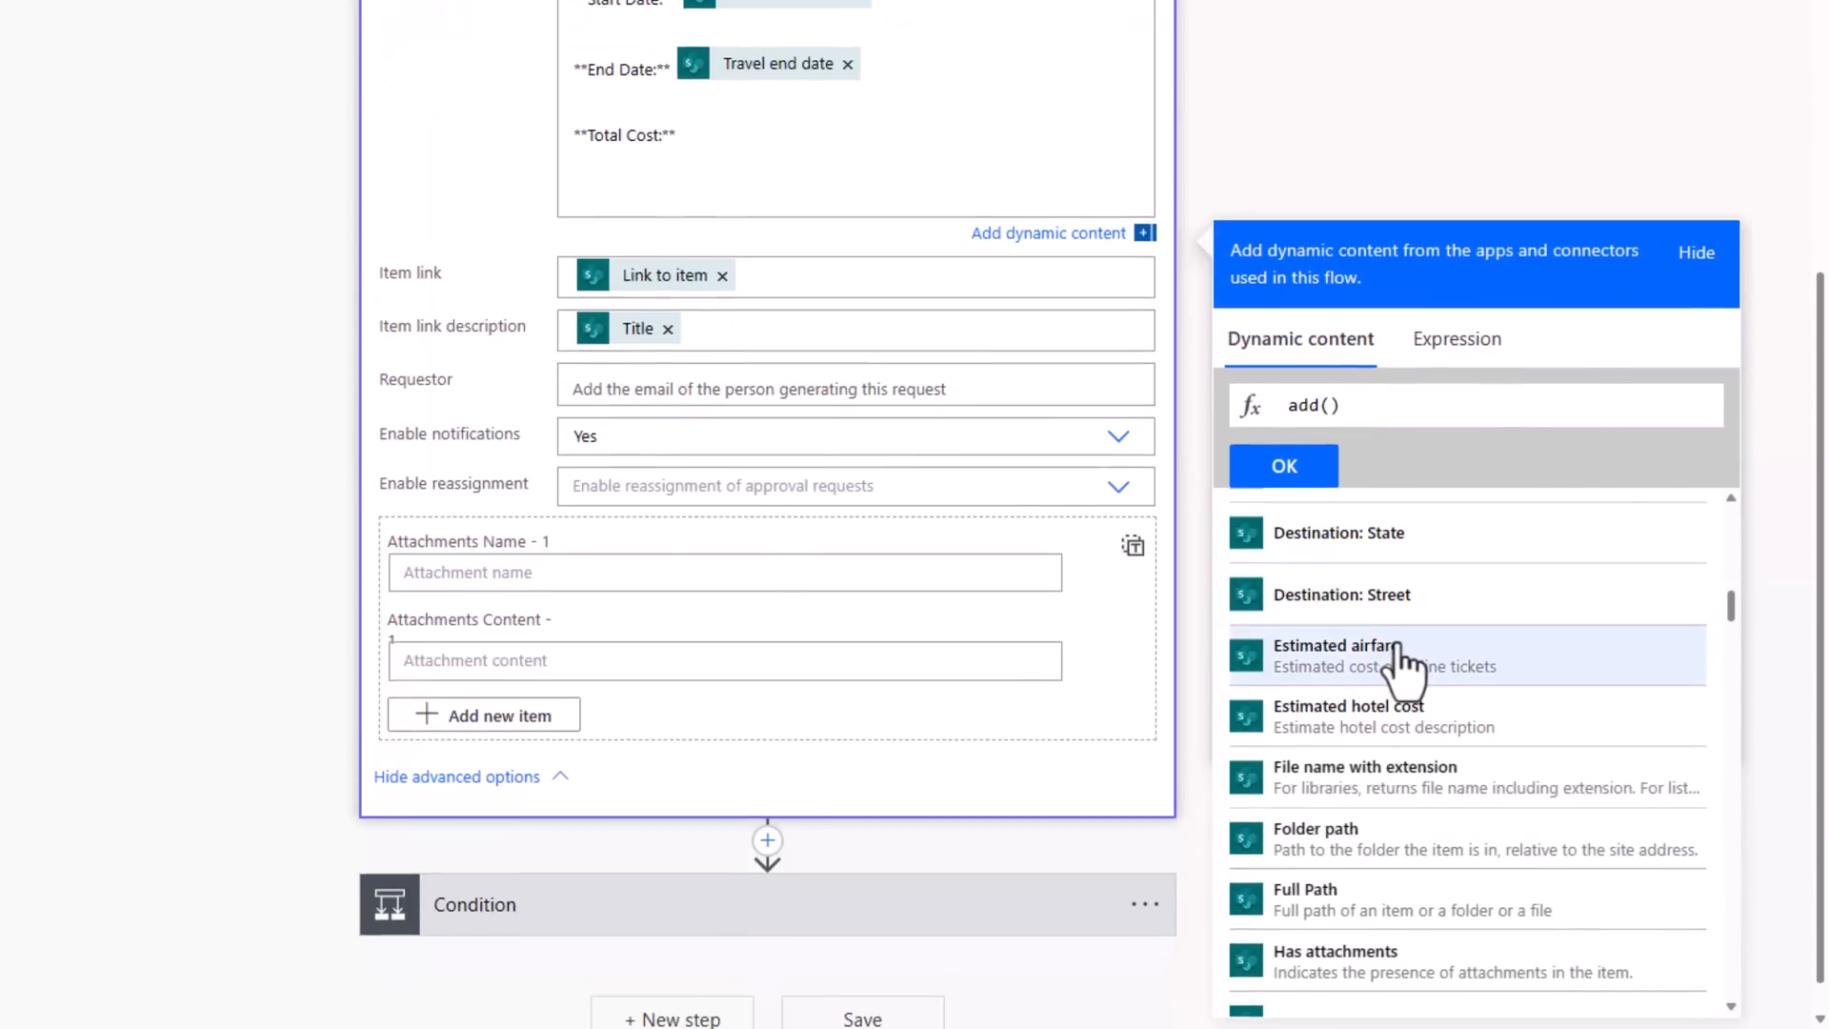
click(1335, 654)
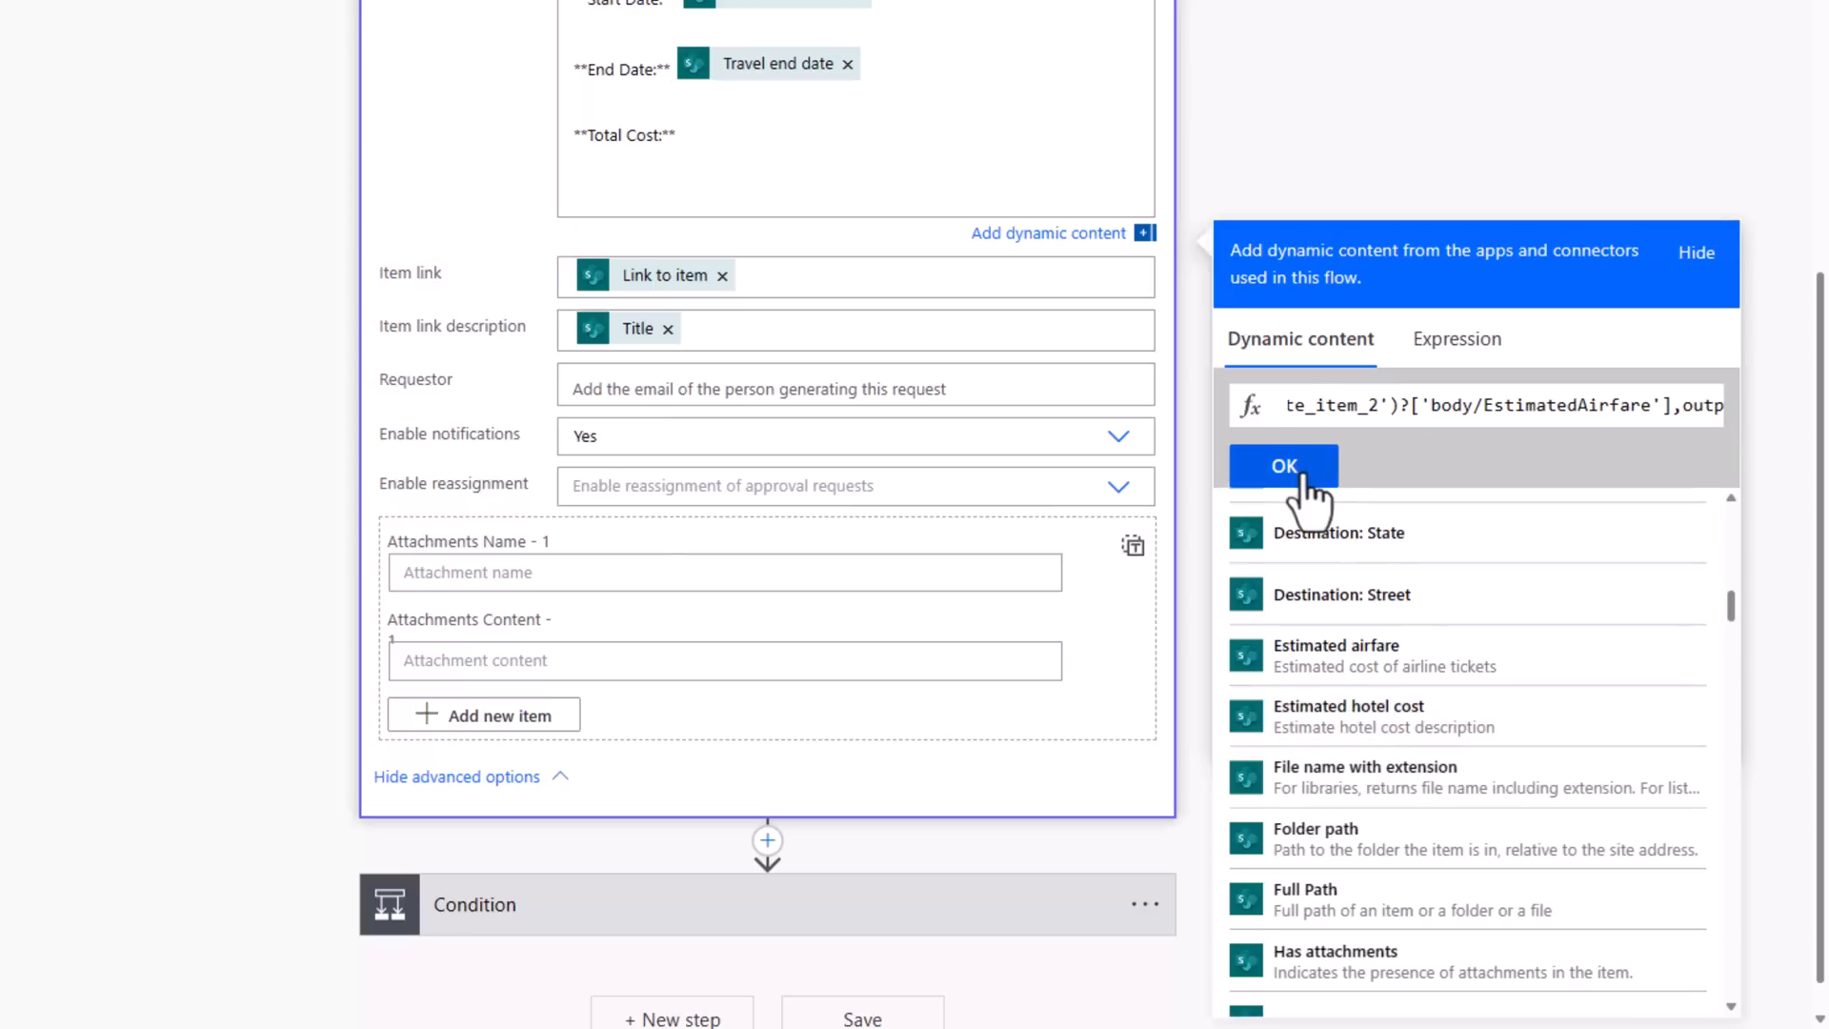
click(1283, 466)
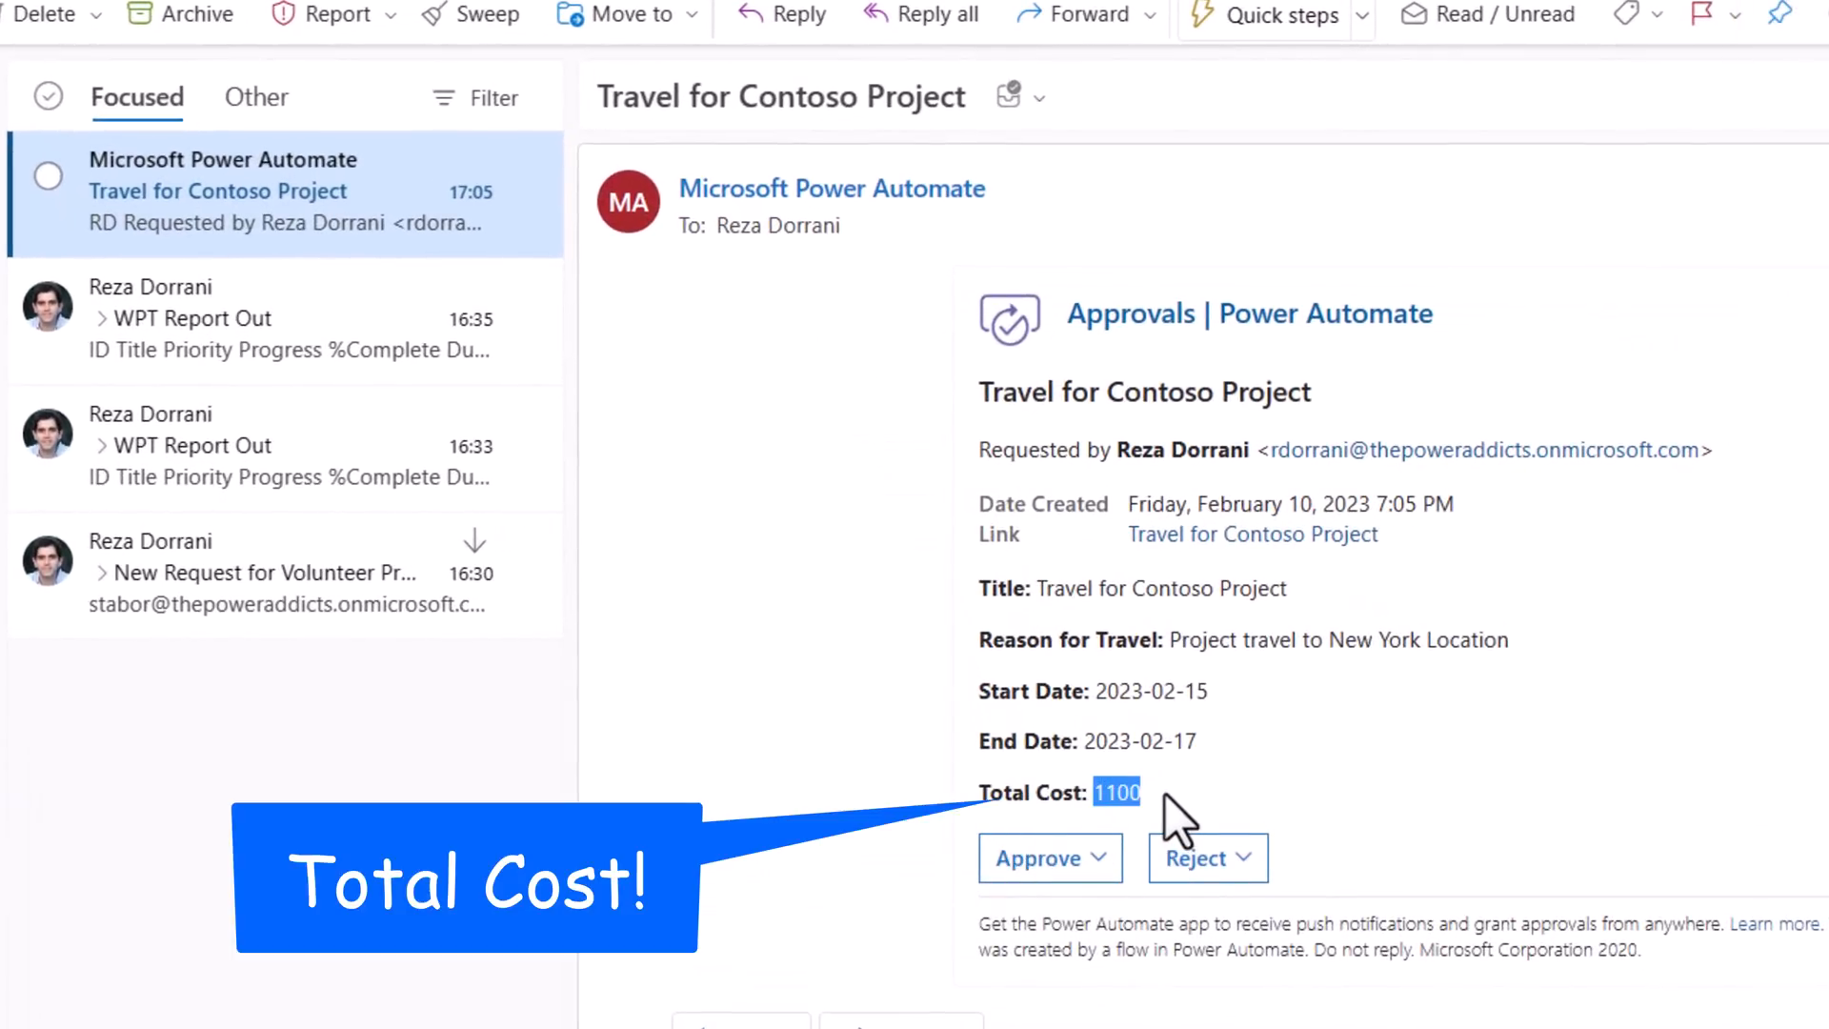
- Confirm the Travel for Contoso Project email shows Total Cost 1100
click(263, 14)
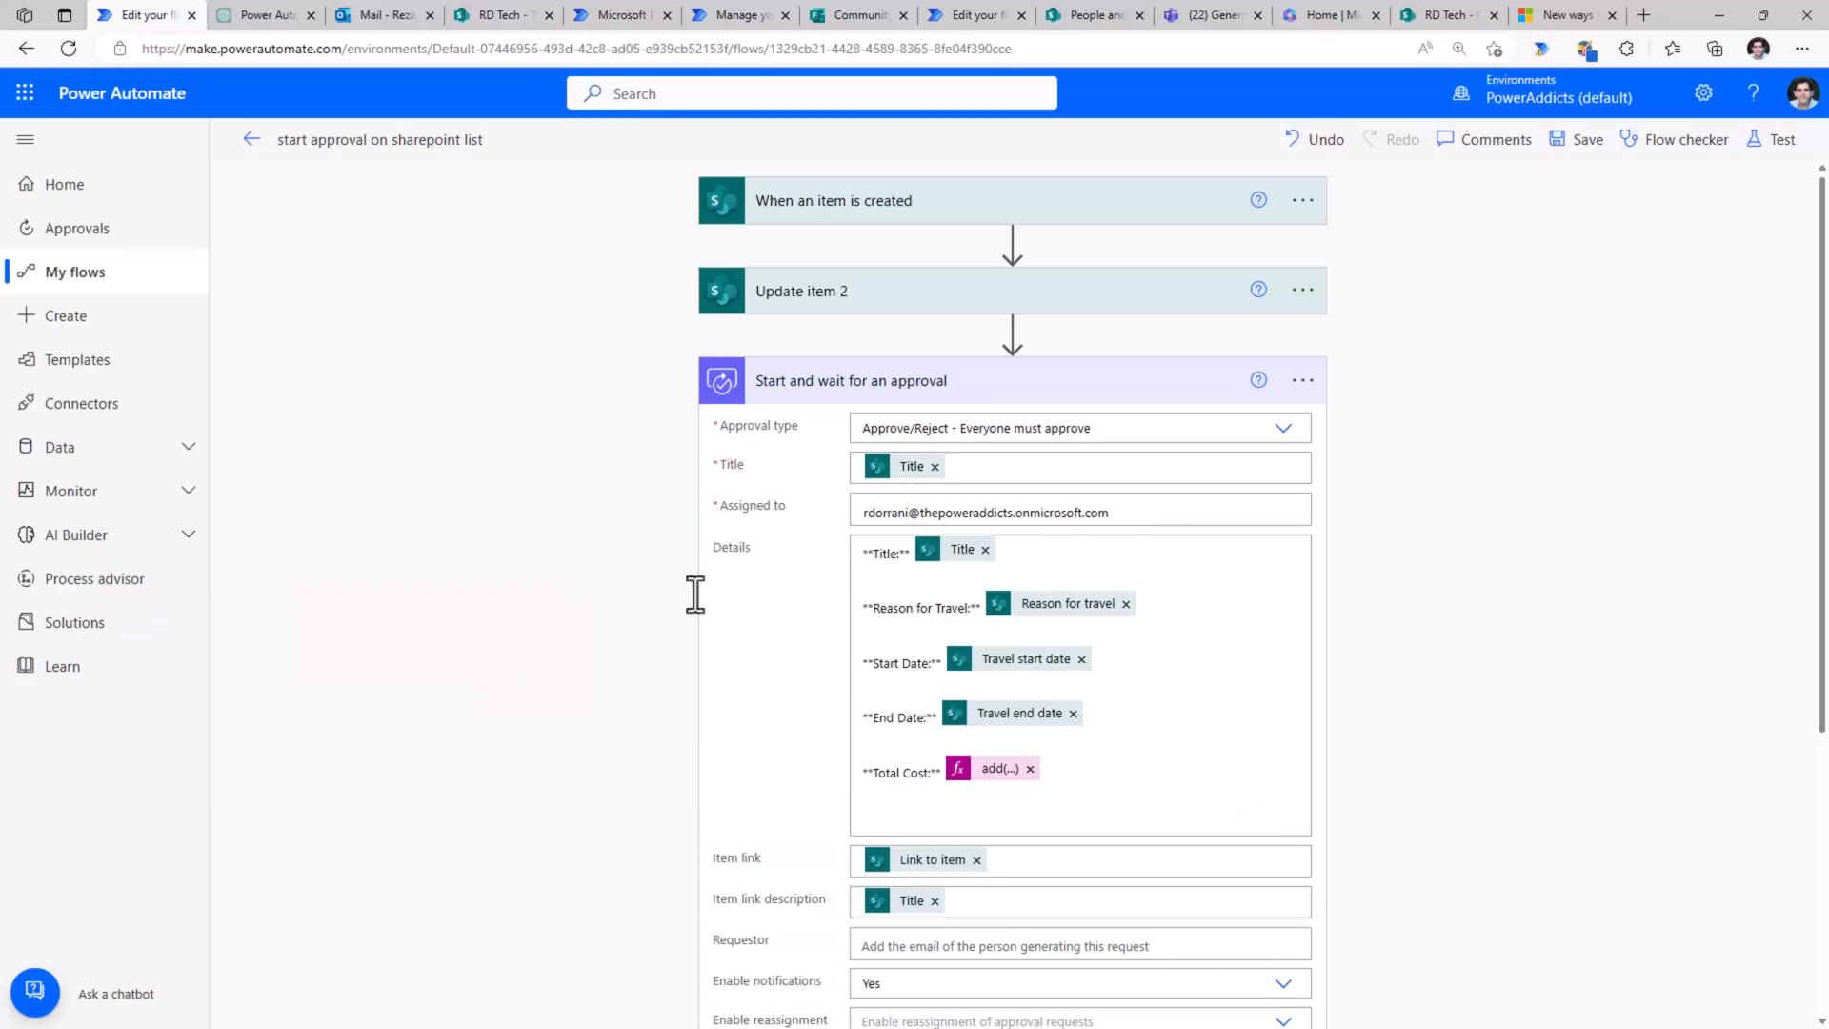
- Add a Send an HTTP request to SharePoint action after Update item 2
click(1090, 14)
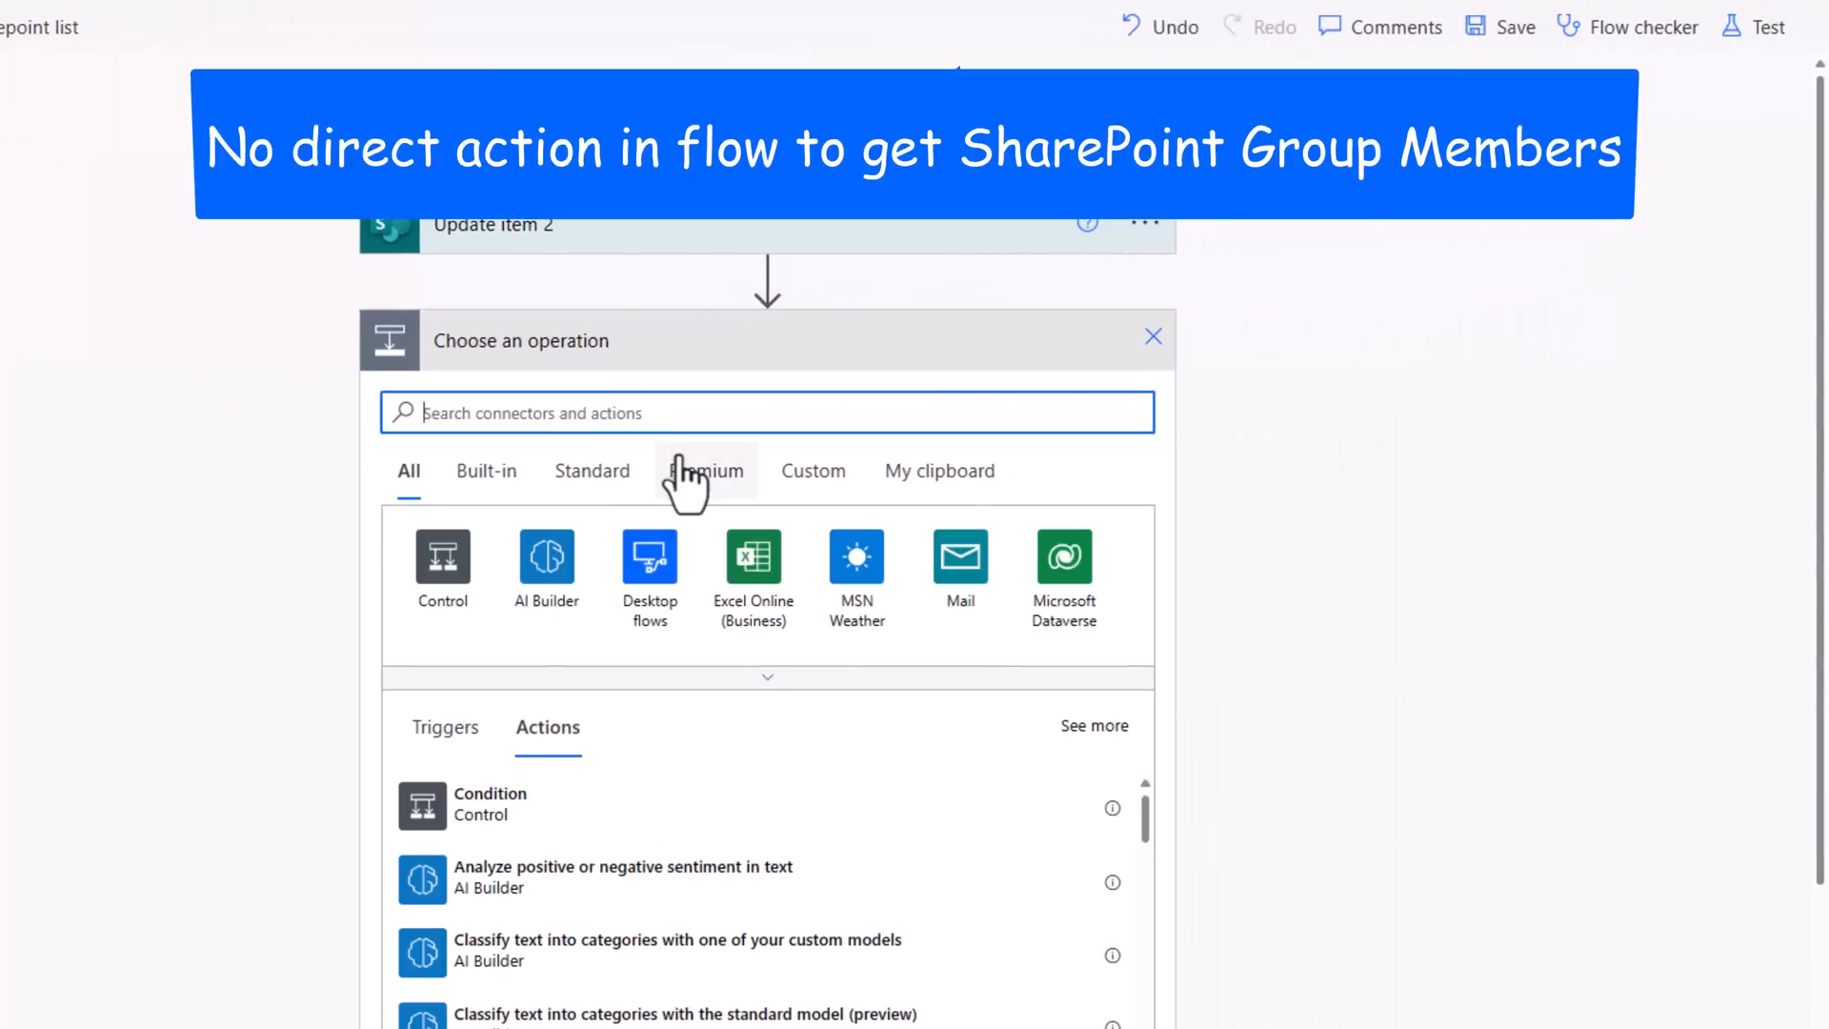
text(sharepoint)
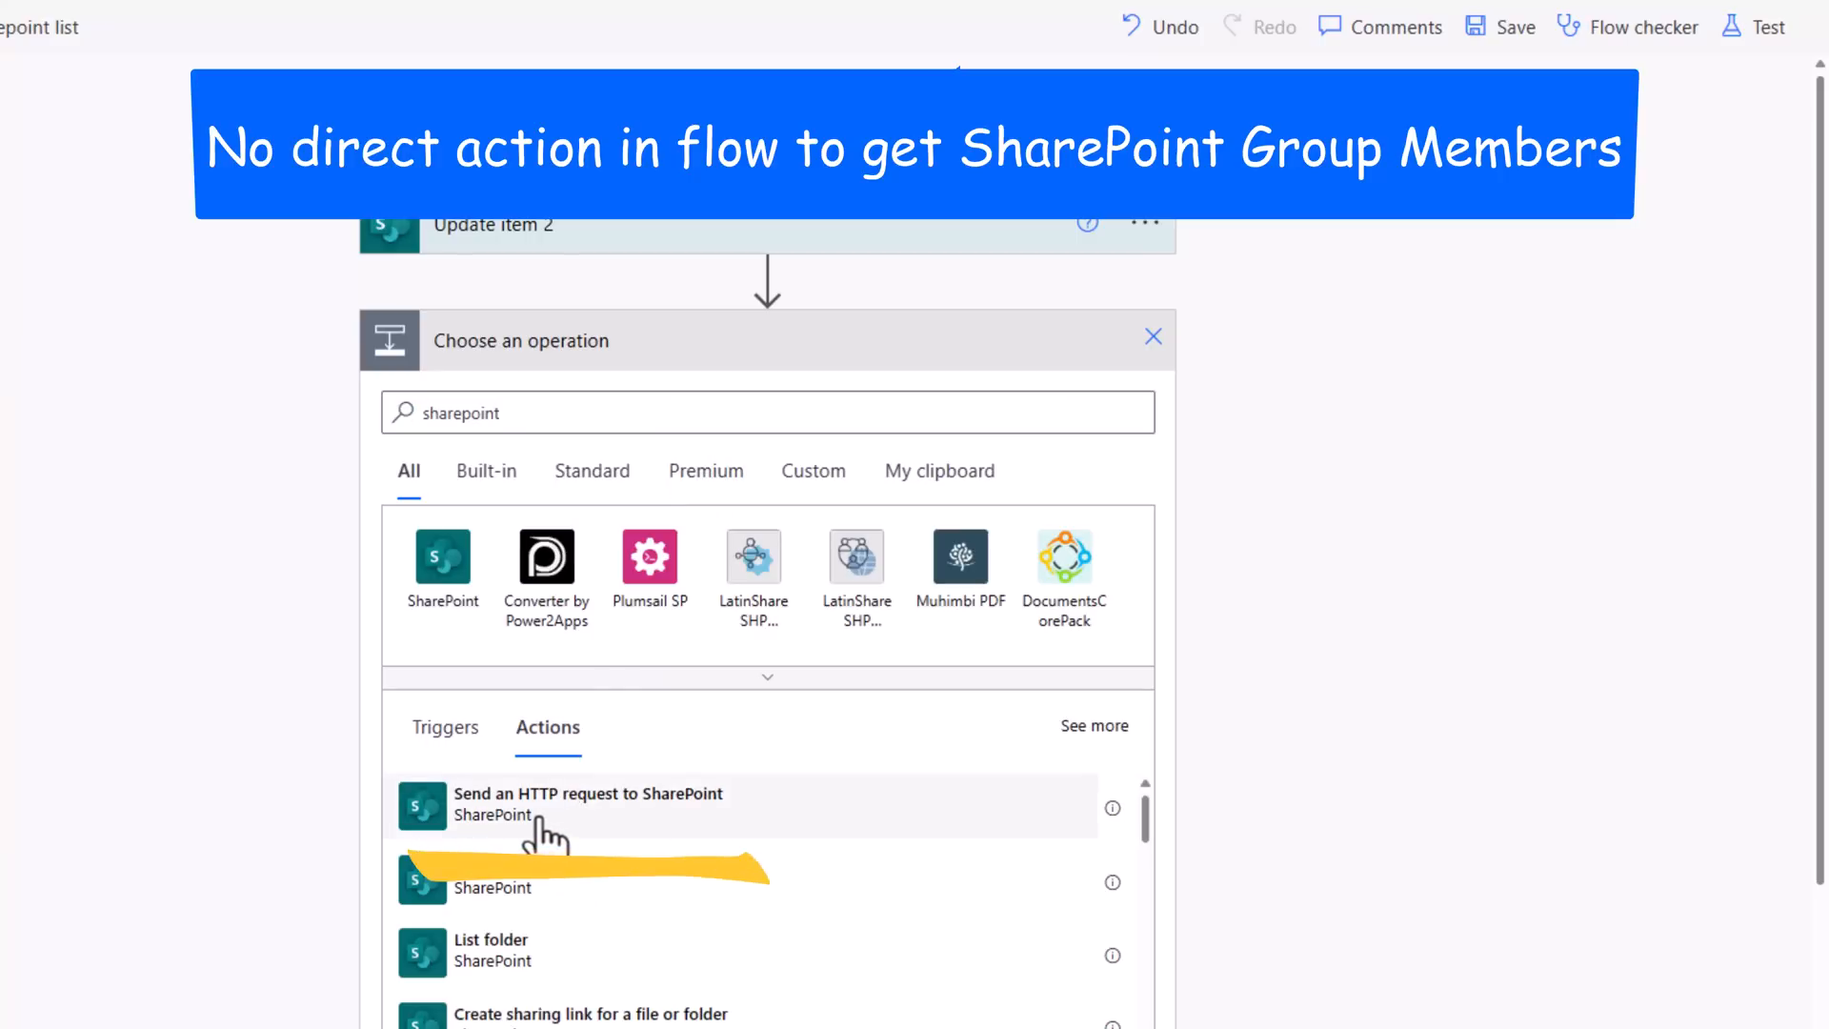
click(588, 805)
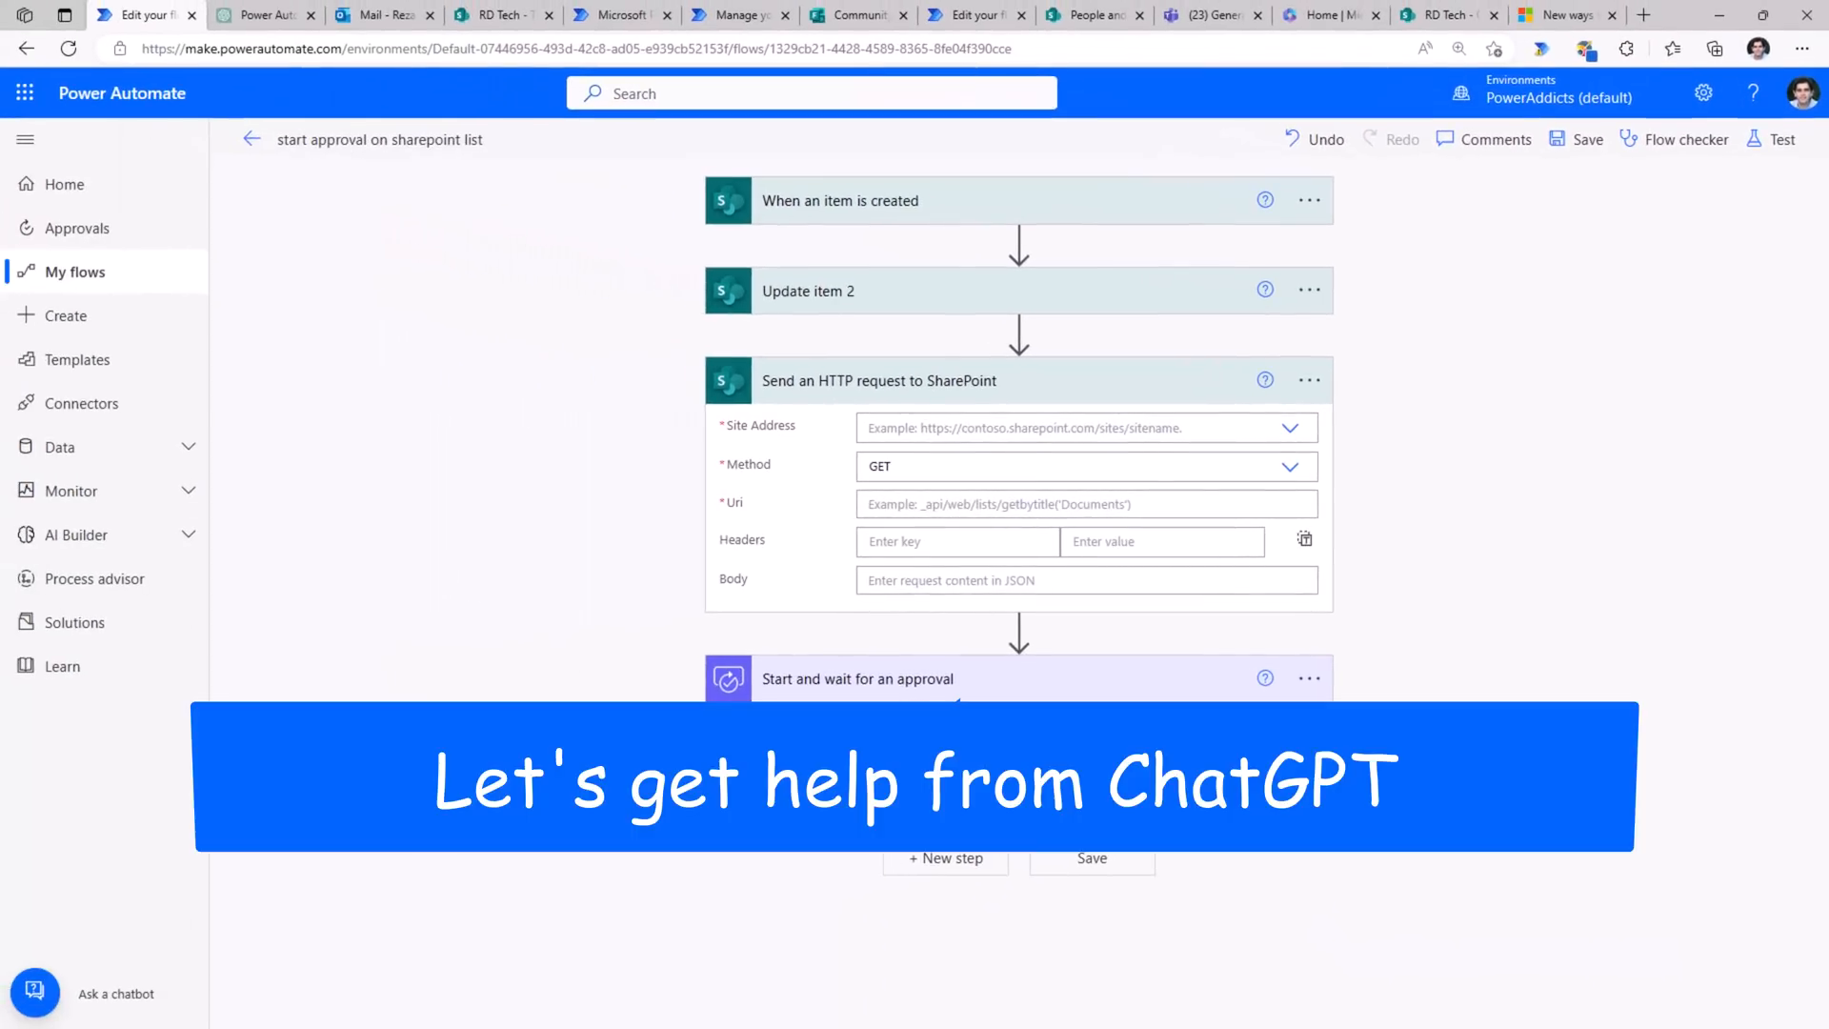
click(263, 15)
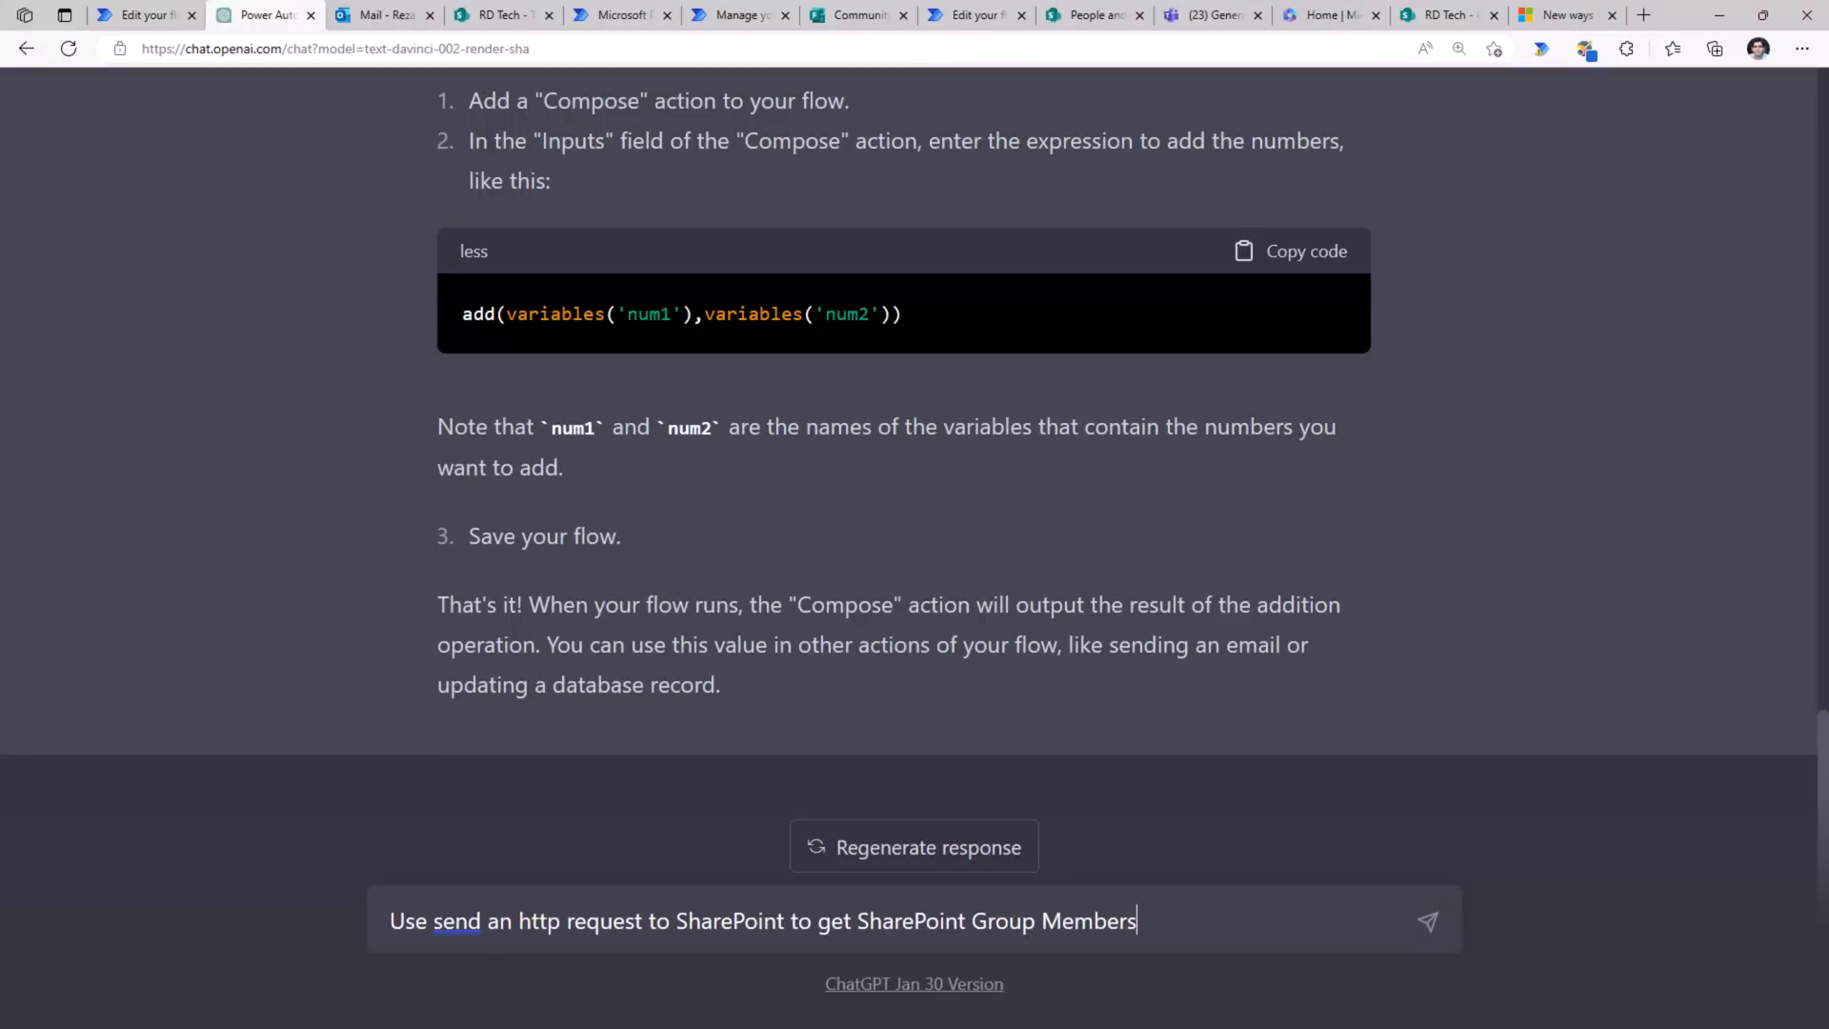
- Ask ChatGPT about fetching SharePoint group members and copy the endpoint
click(1428, 921)
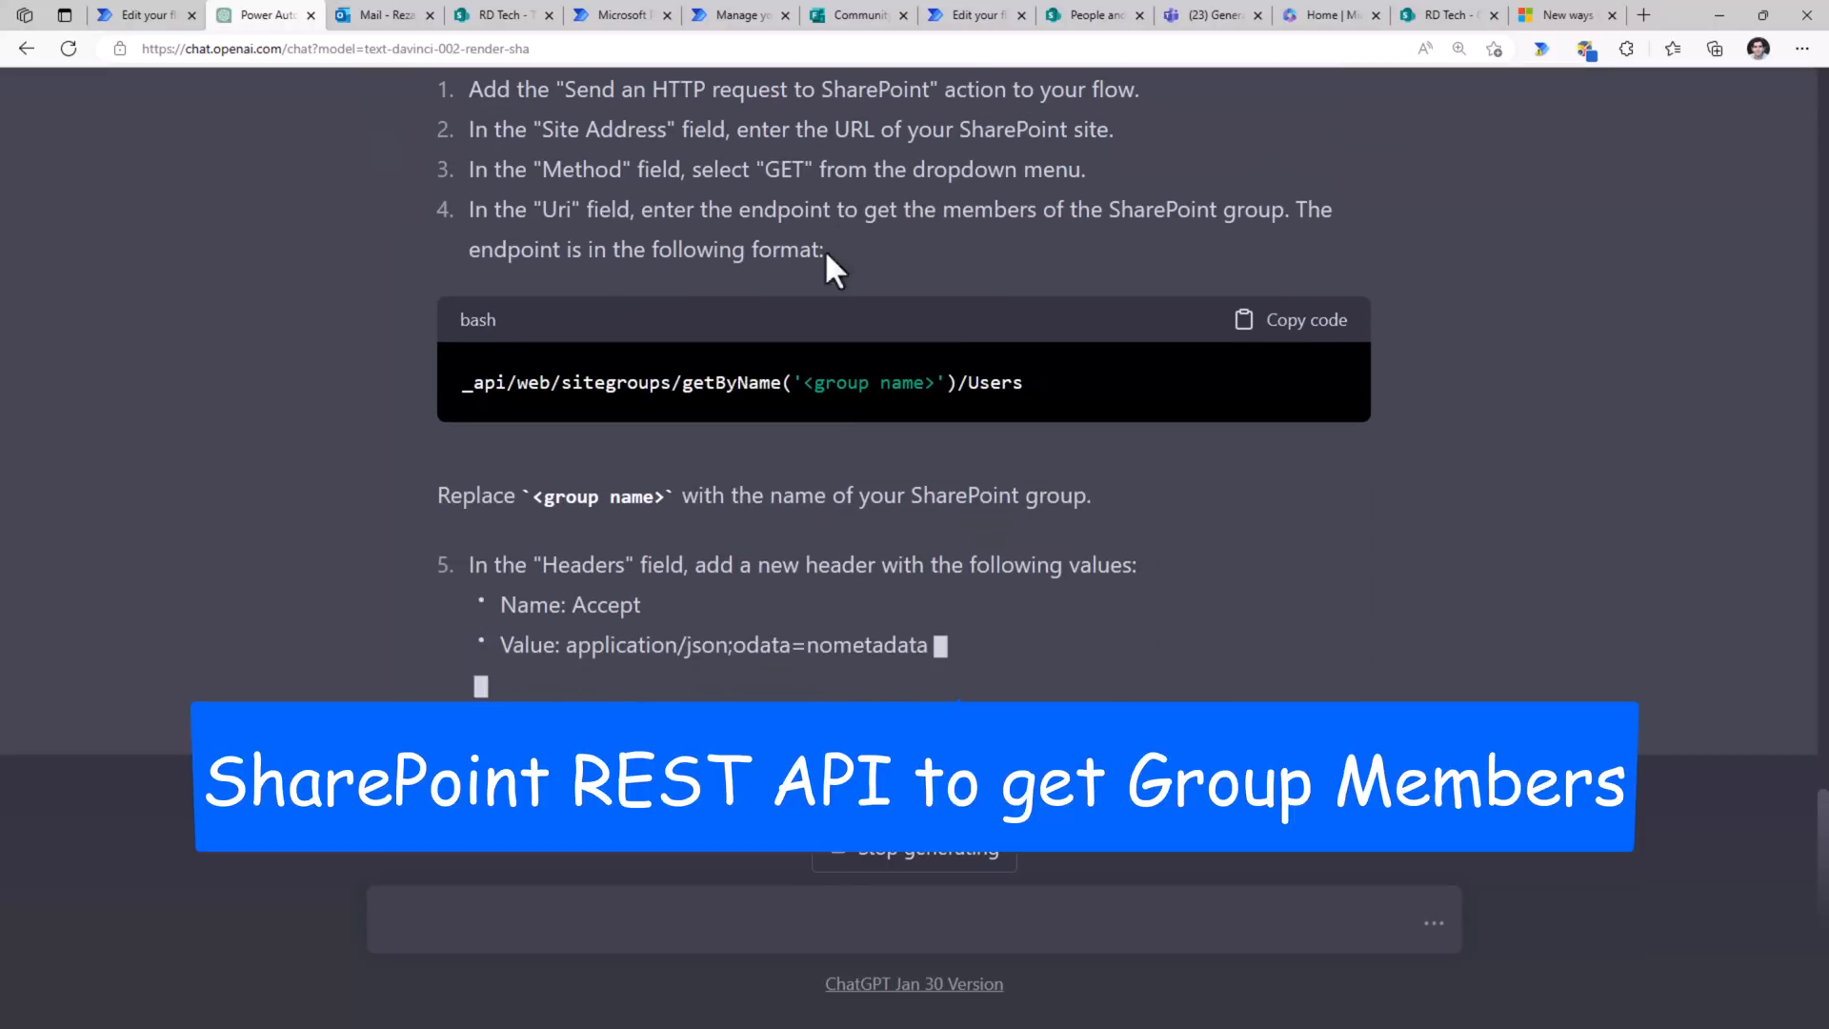
click(1289, 320)
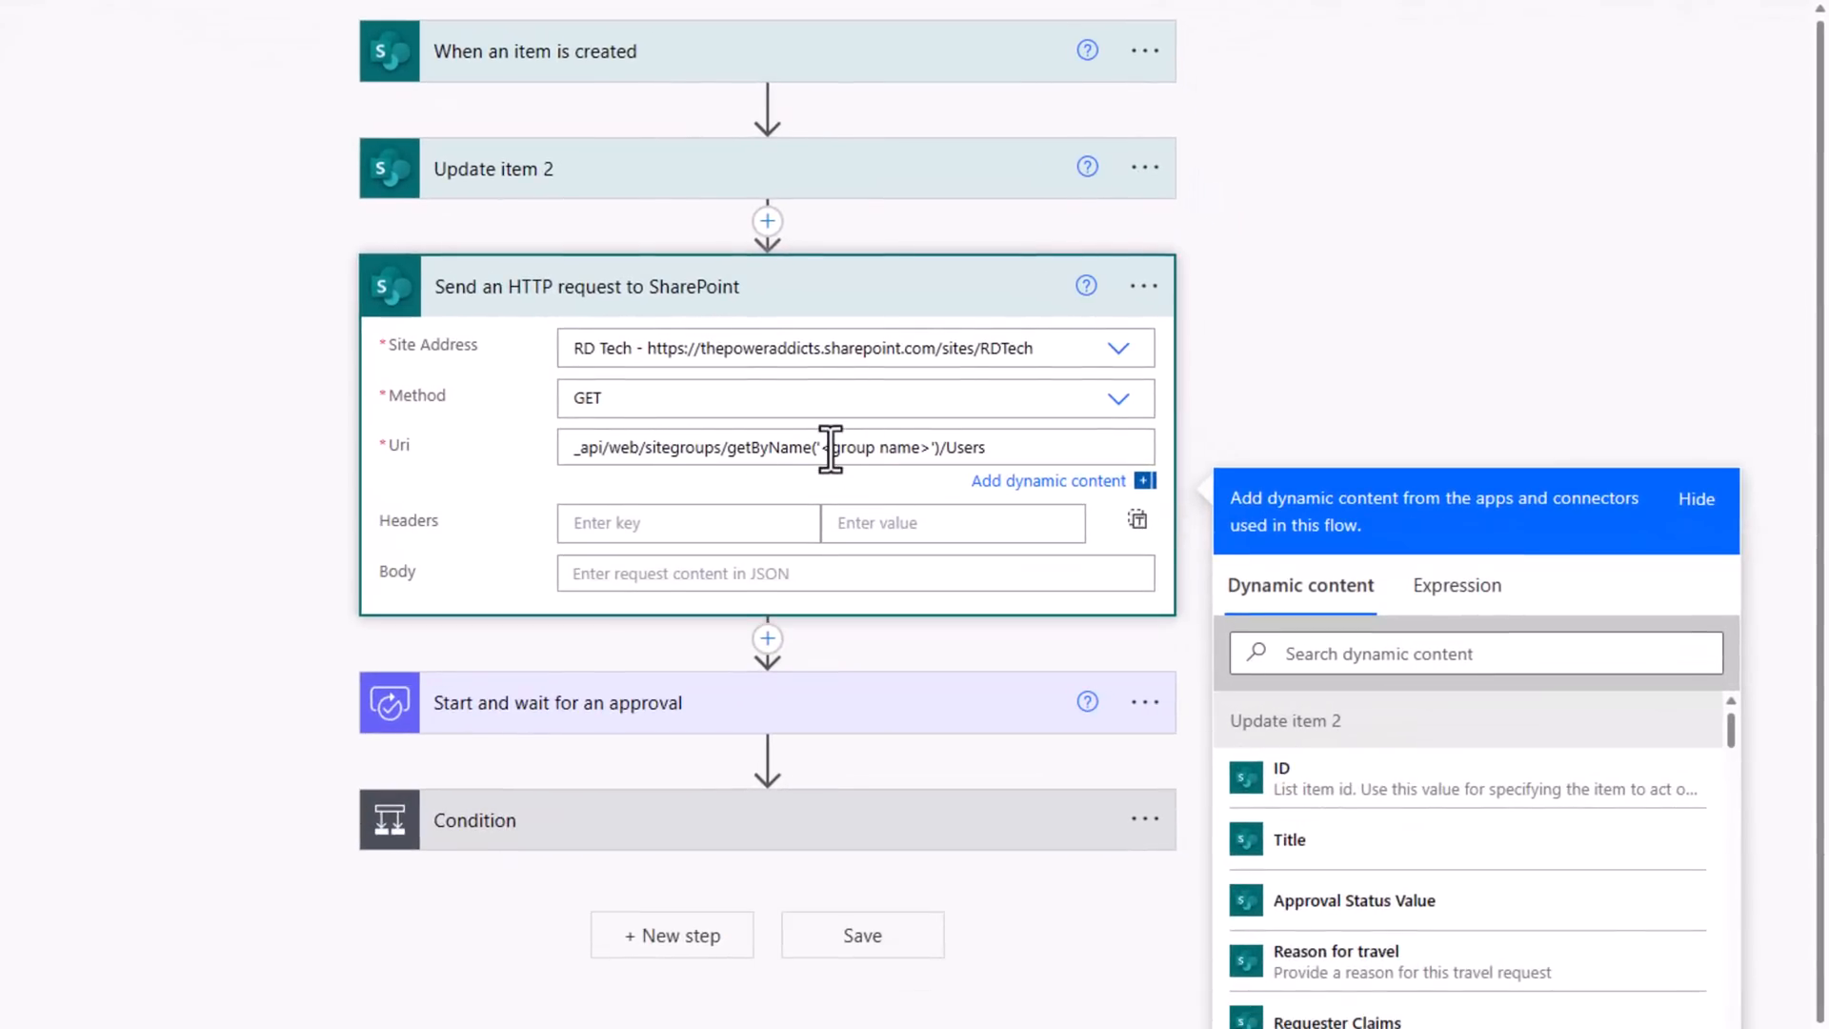
- Replace the Uri's group name placeholder with HR Admins
double_click(878, 447)
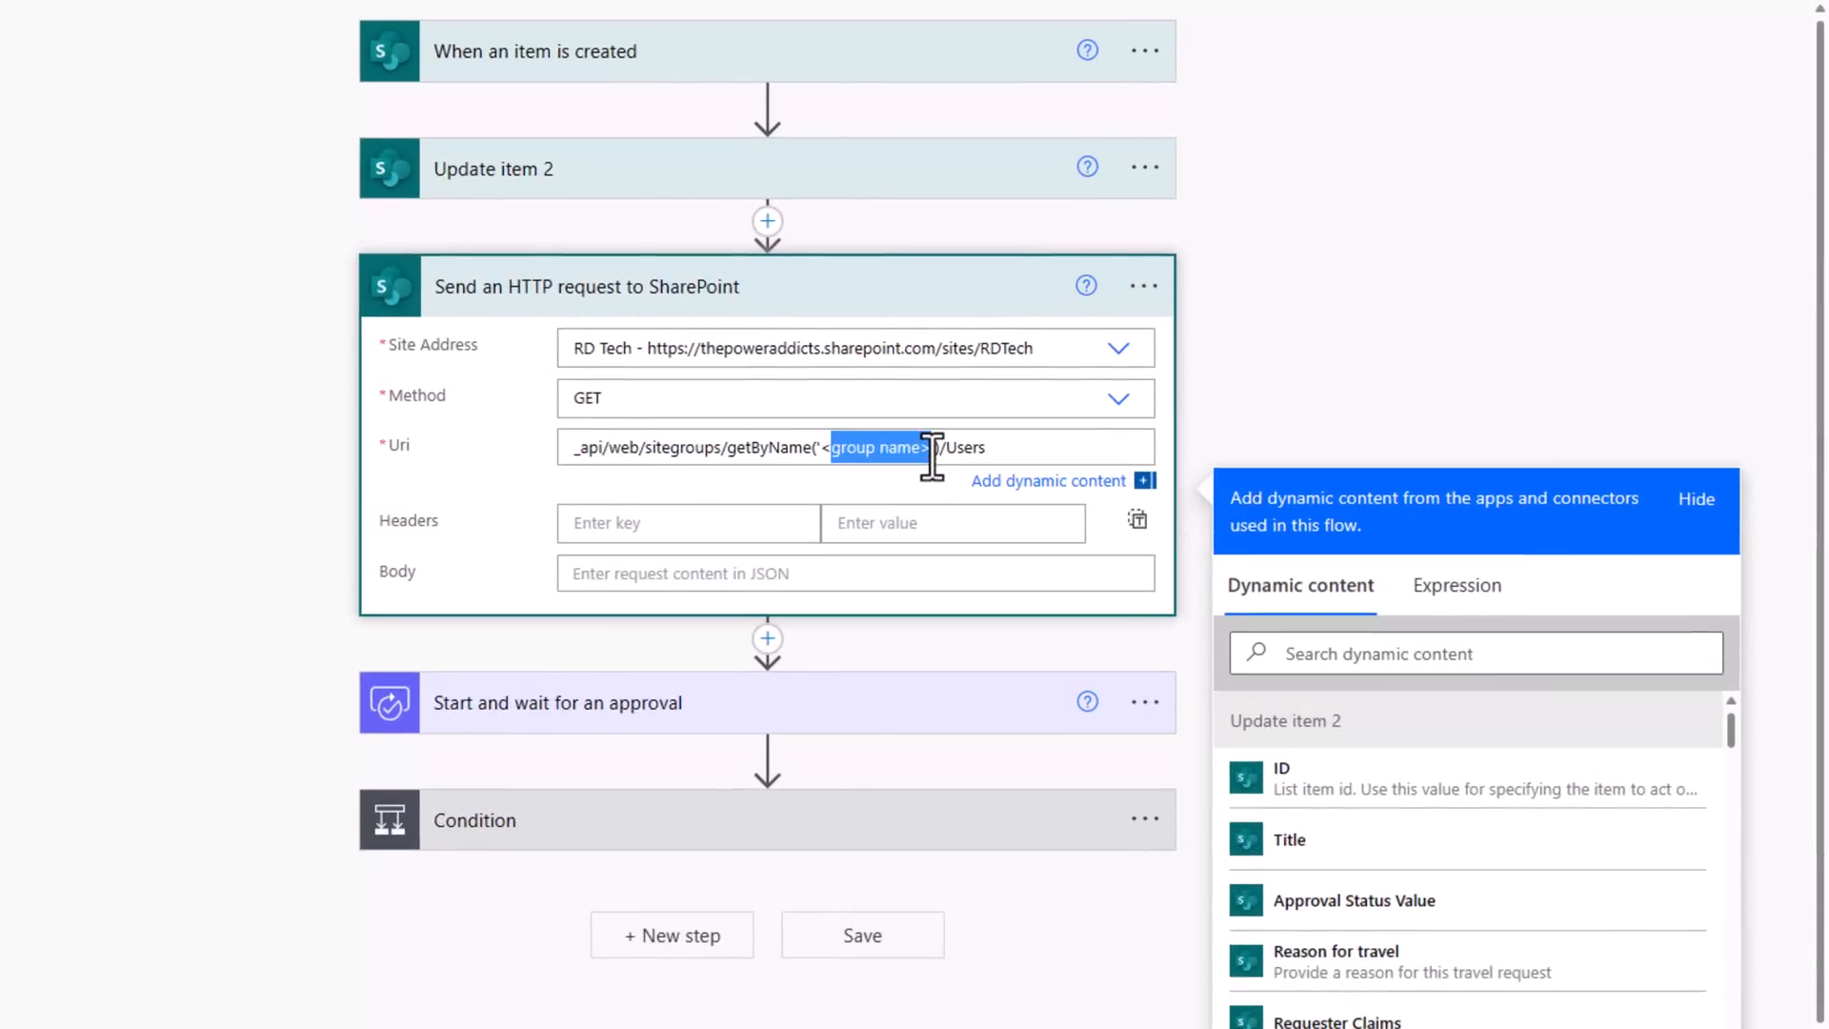
key(Delete)
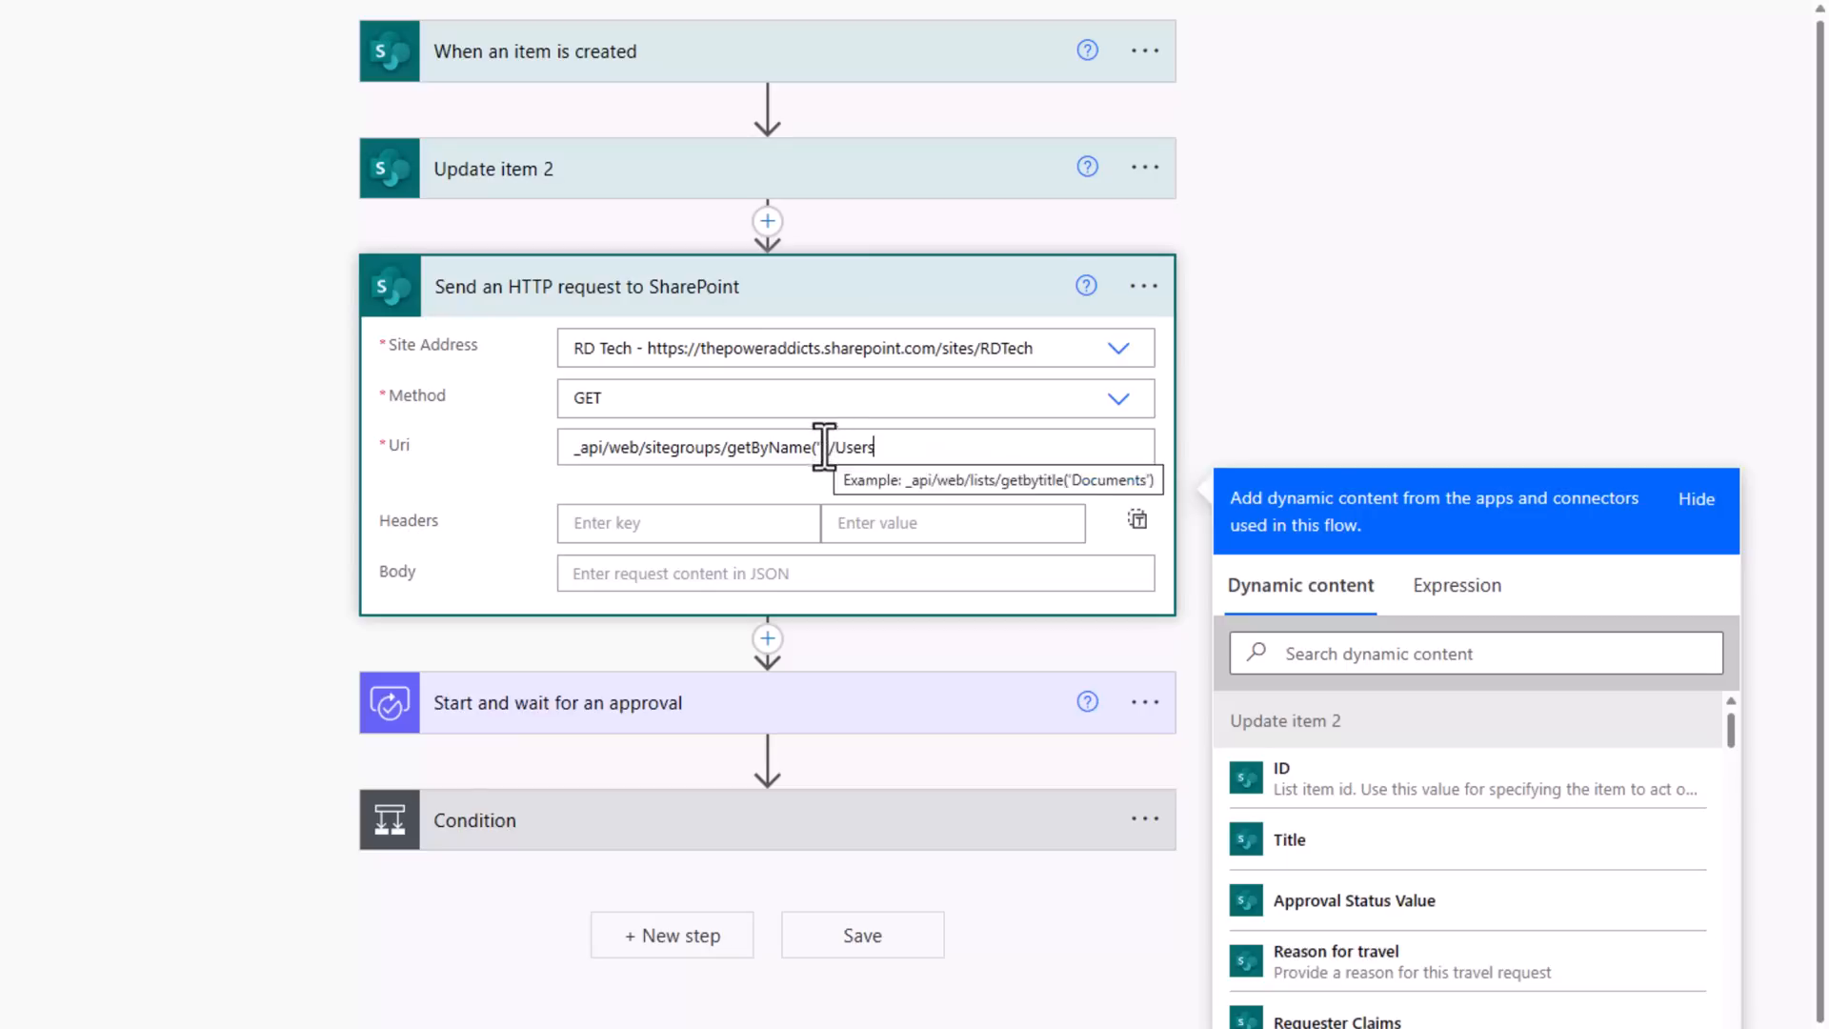
text(HR Admins)
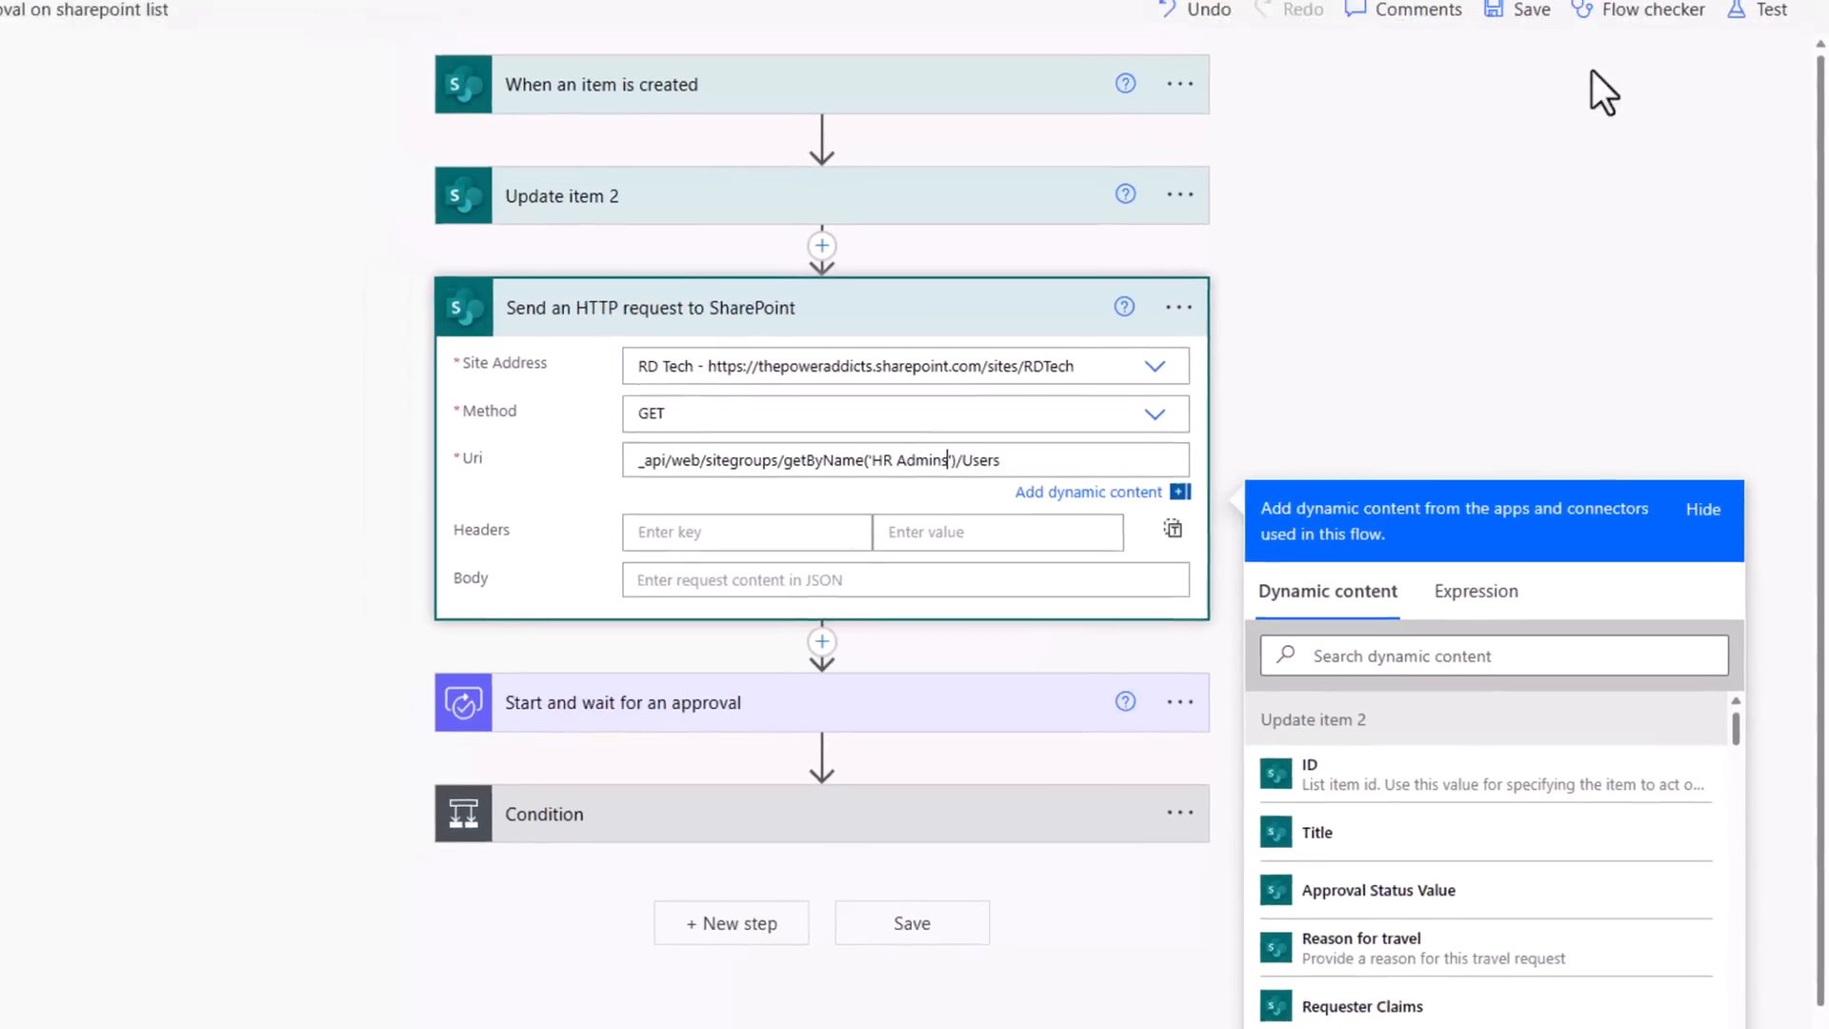
click(1772, 10)
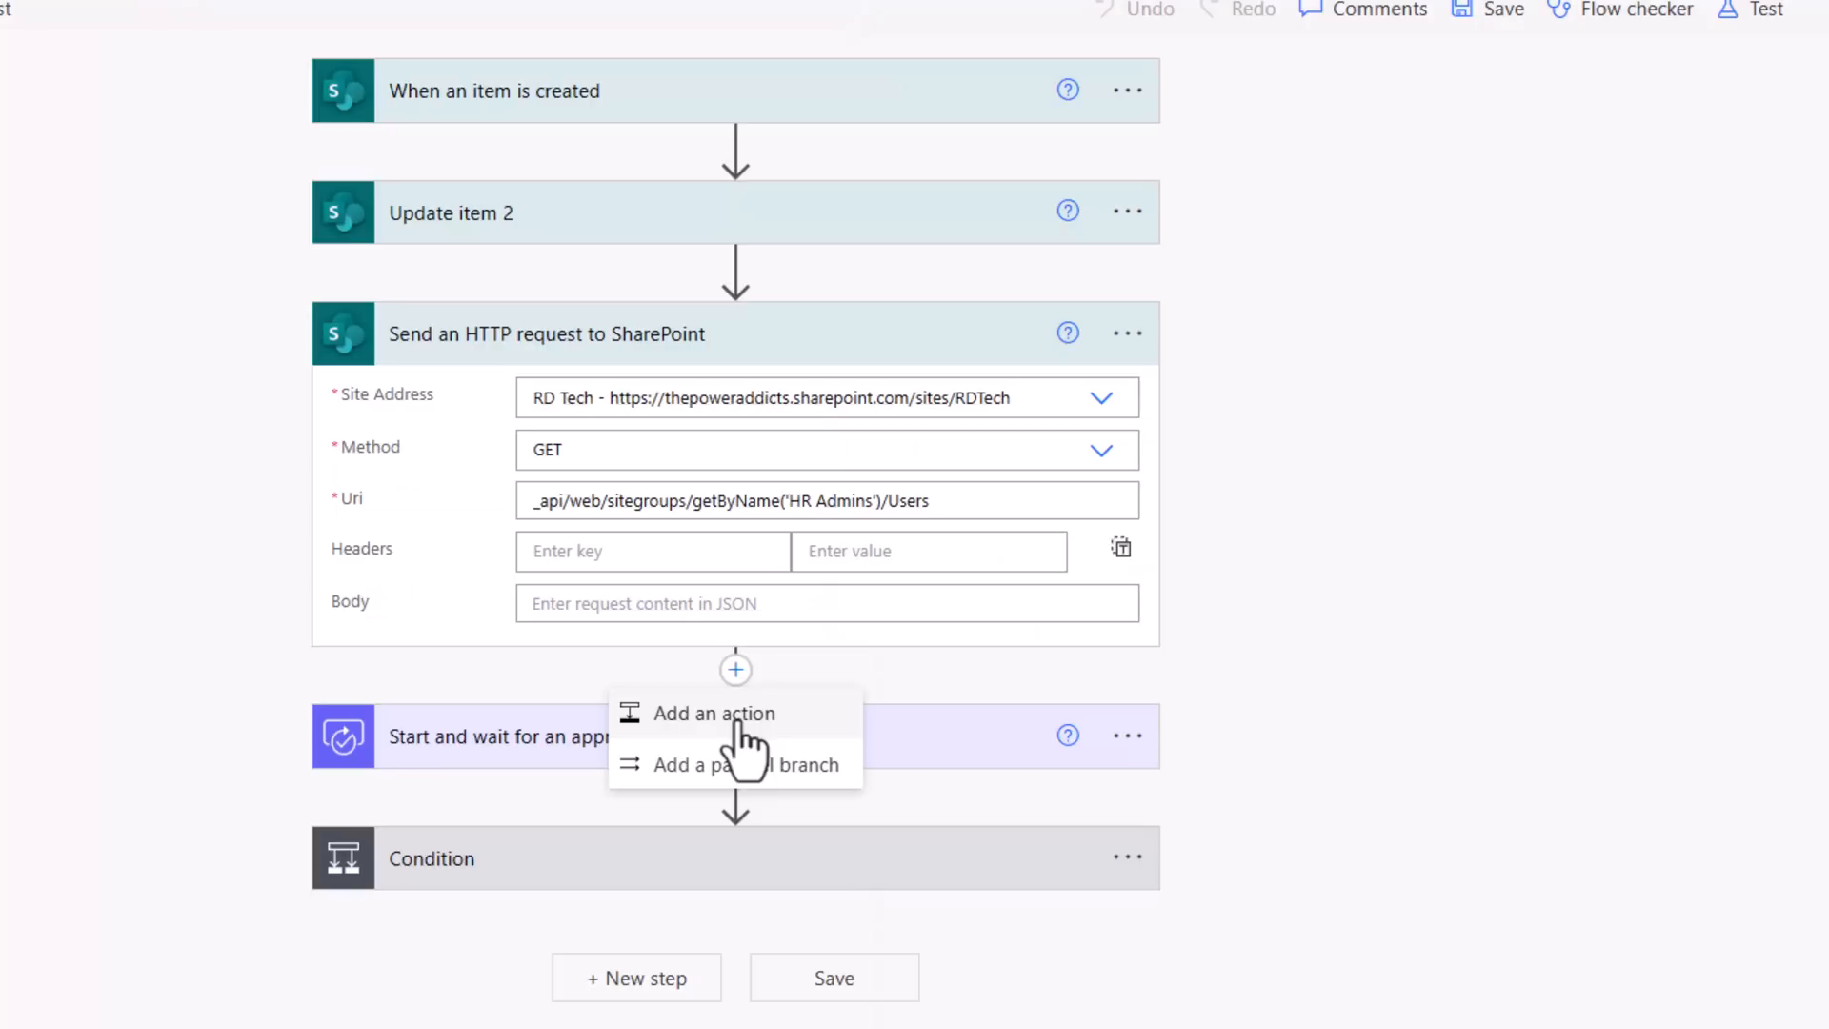
- Add a Select action with From set to body('Send_an_HTTP_request_to_SharePoint')['d']['results']
click(715, 713)
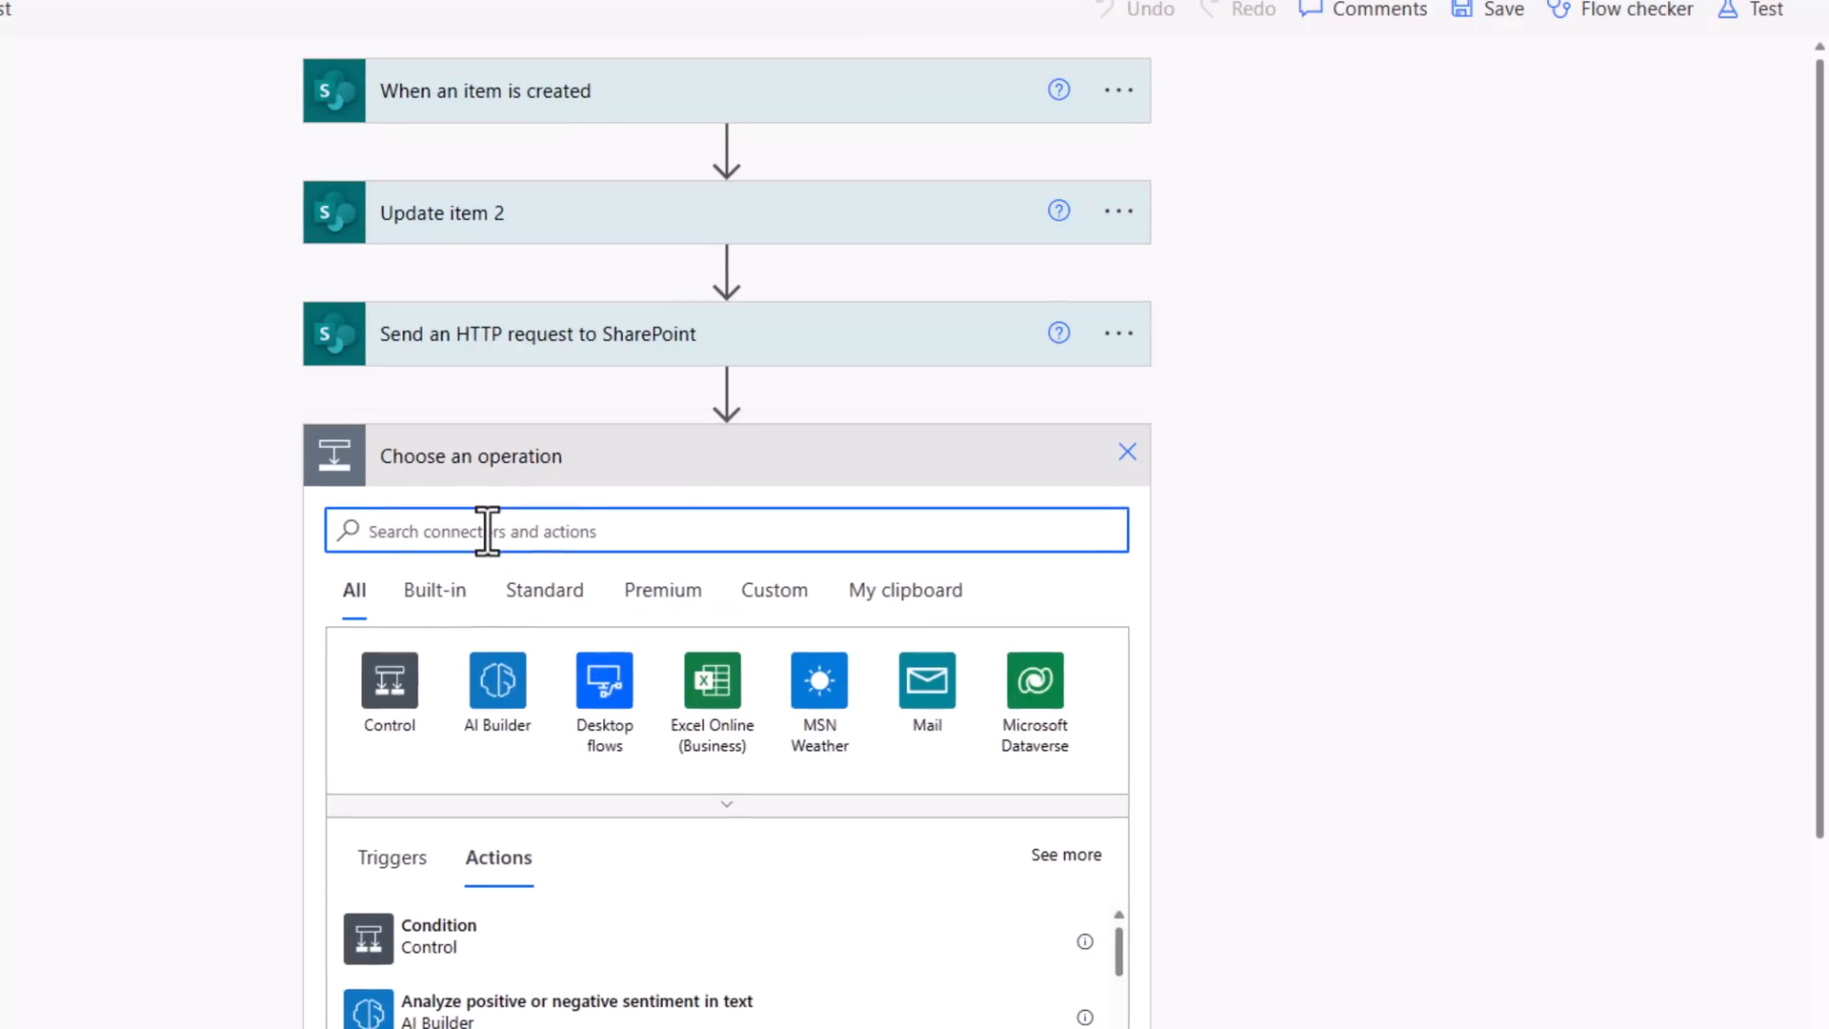
text(select)
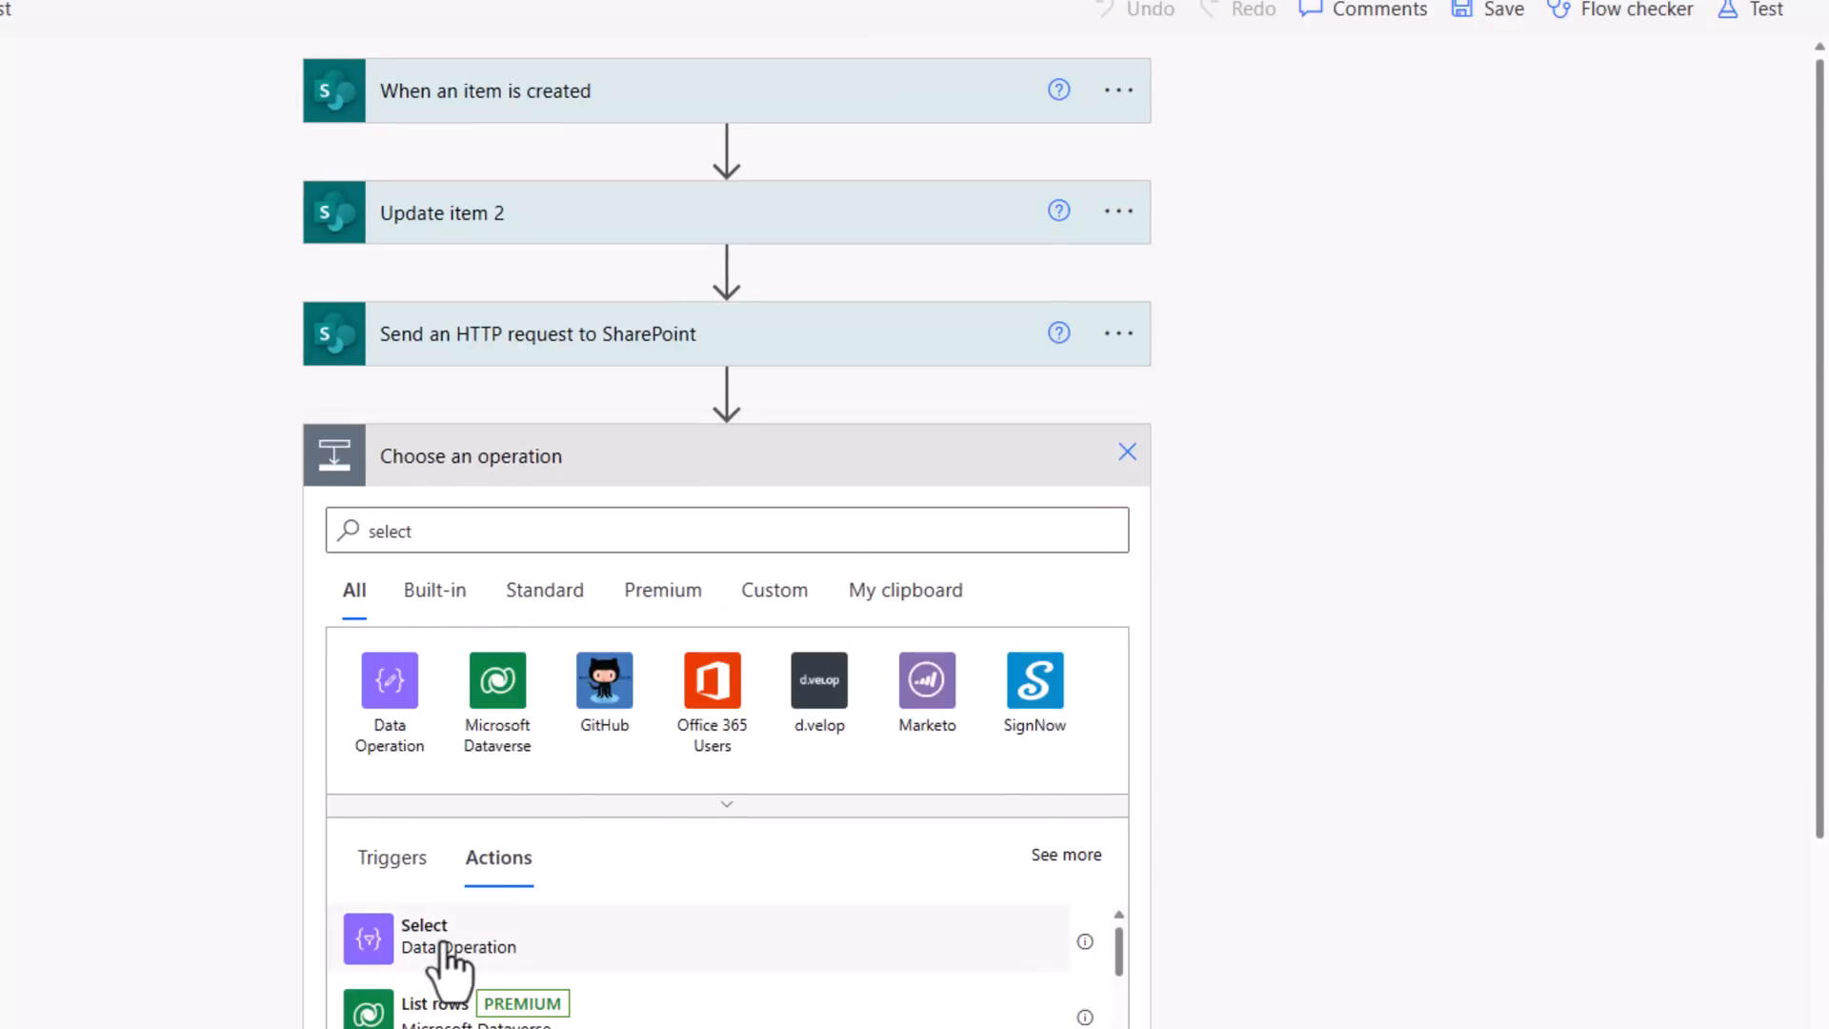
click(423, 935)
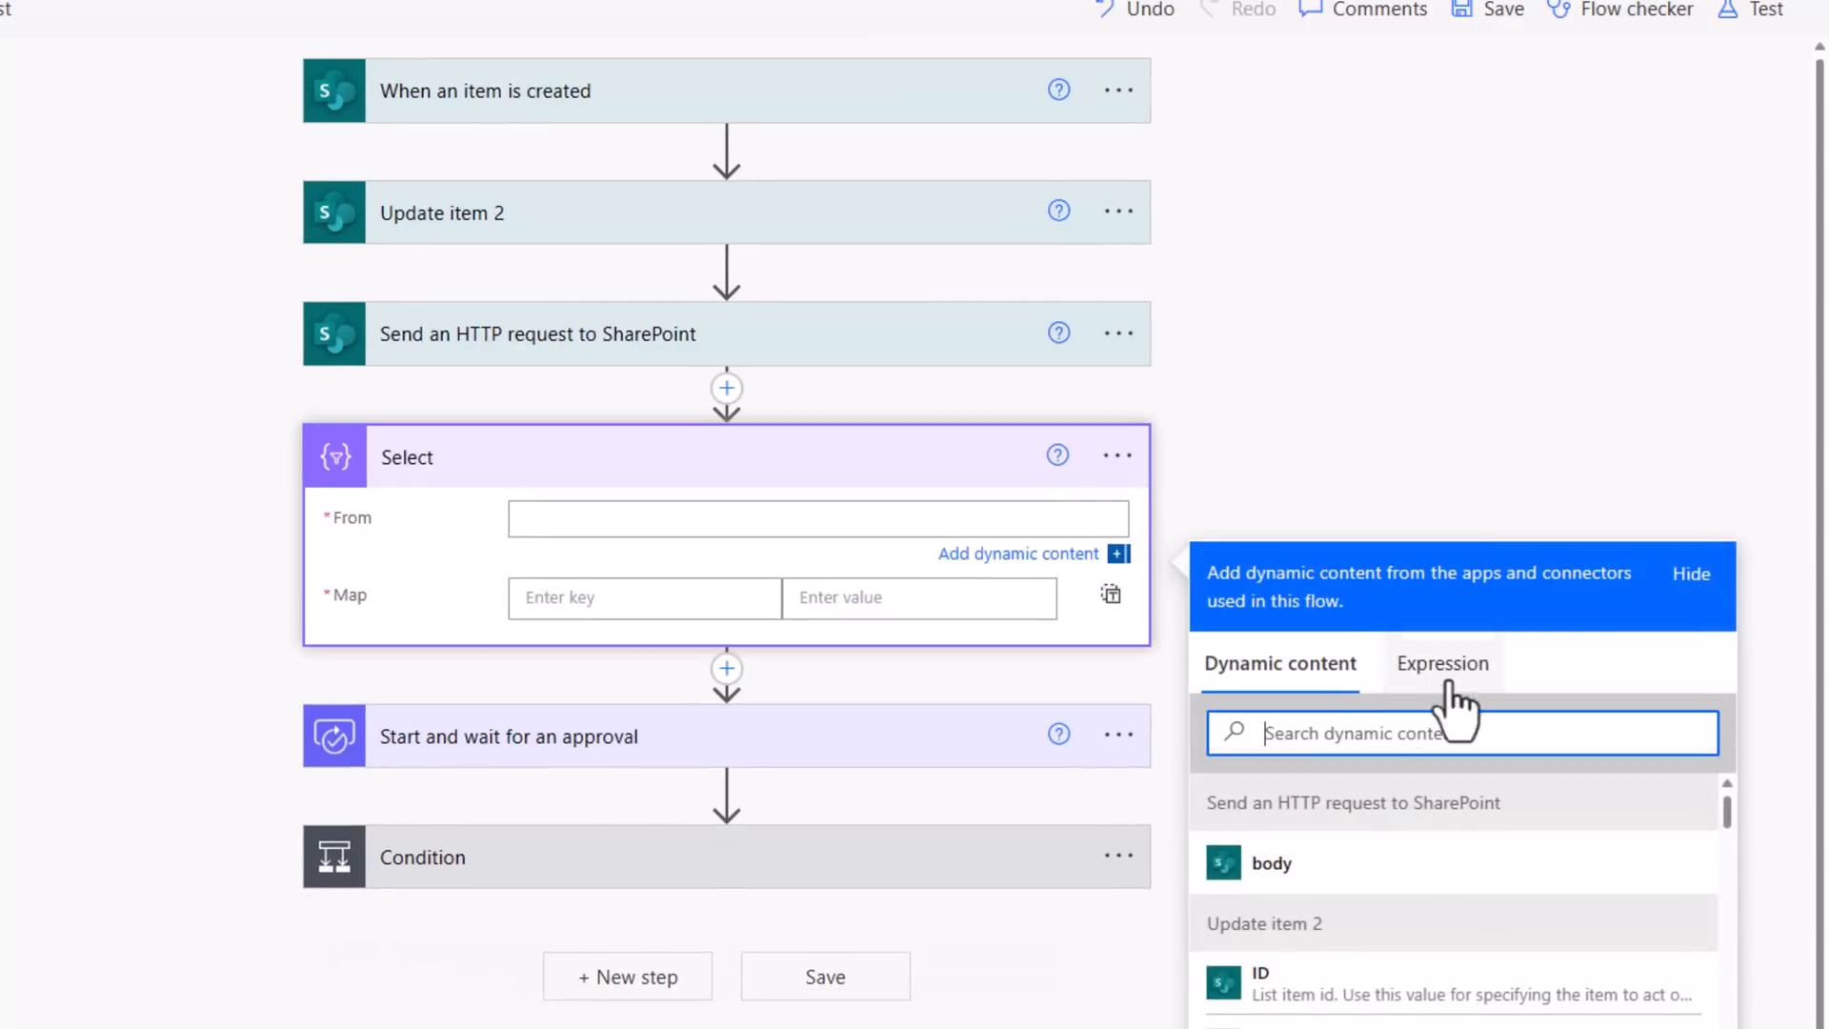
click(1441, 663)
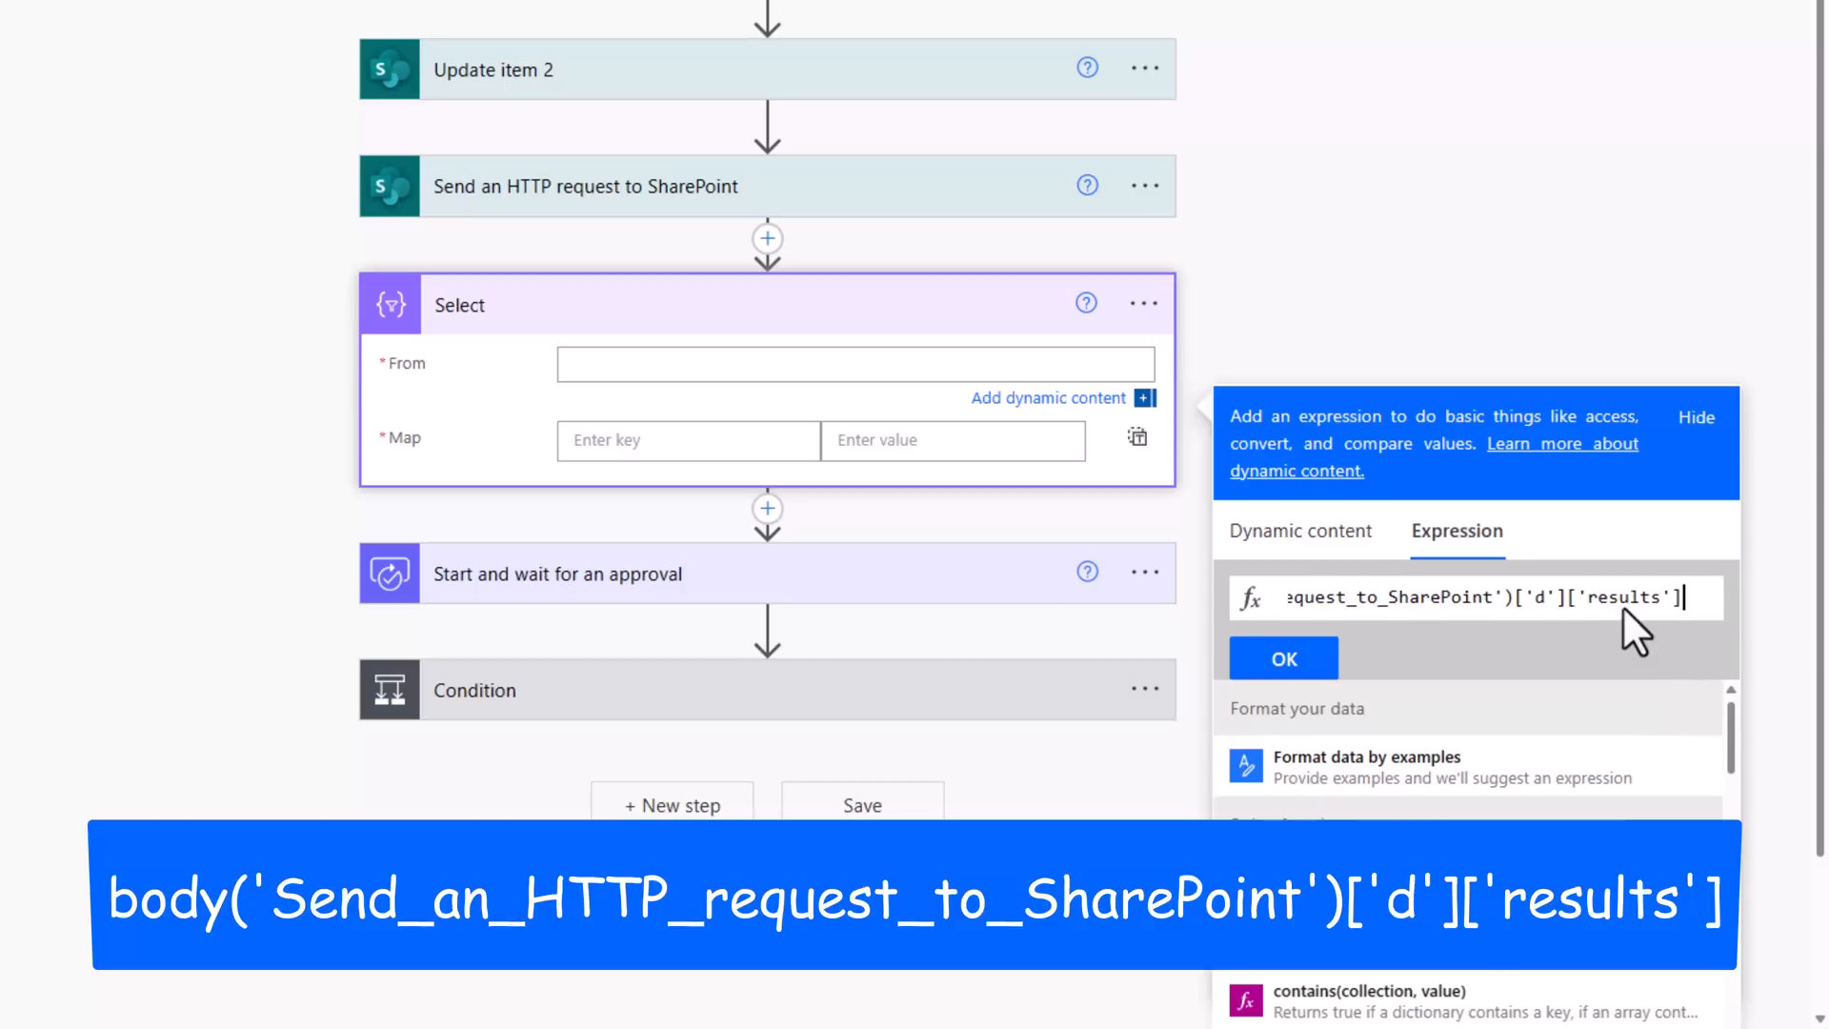
click(1282, 659)
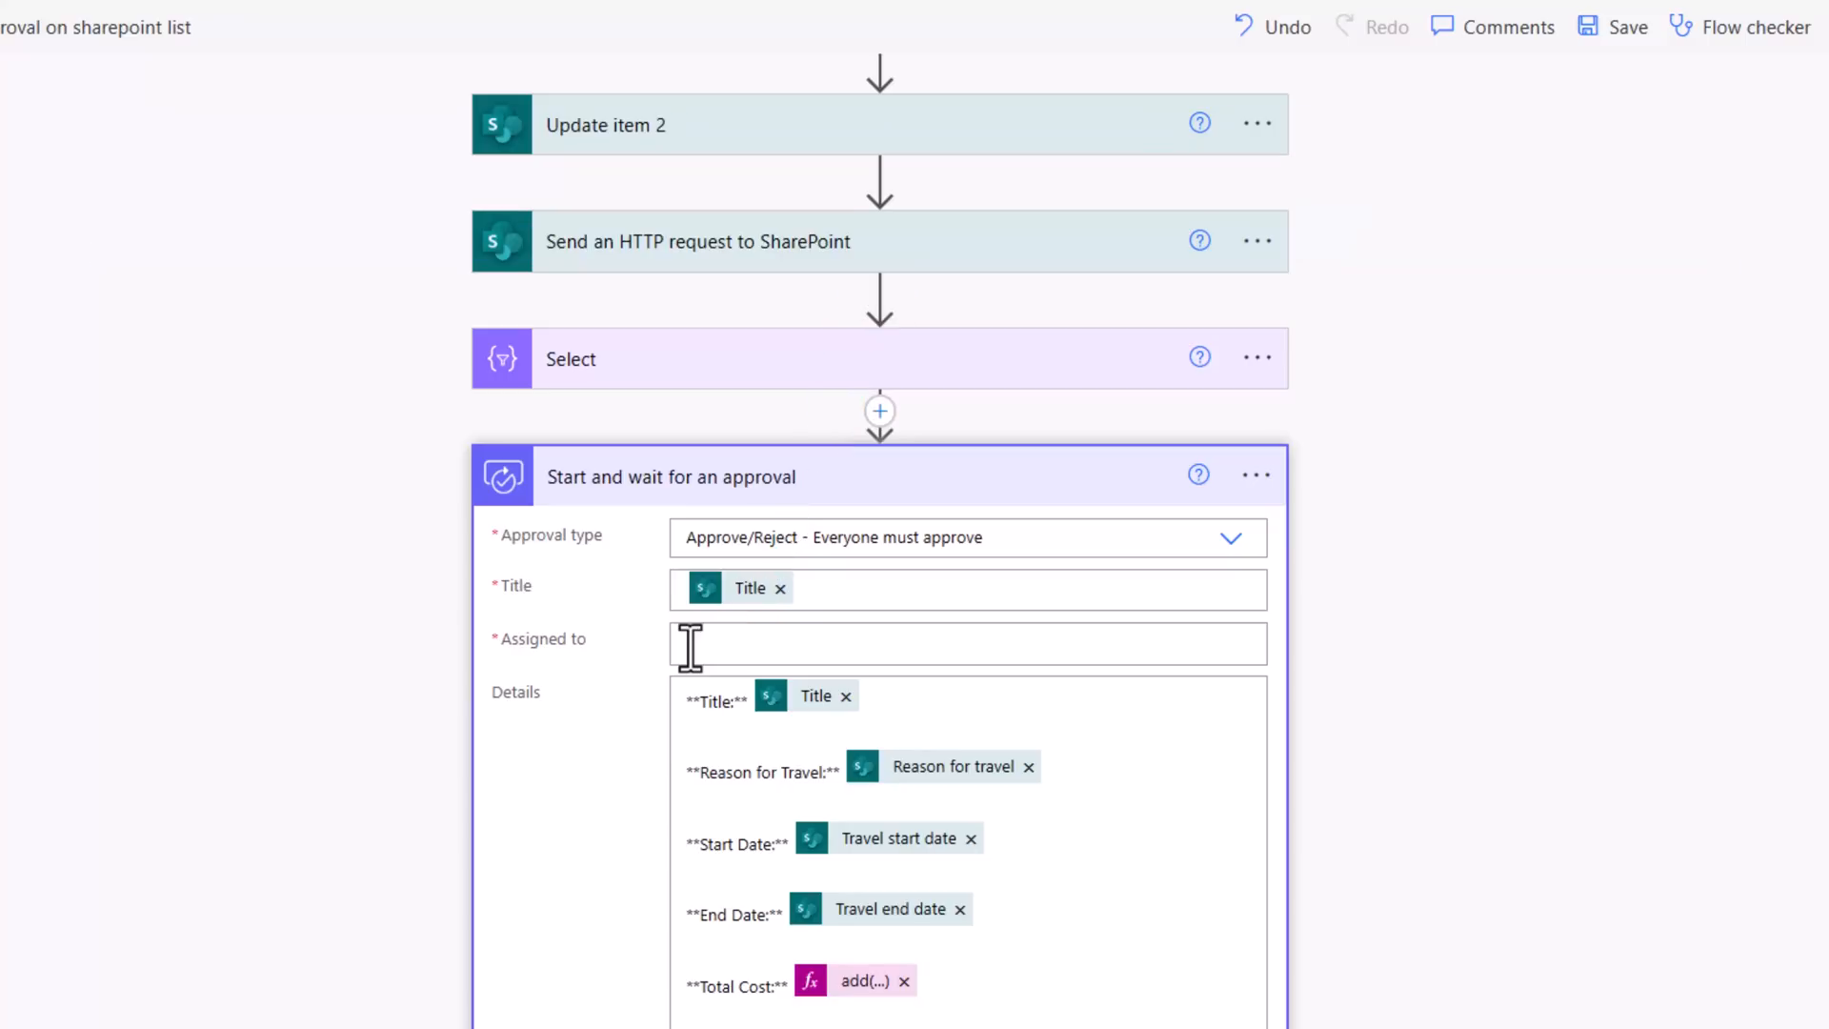
- Clear the approval's Assigned to field for group-based approvers
click(266, 14)
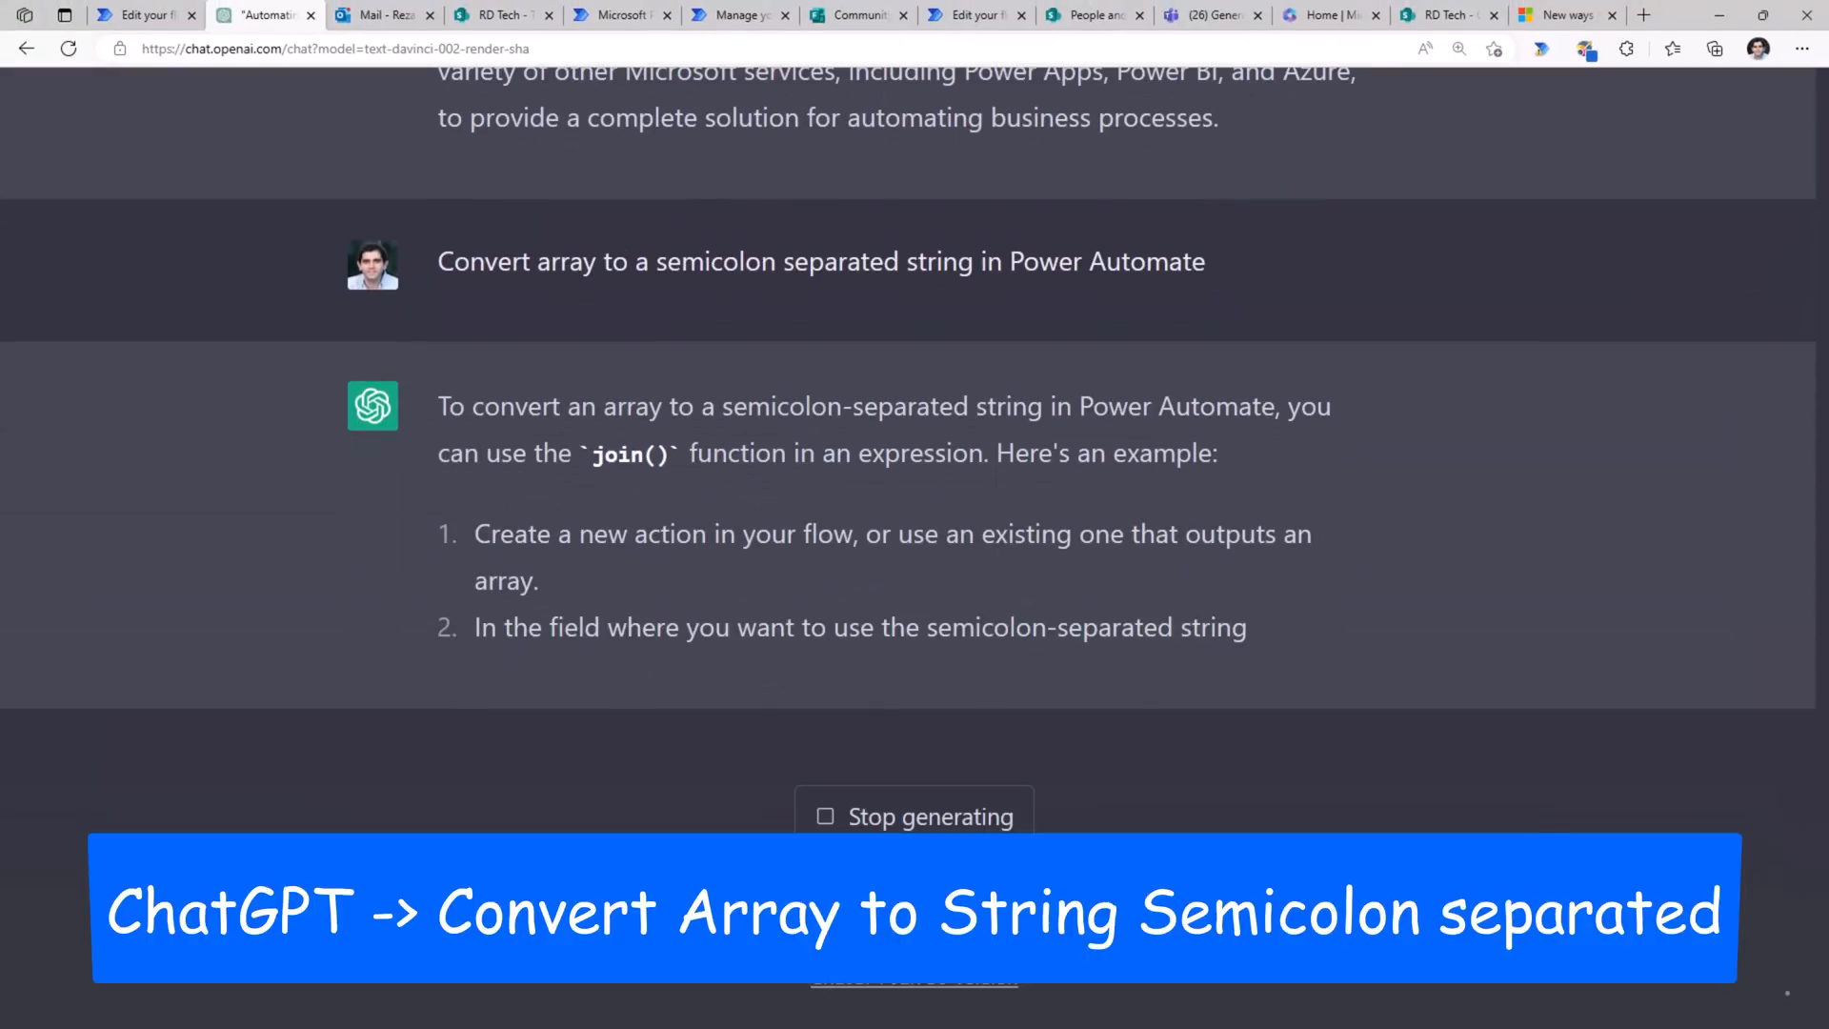
scroll(down, 3)
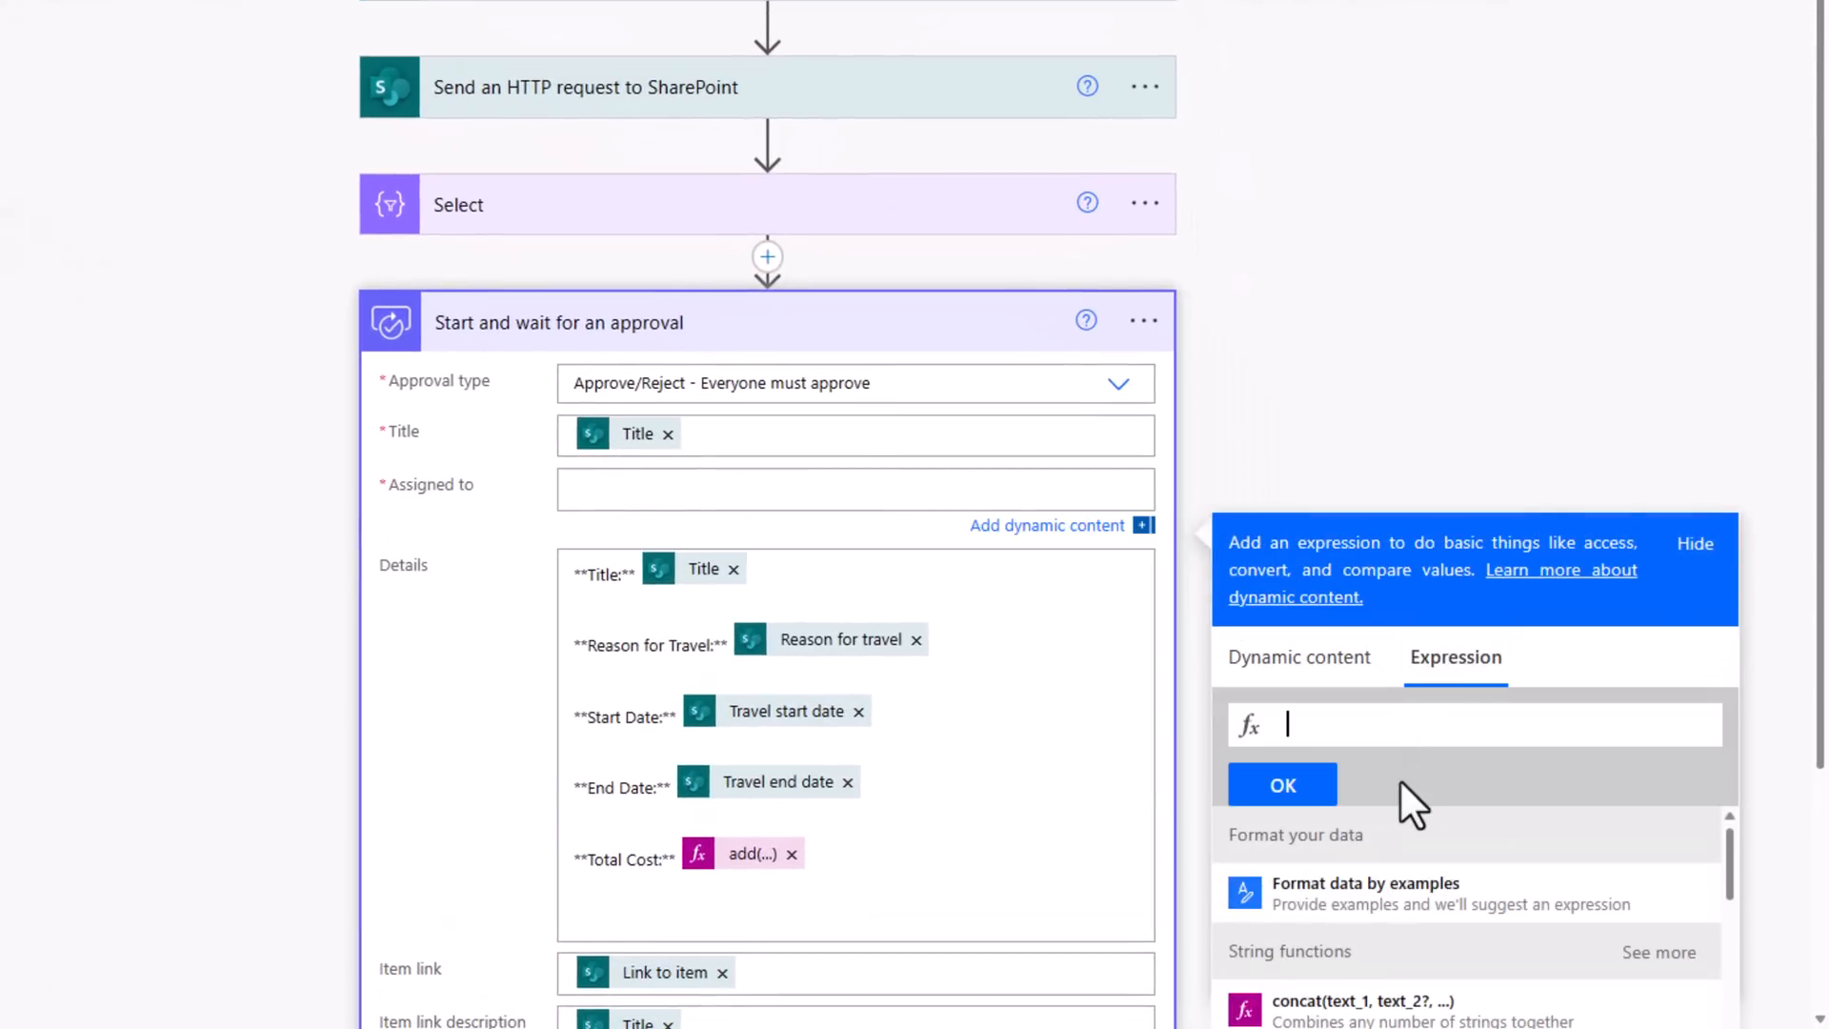
- Start a join() expression from ChatGPT's array-to-semicolon-string answer
text(join()
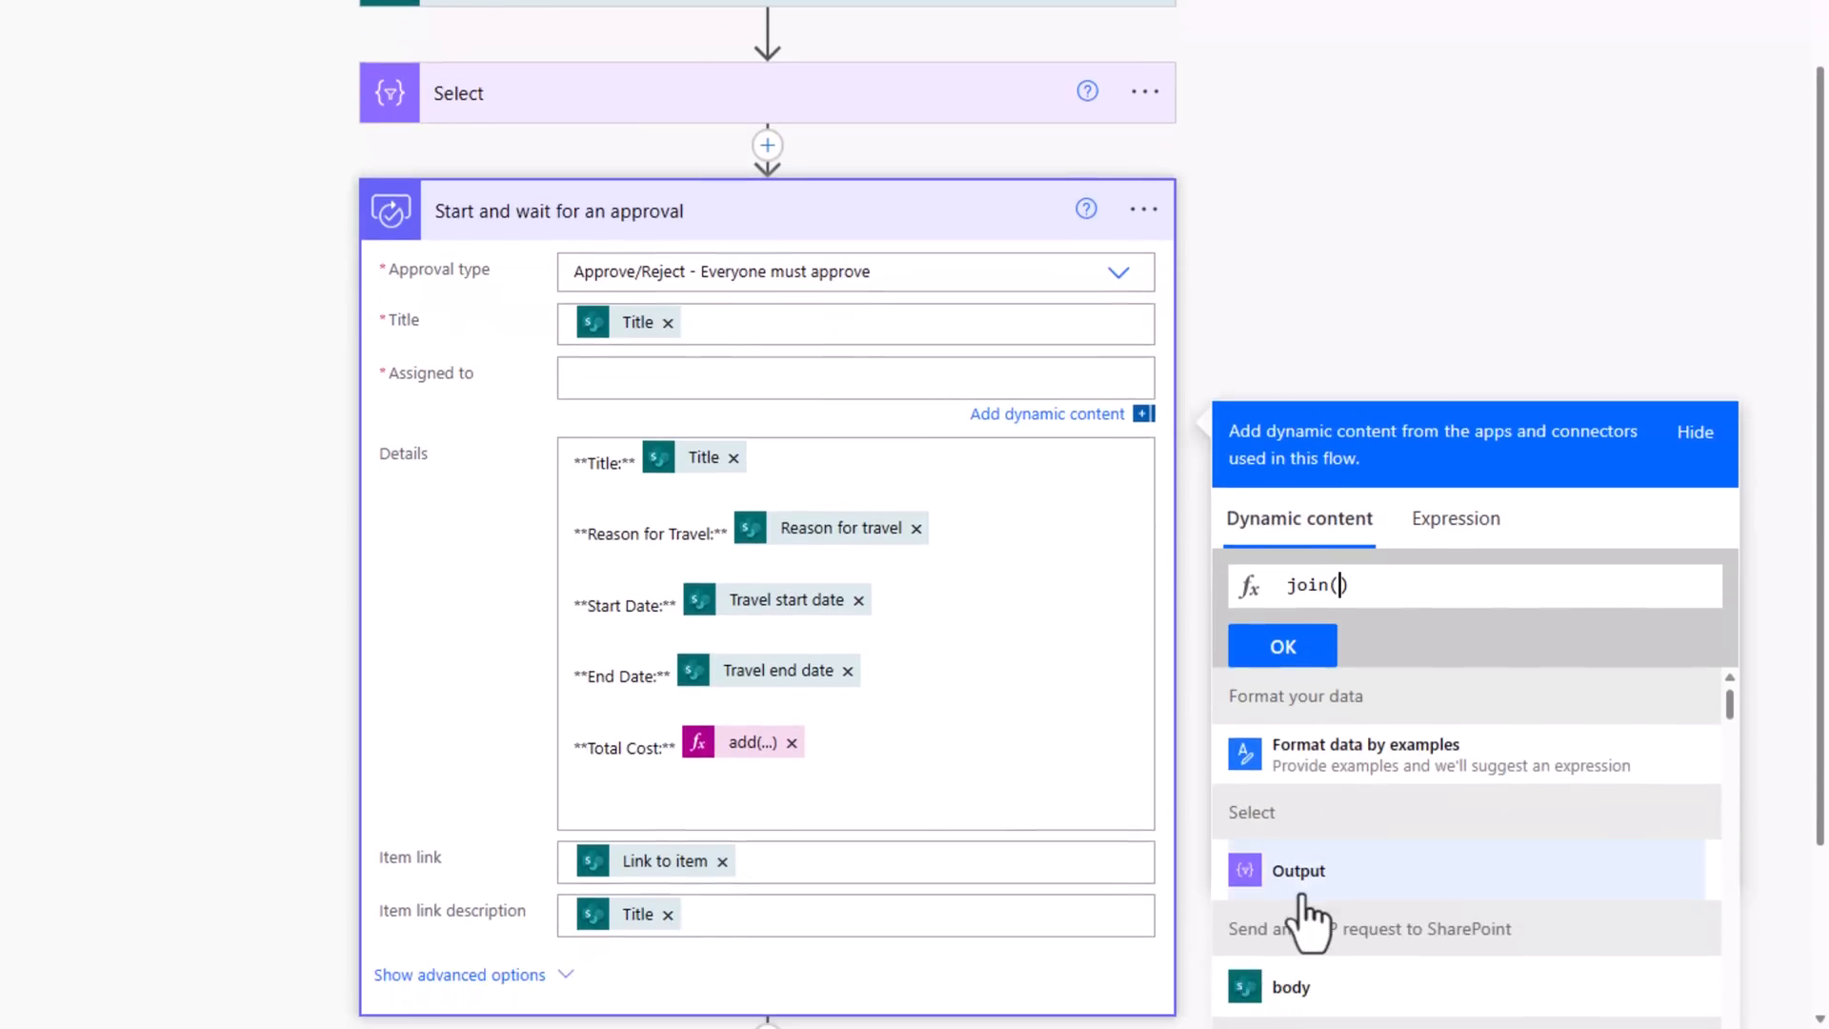
- Insert the Select step's Output into the join expression for Assigned to
click(1299, 869)
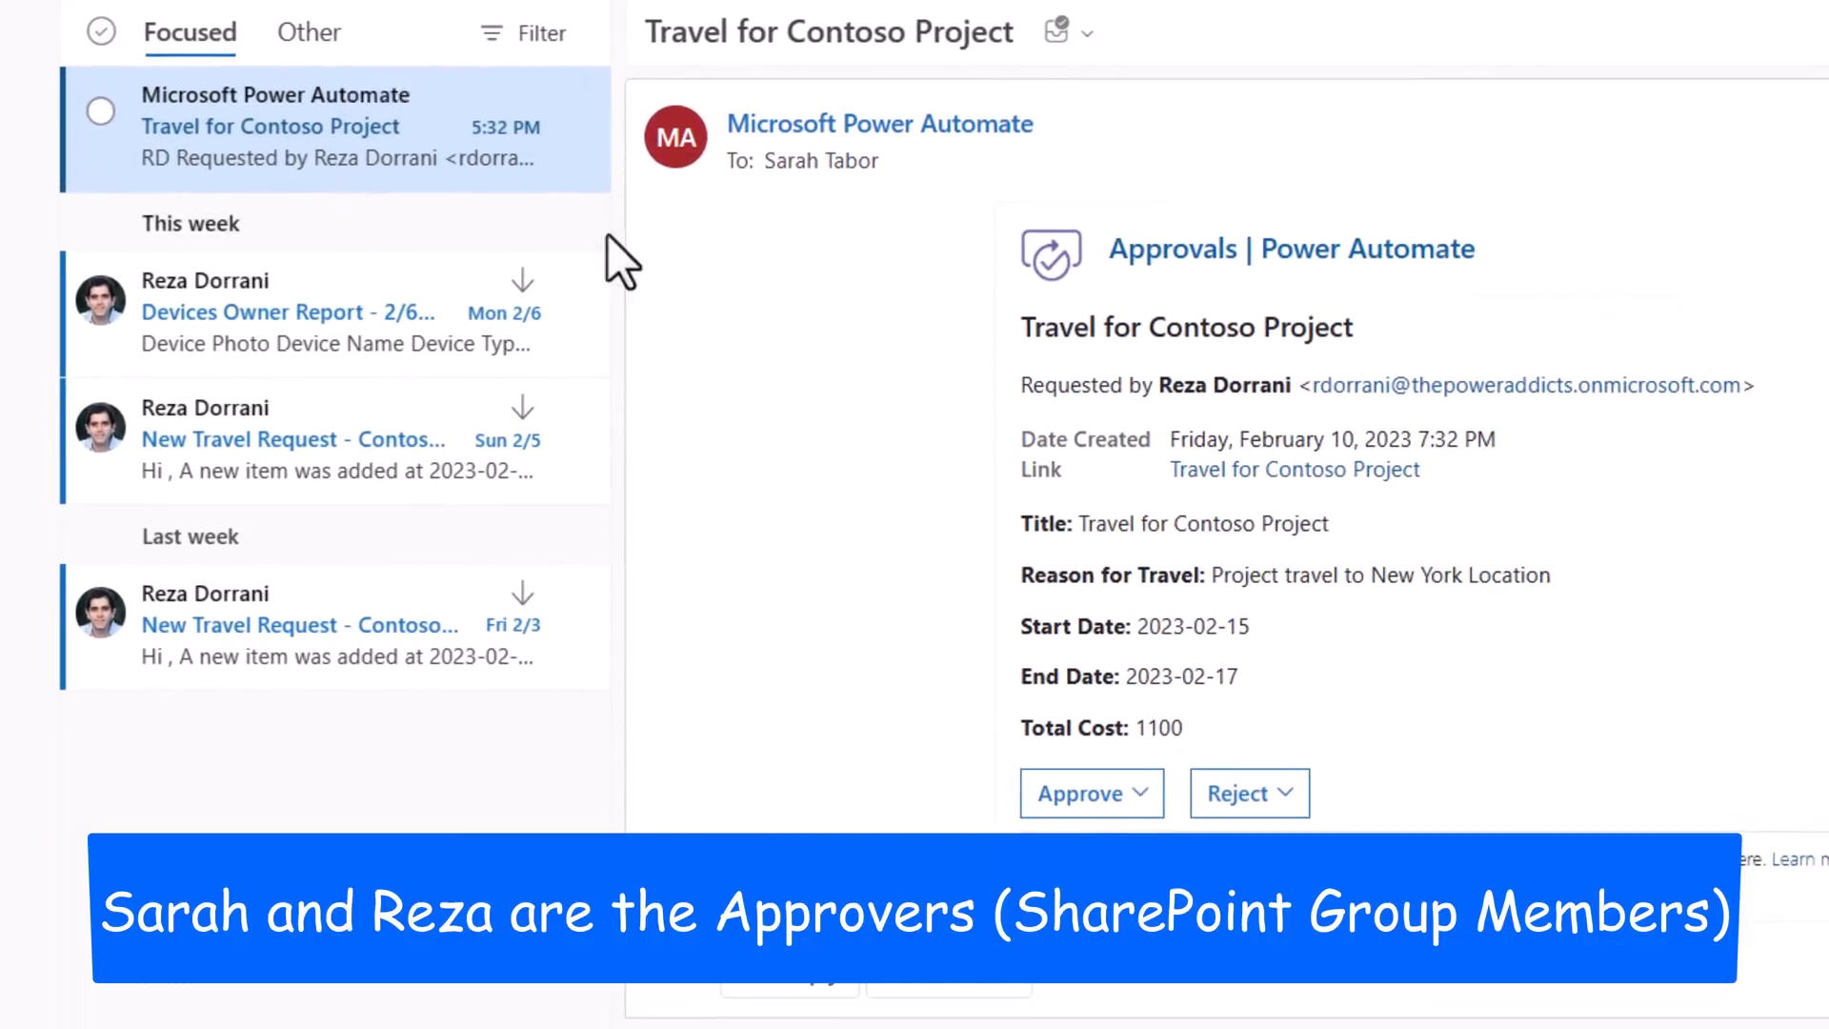
- Approve the Travel for Contoso Project request in Outlook with the comment 'ok'
click(1090, 793)
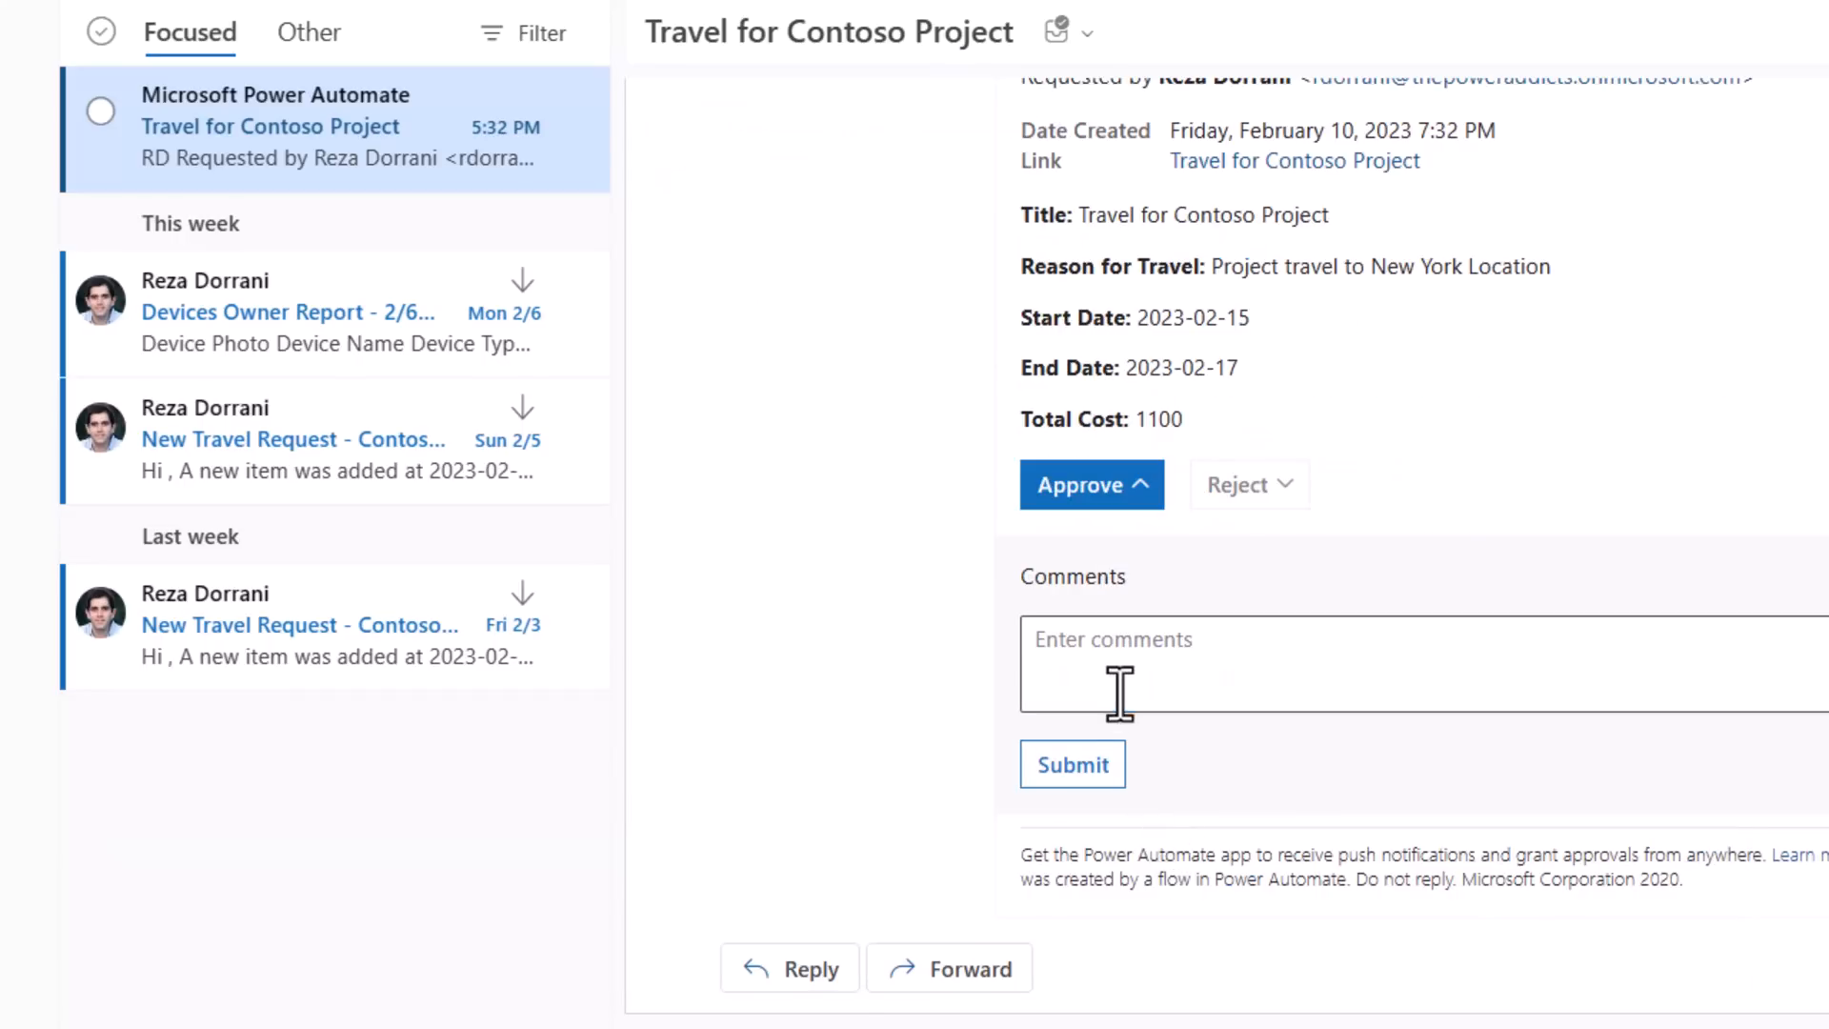
text(ok)
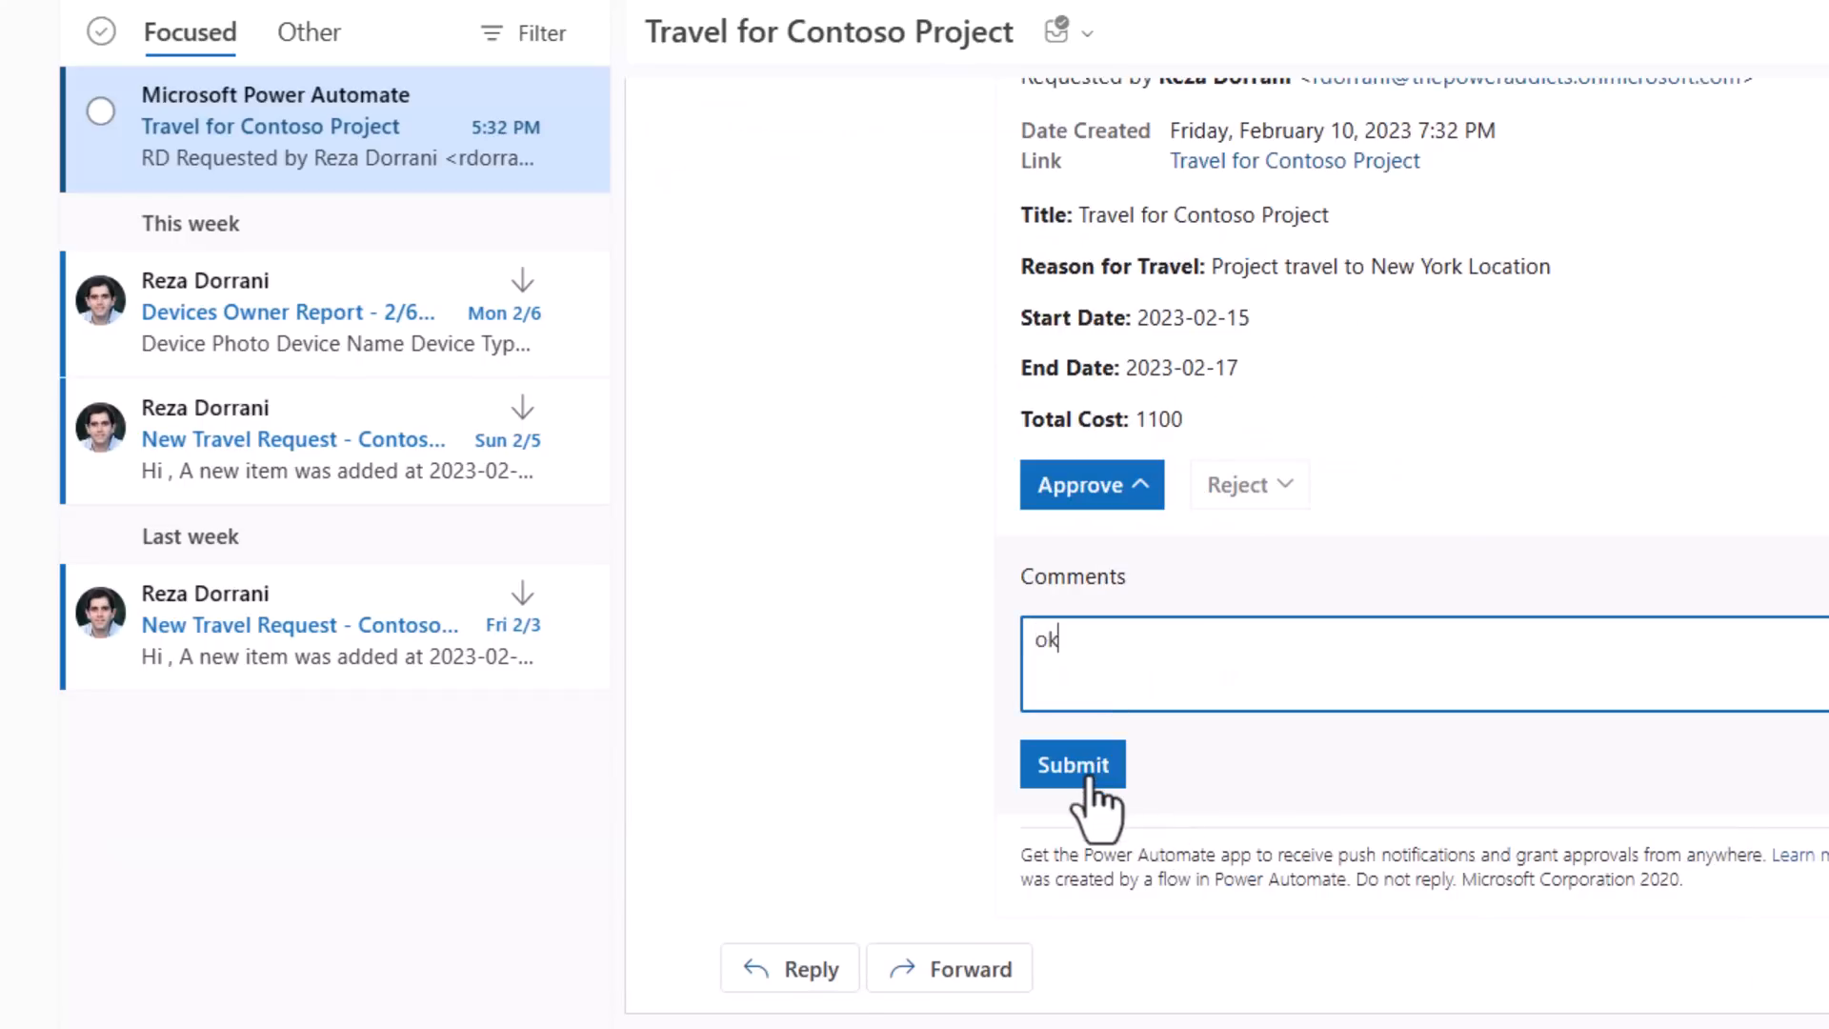
click(1070, 764)
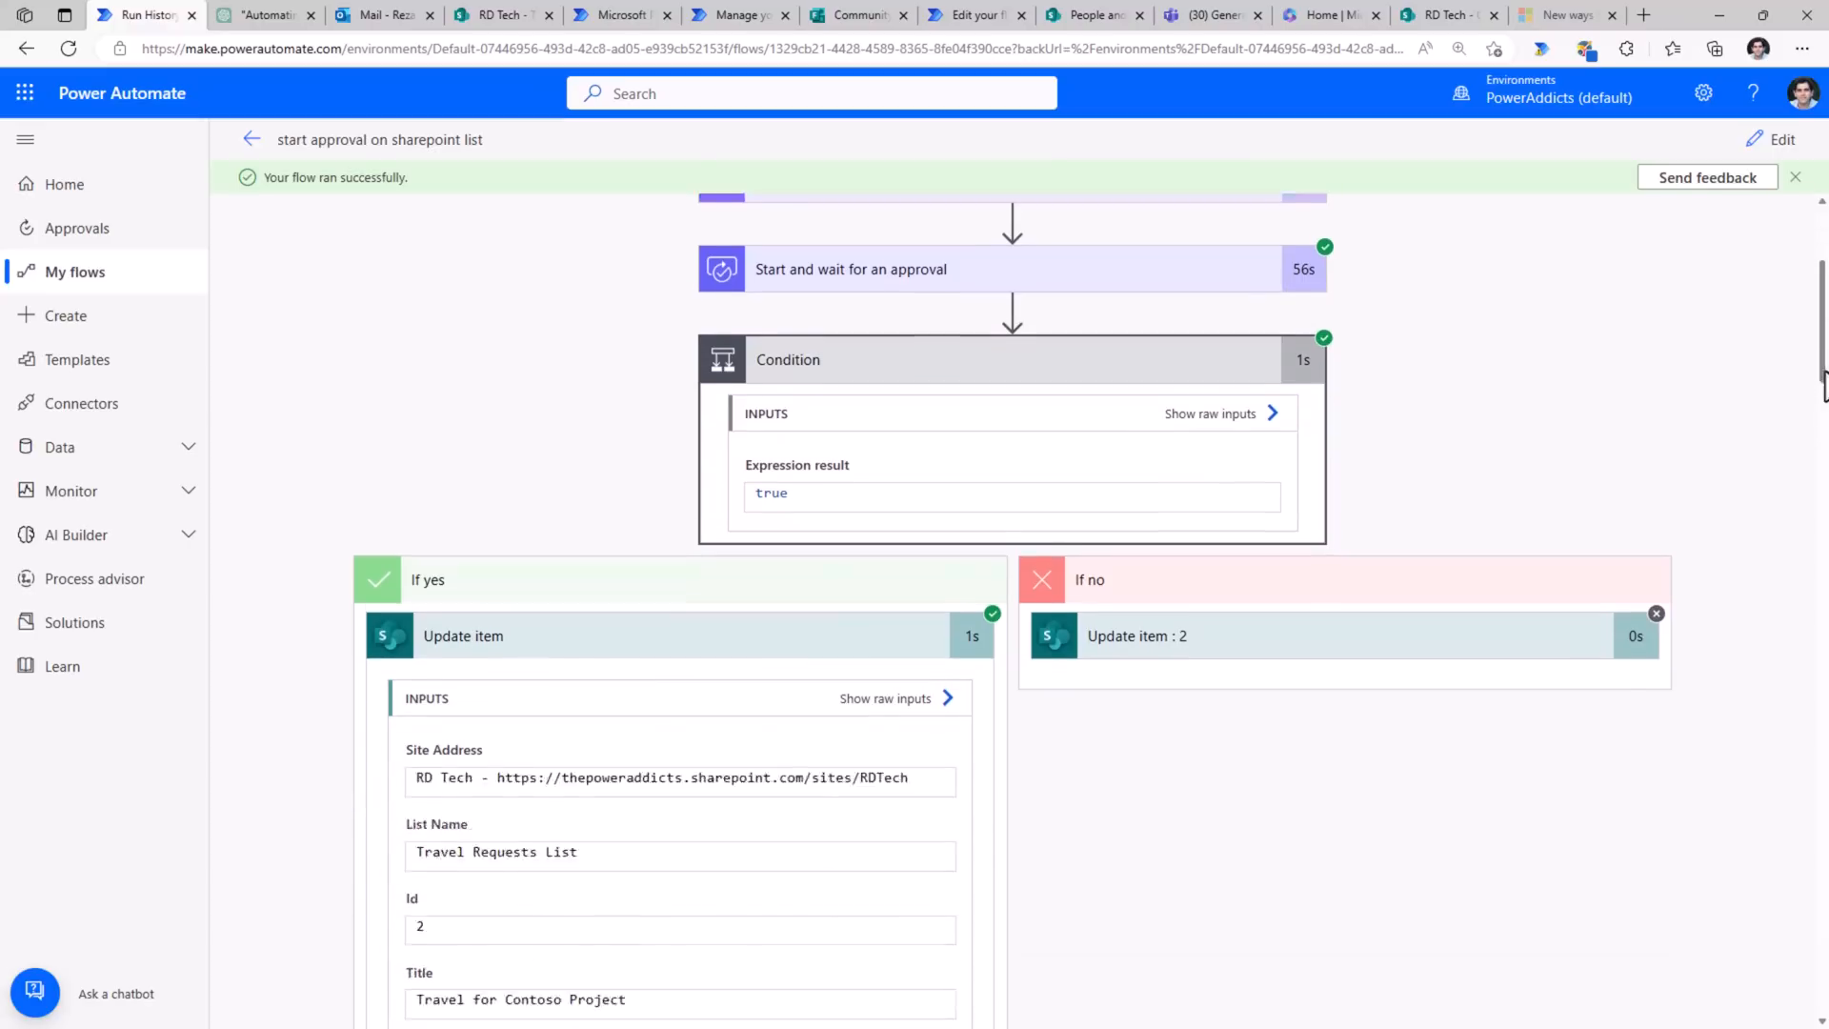
- Scroll down the succeeded run to view the Condition and Update item results
scroll(down, 3)
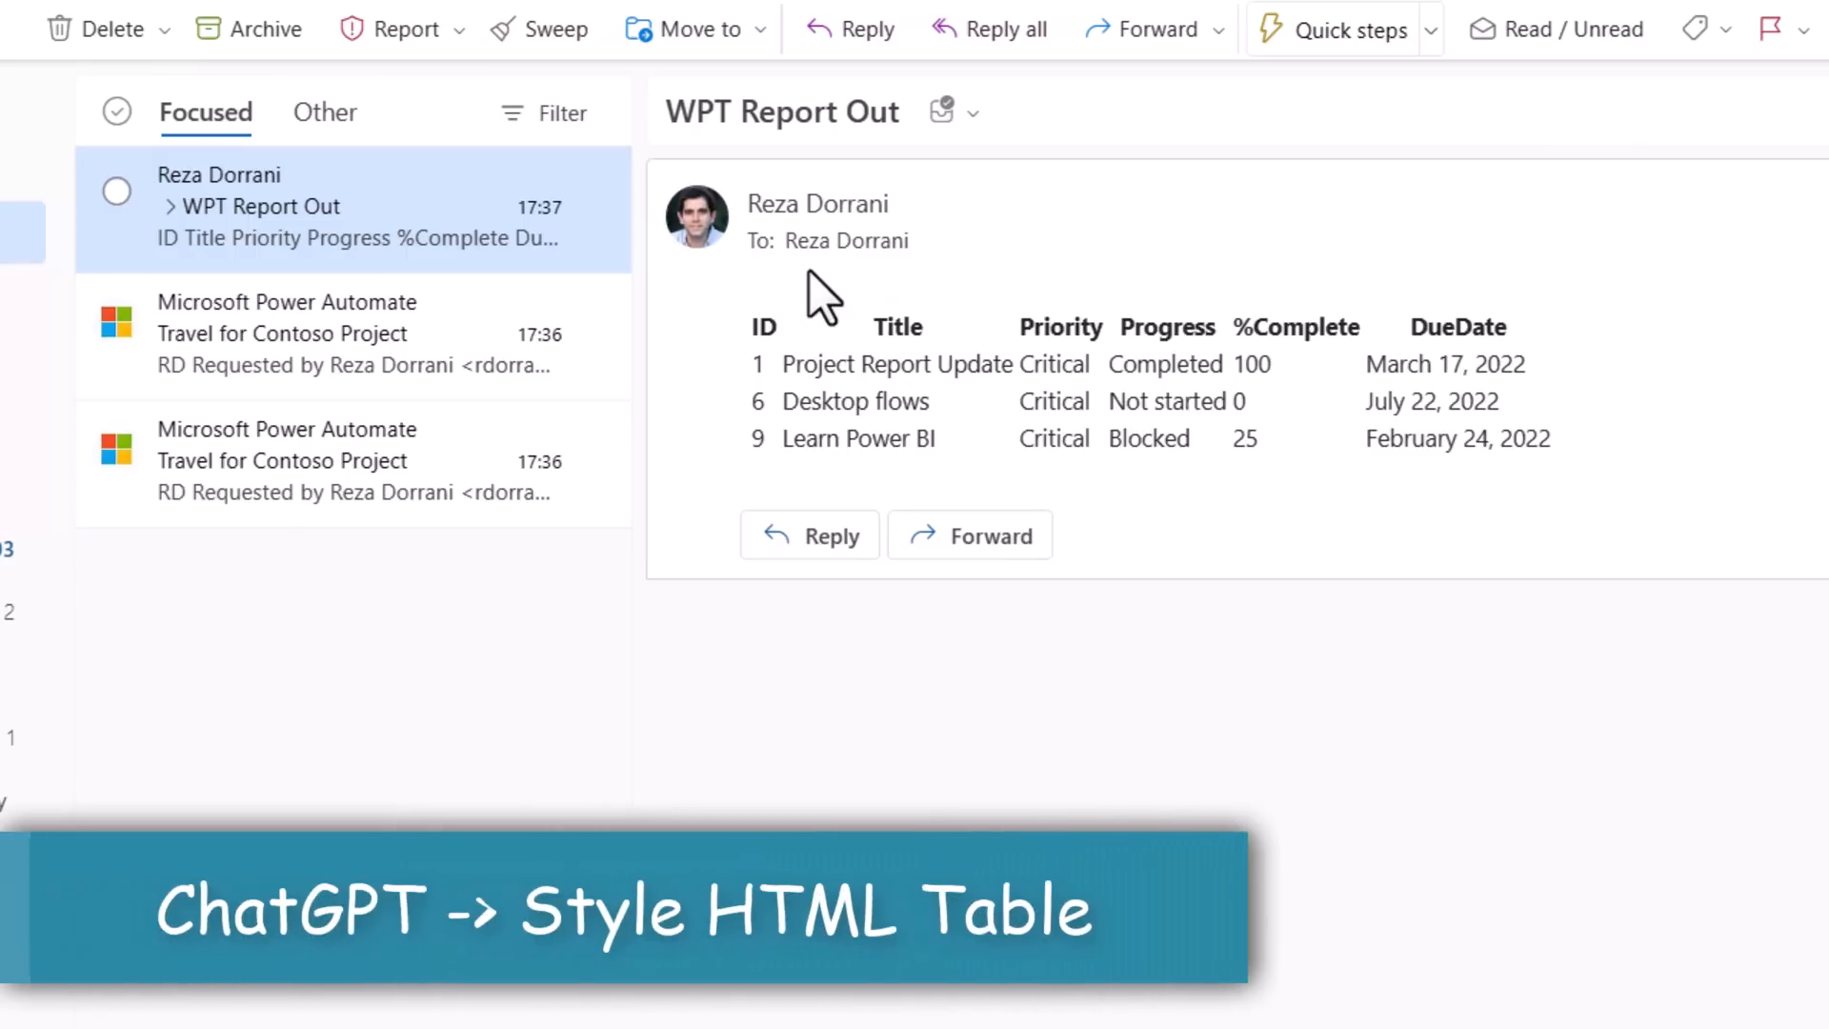
mouse_move(1108, 409)
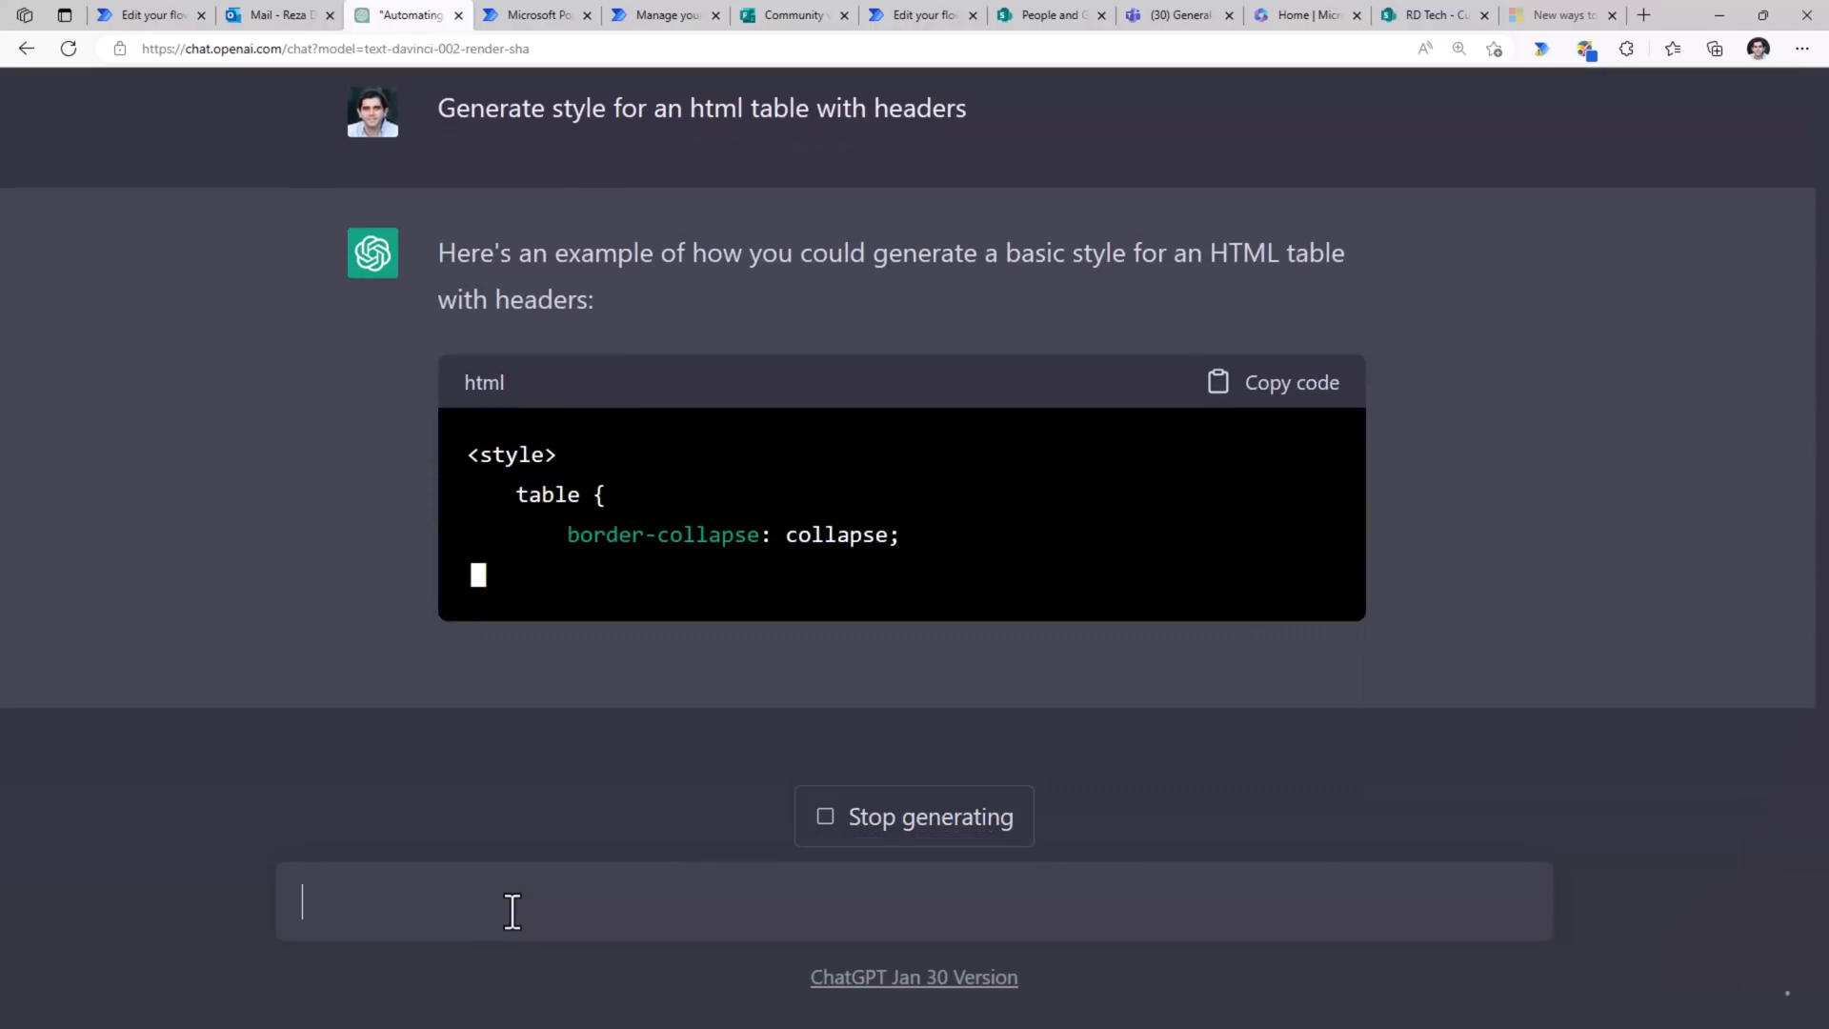
- Scroll to ChatGPT's header-styled HTML table CSS and copy the code
scroll(down, 3)
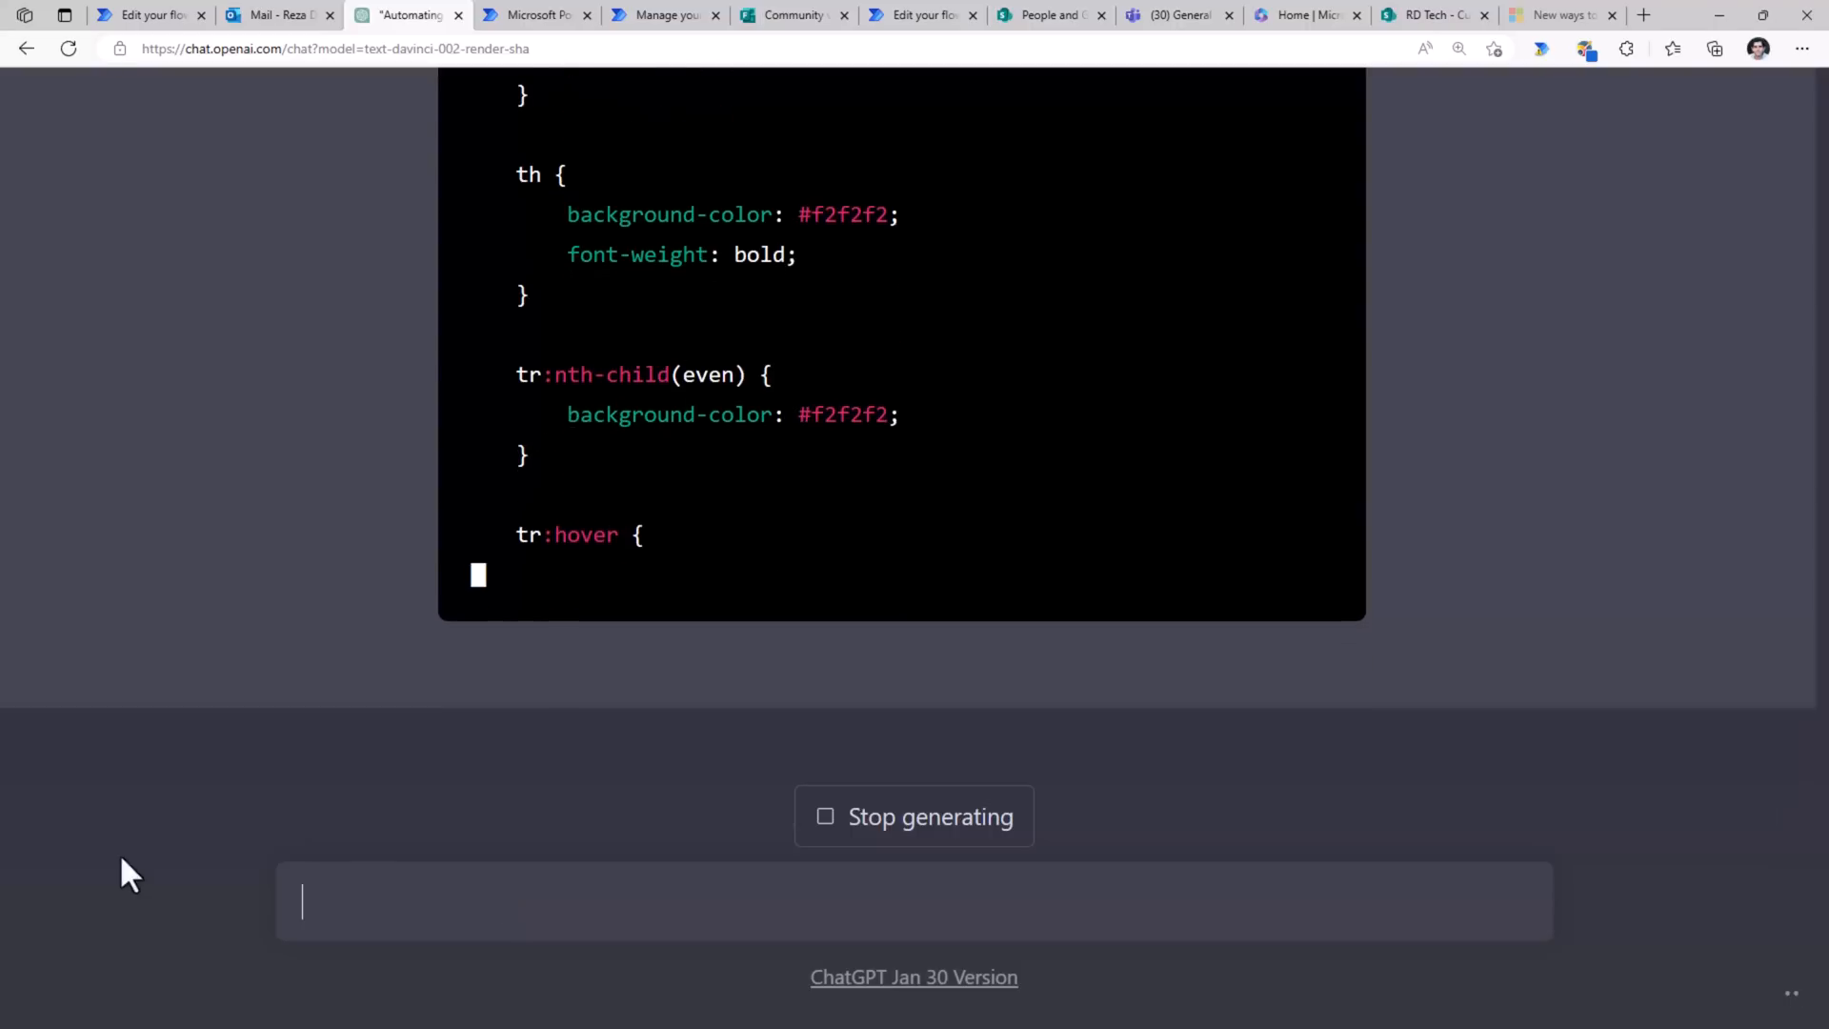
click(1283, 296)
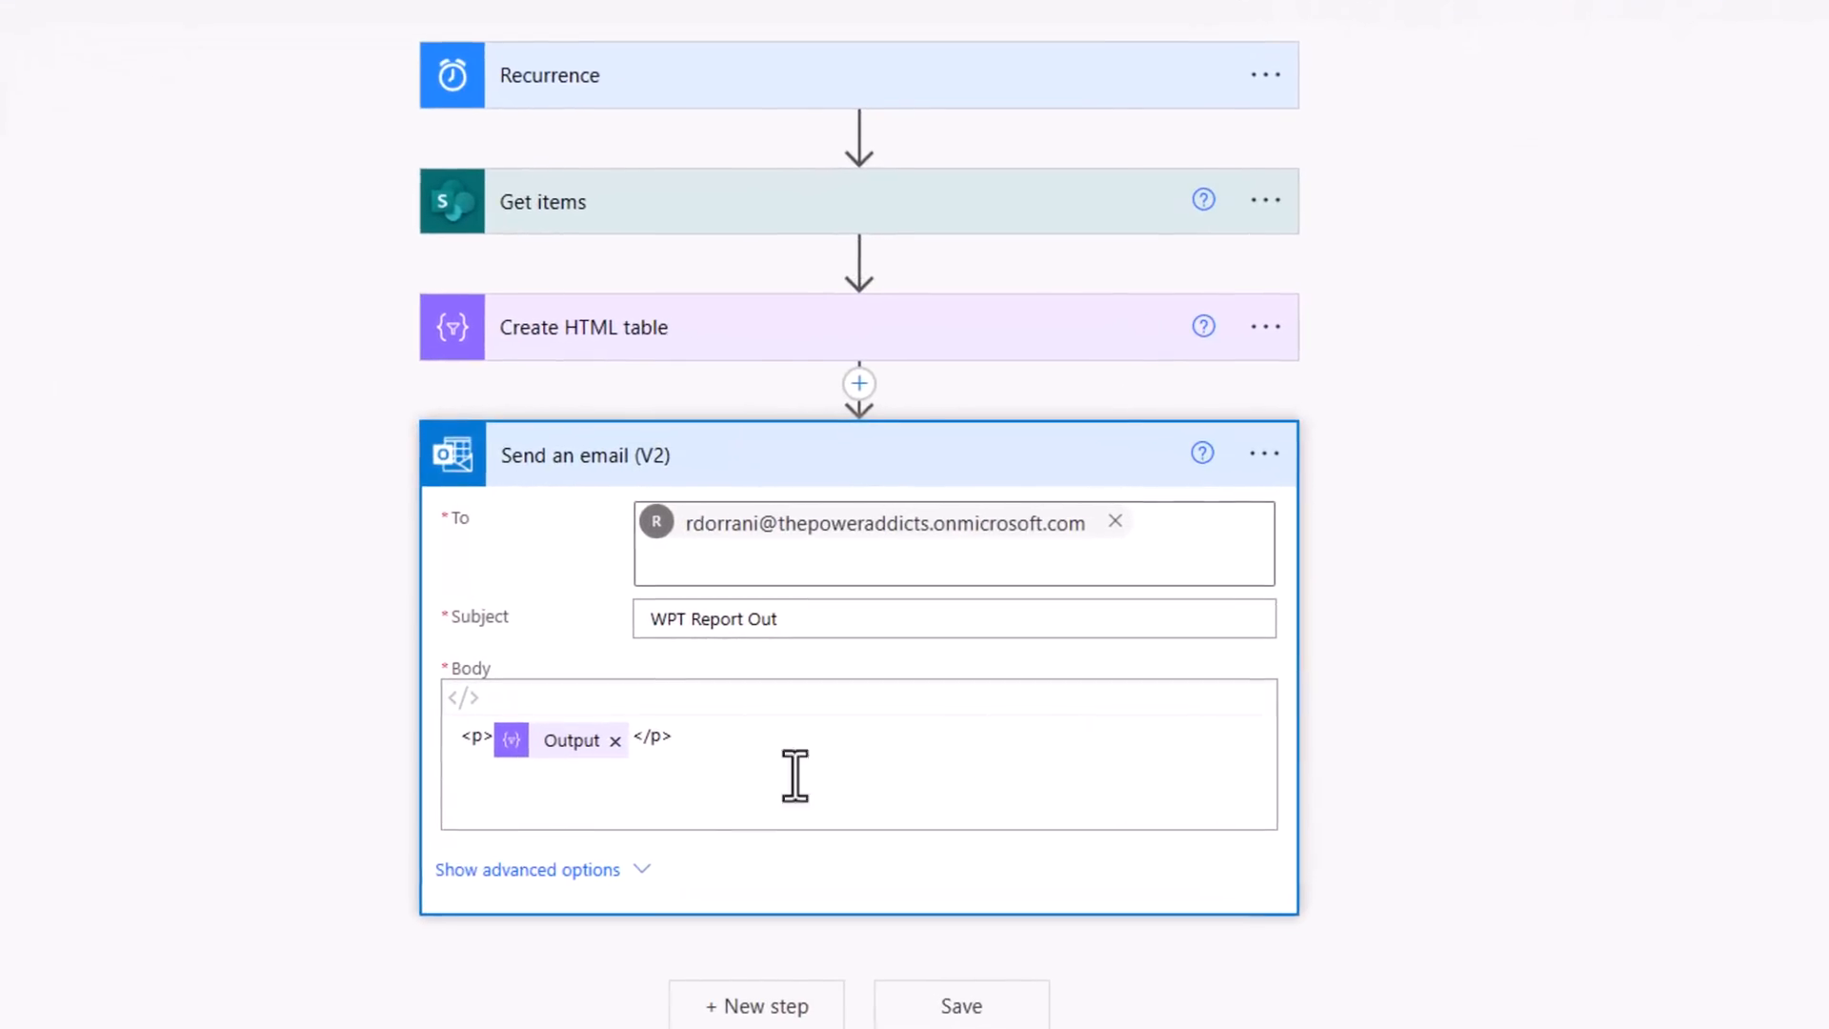
- Run a manual test of the SP list report flow, then switch browser tabs
click(794, 758)
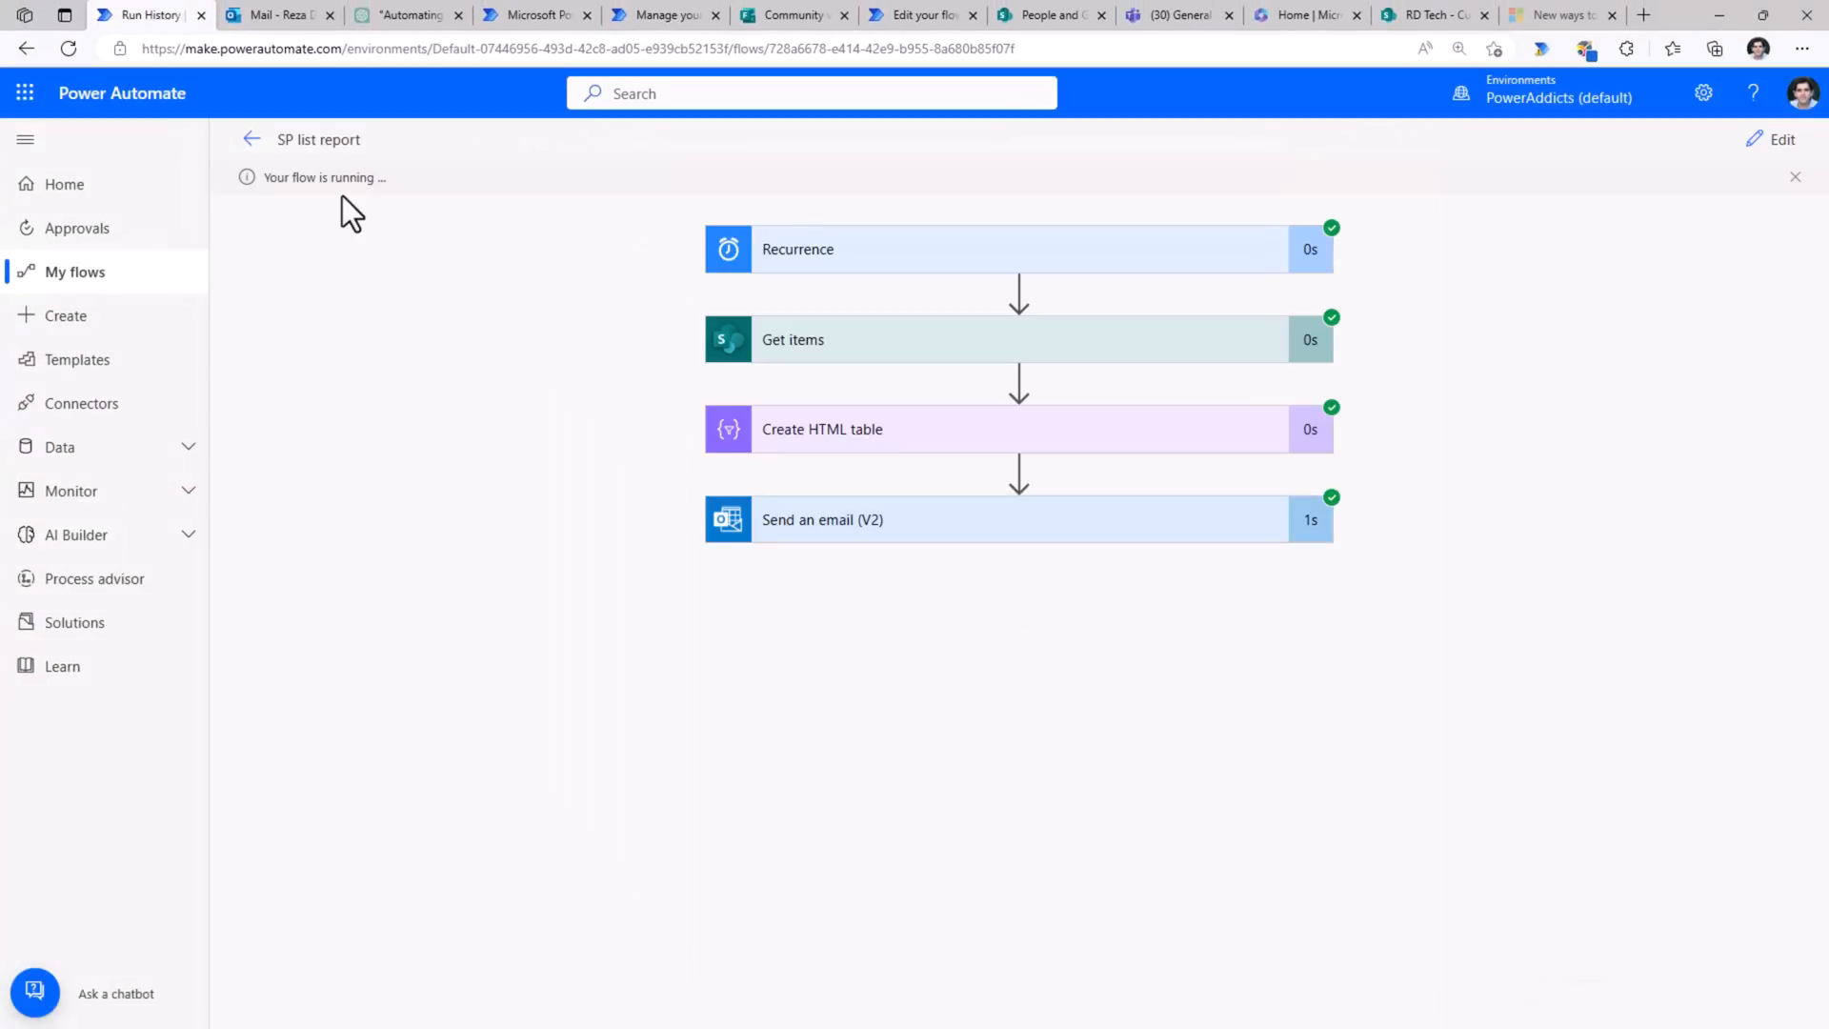
click(274, 16)
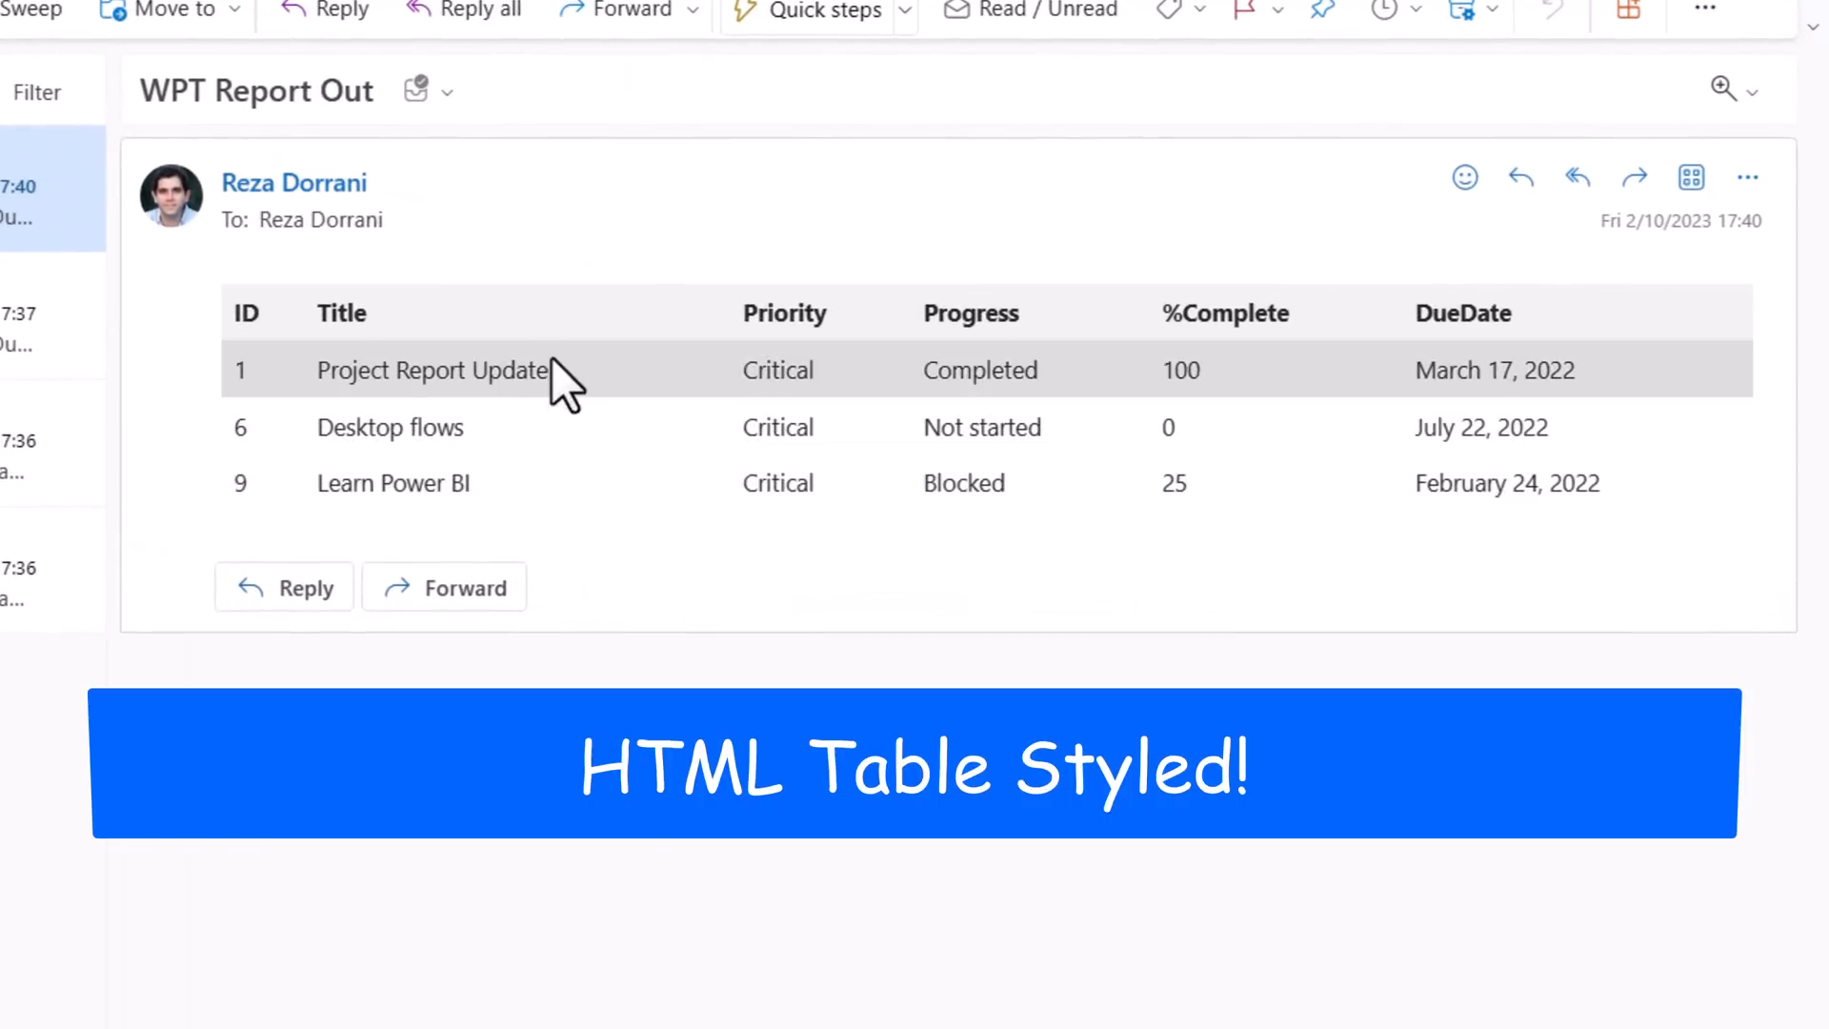
mouse_move(618, 521)
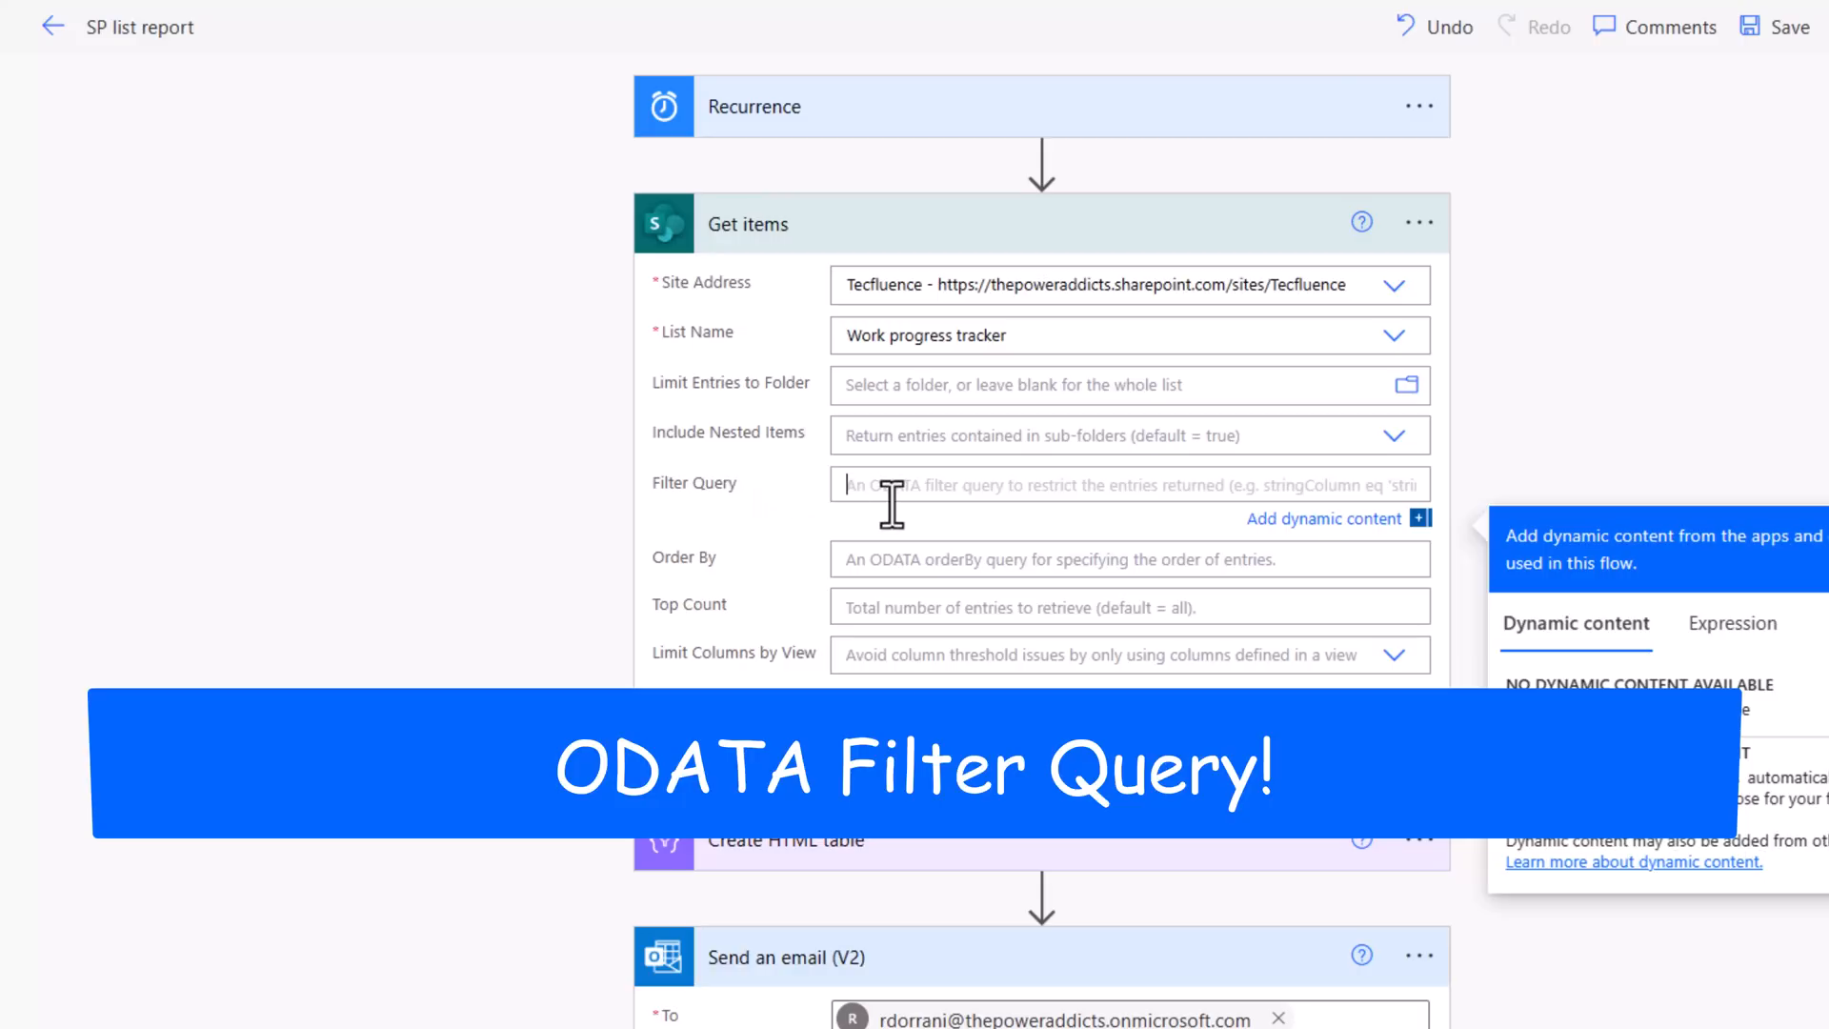
mouse_move(887, 502)
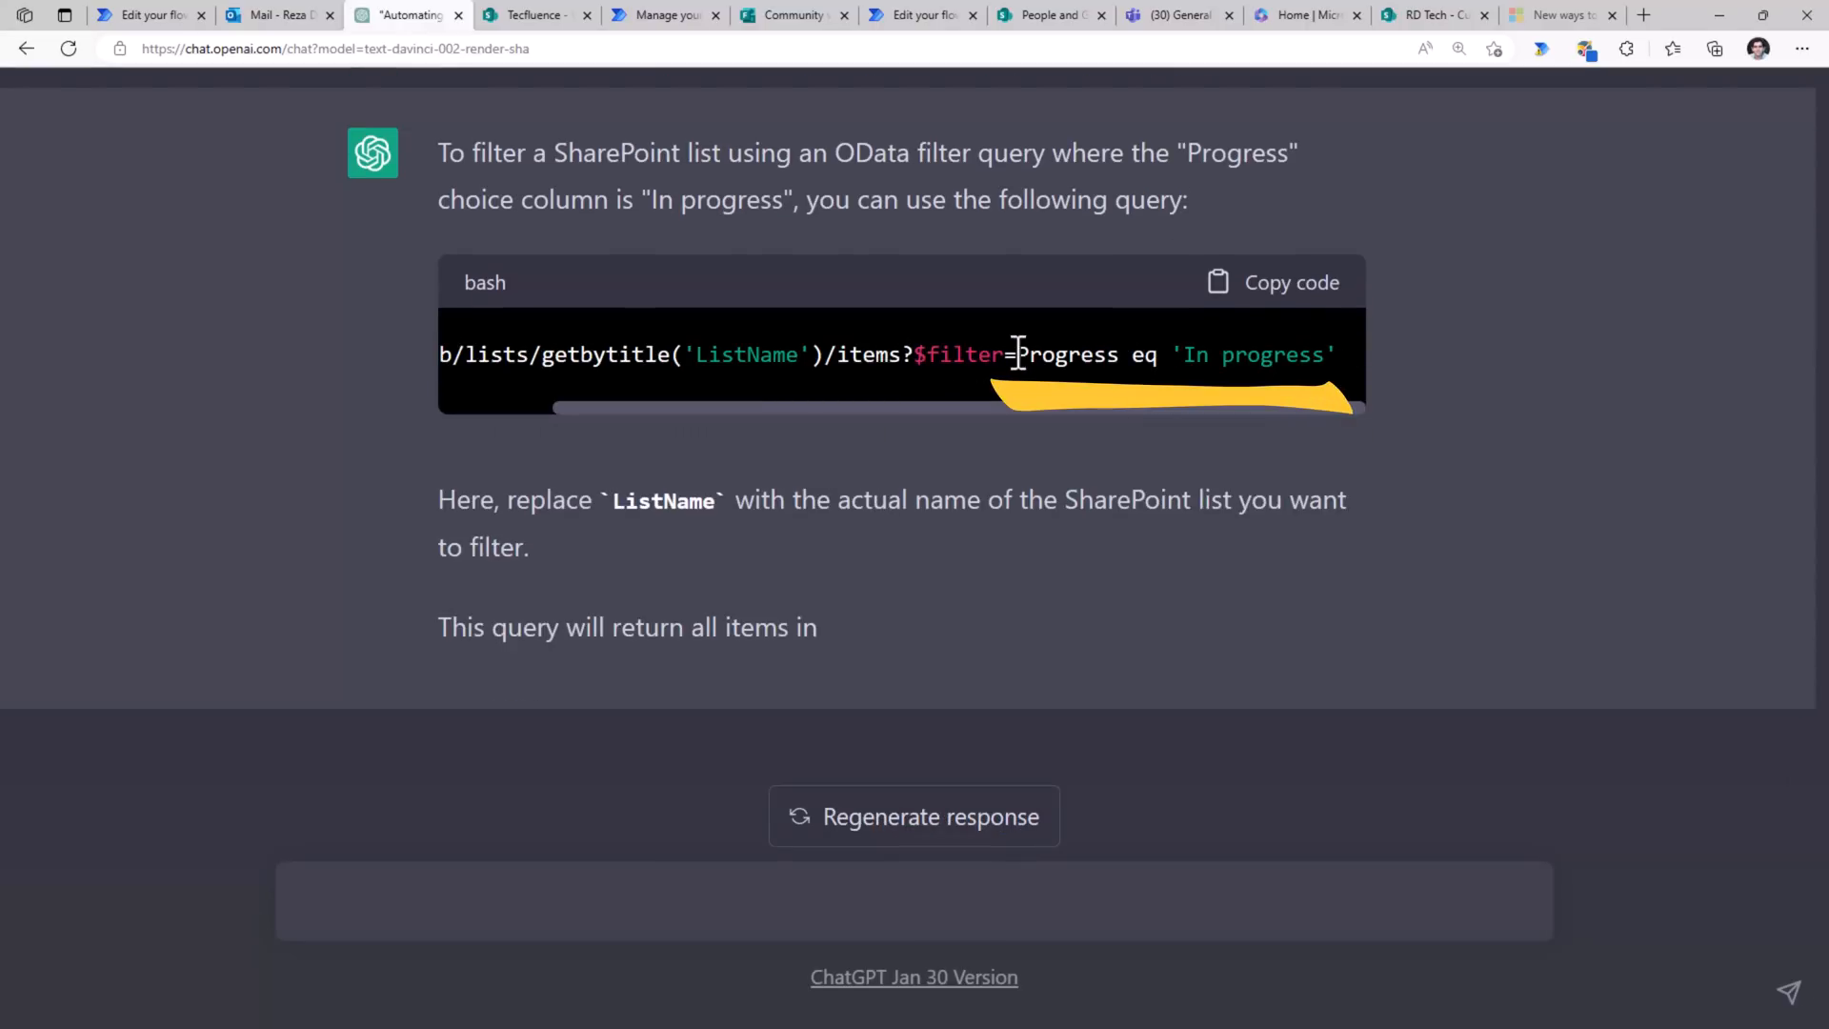
- Select the Progress eq 'In progress' filter in ChatGPT's answer and return to the flow
double_click(1066, 355)
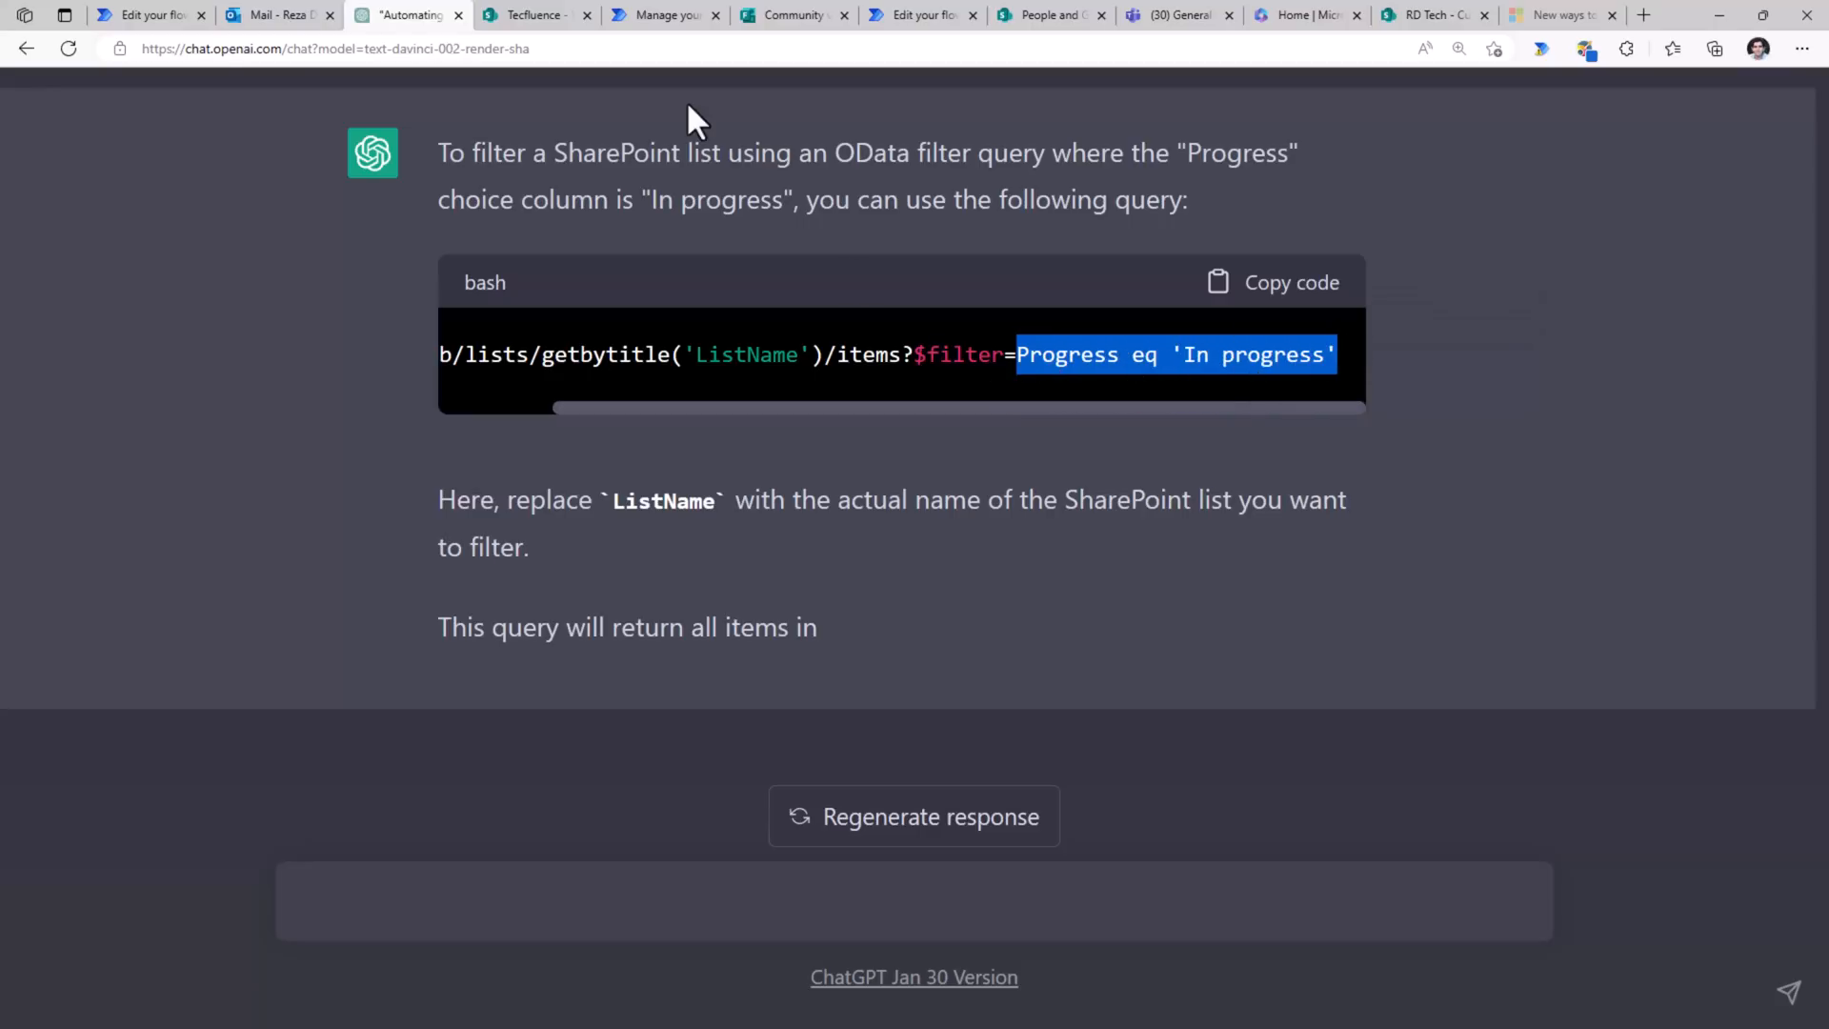
click(144, 15)
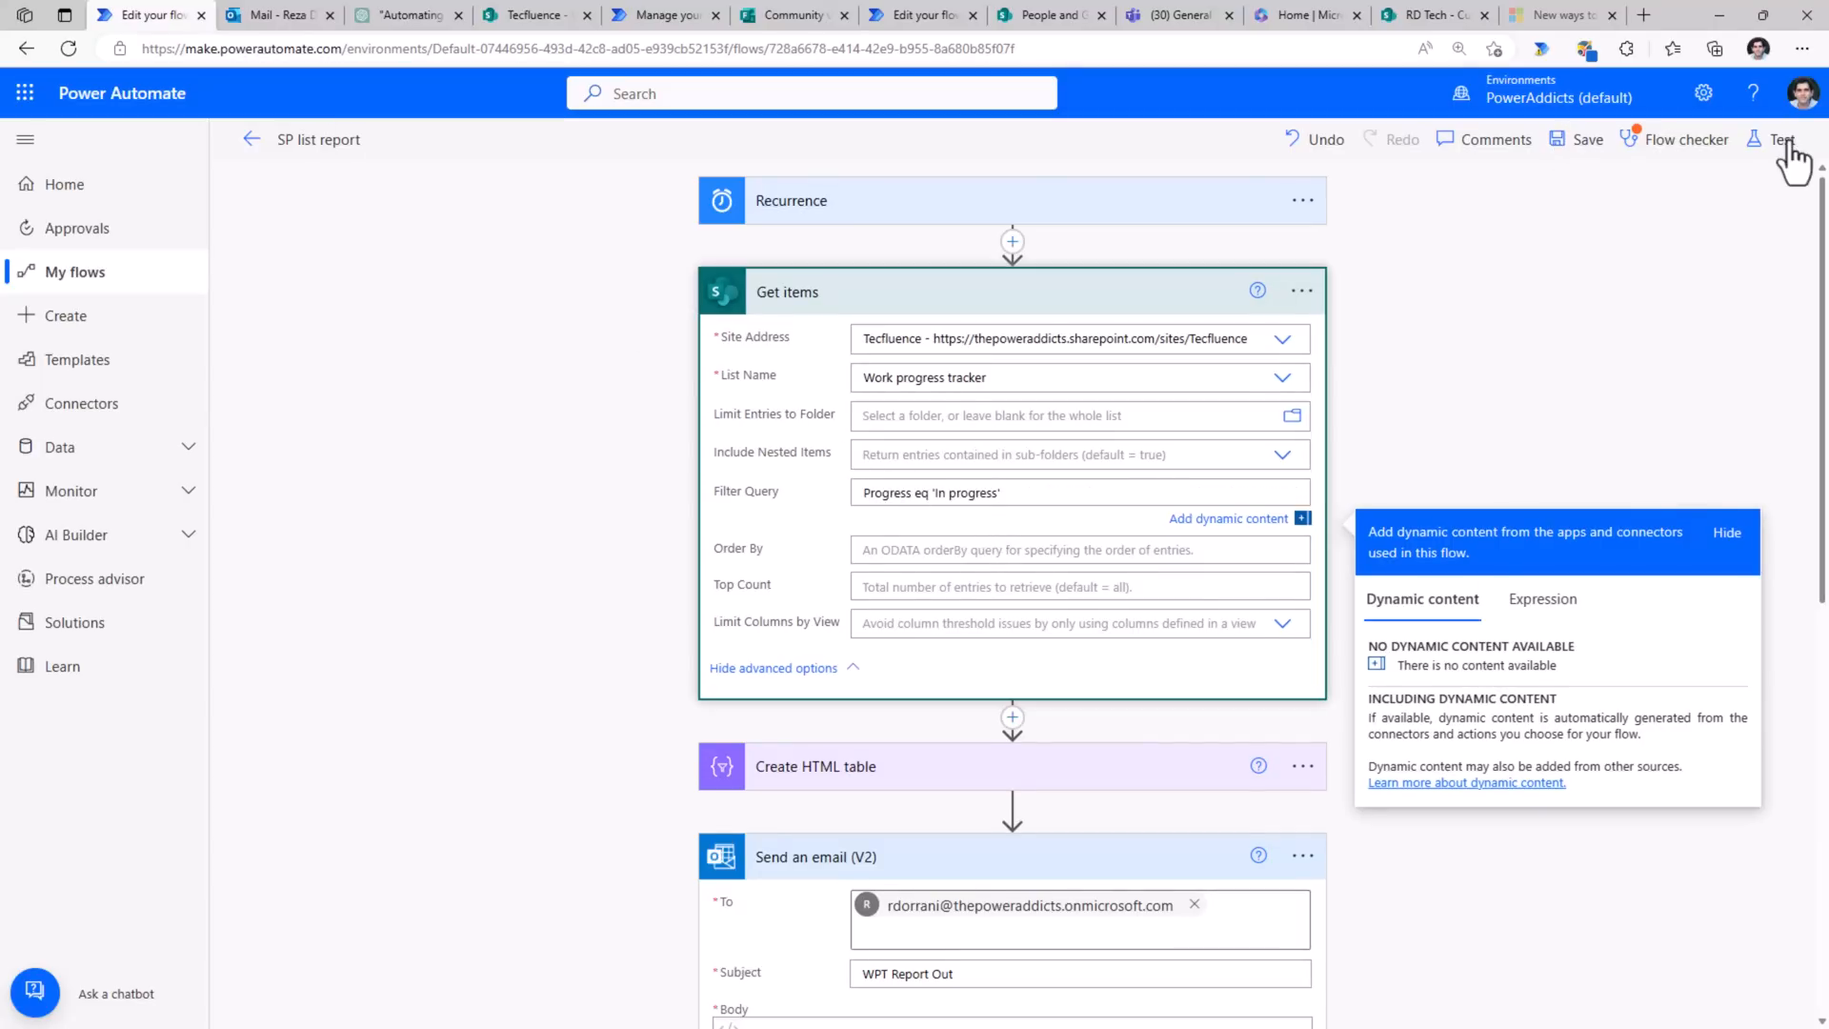
- Start a test run of the flow filtered to Progress eq 'In progress'
click(1781, 139)
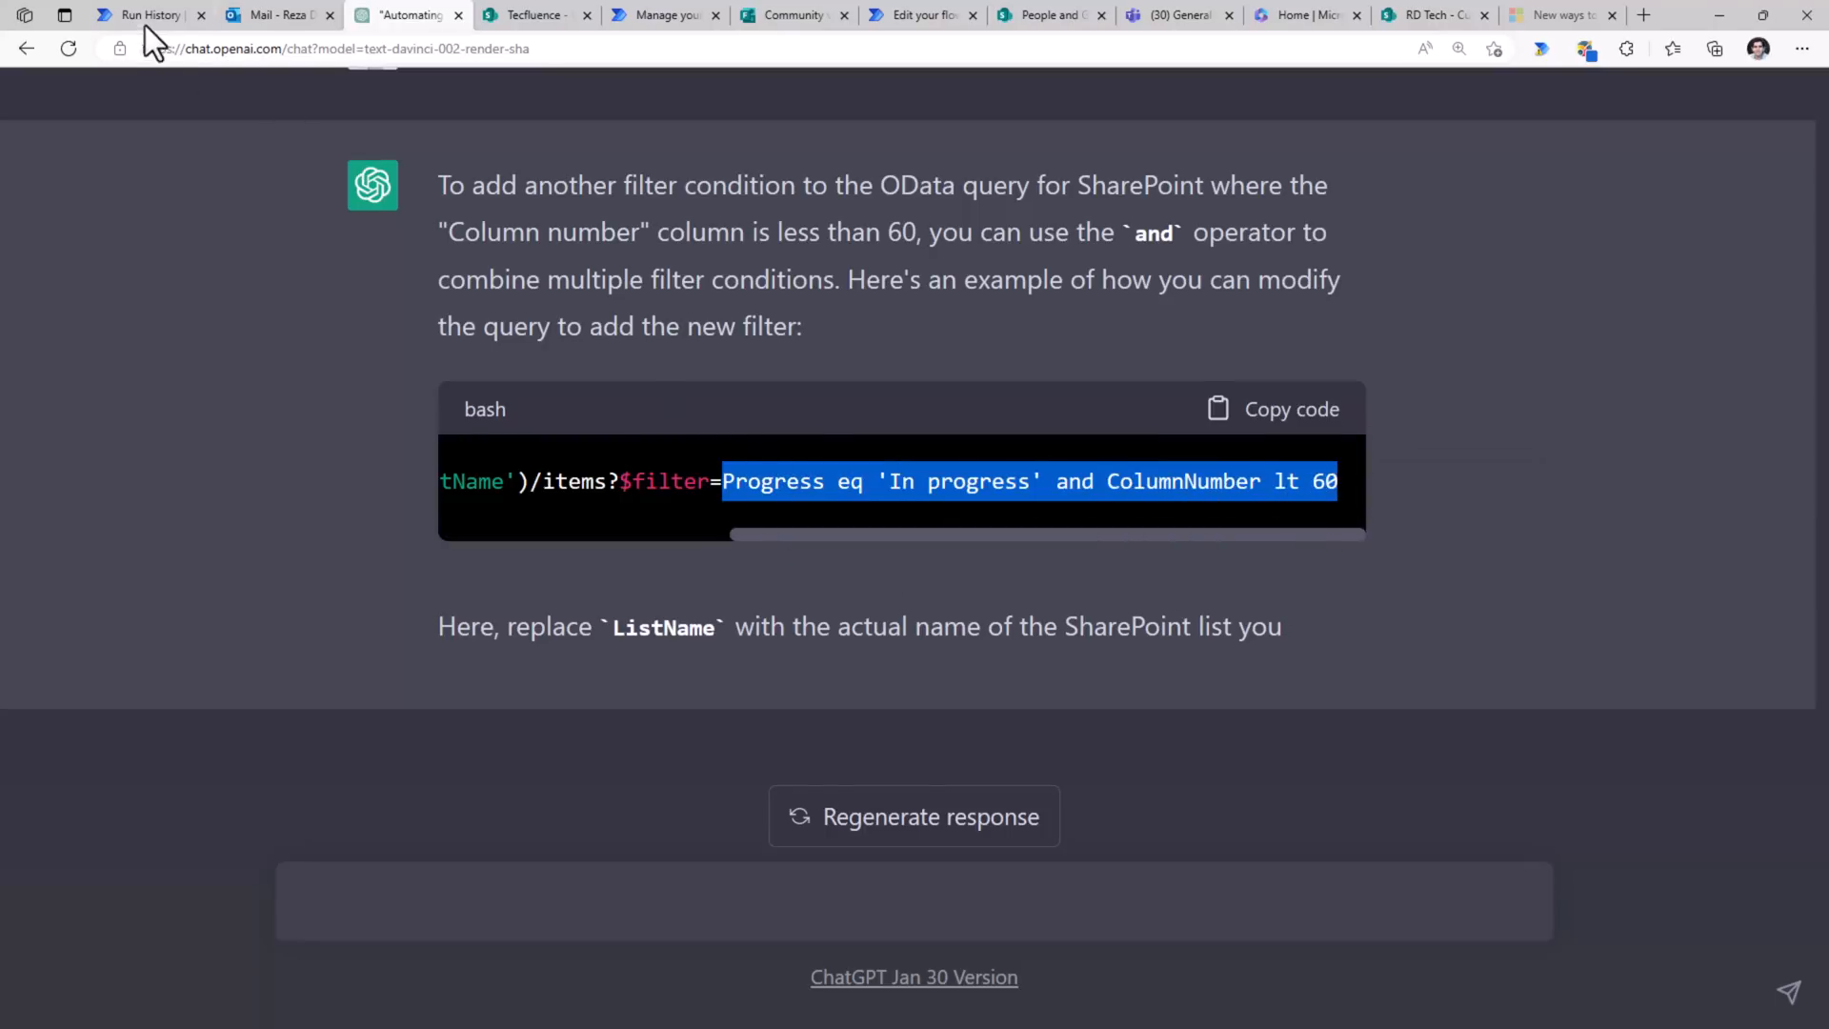
- Return to the flow, select the filter text, then open the mailbox for the new report
click(142, 14)
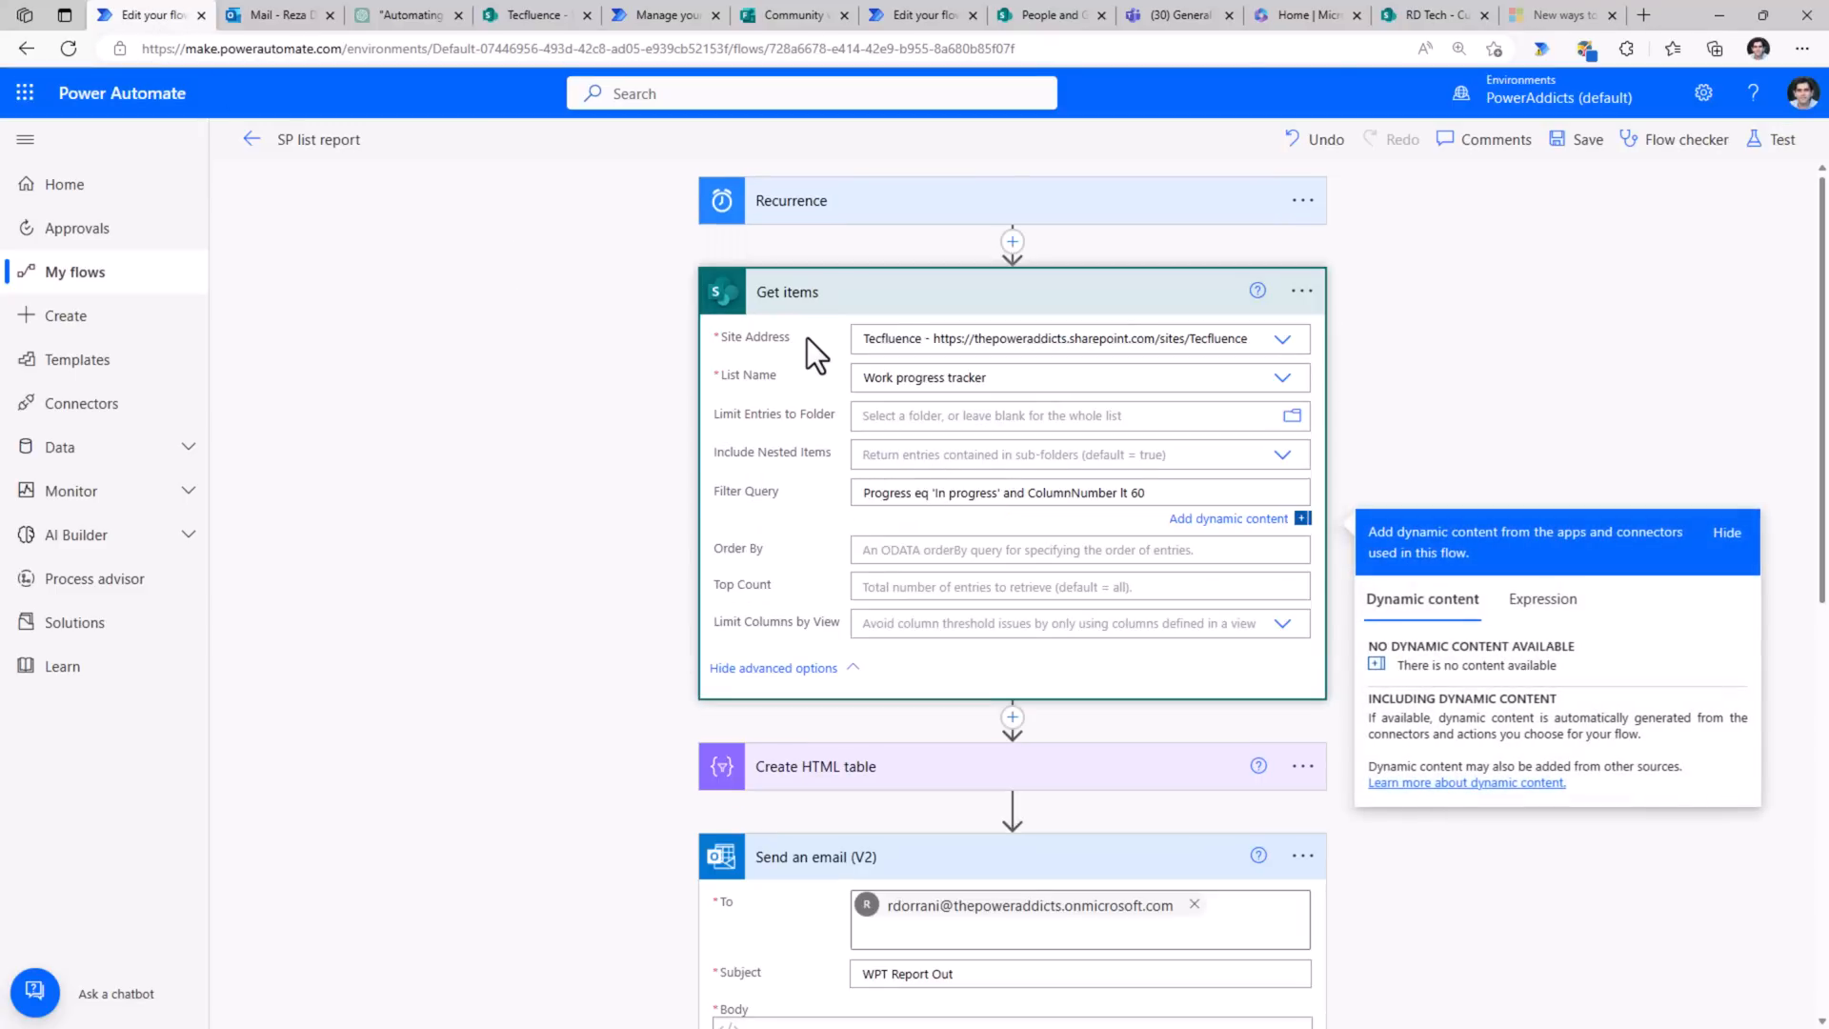
double_click(1070, 493)
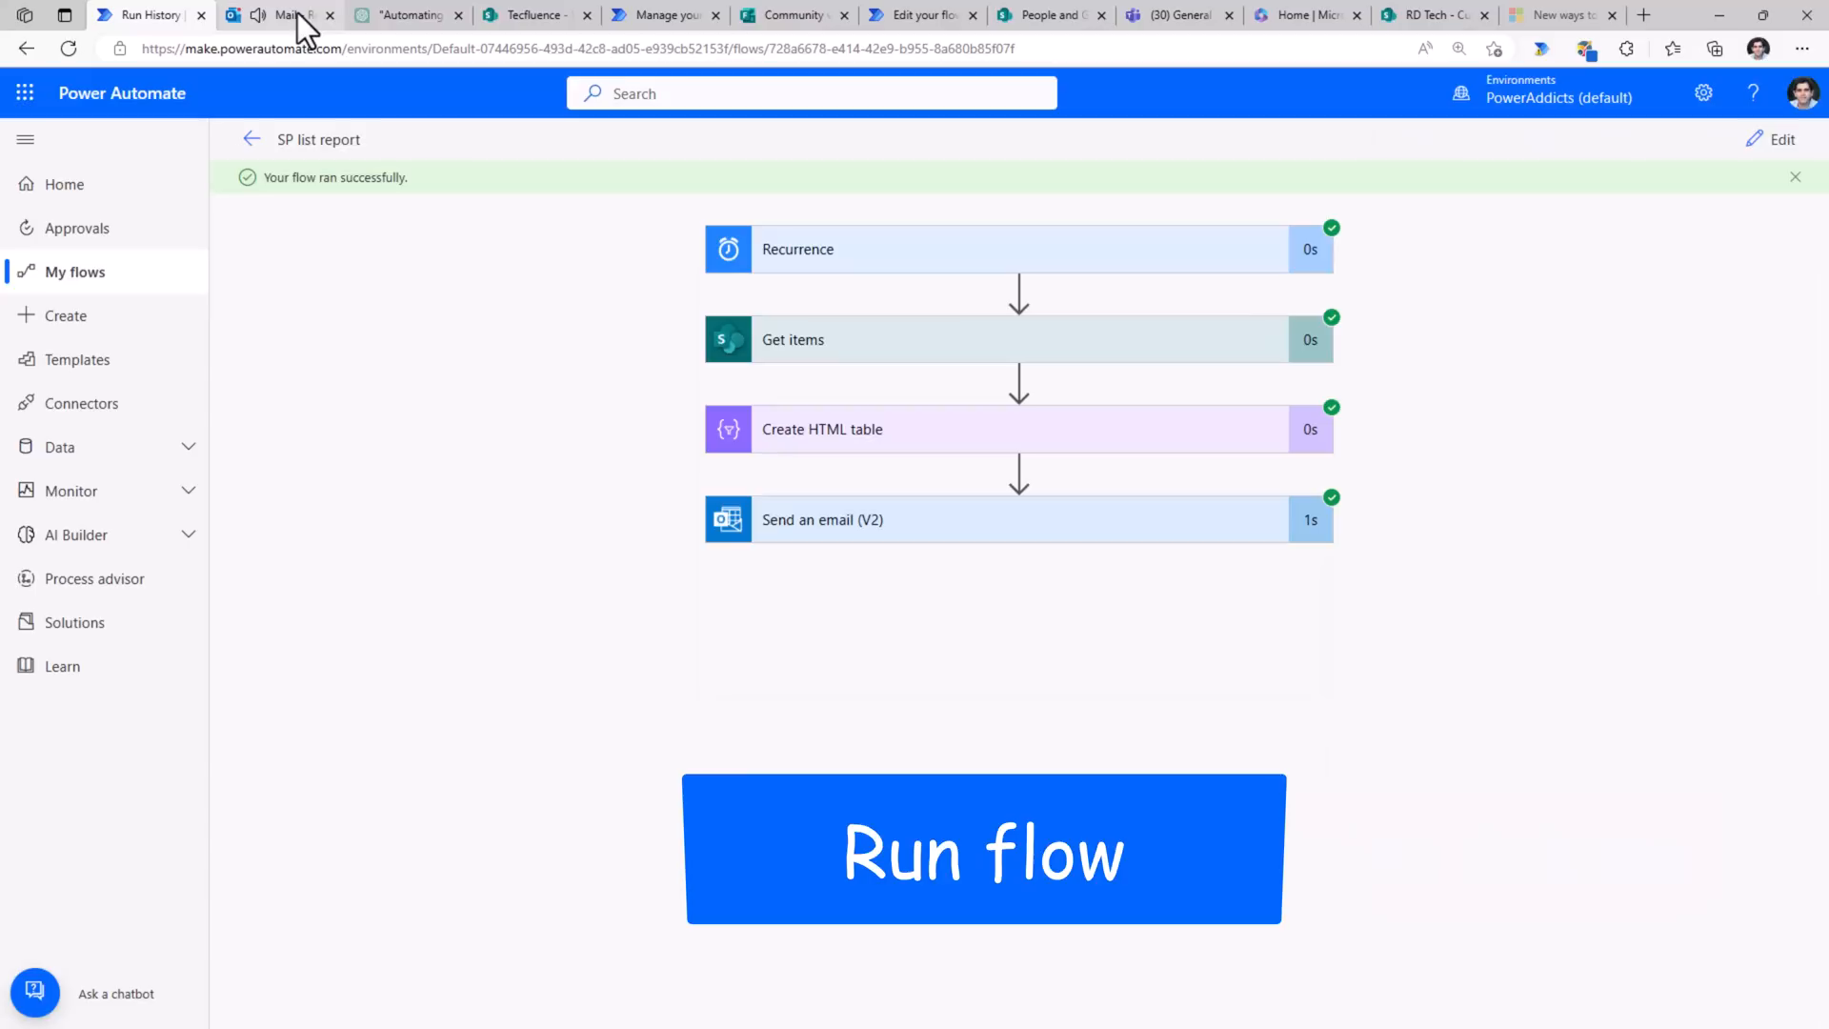
click(291, 15)
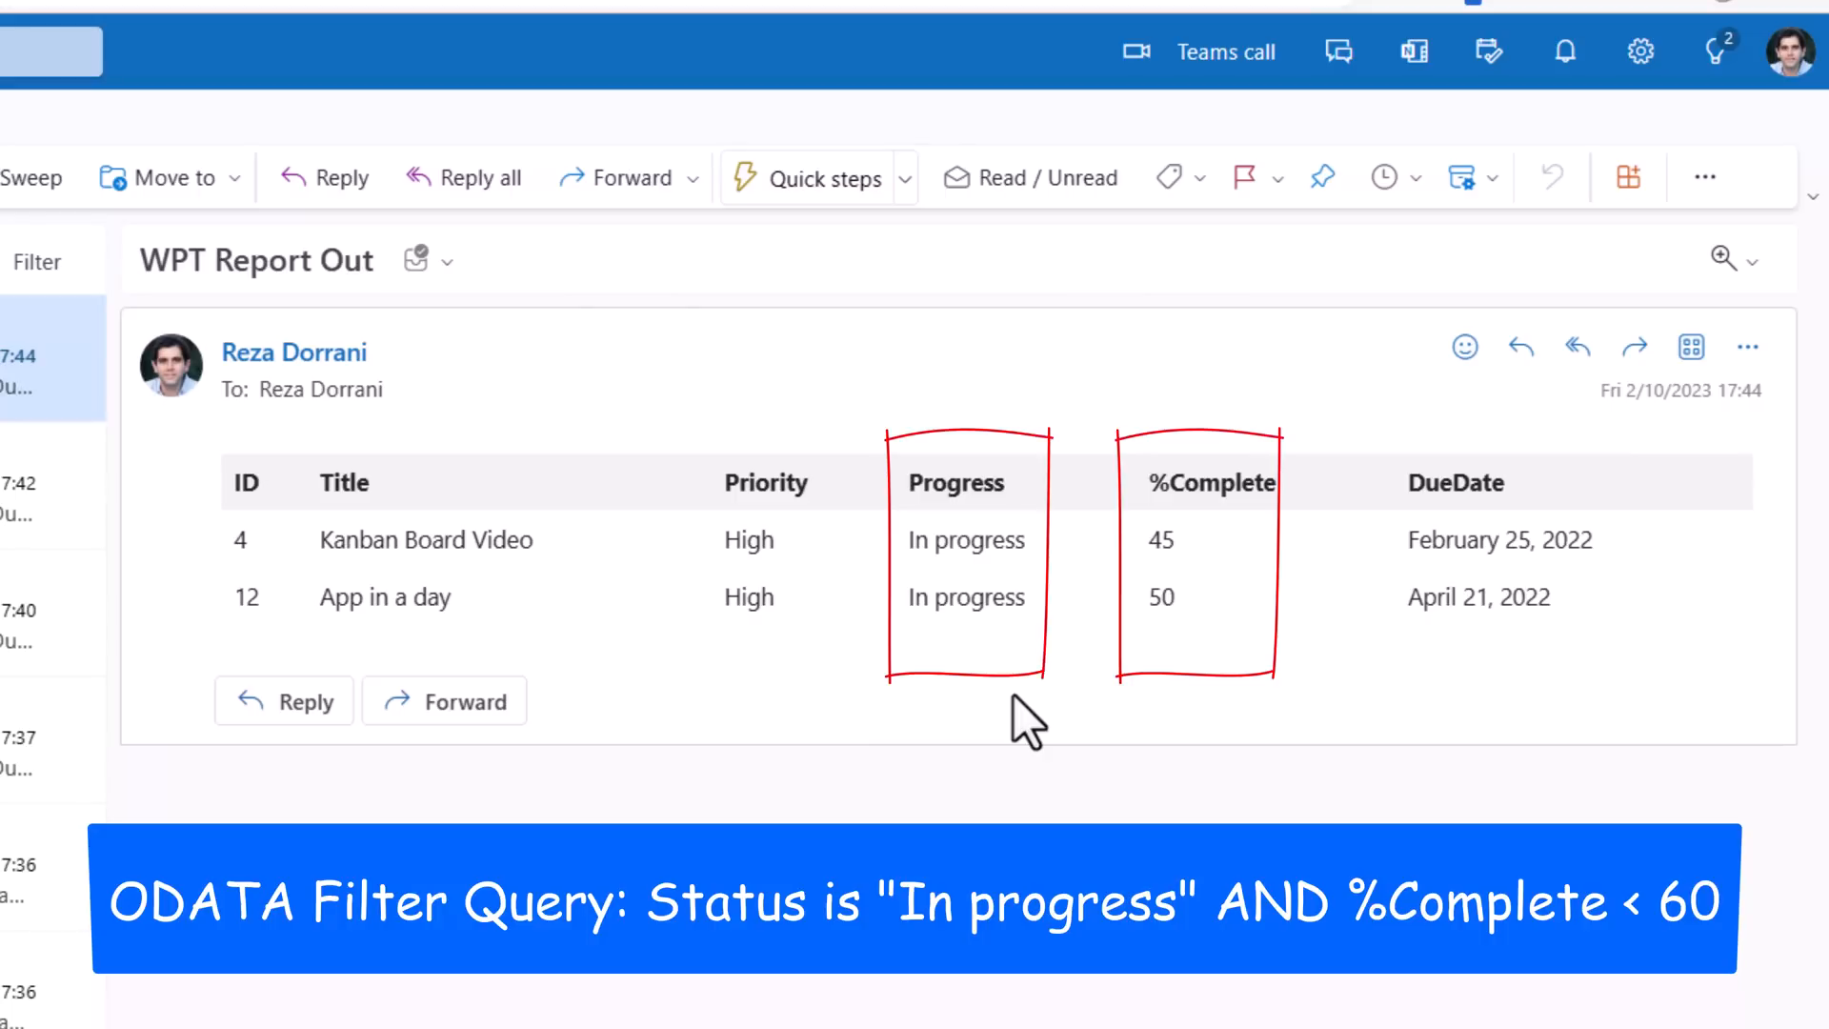
mouse_move(1231, 455)
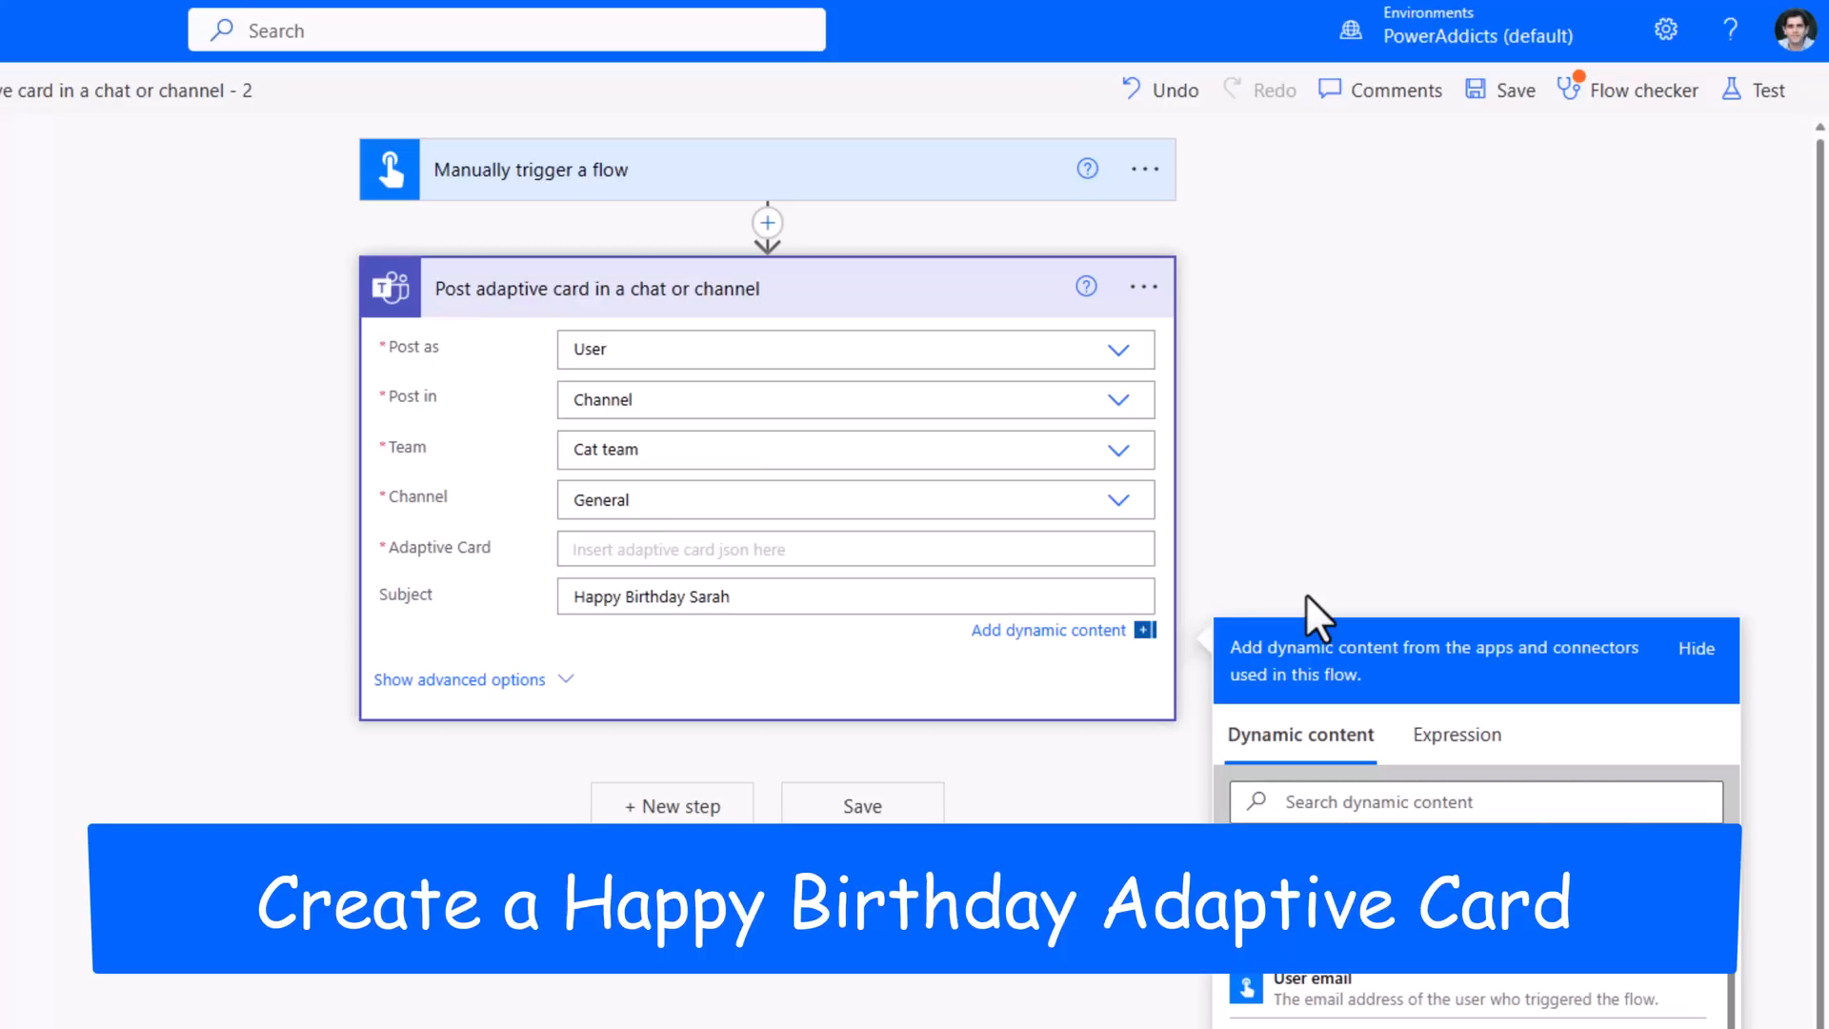
- Click into the Adaptive Card field of the Post adaptive card flow
click(855, 549)
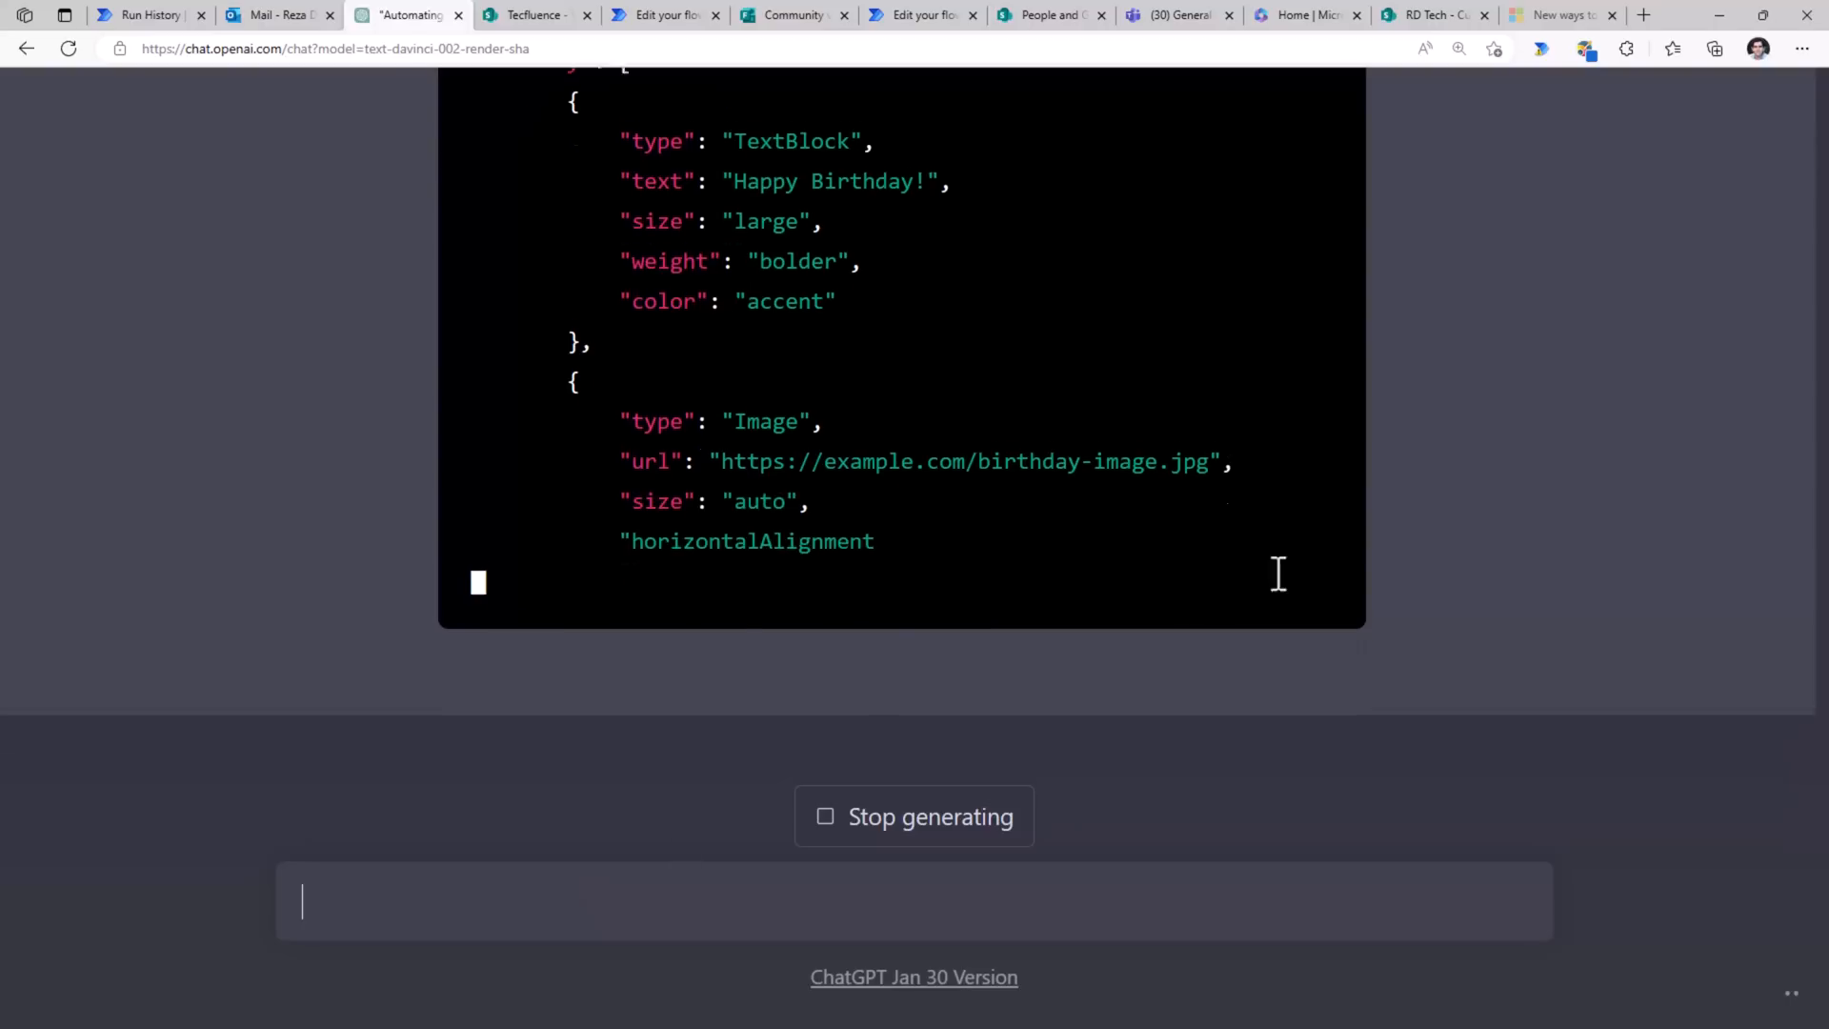
- Copy ChatGPT's Happy Birthday adaptive card JSON and return to the flow editor
click(1283, 303)
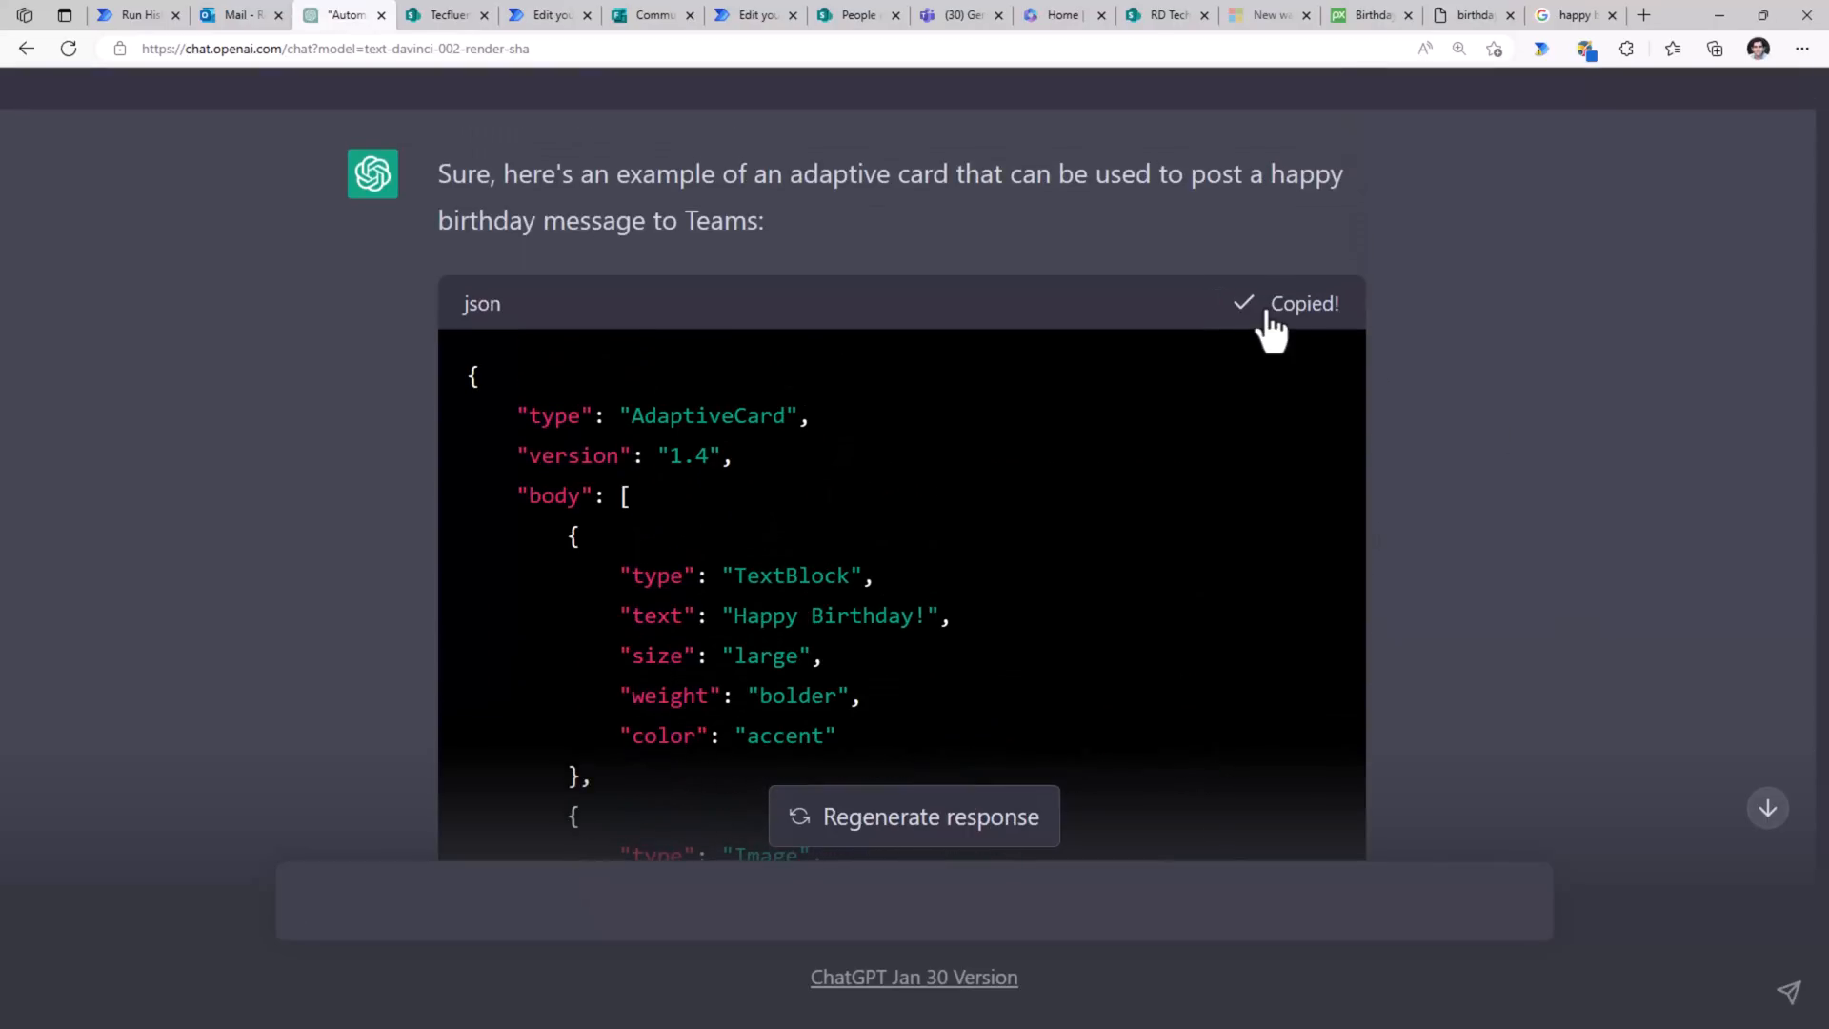
click(549, 14)
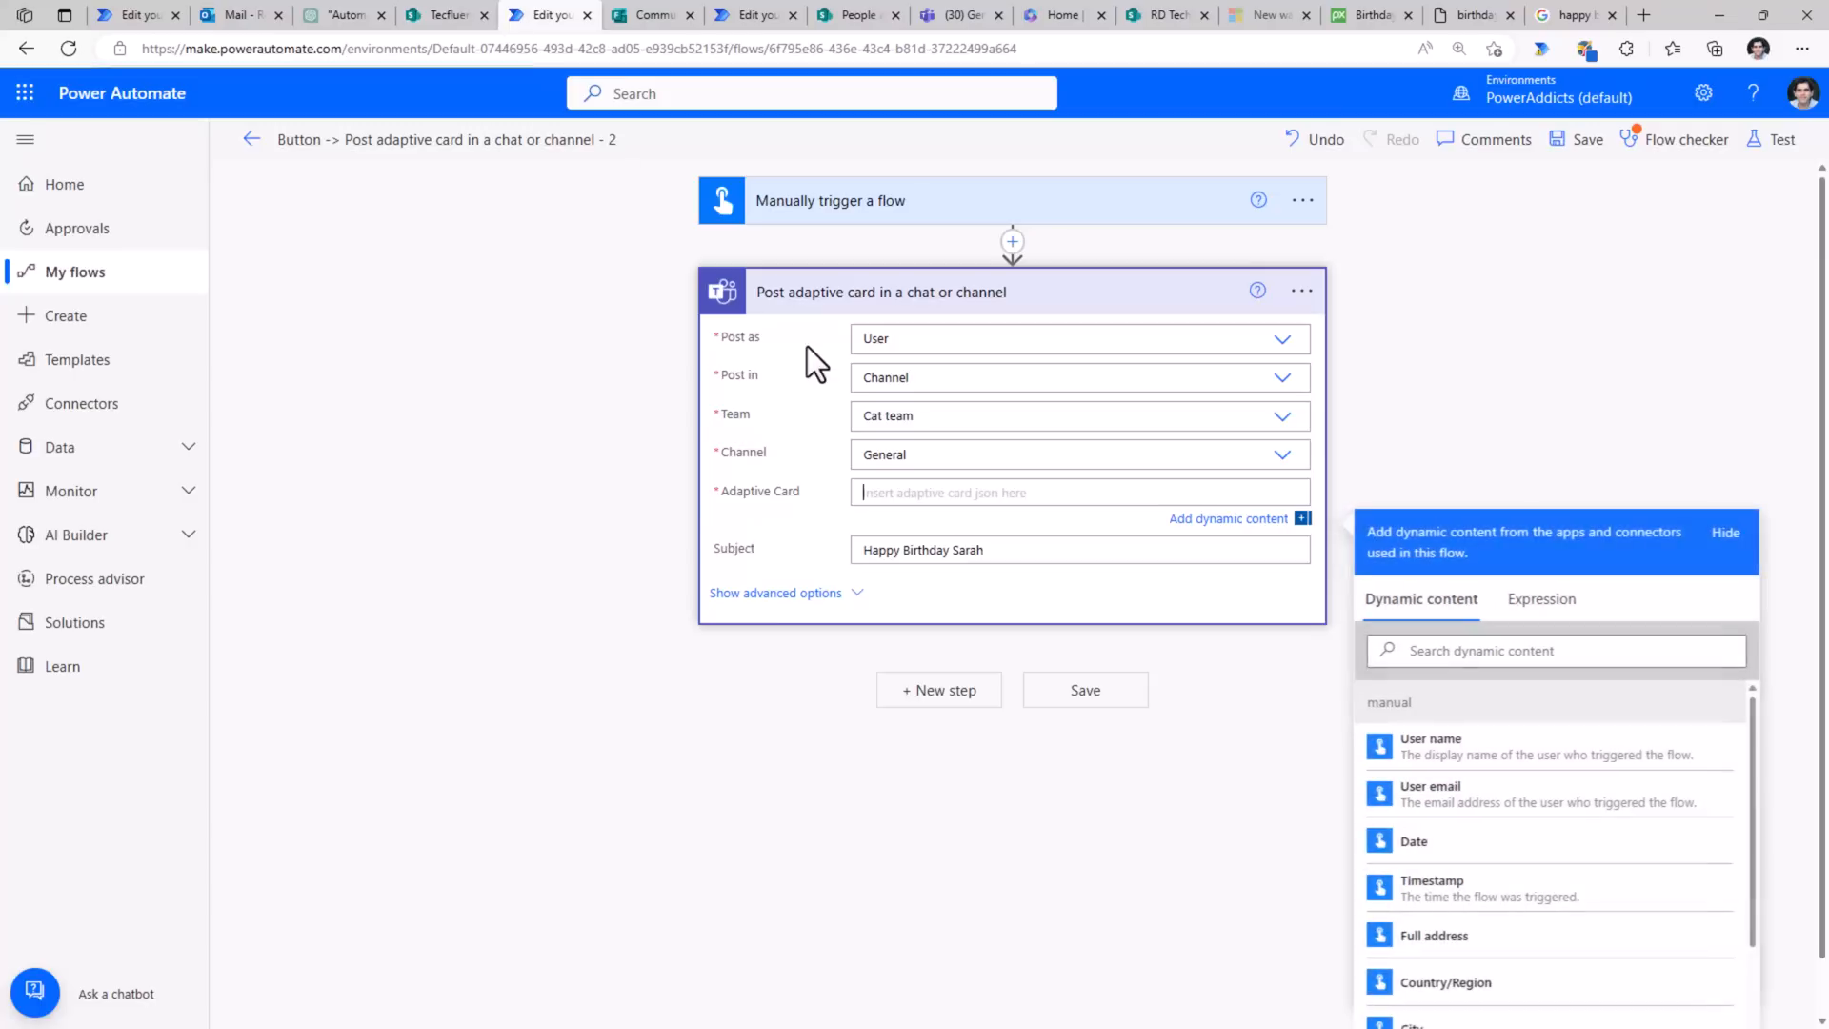
- Paste the AdaptiveCard 1.4 birthday JSON into the Adaptive Card field and start a test
text({"type": "AdaptiveCard", "version": "1.4", "body": [...]})
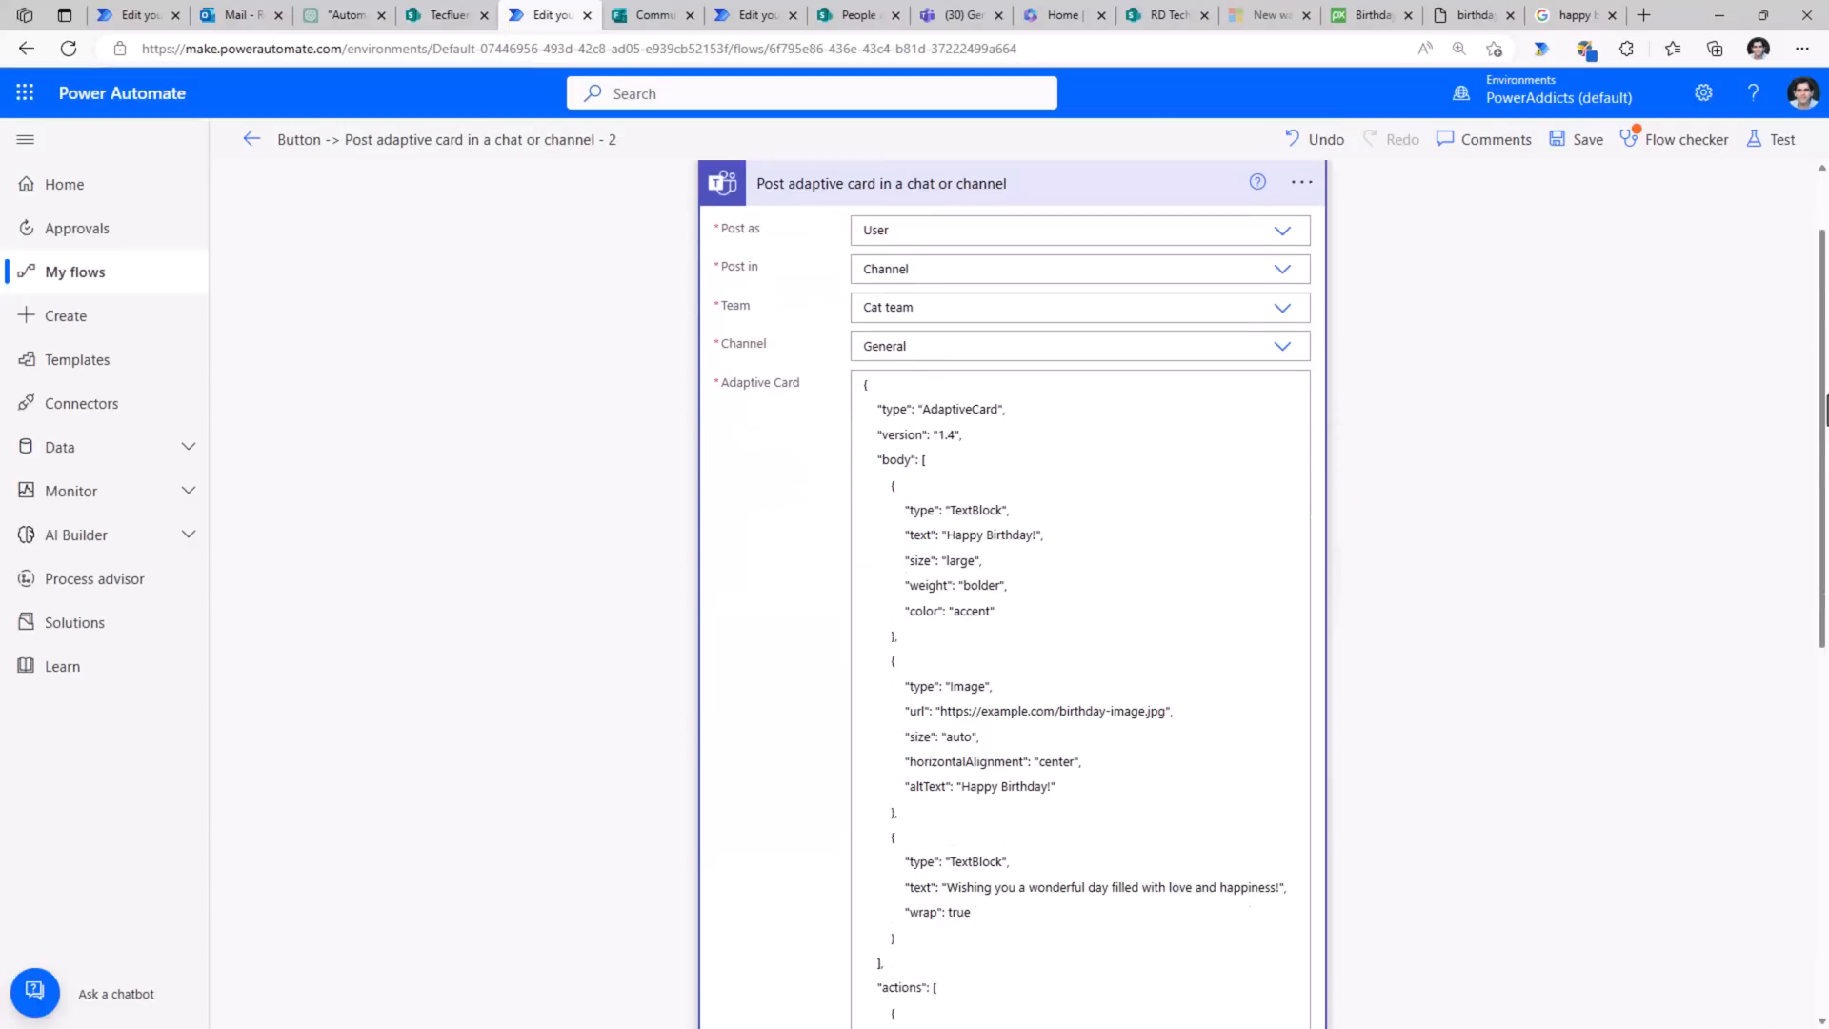
click(1781, 139)
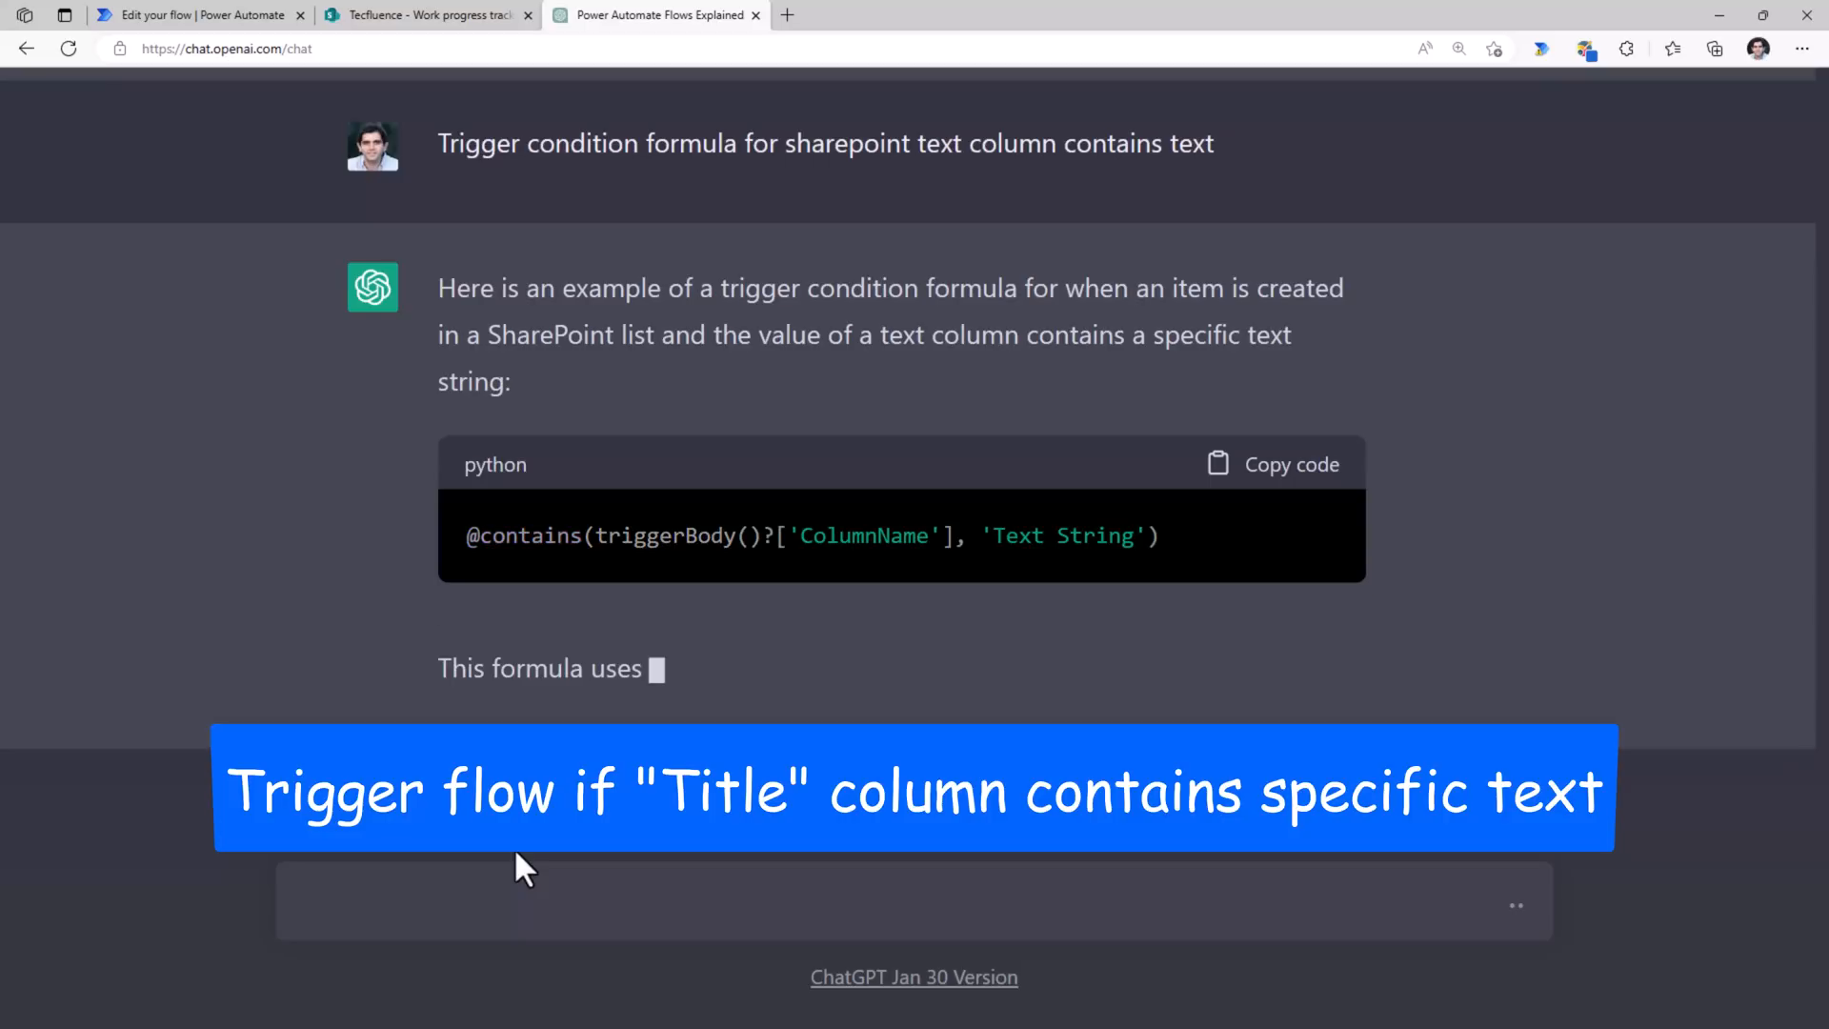
- Scroll through ChatGPT's contains-function trigger condition answer for a SharePoint text column
scroll(down, 3)
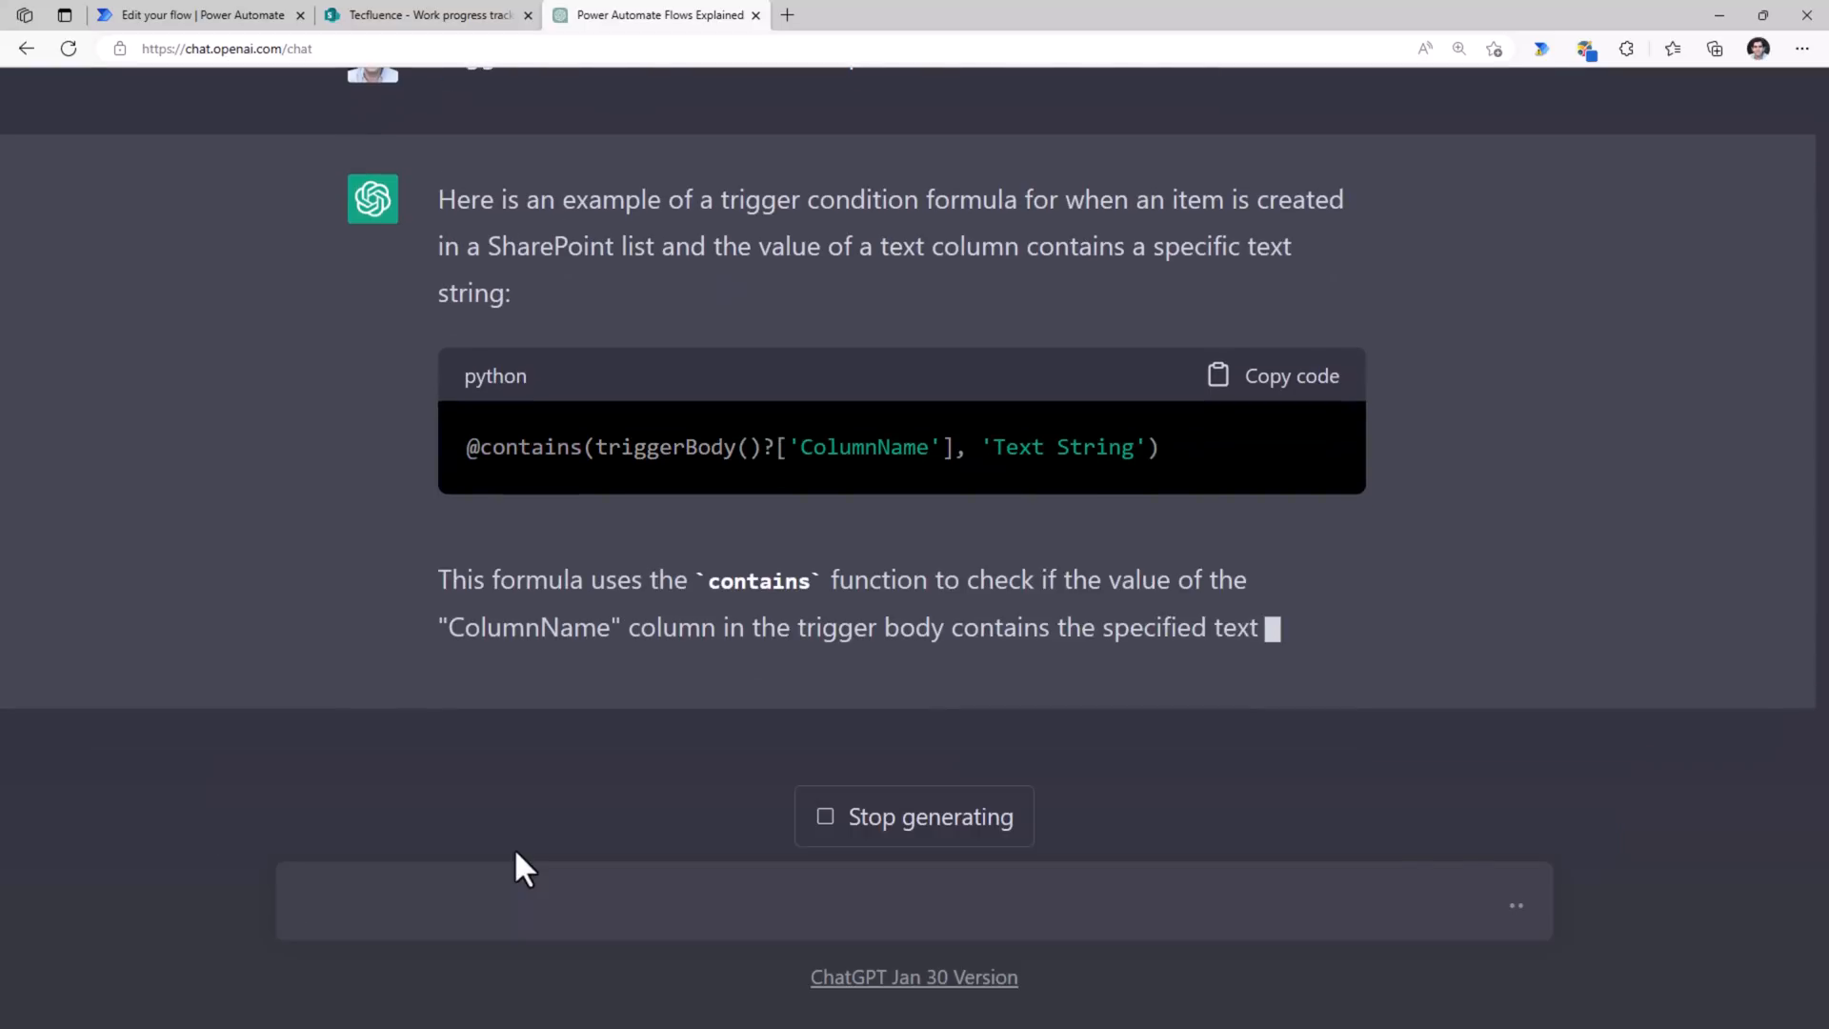
scroll(down, 3)
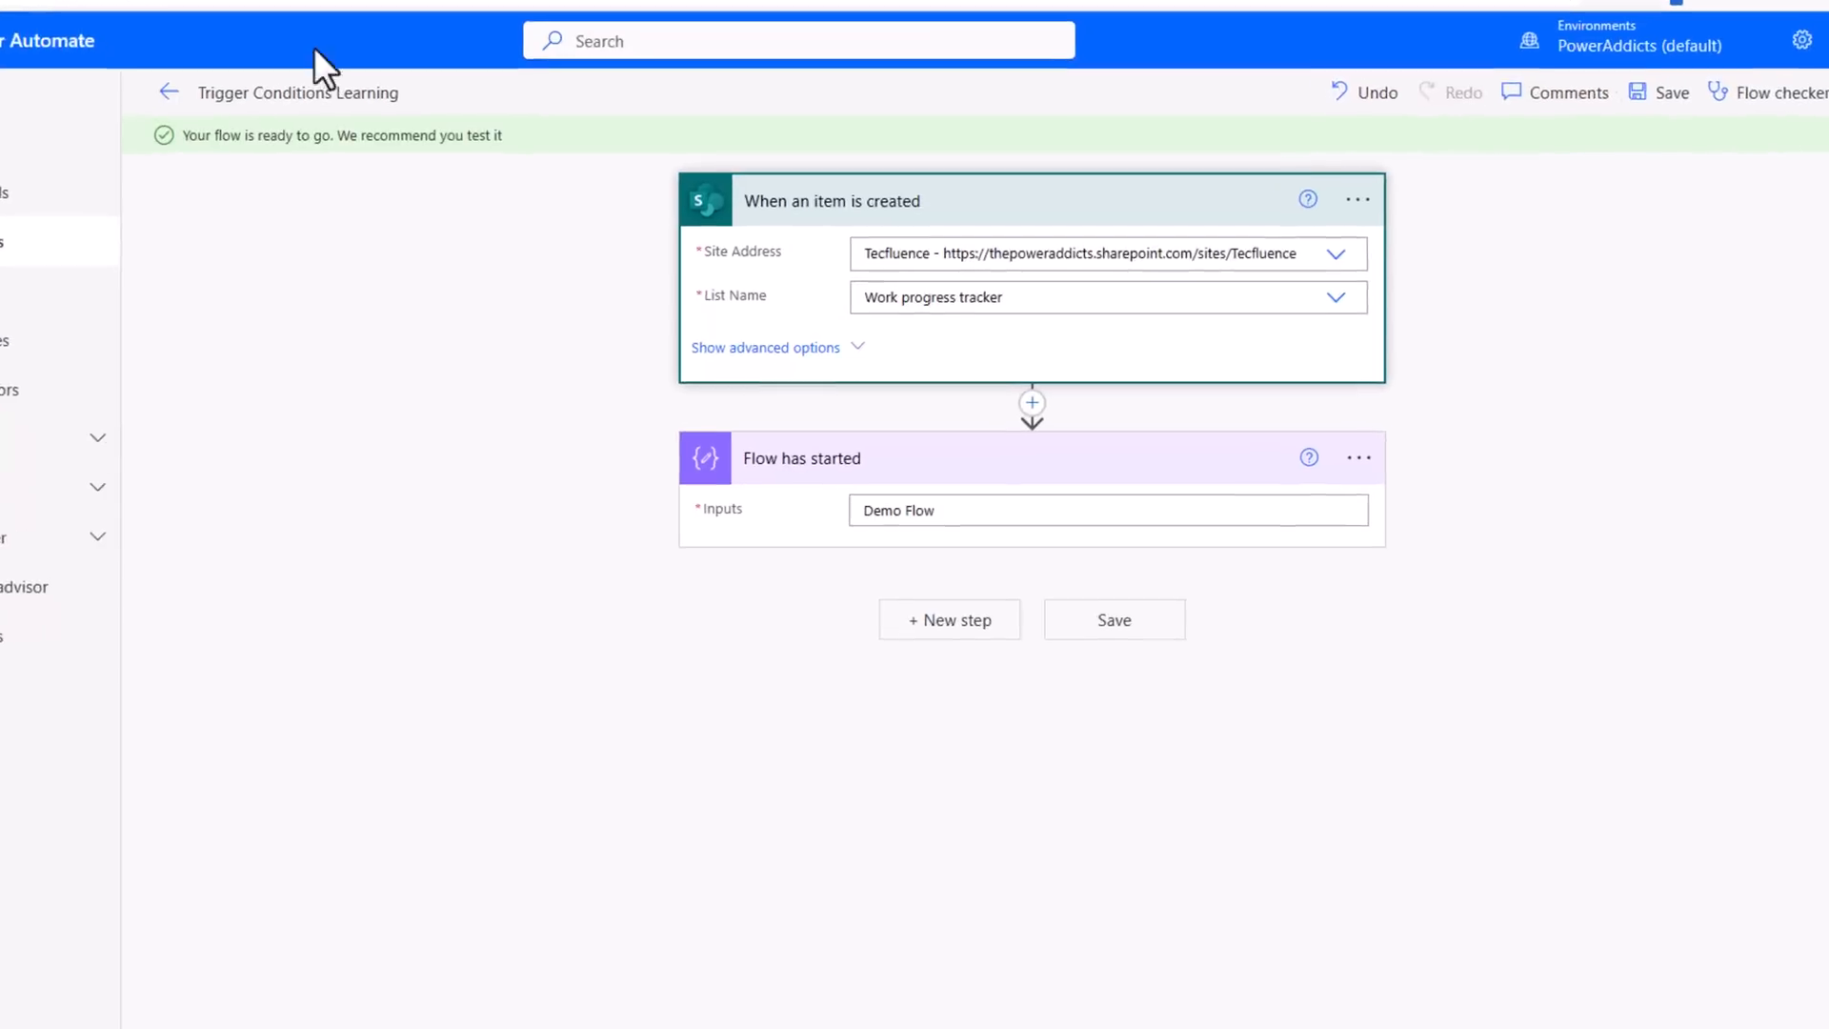
- Add a trigger condition firing when Title contains 'Important', then save the flow
click(1357, 199)
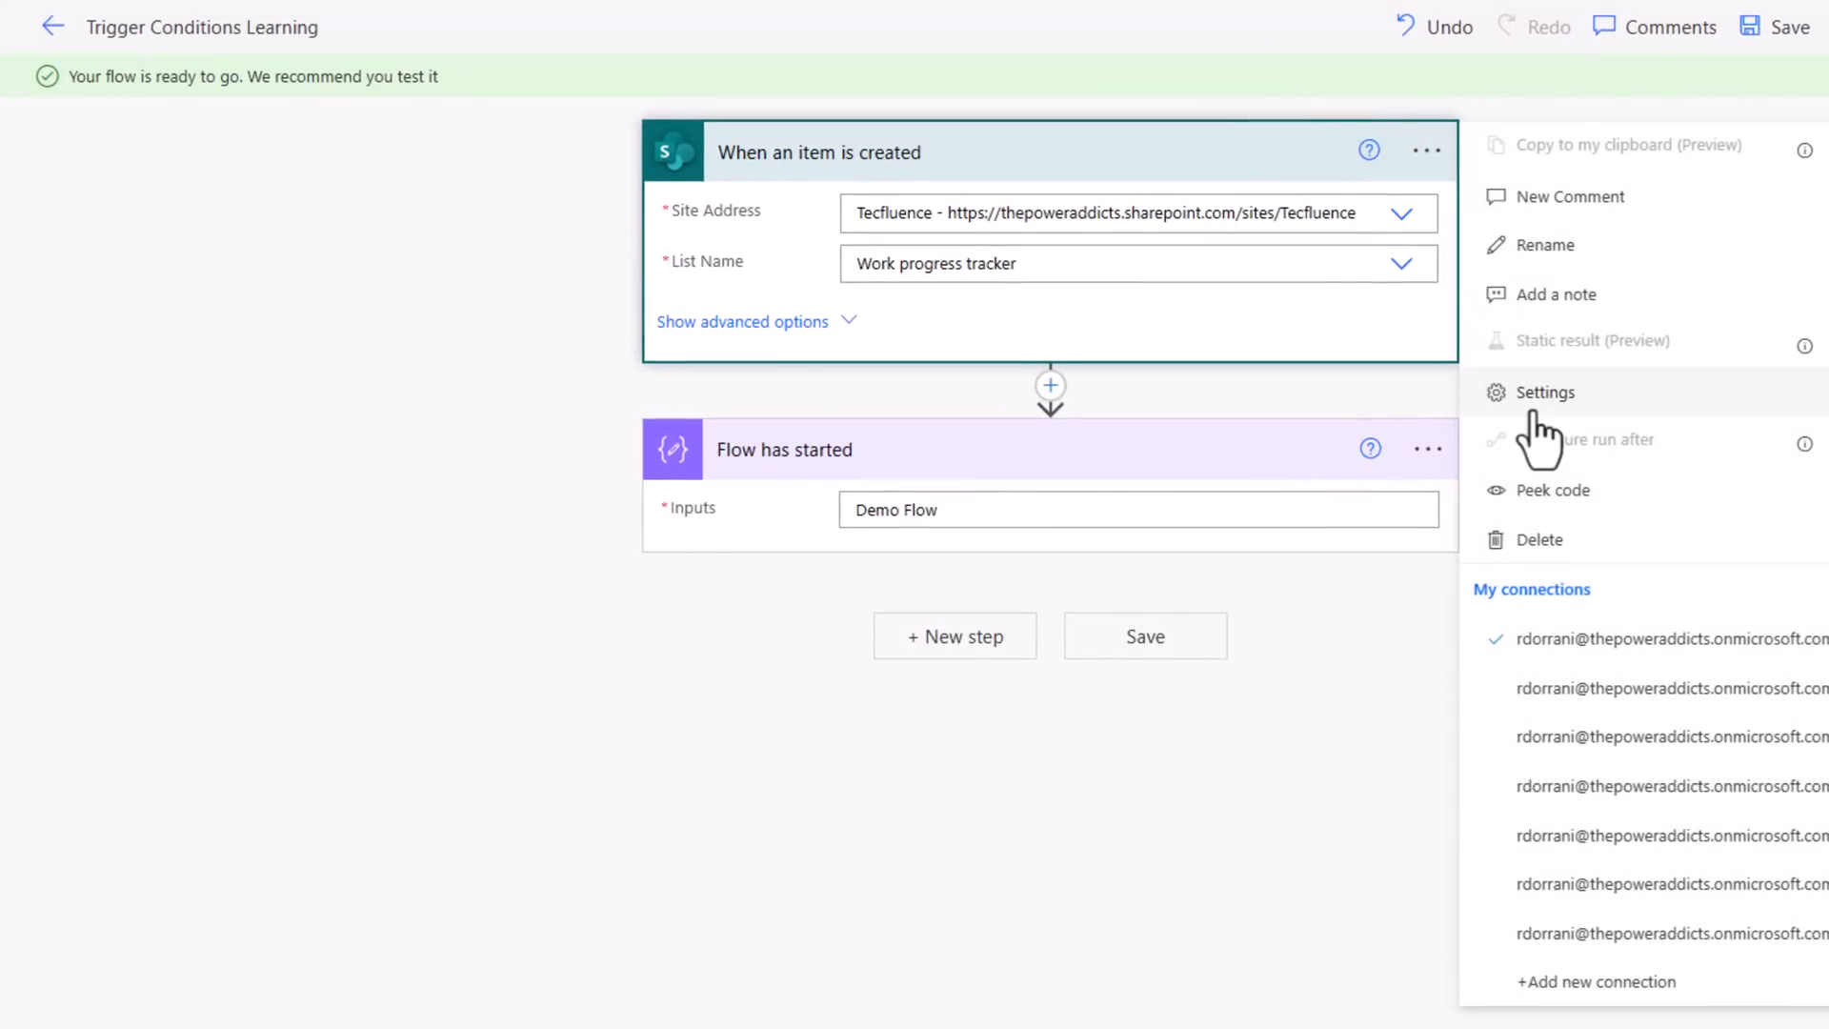
click(1544, 392)
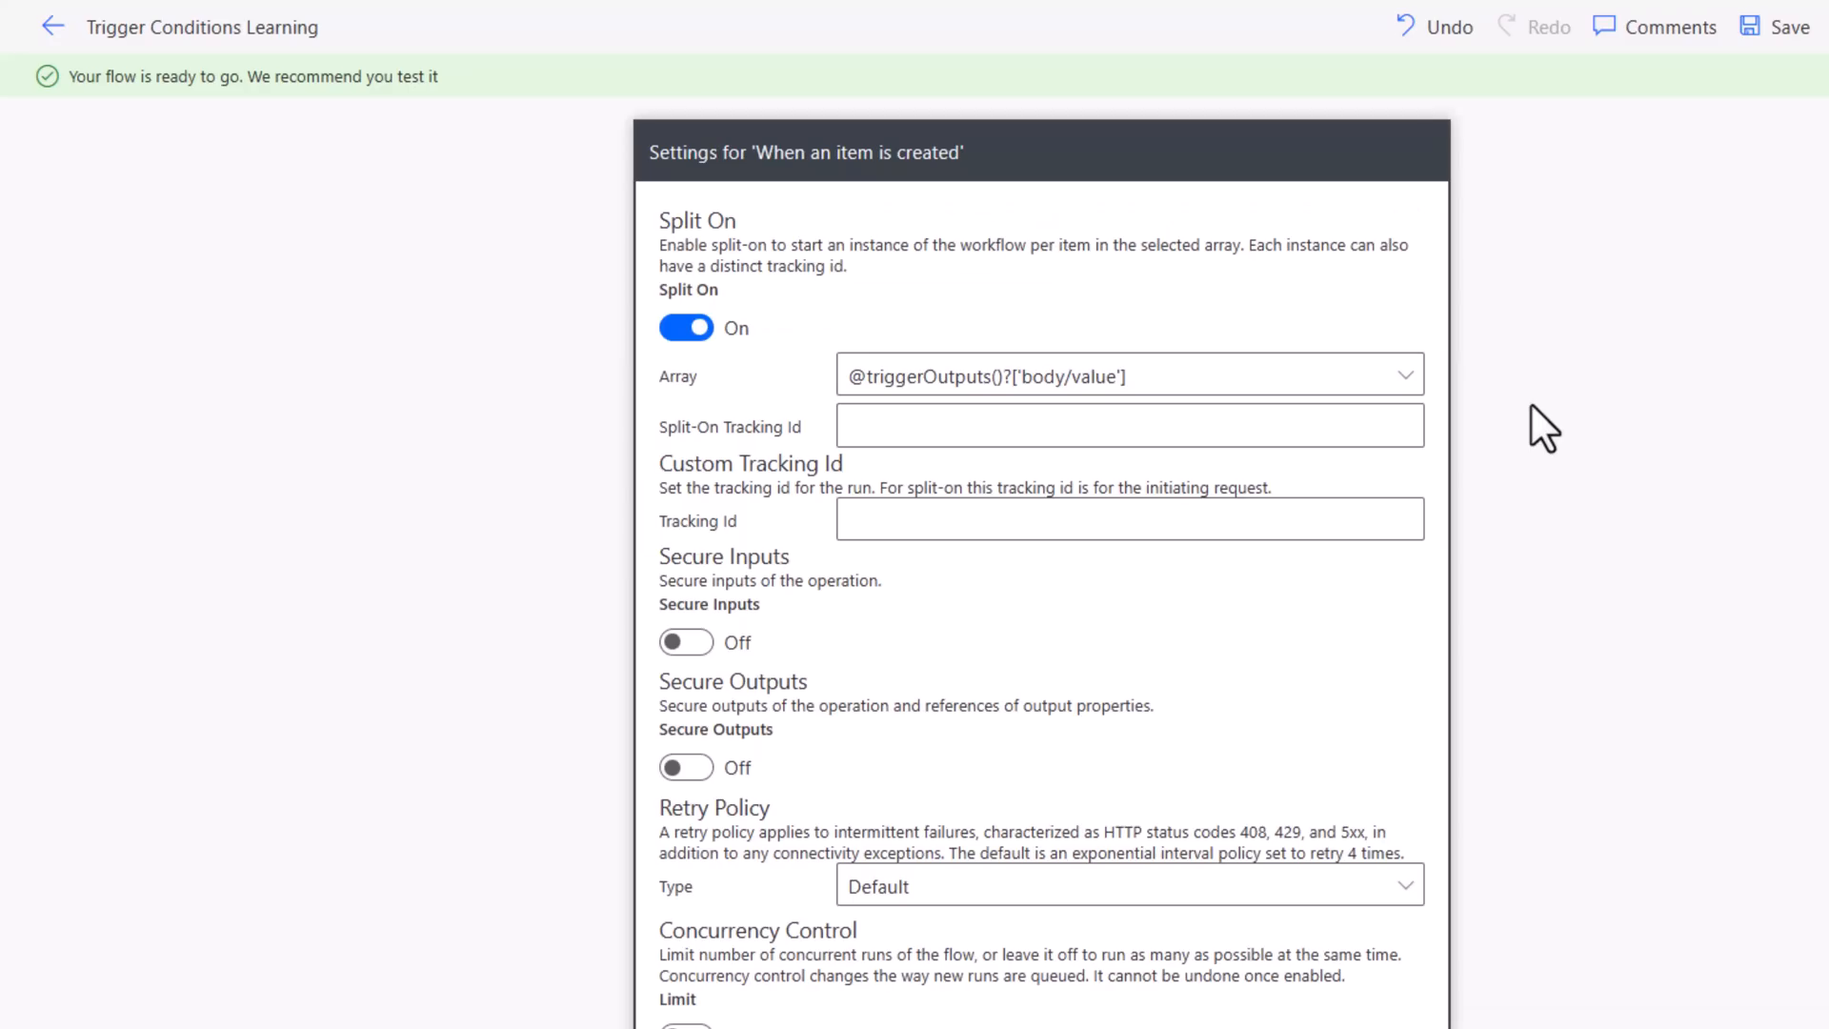
scroll(down, 3)
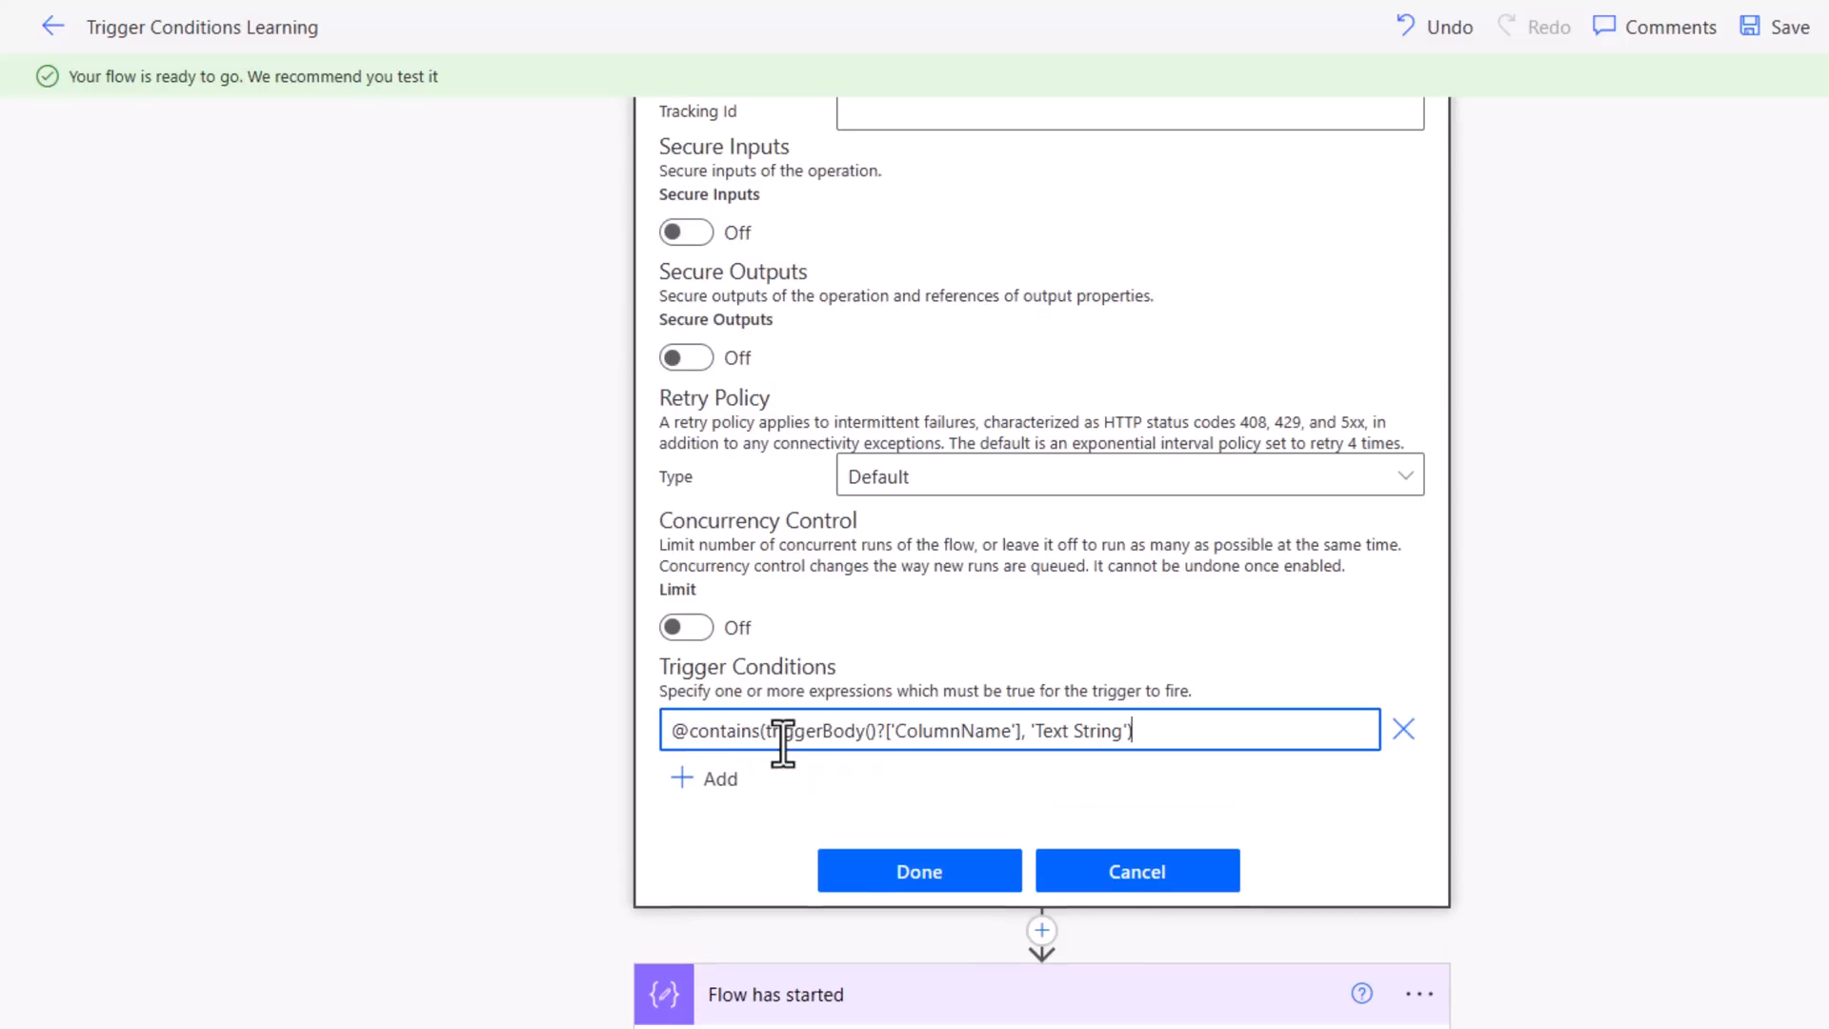
mouse_move(696, 567)
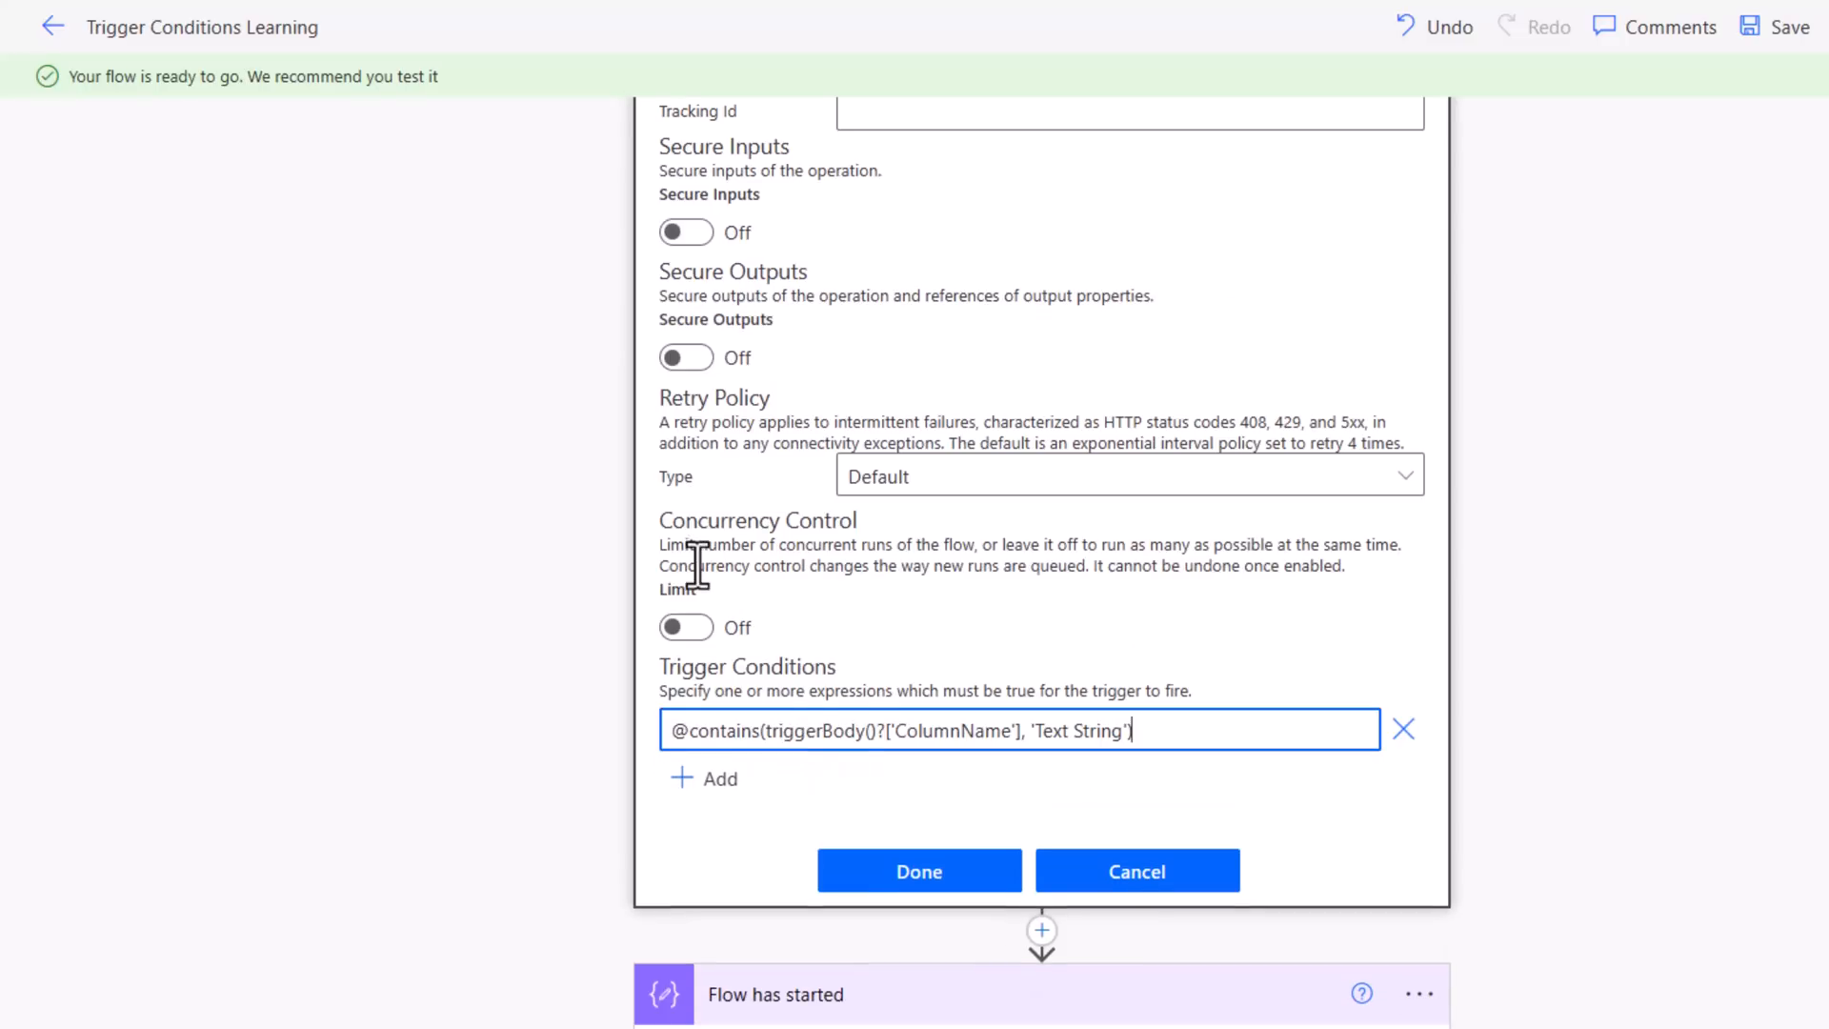
double_click(951, 731)
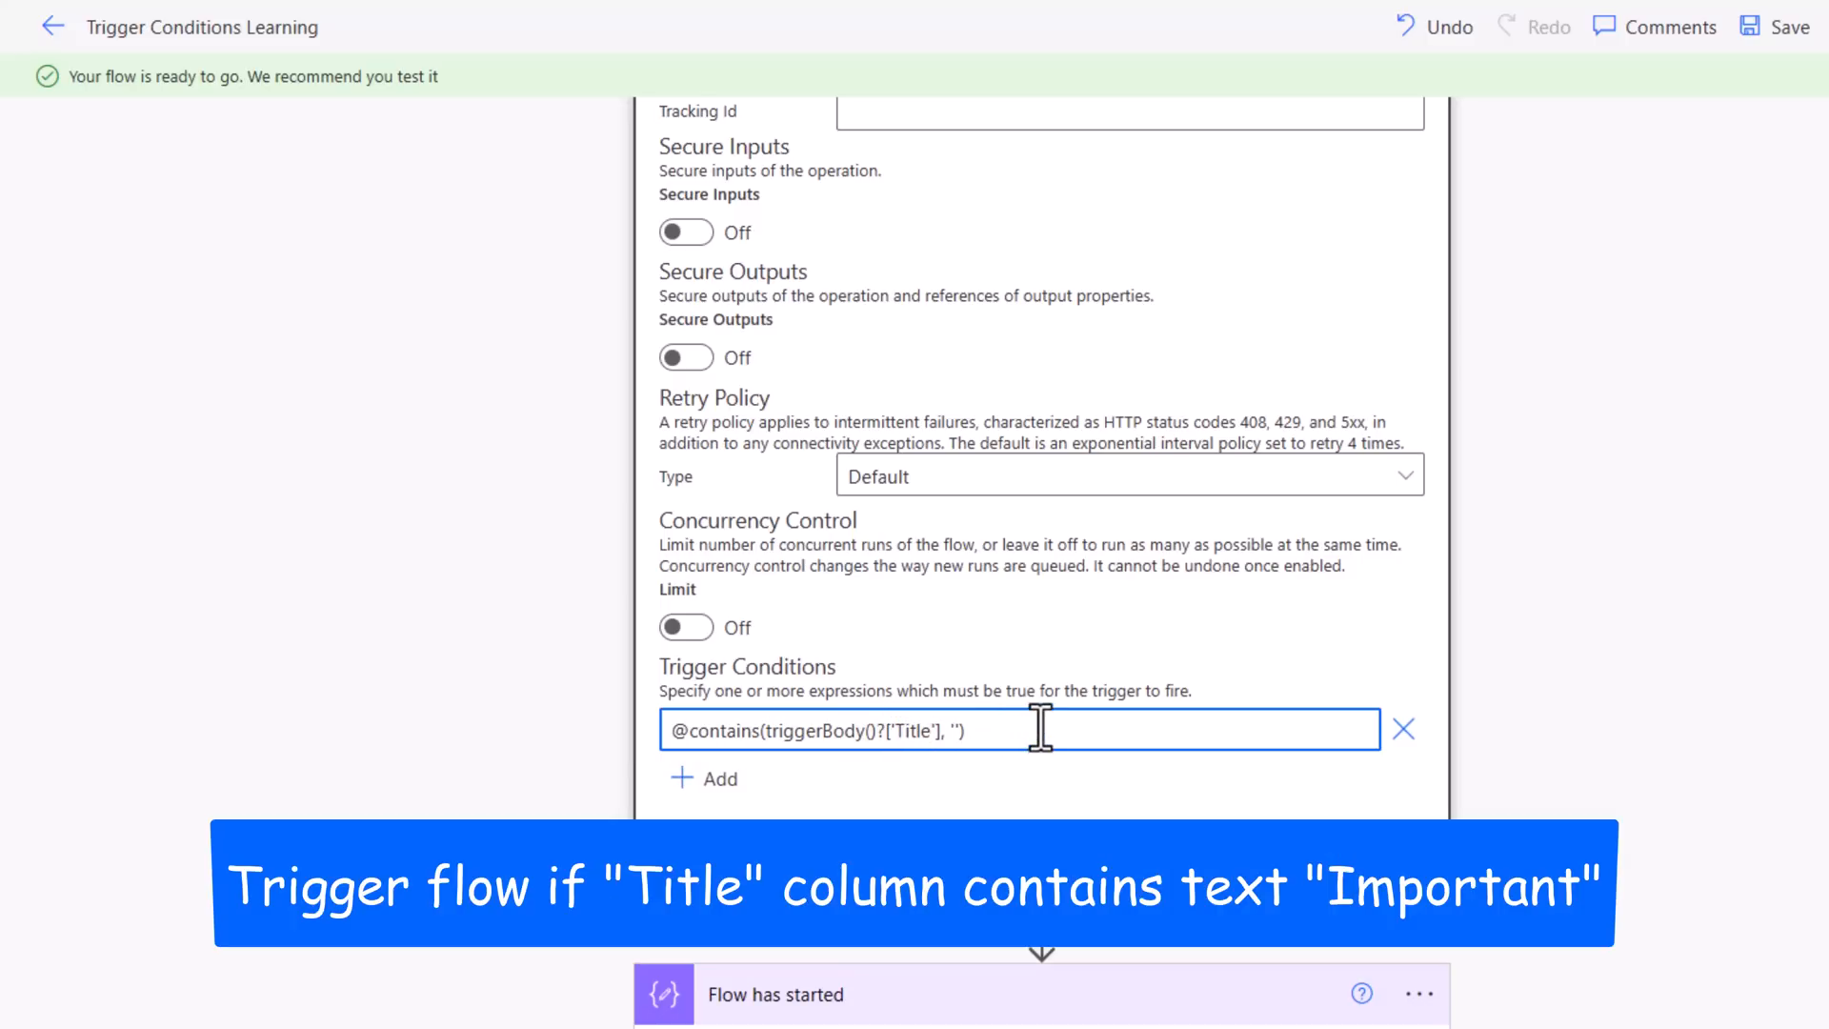
text(Important)
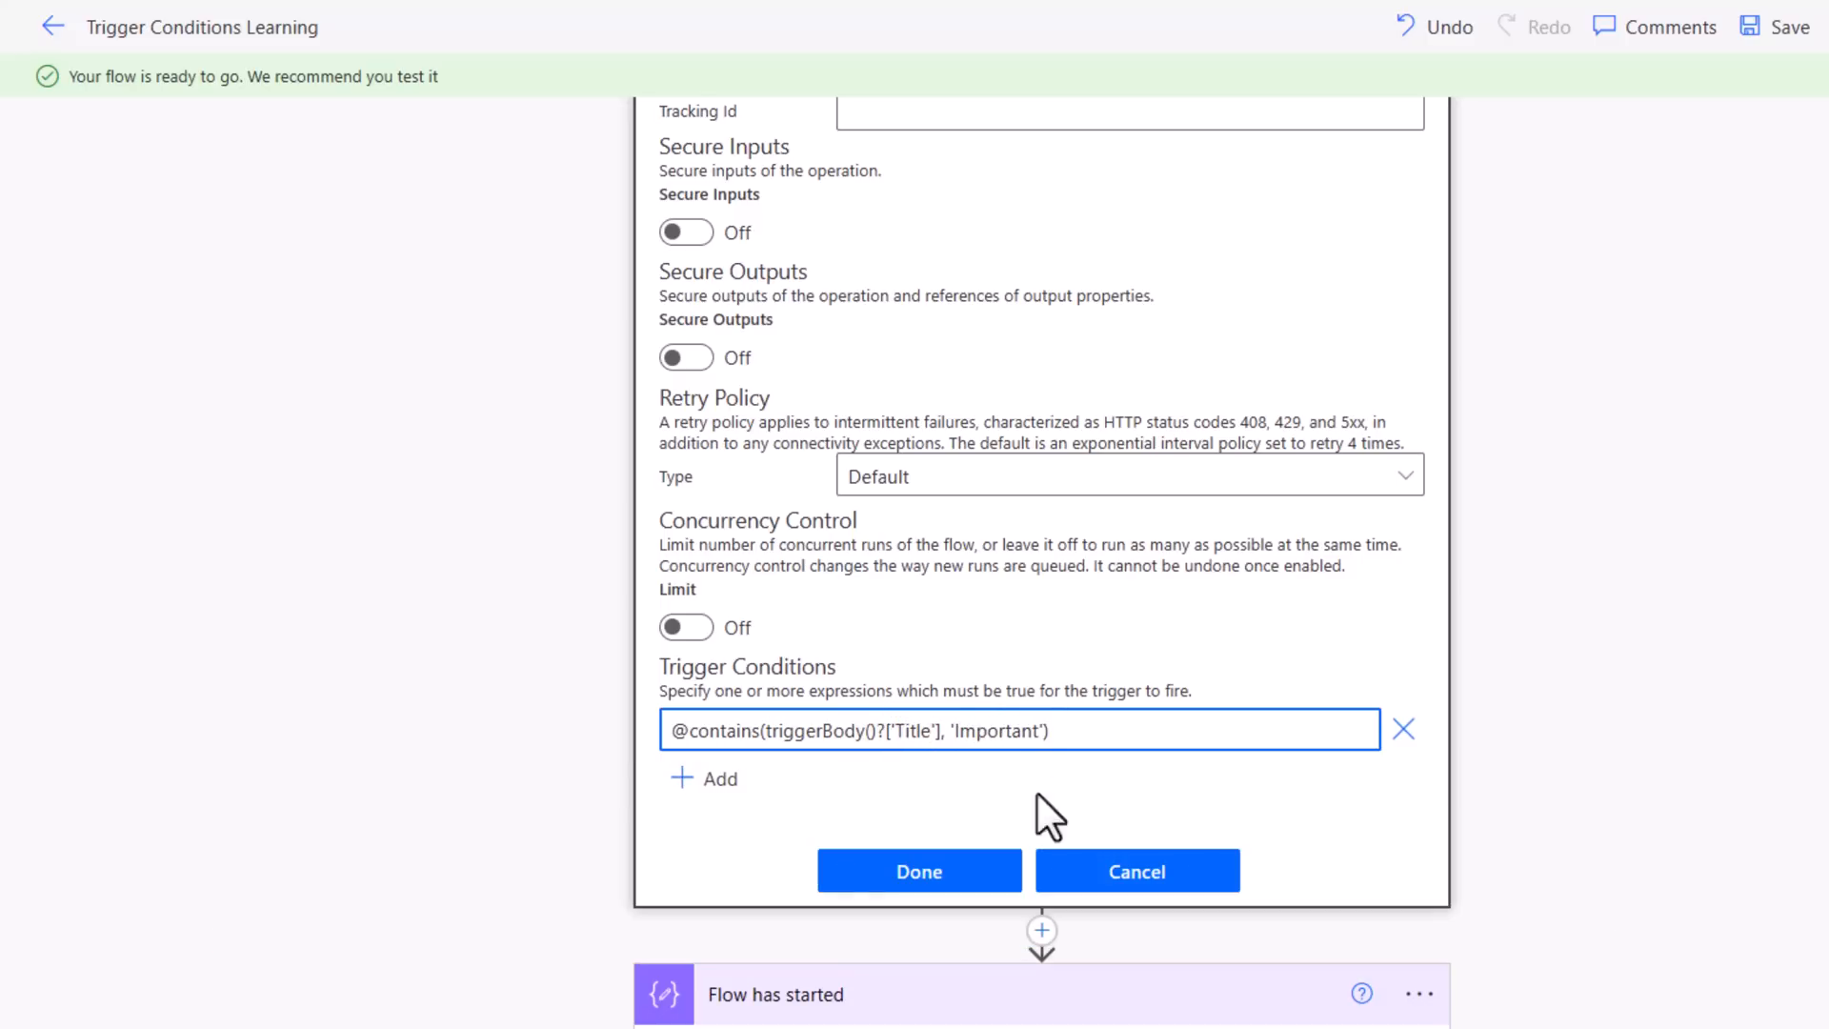
click(917, 870)
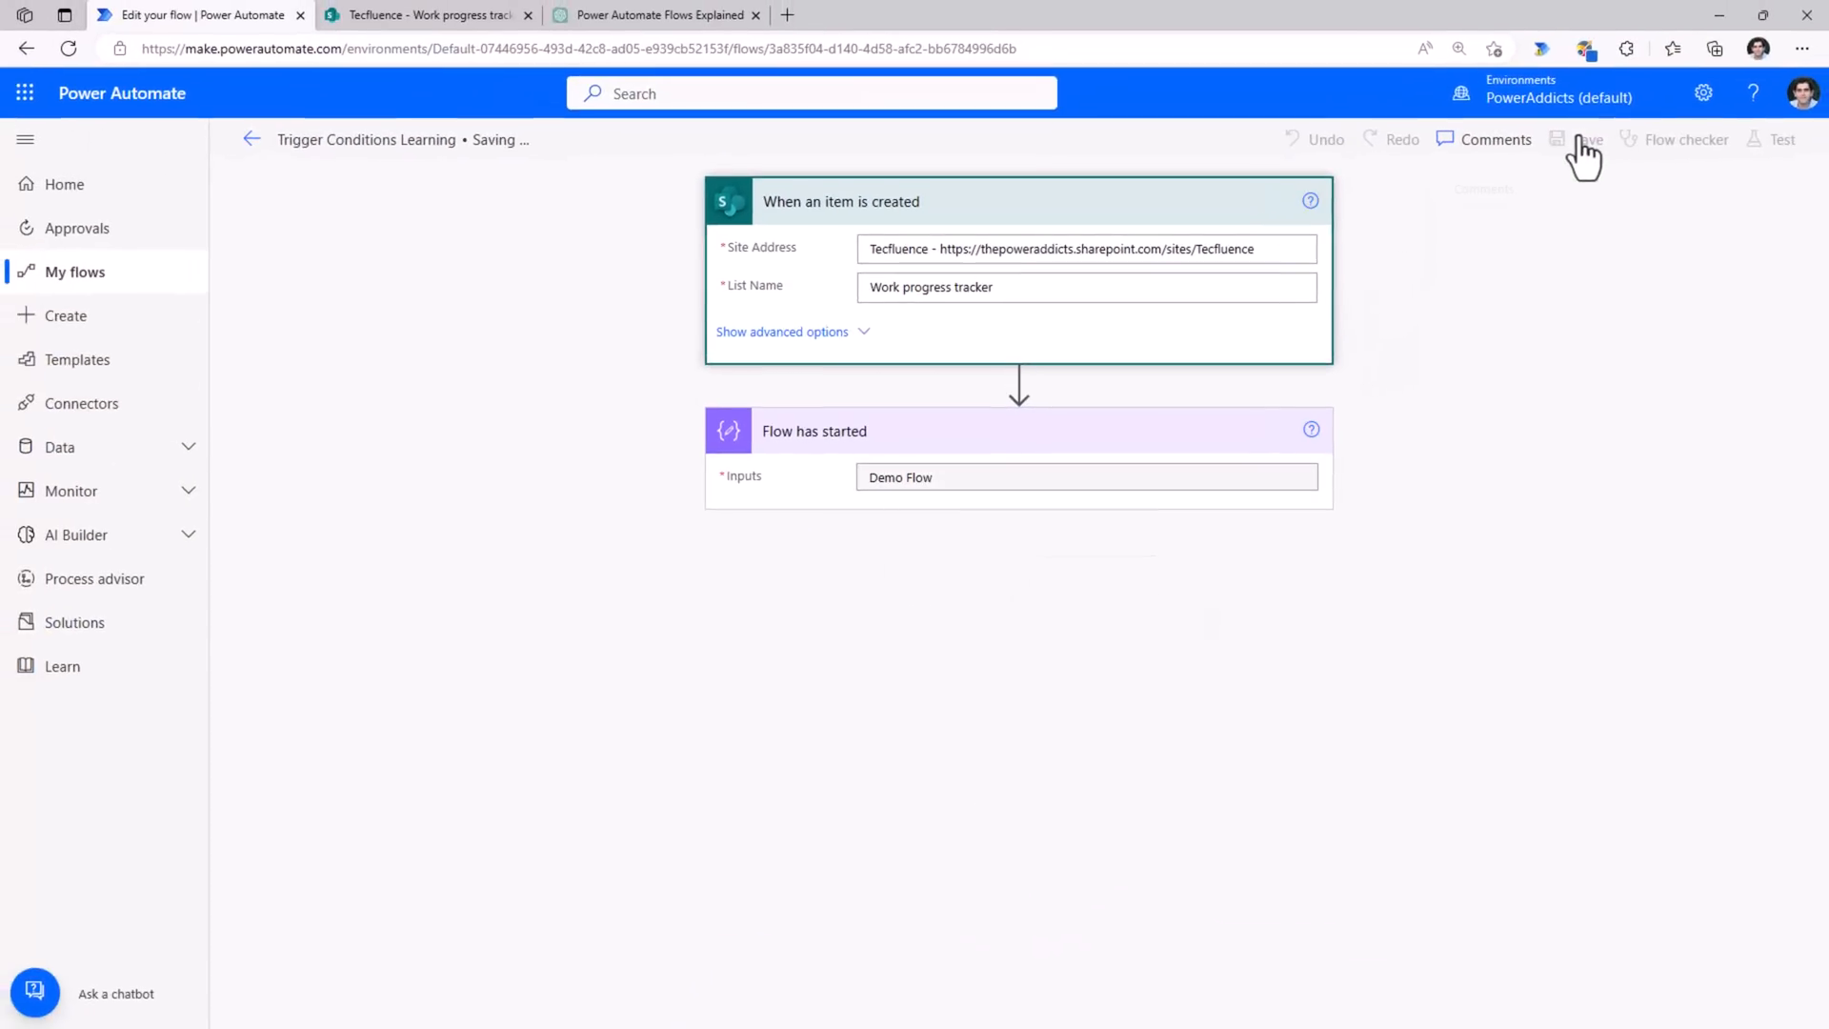
click(426, 14)
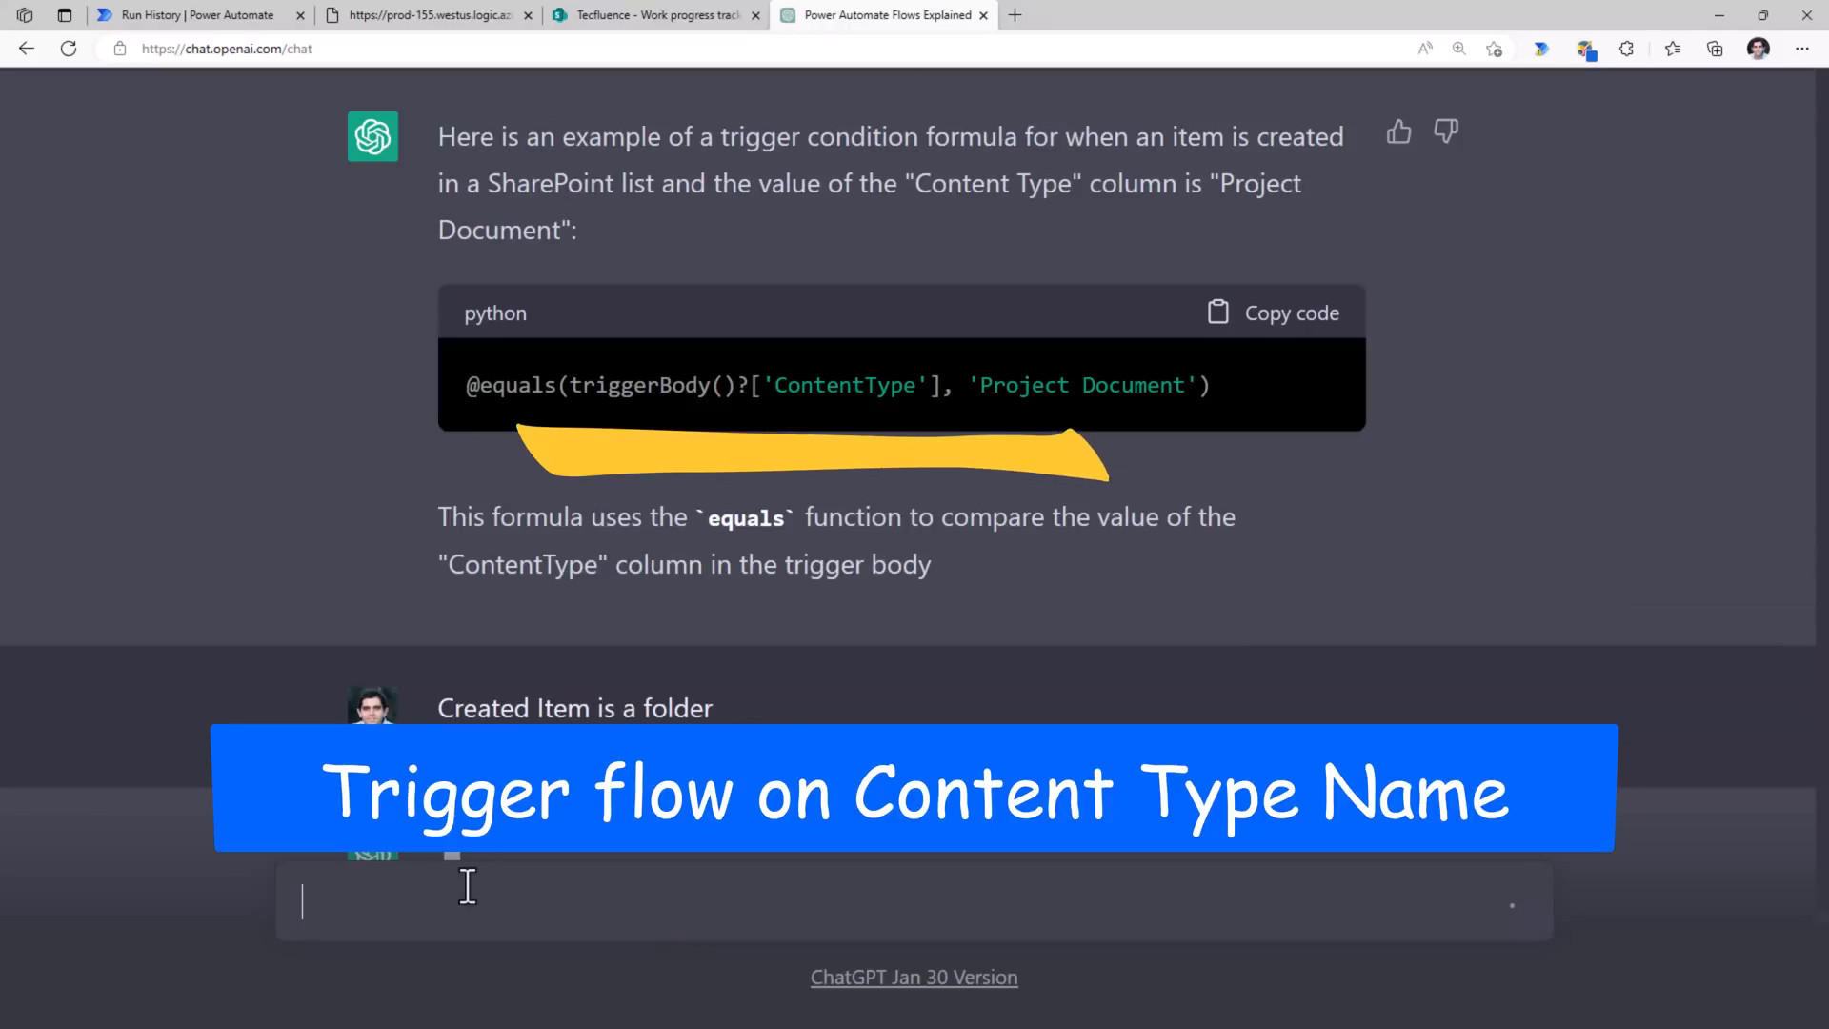
- Scroll through ChatGPT's trigger conditions for Project Document content type and new folders
scroll(down, 3)
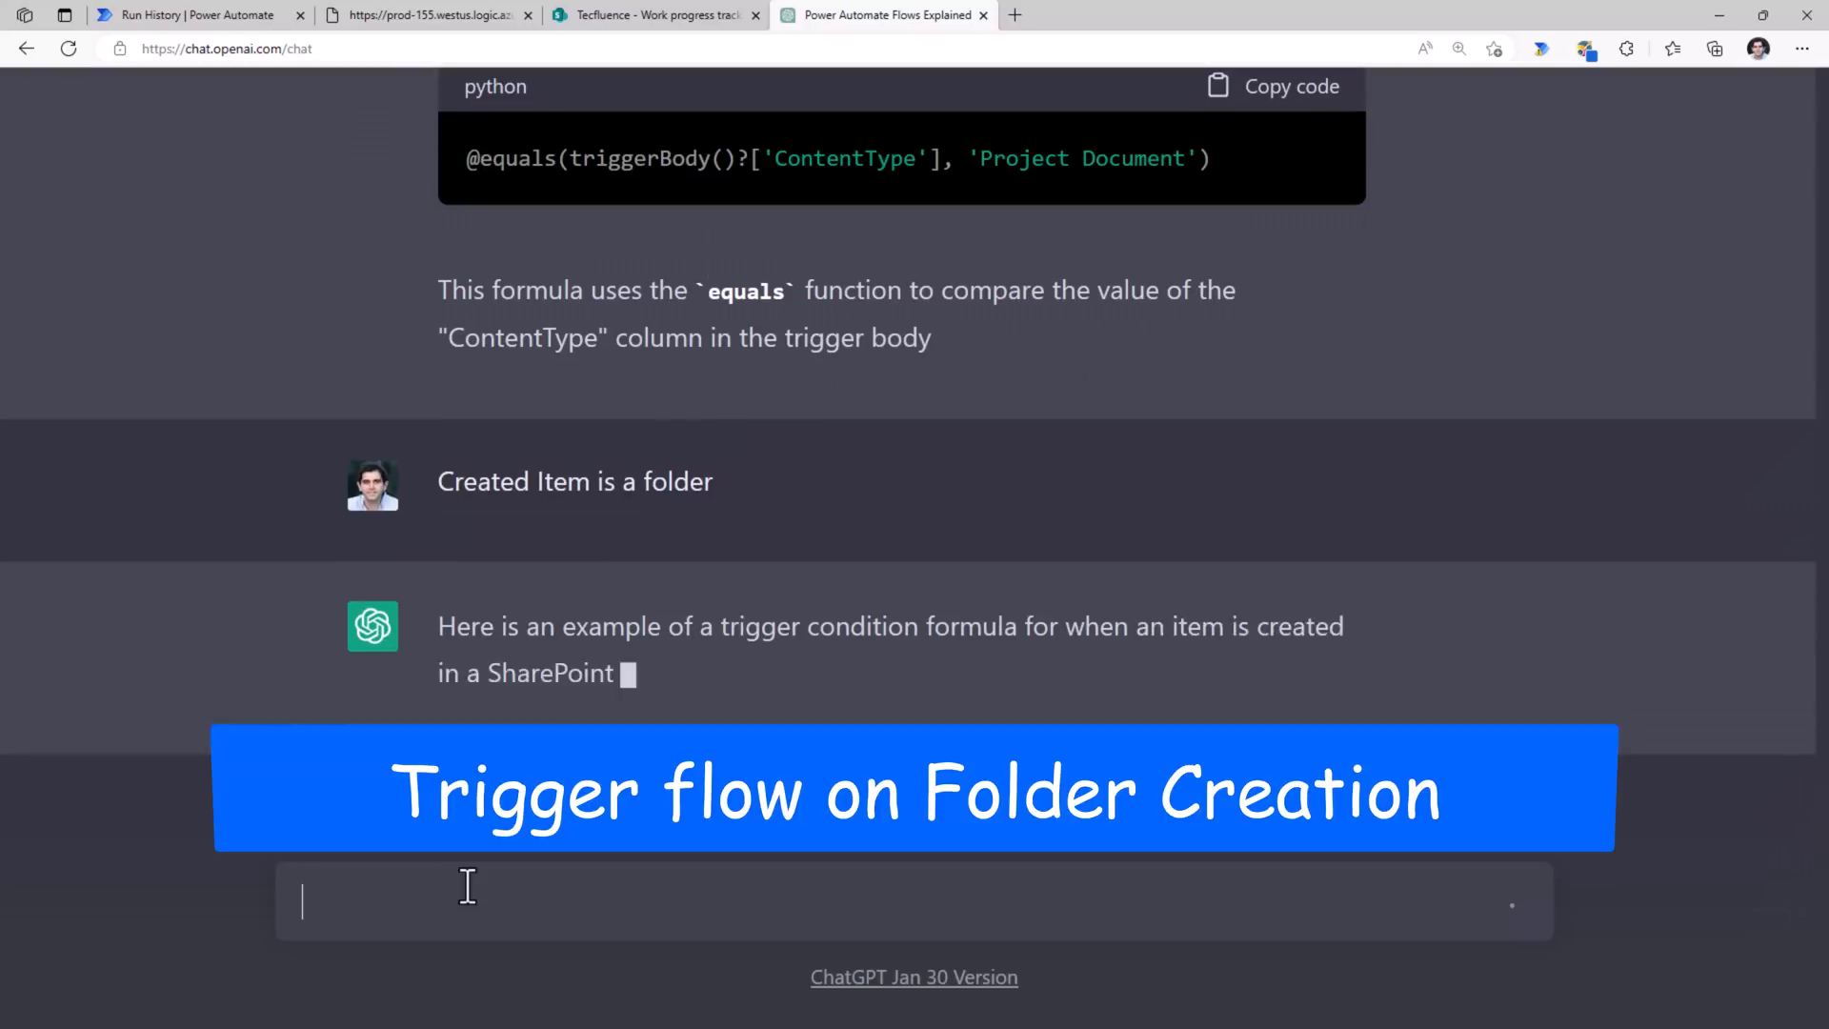